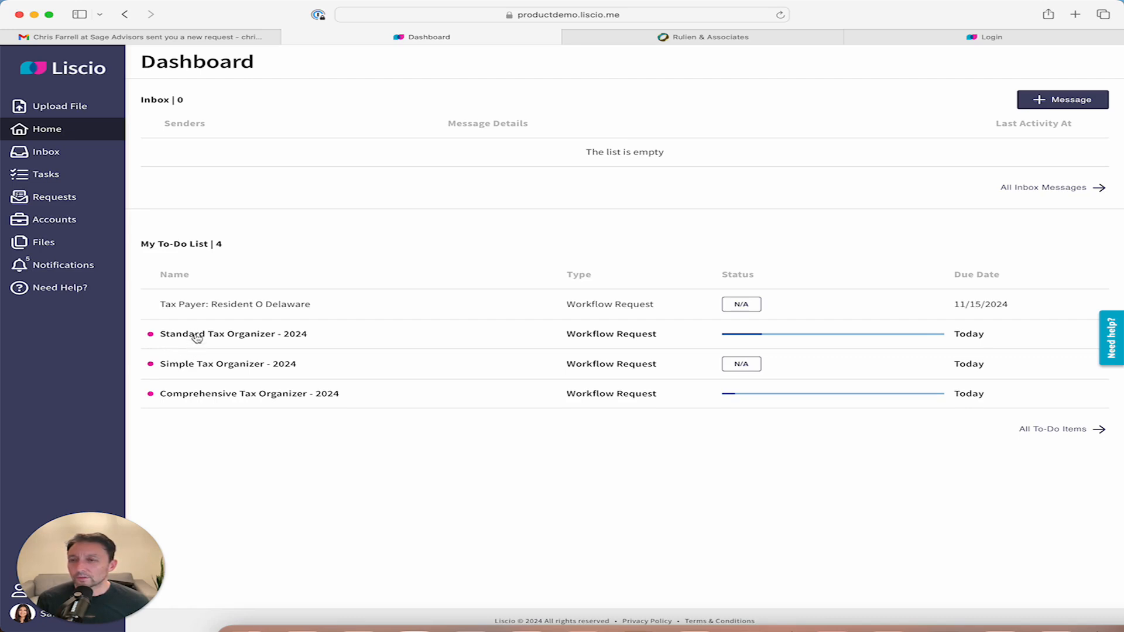
Open the Standard Tax Organizer - 2024 request from My To-Do List with its 2023 organizer PDF
{"action": "left_click", "coordinate": [234, 334]}
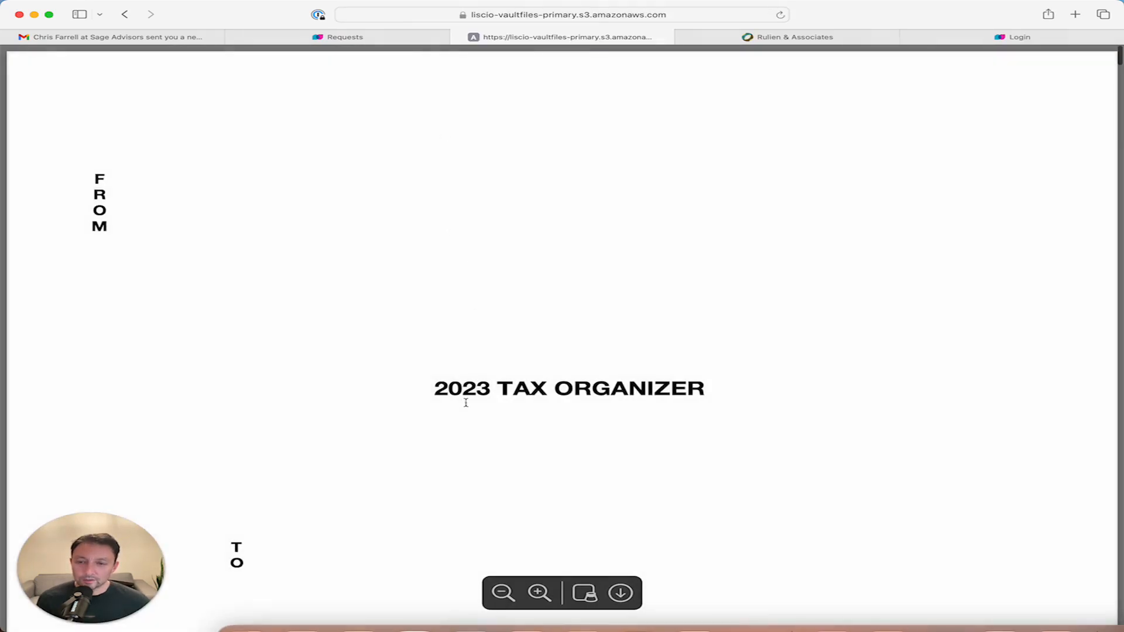
{"action": "left_click", "coordinate": [503, 592]}
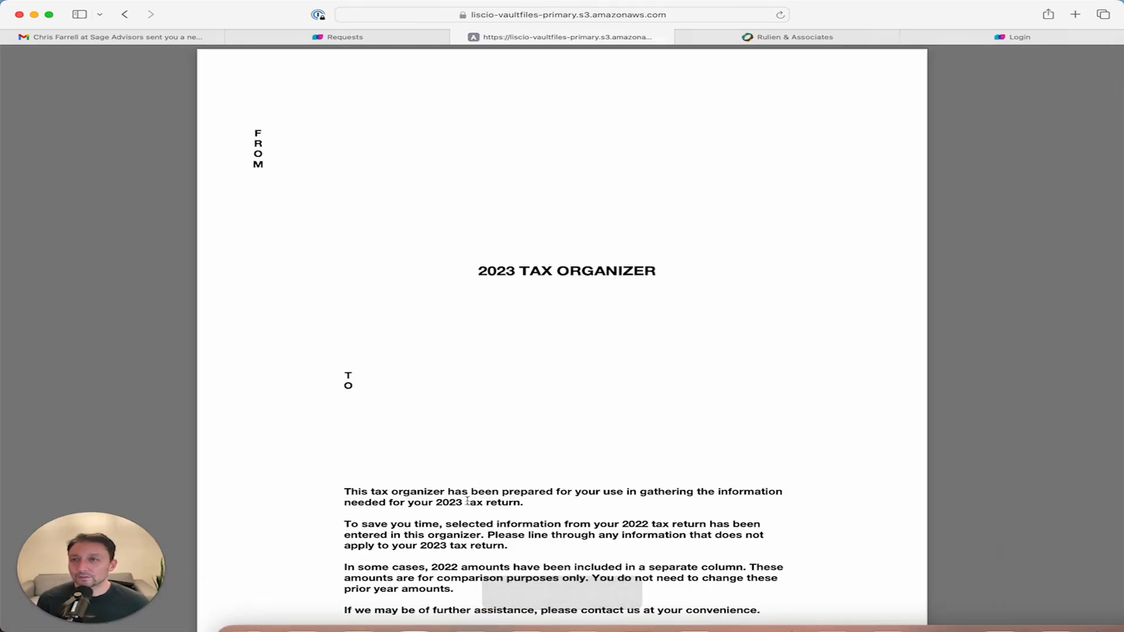
{"action": "scroll", "scroll_direction": "down", "scroll_amount": 3}
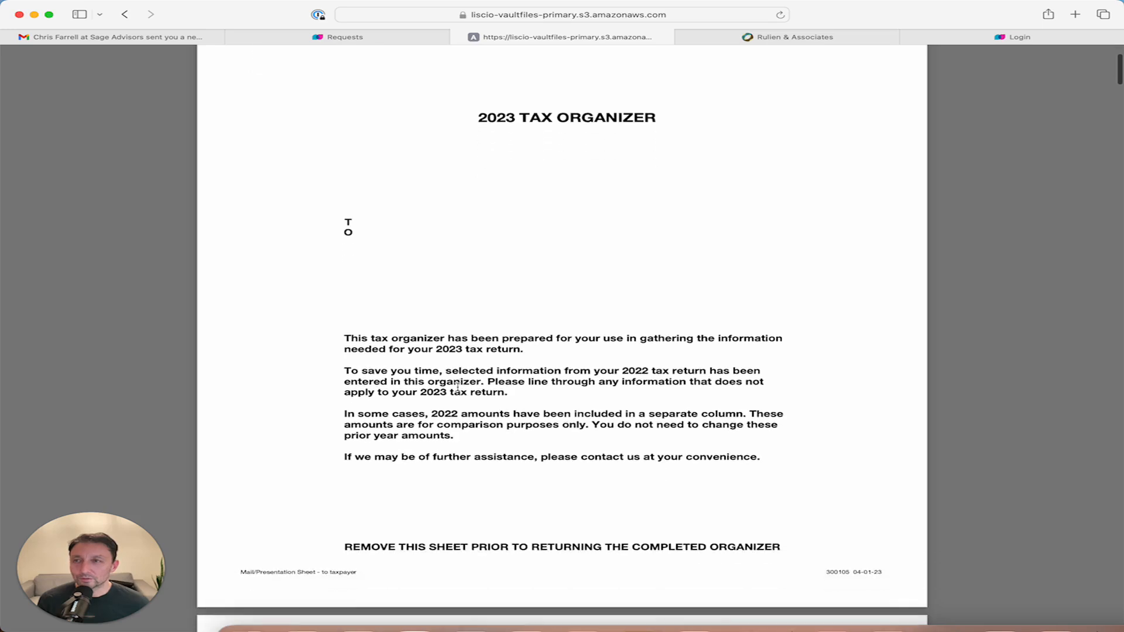
{"action": "scroll", "scroll_direction": "down", "scroll_amount": 3}
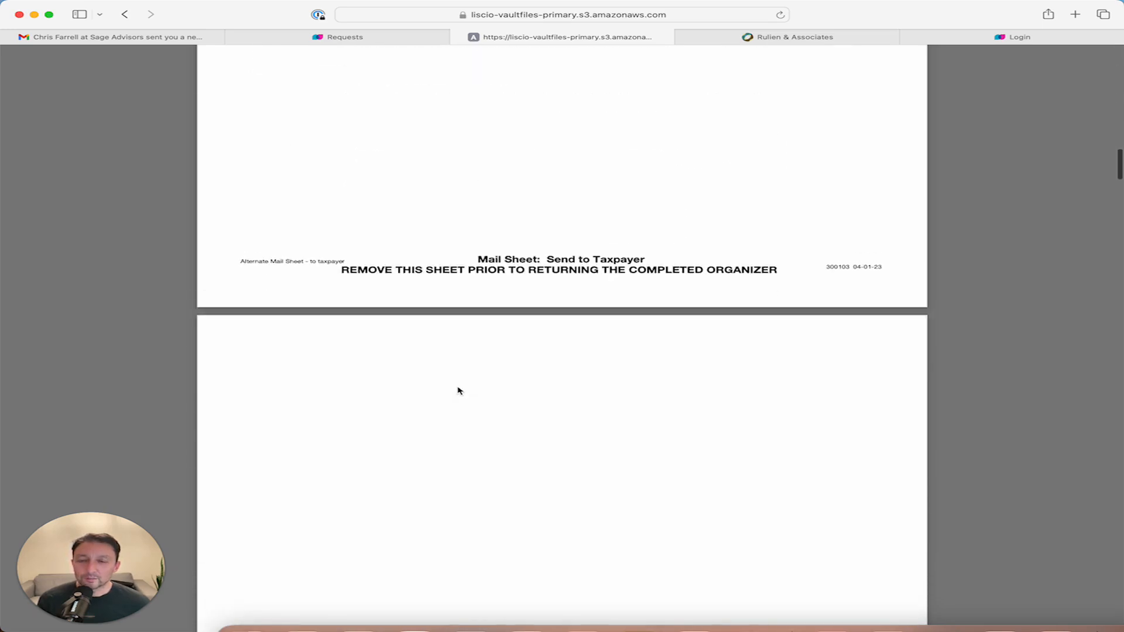
{"action": "scroll", "scroll_direction": "down", "scroll_amount": 3}
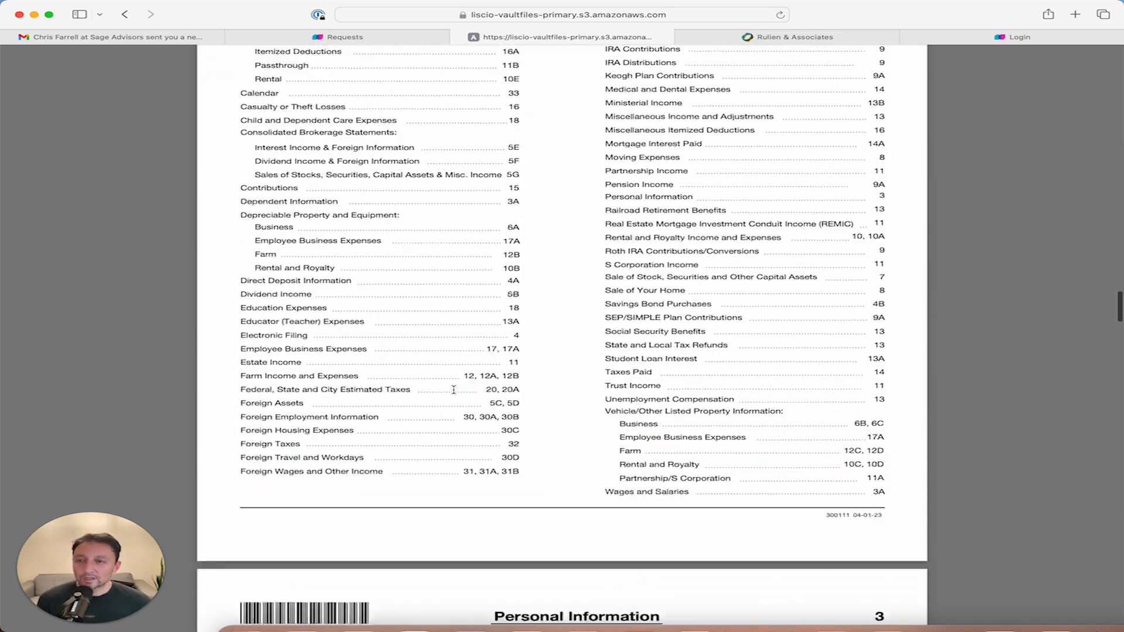
{"action": "scroll", "scroll_direction": "down", "scroll_amount": 3}
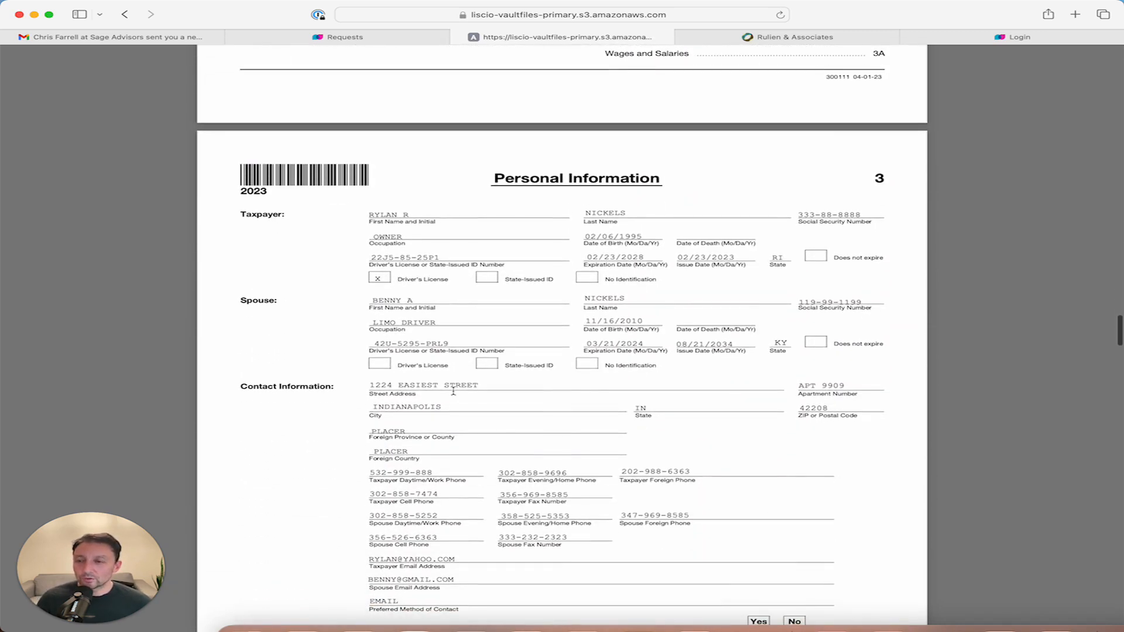
{"action": "scroll", "scroll_direction": "down", "scroll_amount": 3}
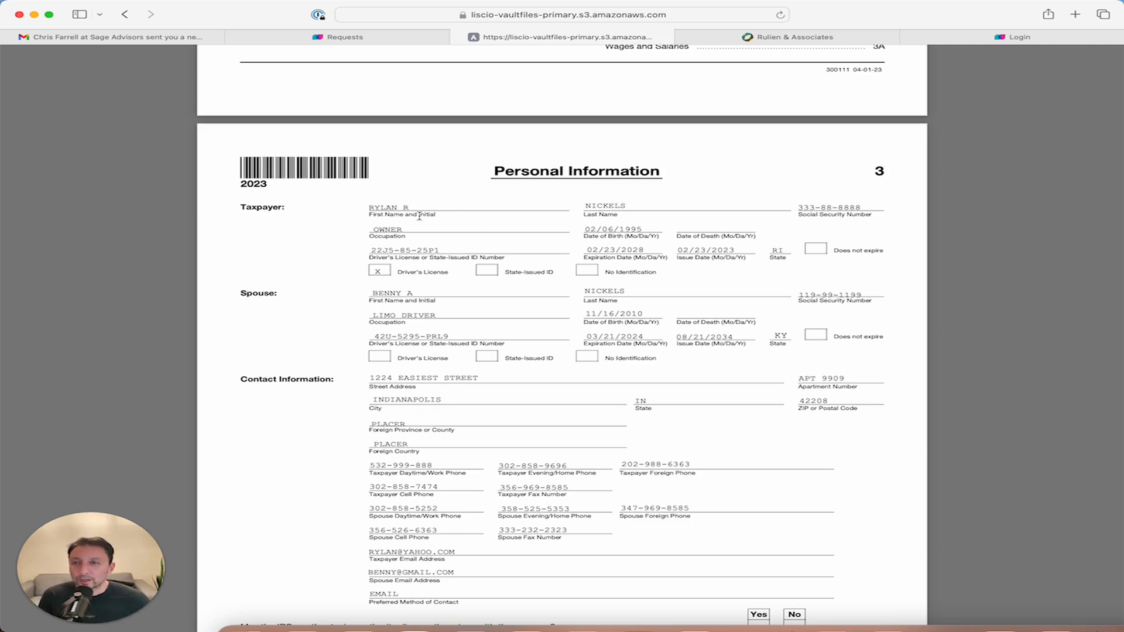
{"action": "mouse_move", "coordinate": [568, 211]}
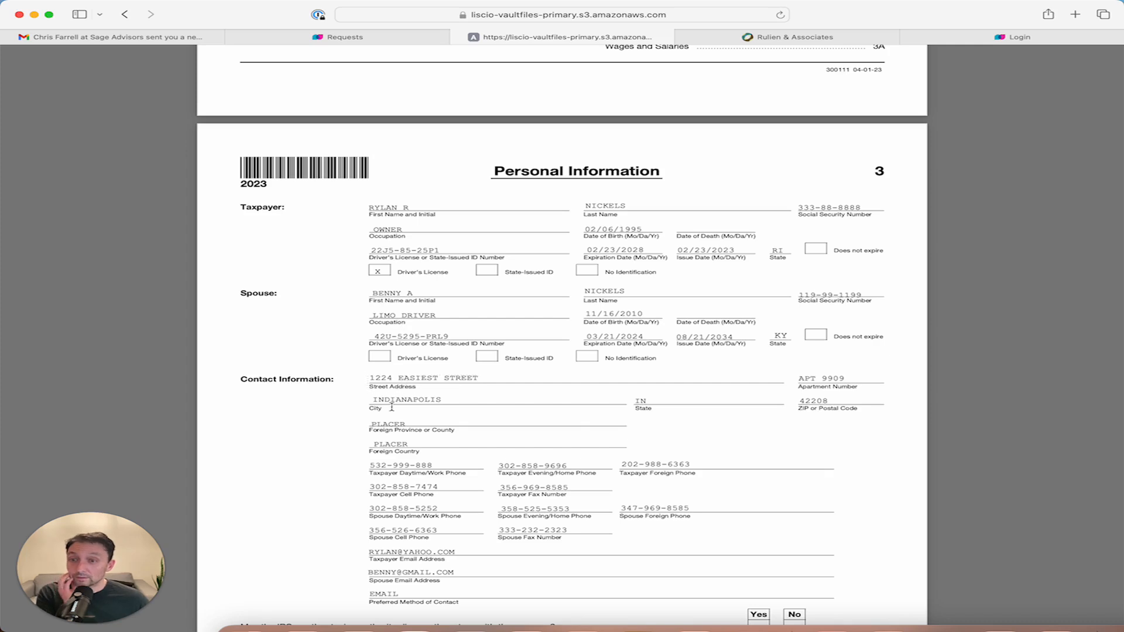
{"action": "scroll", "scroll_direction": "down", "scroll_amount": 3}
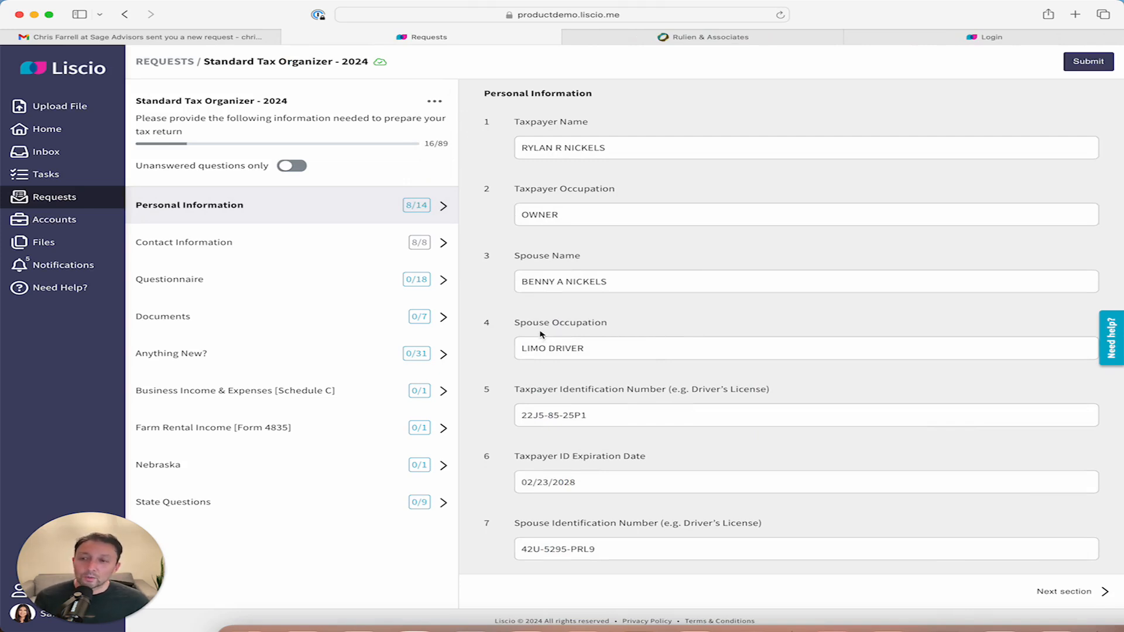
{"action": "mouse_move", "coordinate": [669, 319]}
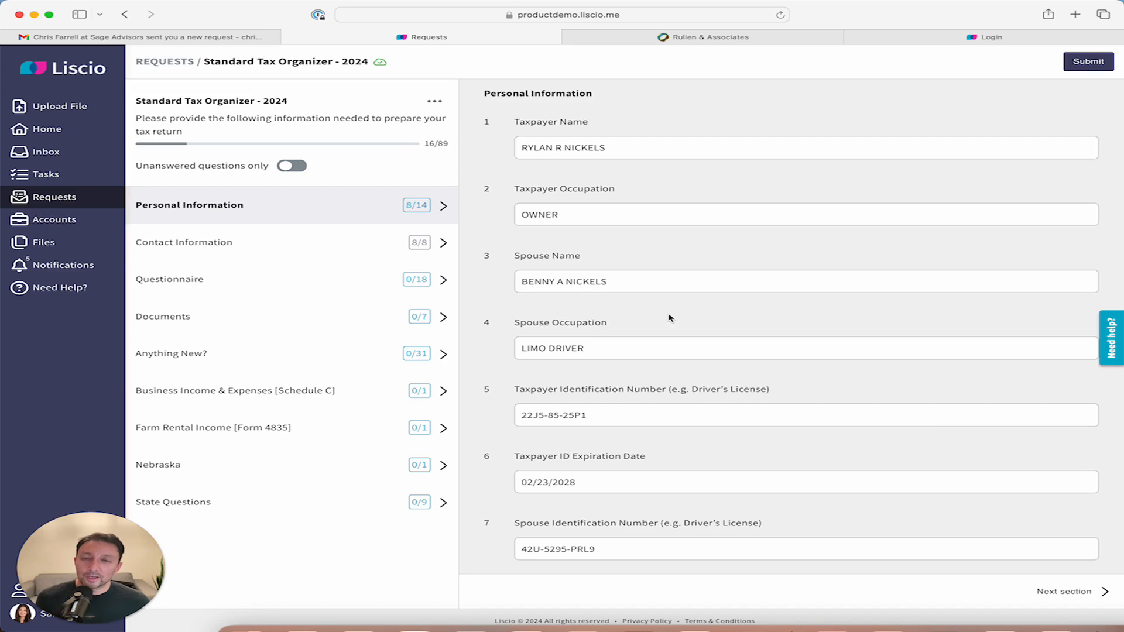
Mark the ID upload question 9 as not applicable
{"action": "scroll", "scroll_direction": "down", "scroll_amount": 3}
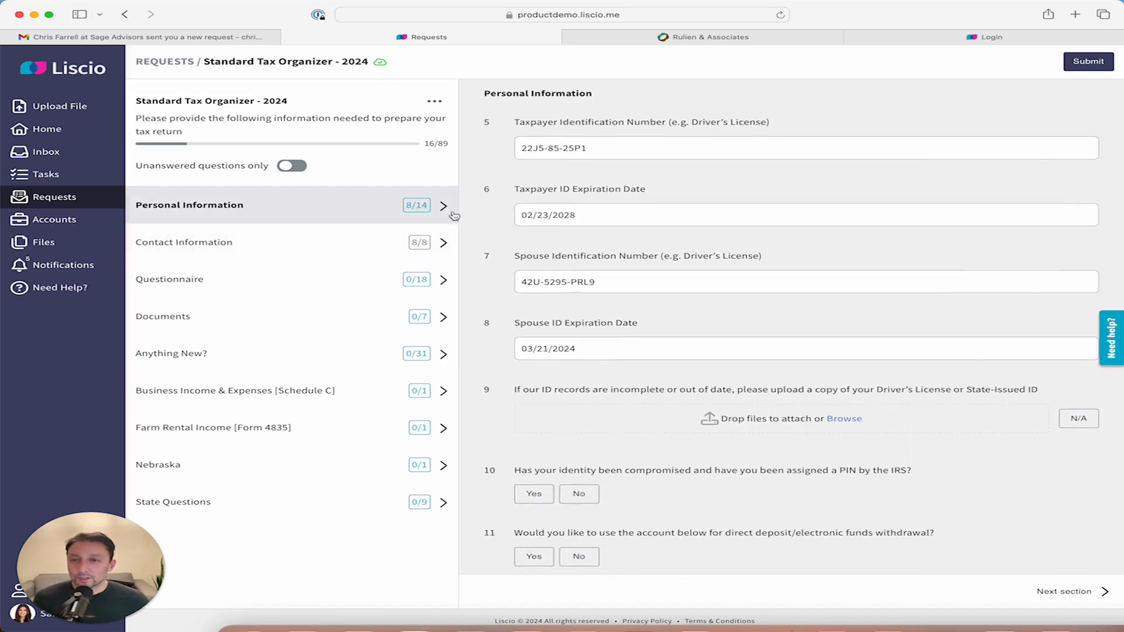
{"action": "scroll", "scroll_direction": "down", "scroll_amount": 3}
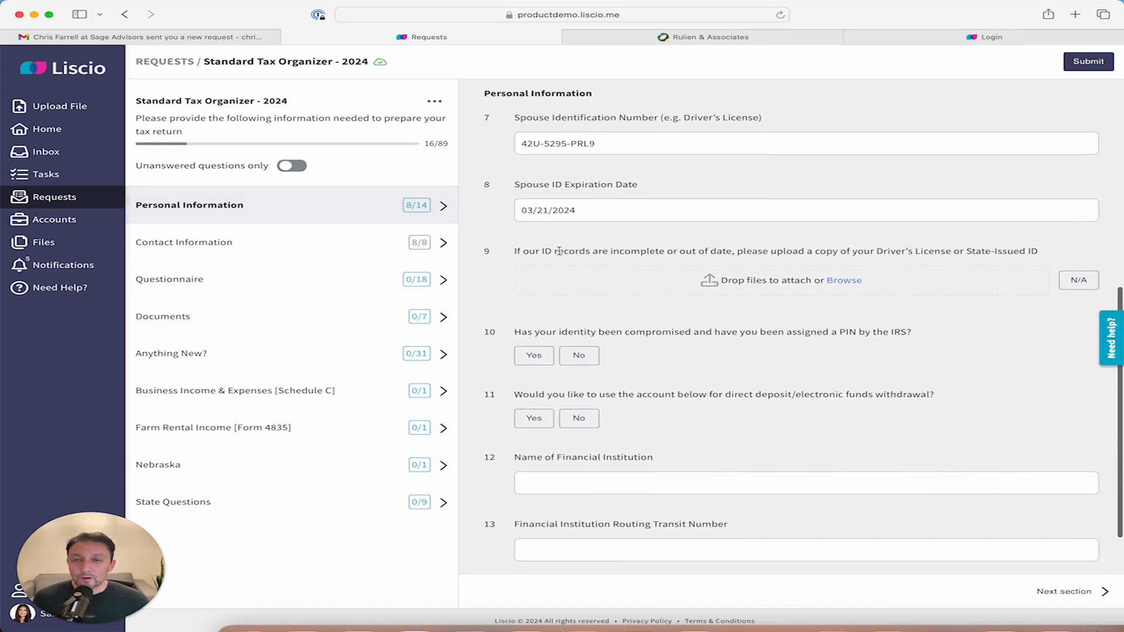
{"action": "mouse_move", "coordinate": [767, 261]}
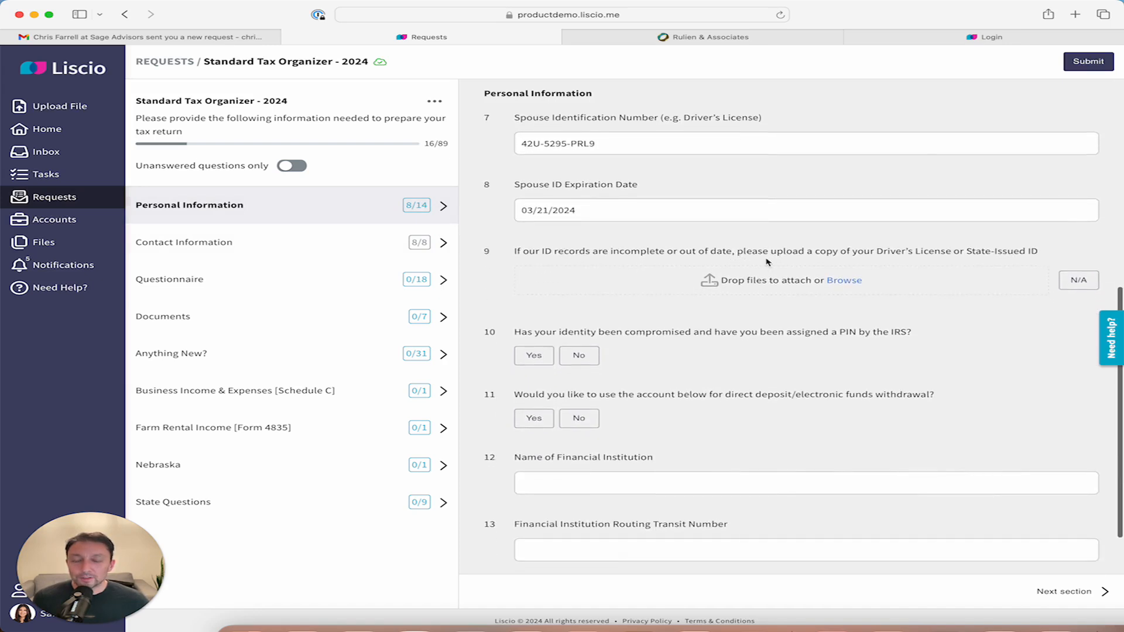
{"action": "left_click", "coordinate": [1079, 280]}
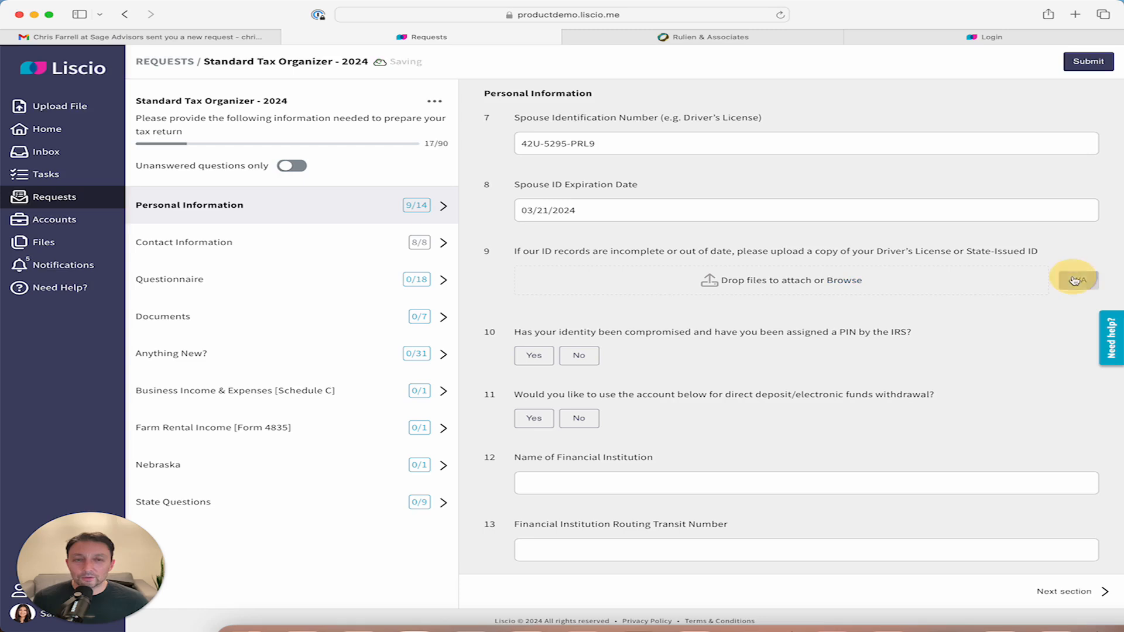
{"action": "left_click", "coordinate": [1077, 280]}
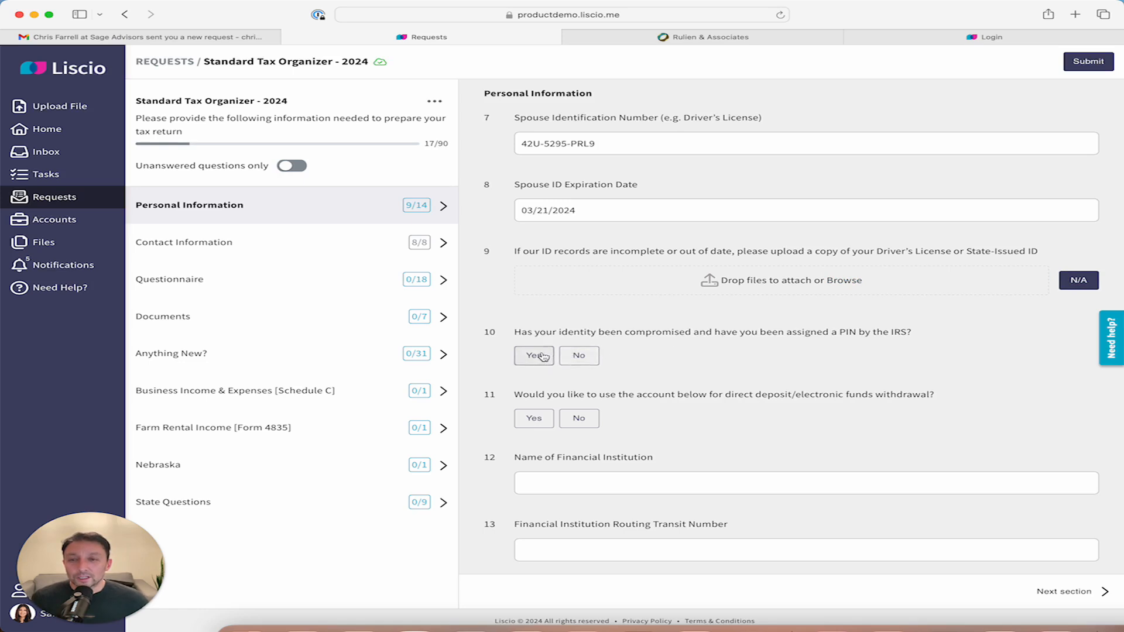
{"action": "left_click", "coordinate": [534, 356]}
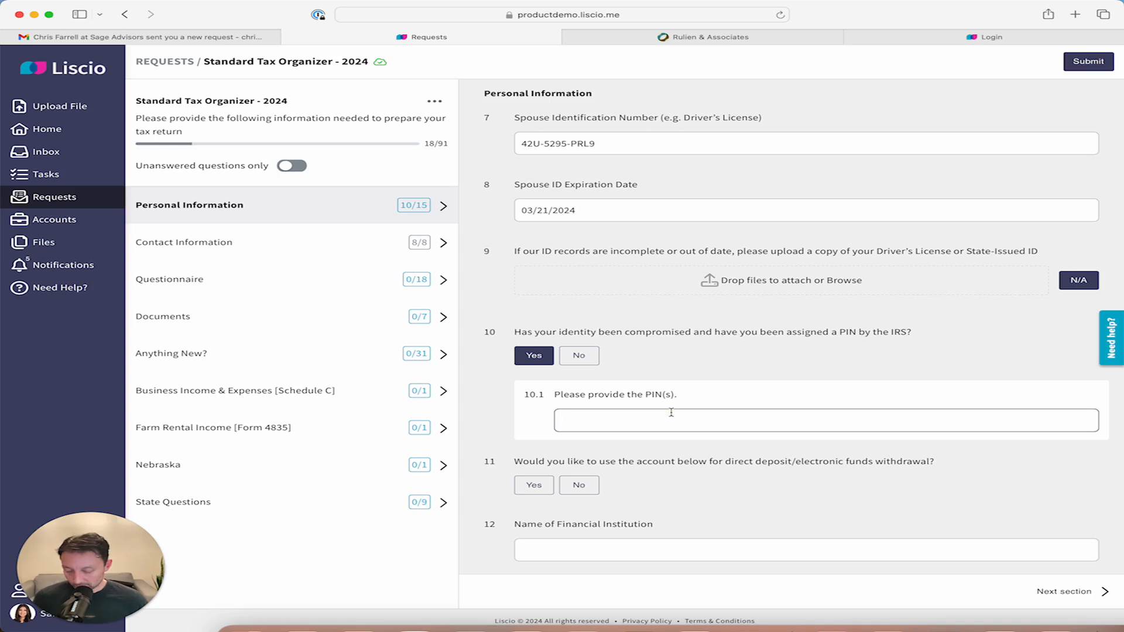
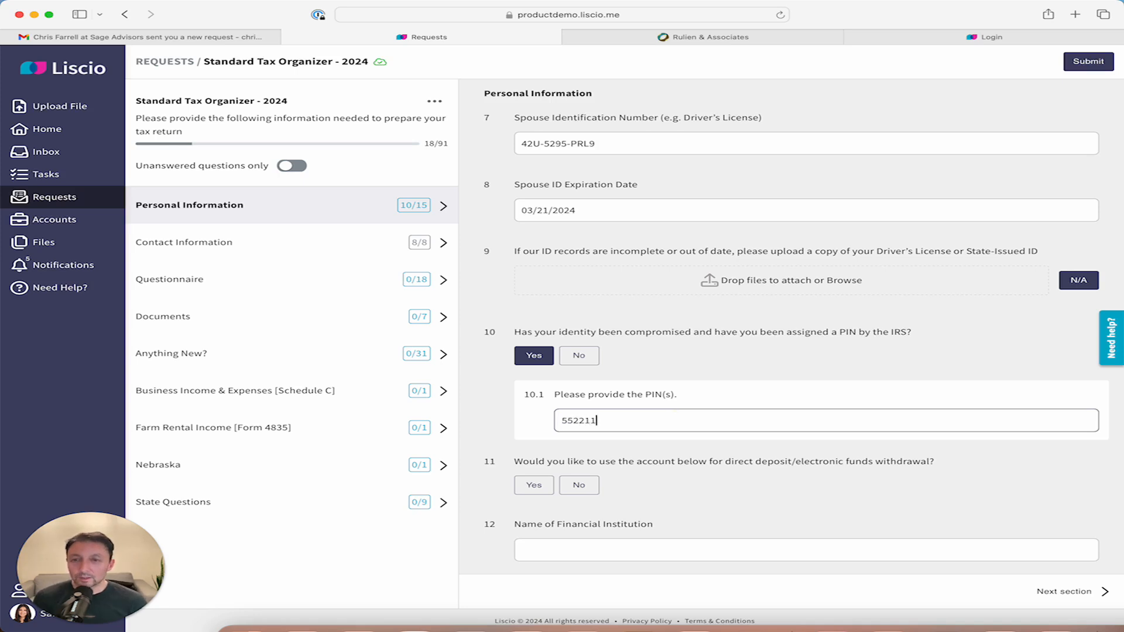
{"action": "scroll", "scroll_direction": "down", "scroll_amount": 3}
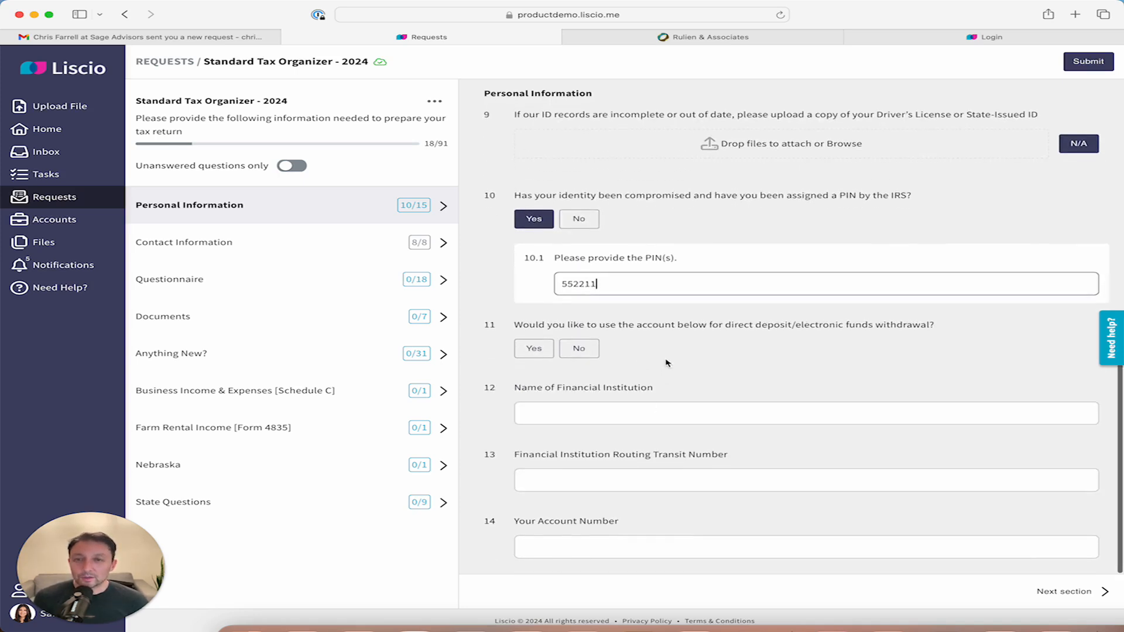
{"action": "left_click", "coordinate": [534, 349]}
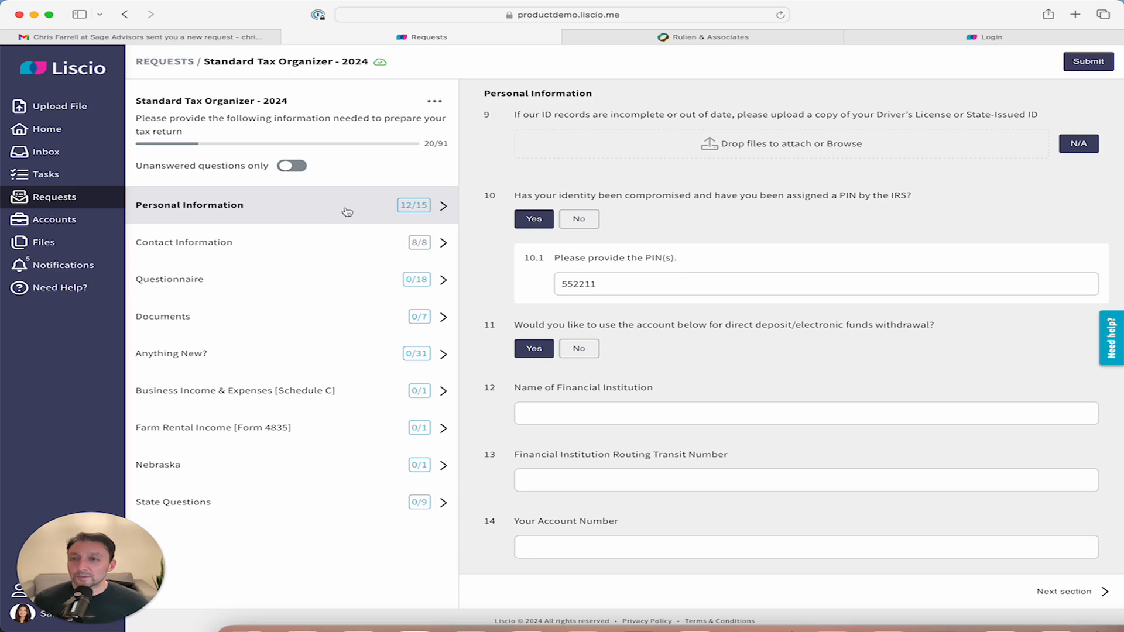
{"action": "mouse_move", "coordinate": [328, 233]}
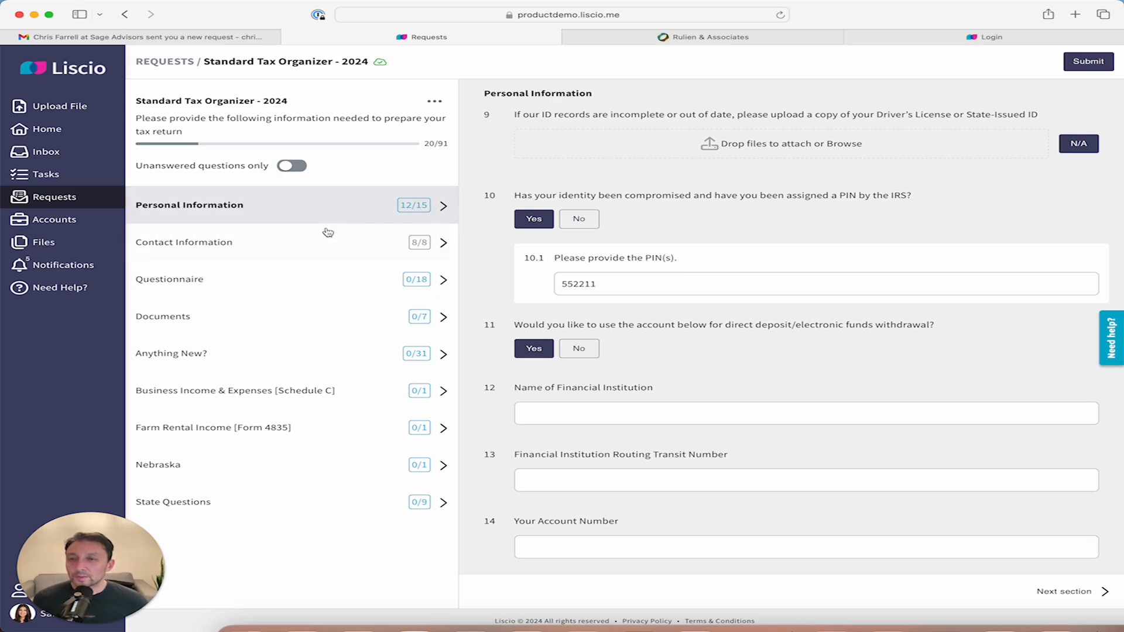
In the Questionnaire, answer Yes to a marital status change, explaining 'I got married in June!'
{"action": "left_click", "coordinate": [184, 241]}
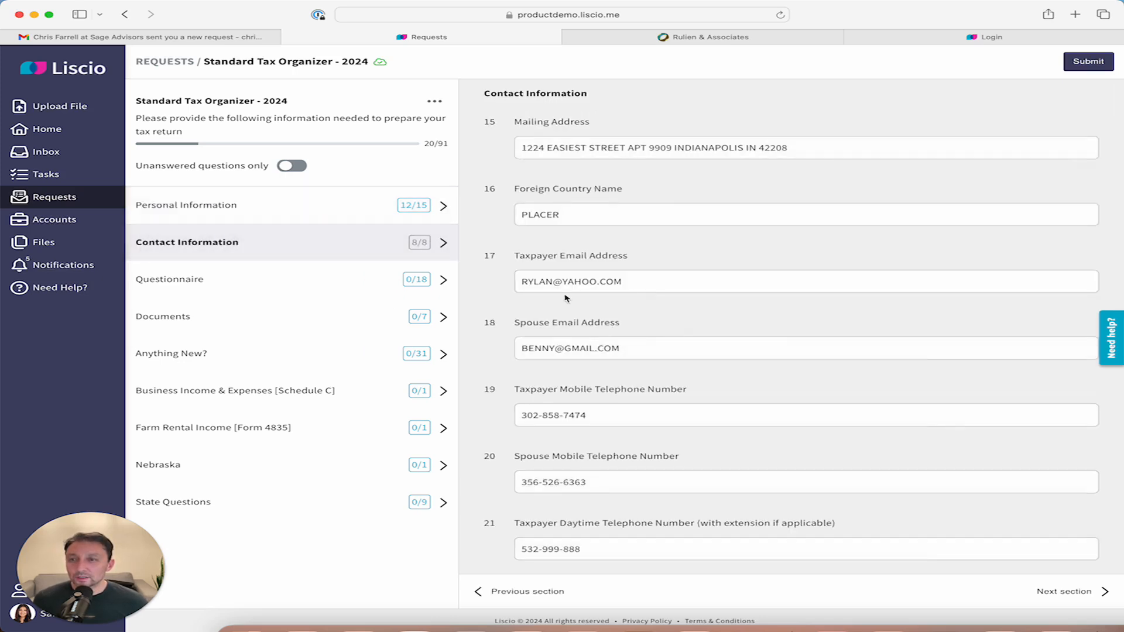
{"action": "left_click", "coordinate": [171, 279]}
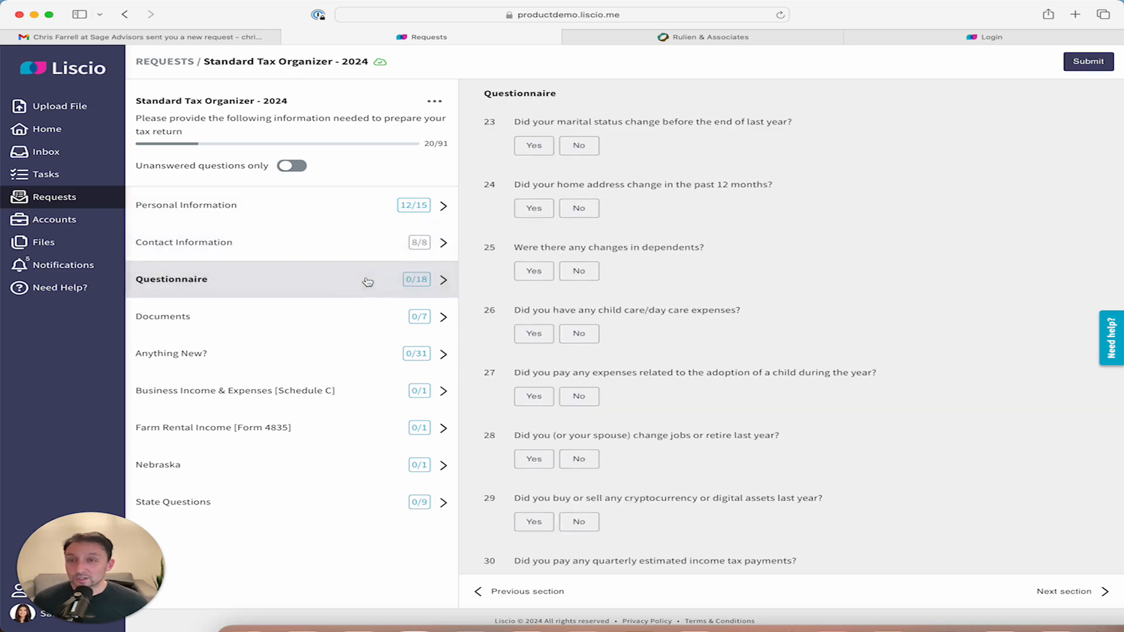
{"action": "left_click", "coordinate": [534, 146]}
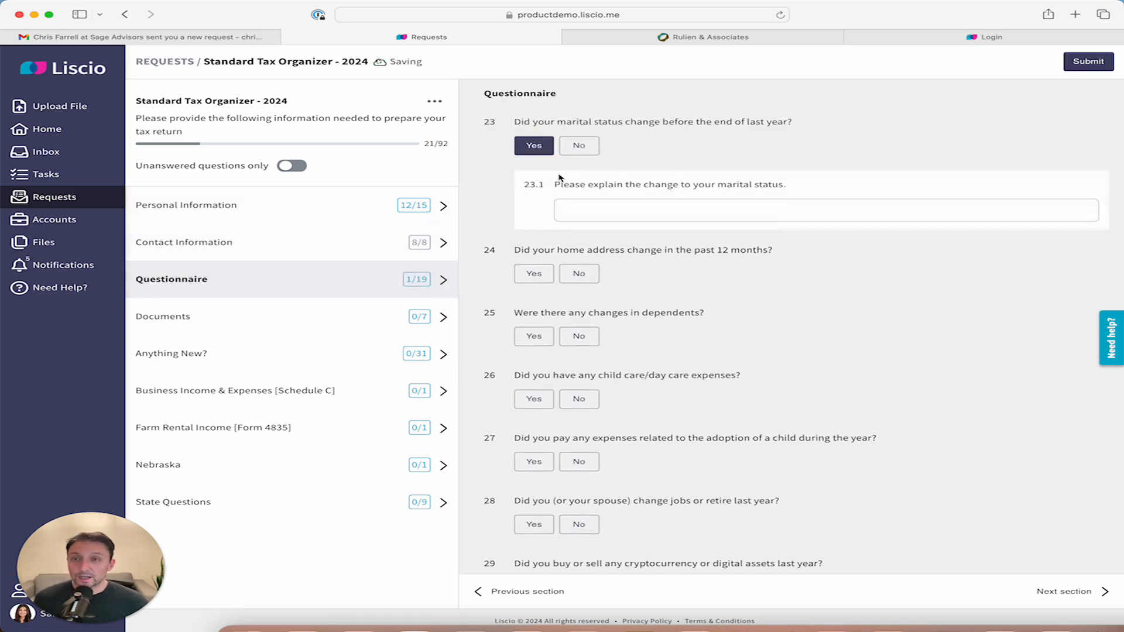
{"action": "type", "text": "I got"}
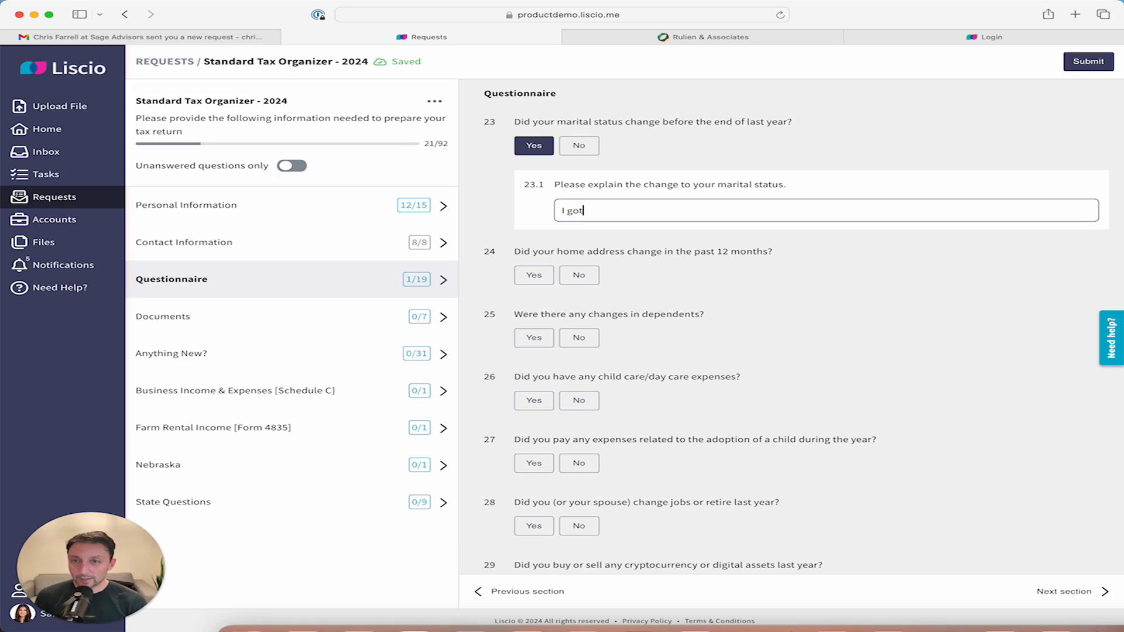
{"action": "type", "text": "married"}
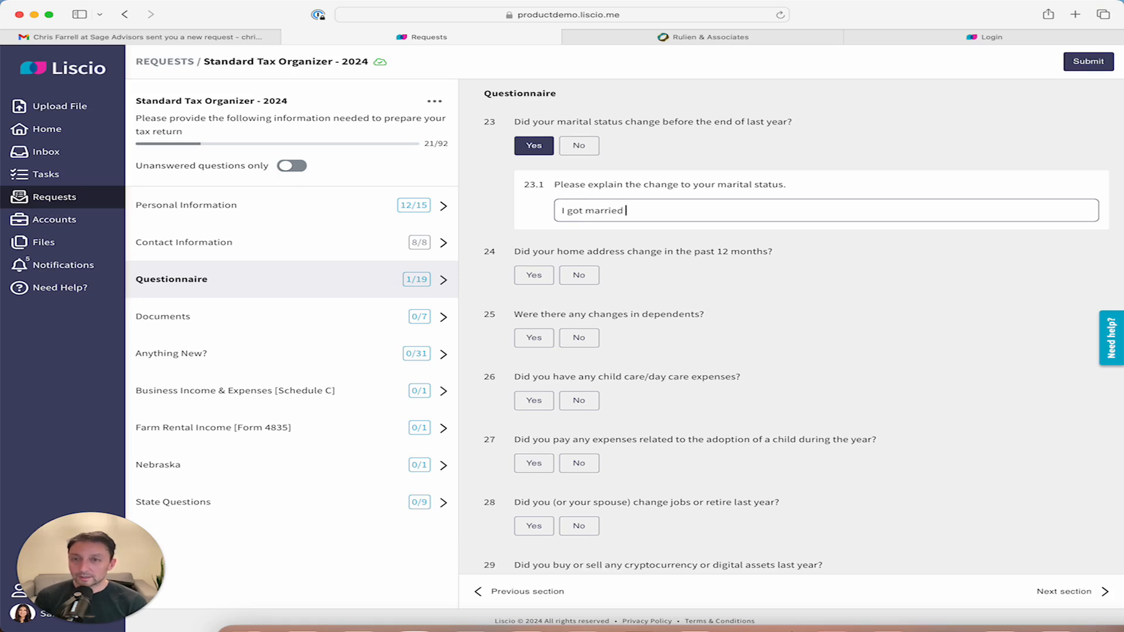
{"action": "type", "text": "in June!"}
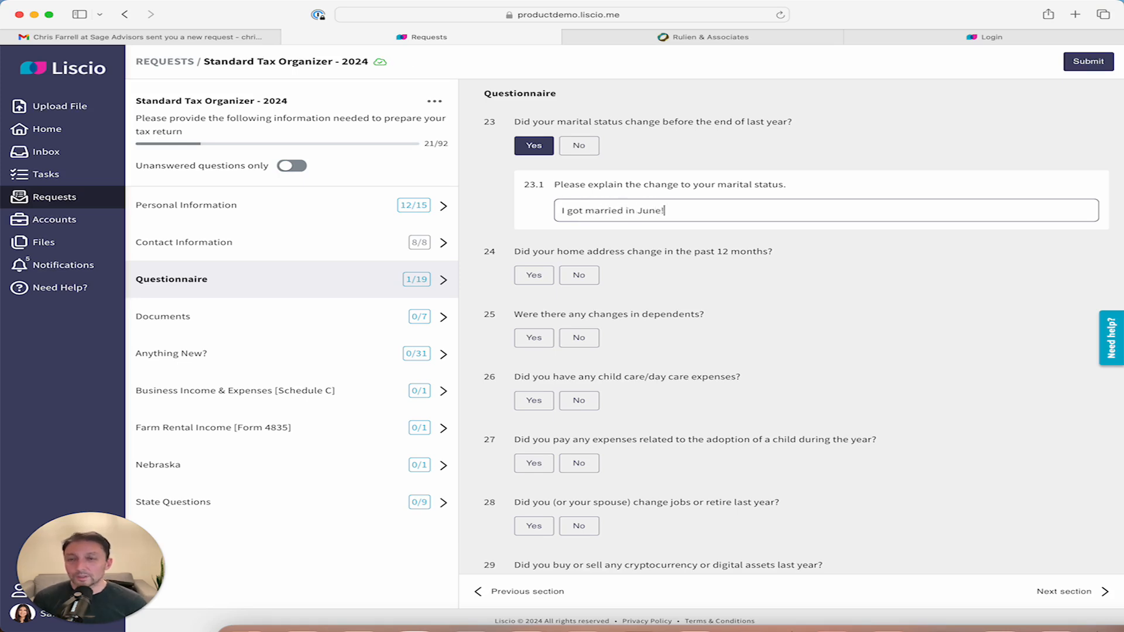
Answer No to the home address change question
{"action": "left_click", "coordinate": [578, 275]}
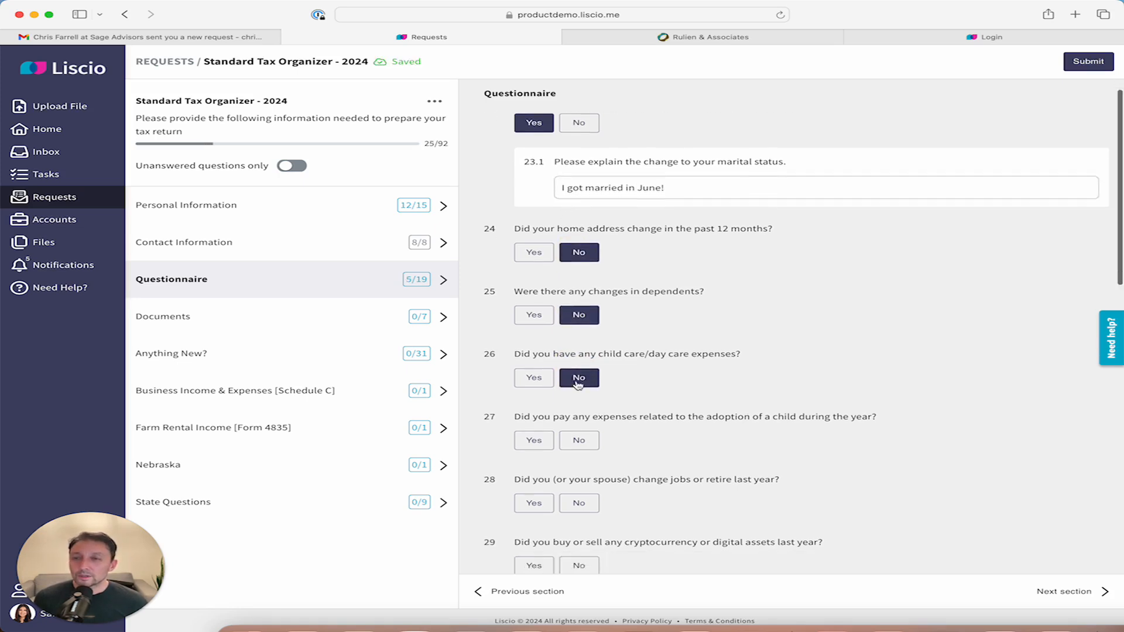
{"action": "scroll", "scroll_direction": "down", "scroll_amount": 3}
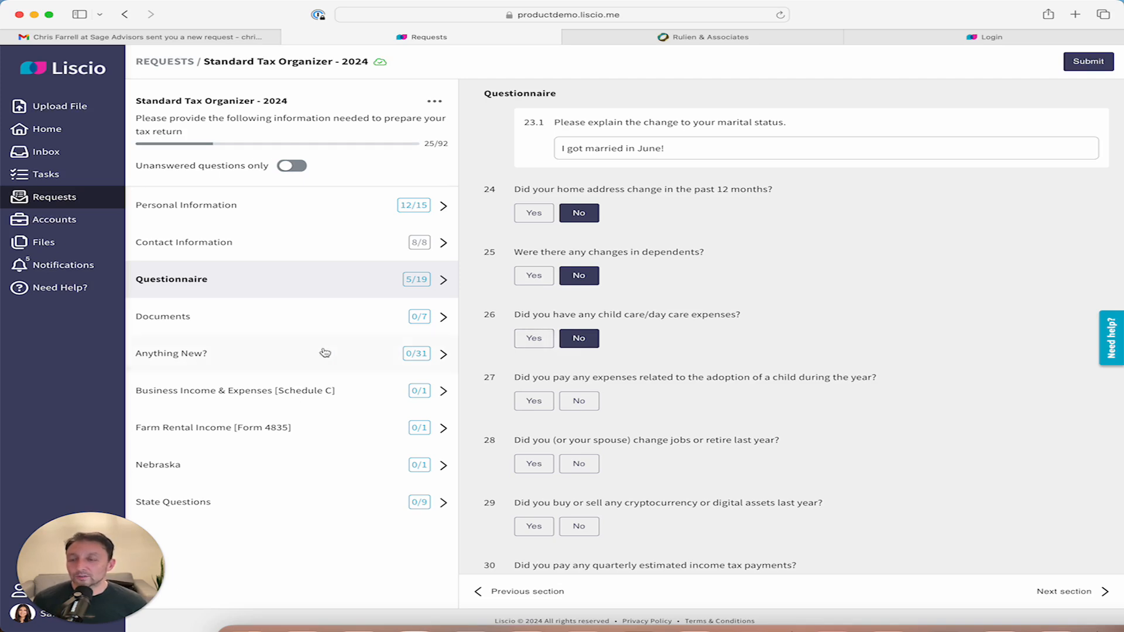
{"action": "left_click", "coordinate": [164, 316]}
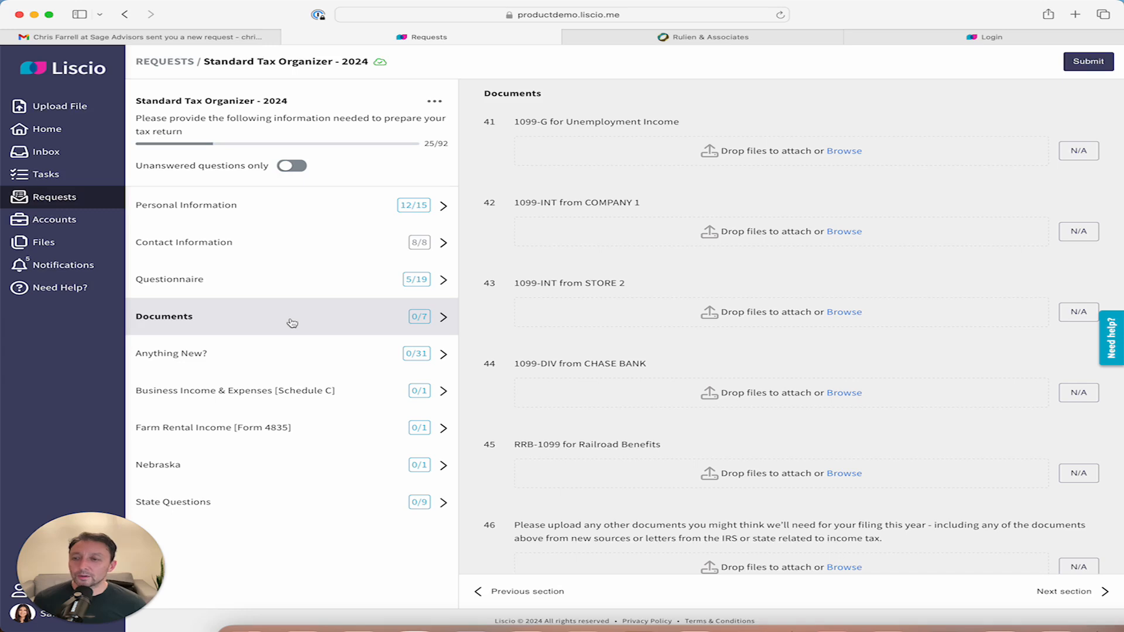
{"action": "mouse_move", "coordinate": [301, 321]}
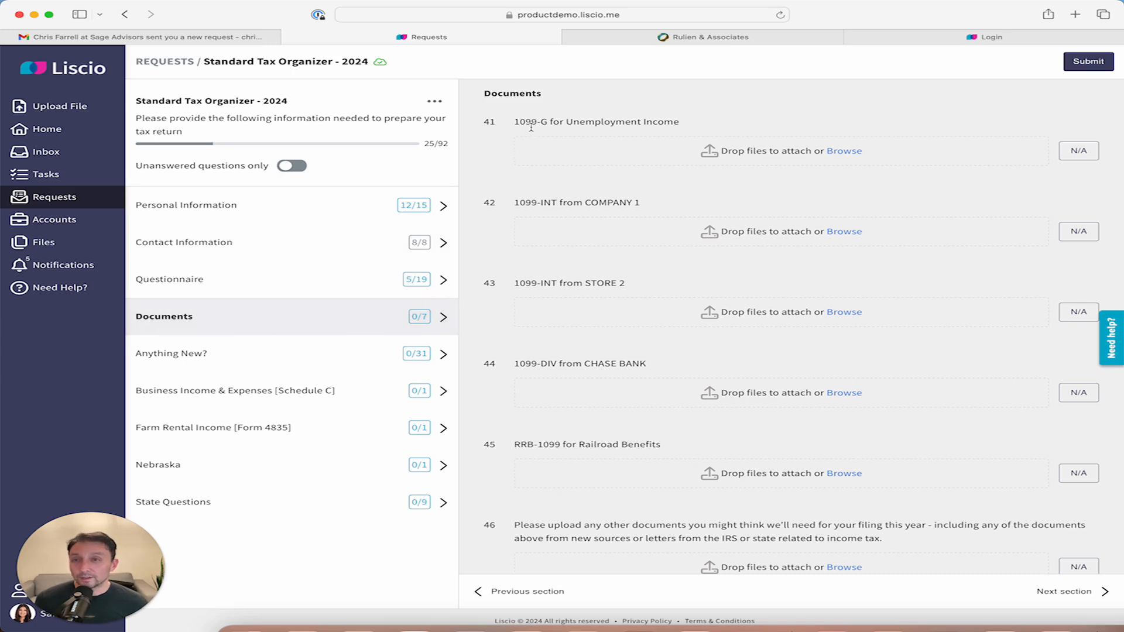
{"action": "mouse_move", "coordinate": [561, 170]}
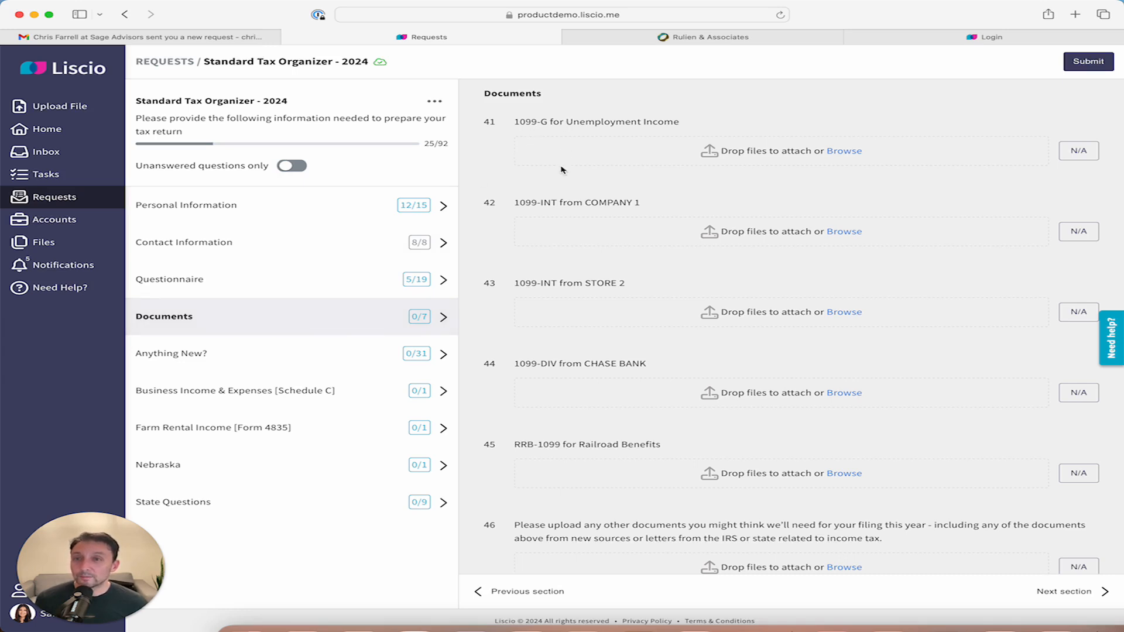
{"action": "mouse_move", "coordinate": [554, 274]}
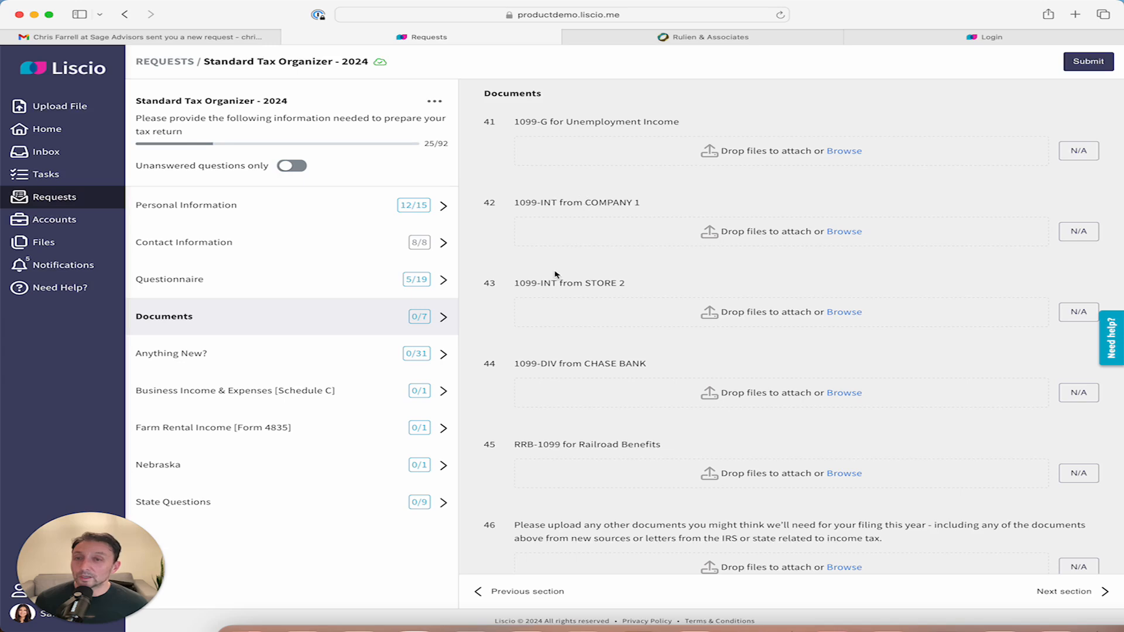
{"action": "mouse_move", "coordinate": [598, 283]}
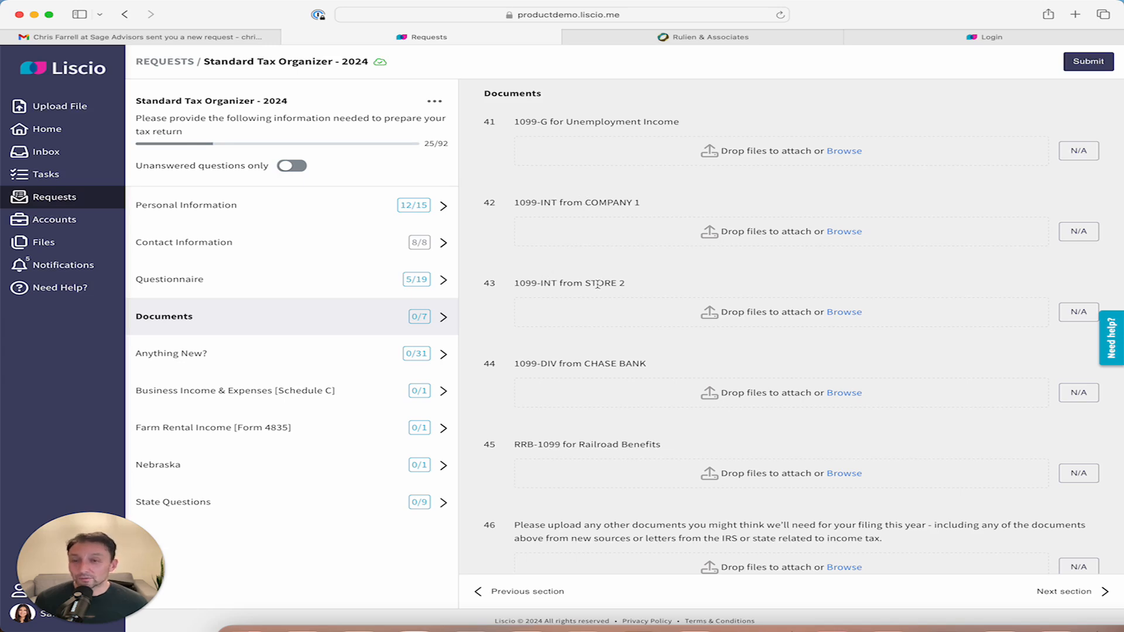
{"action": "scroll", "scroll_direction": "down", "scroll_amount": 3}
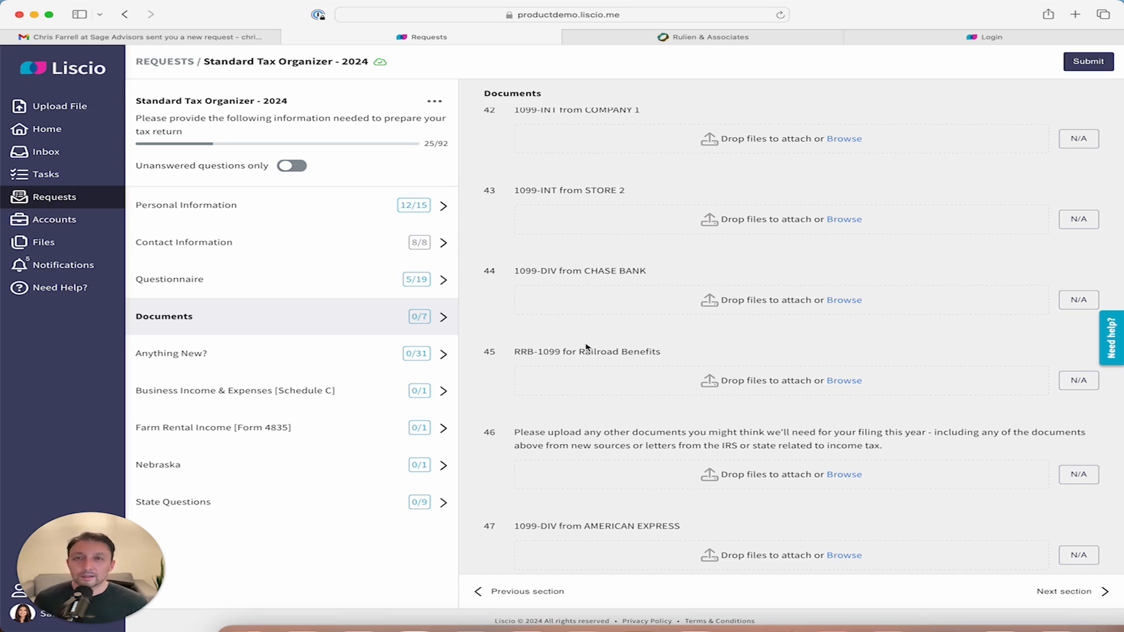
{"action": "scroll", "scroll_direction": "up", "scroll_amount": 3}
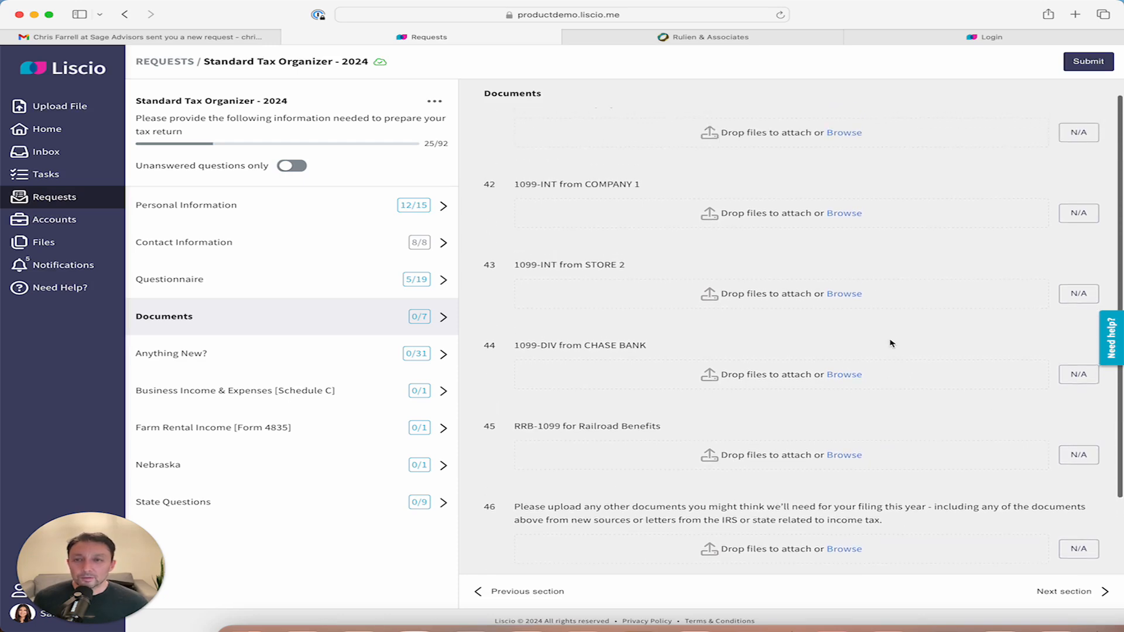
{"action": "scroll", "scroll_direction": "up", "scroll_amount": 3}
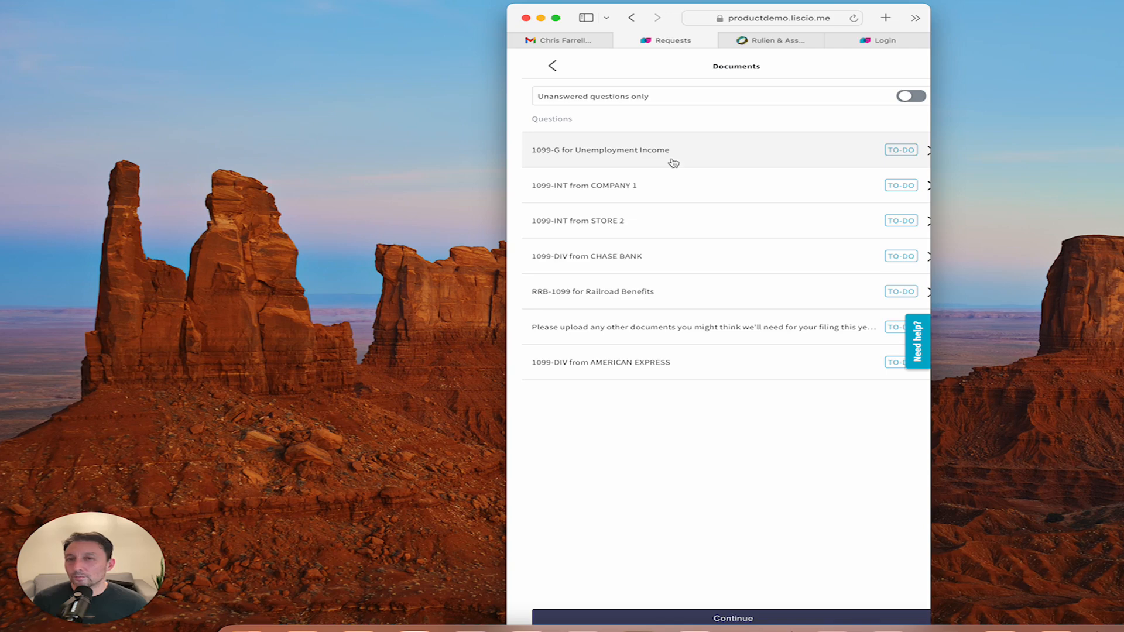
Scan and upload a document for the 1099-INT from COMPANY 1 question using the camera
{"action": "left_click", "coordinate": [583, 185]}
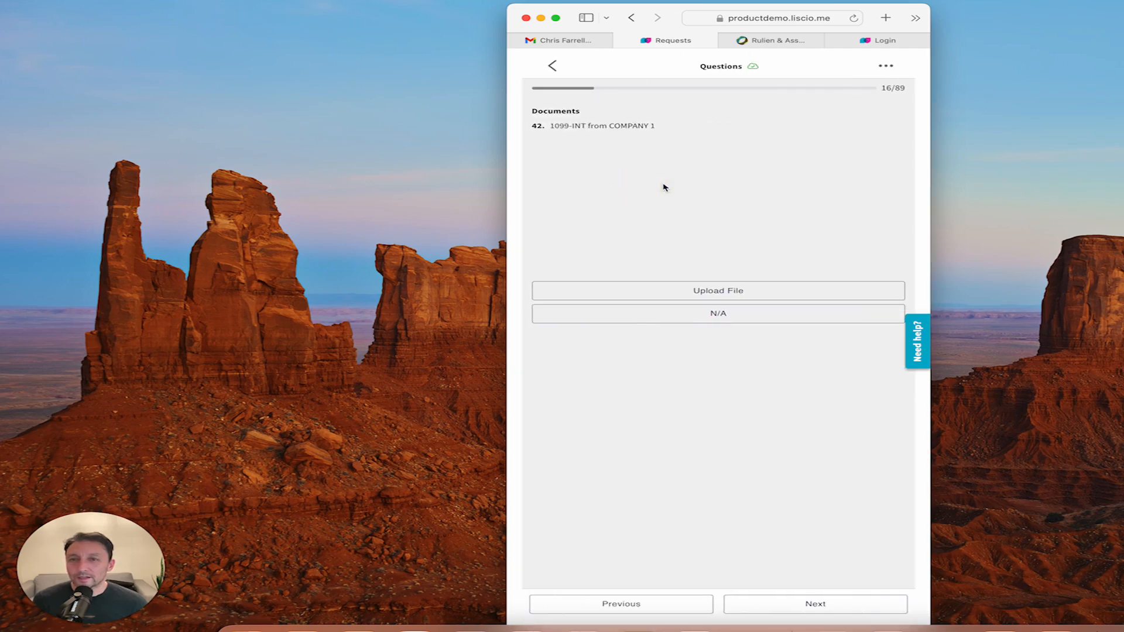
{"action": "left_click", "coordinate": [717, 291]}
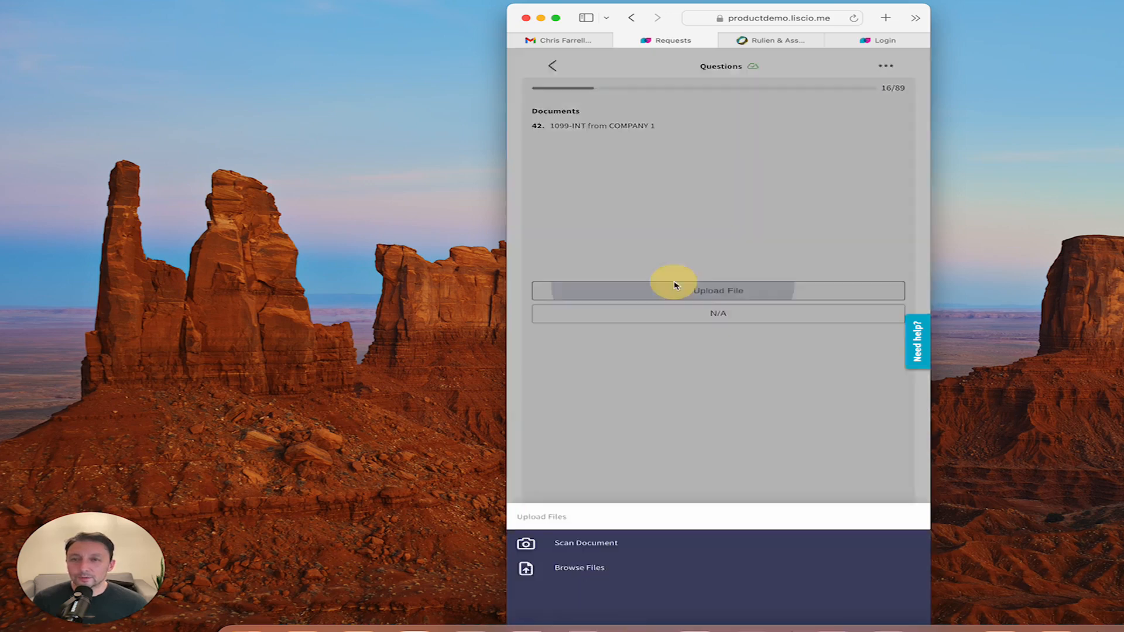
{"action": "left_click", "coordinate": [586, 542]}
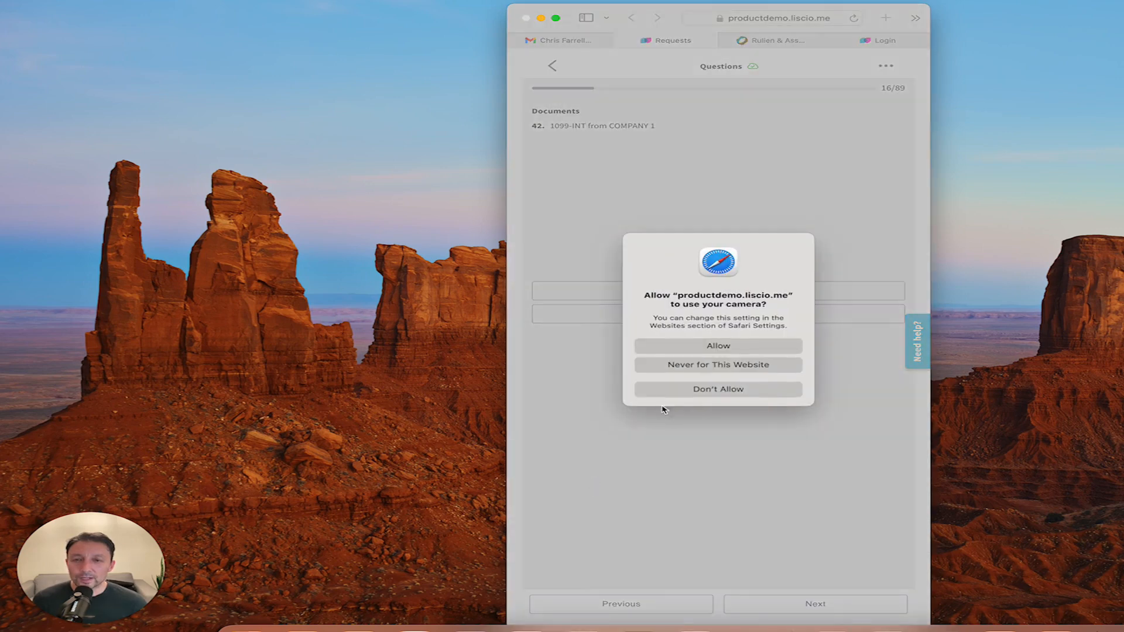
{"action": "left_click", "coordinate": [718, 346]}
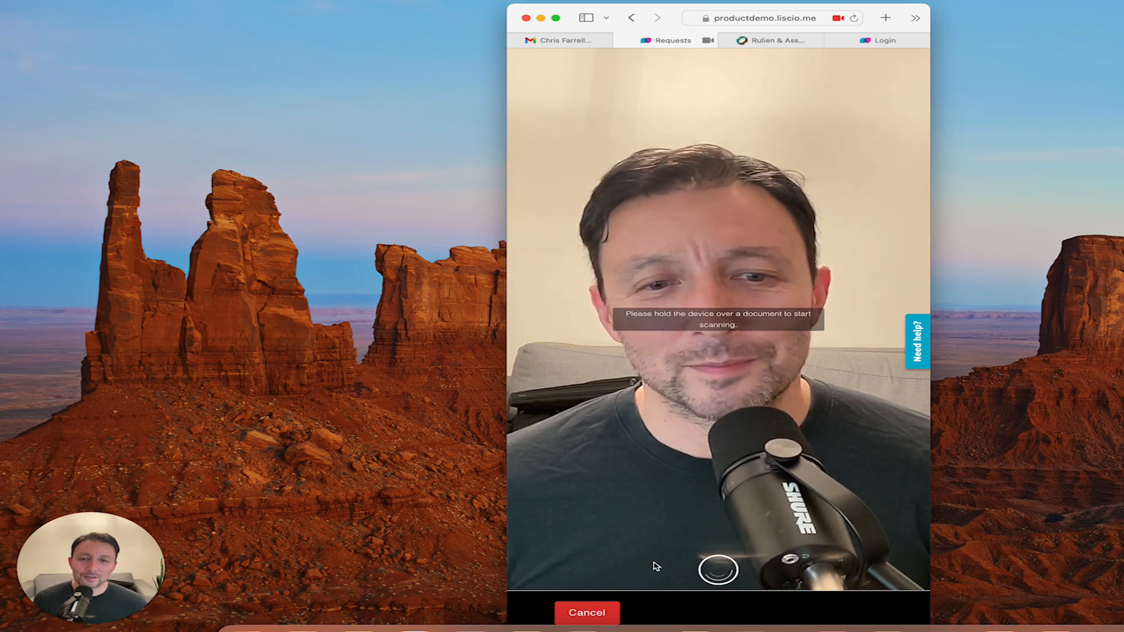
{"action": "left_click", "coordinate": [586, 613]}
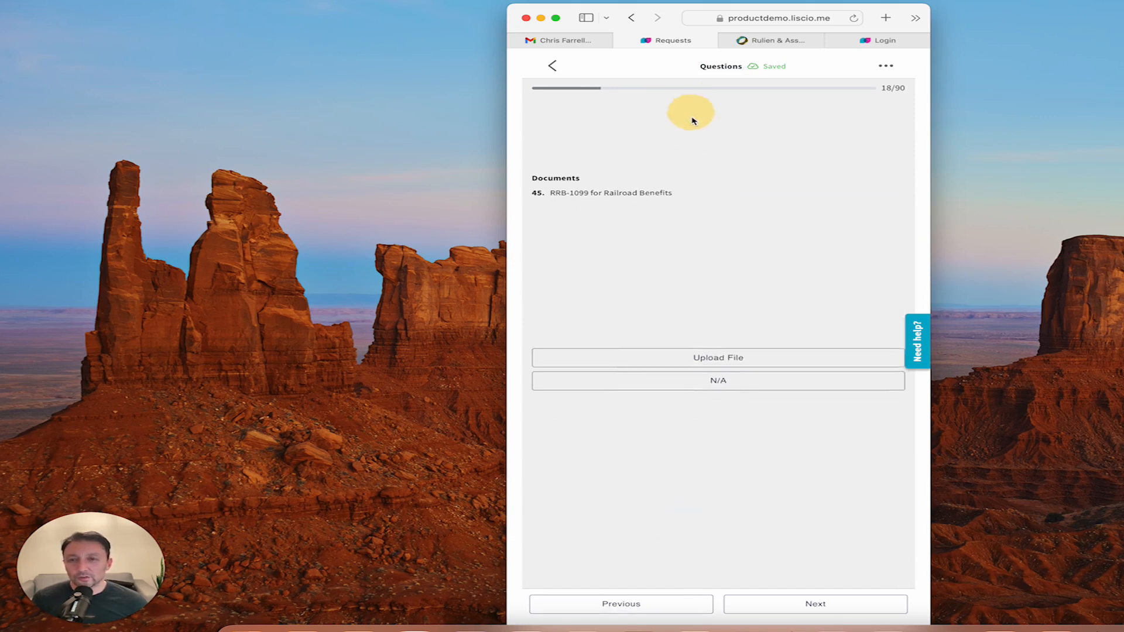
{"action": "scroll", "scroll_direction": "up", "scroll_amount": 3}
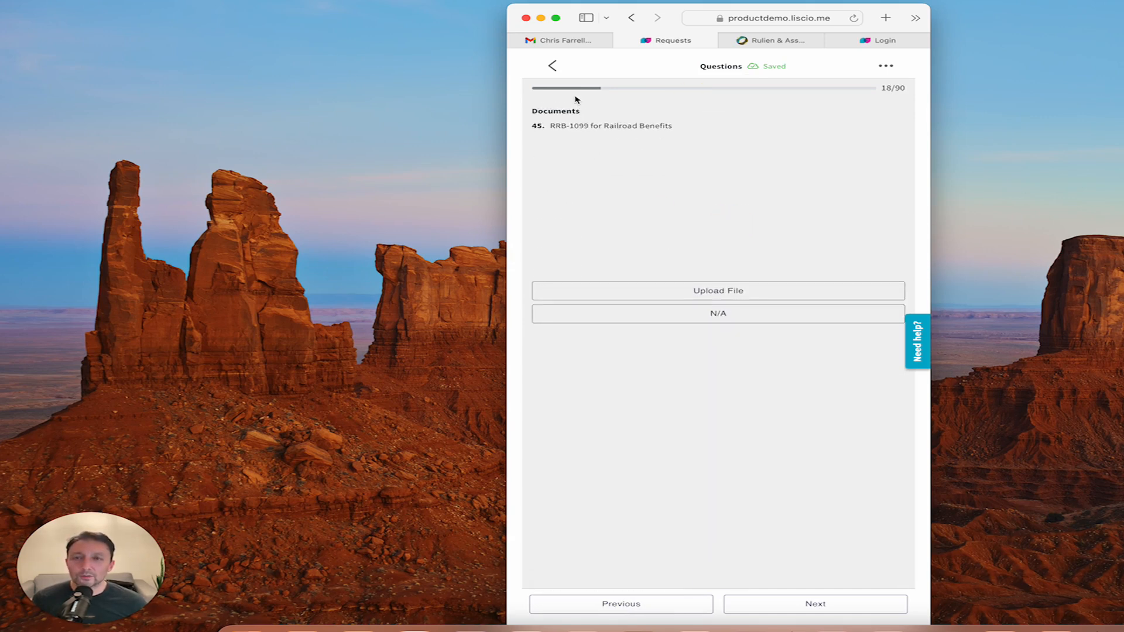
{"action": "left_click", "coordinate": [552, 66]}
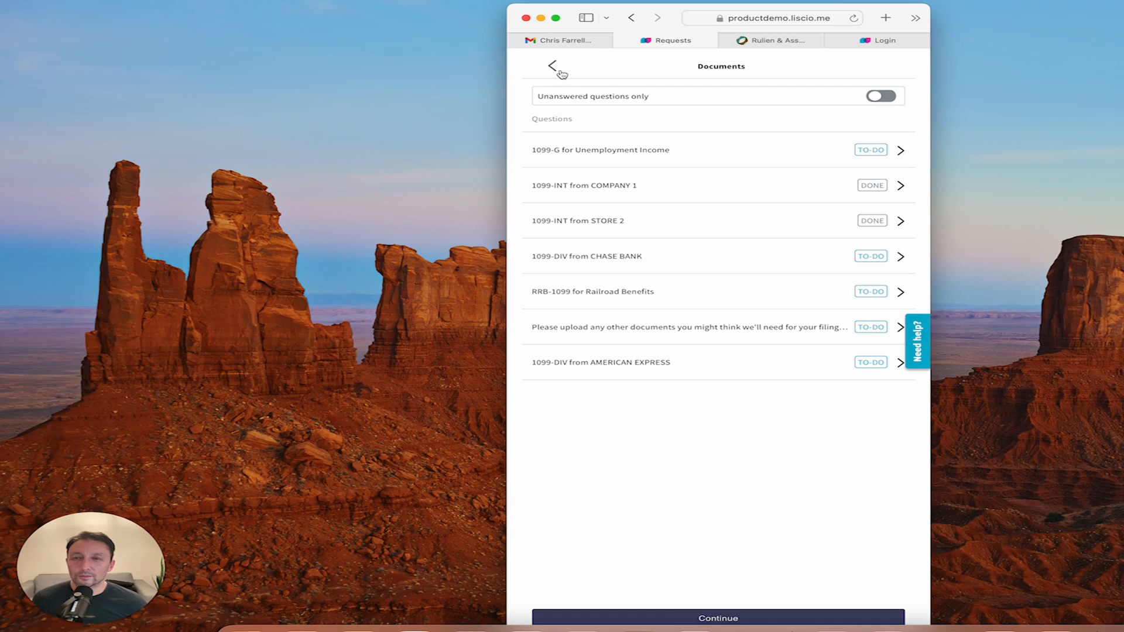
{"action": "mouse_move", "coordinate": [876, 500]}
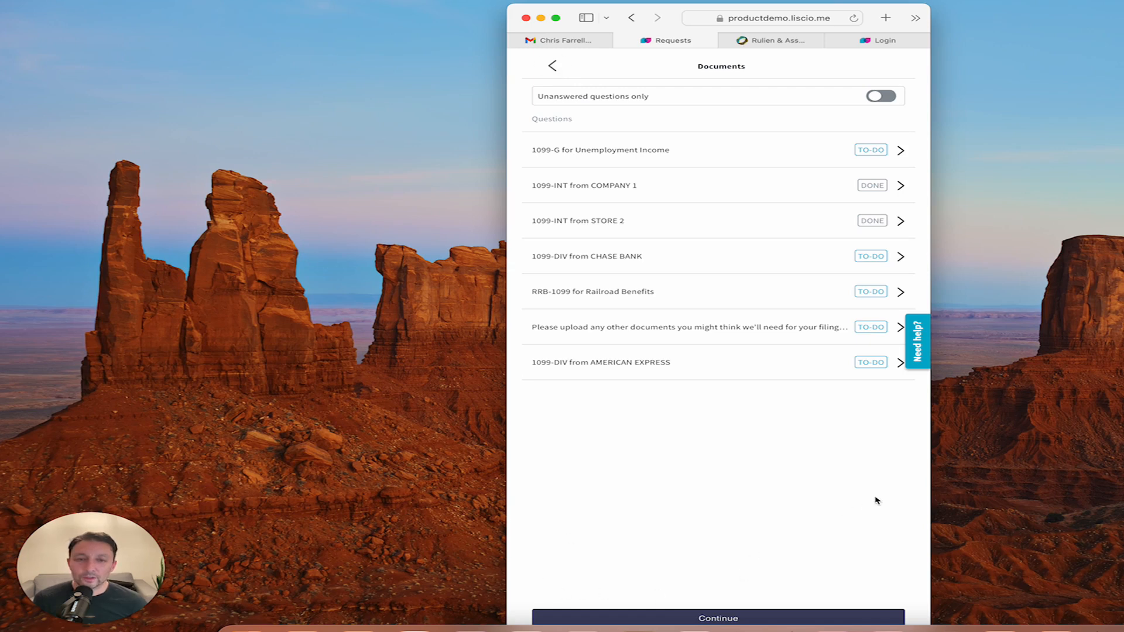
{"action": "mouse_move", "coordinate": [935, 482]}
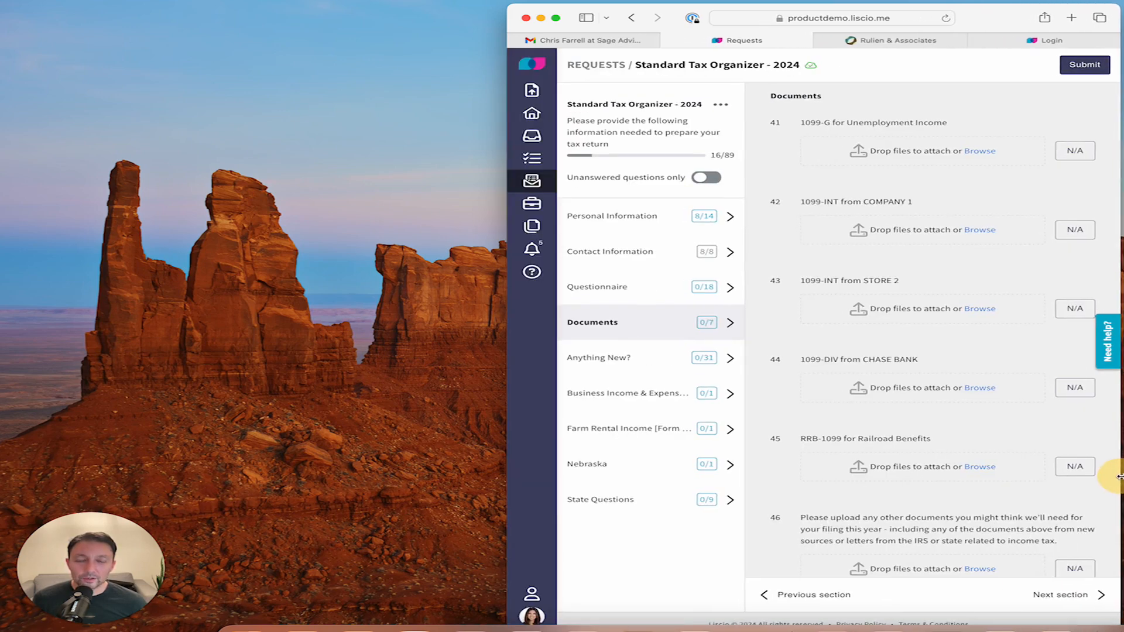
{"action": "mouse_move", "coordinate": [507, 580]}
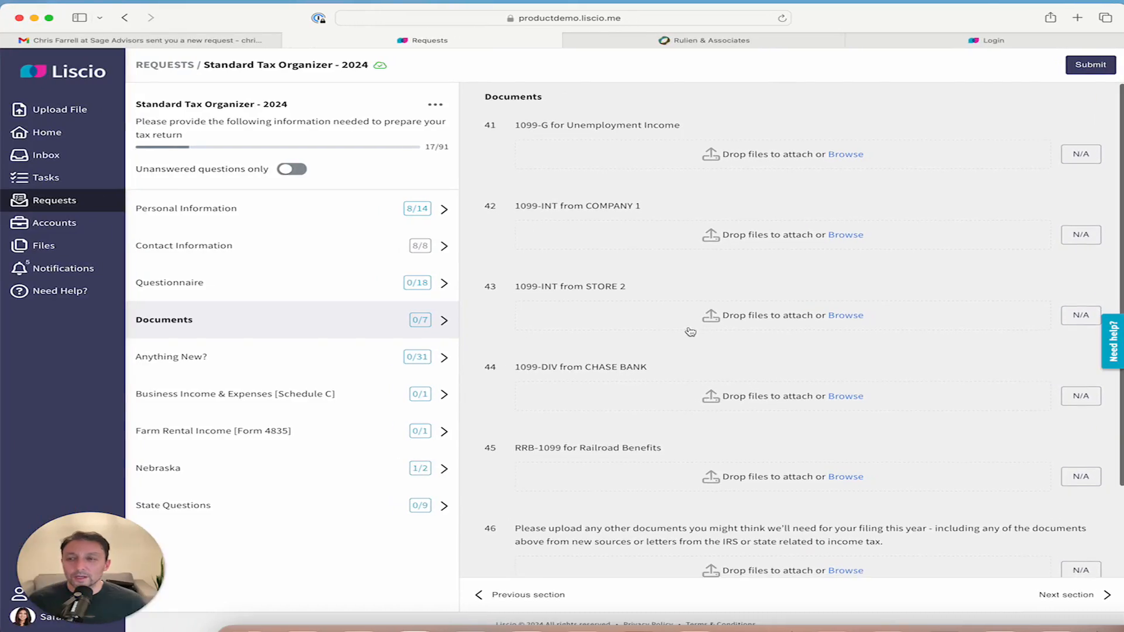
{"action": "mouse_move", "coordinate": [685, 333]}
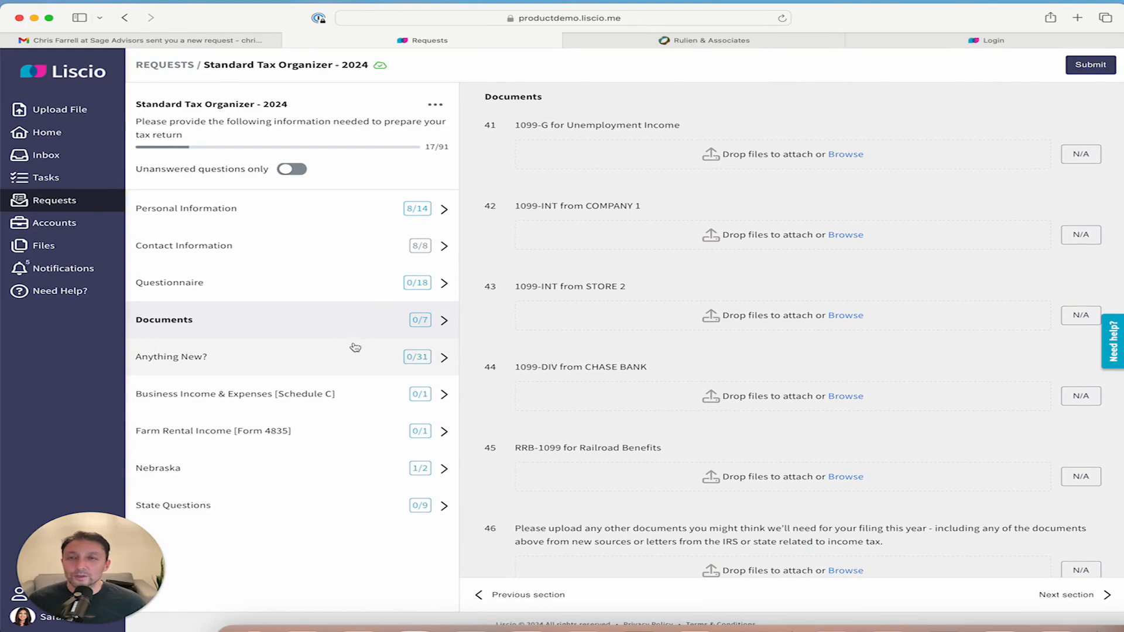
{"action": "mouse_move", "coordinate": [381, 347]}
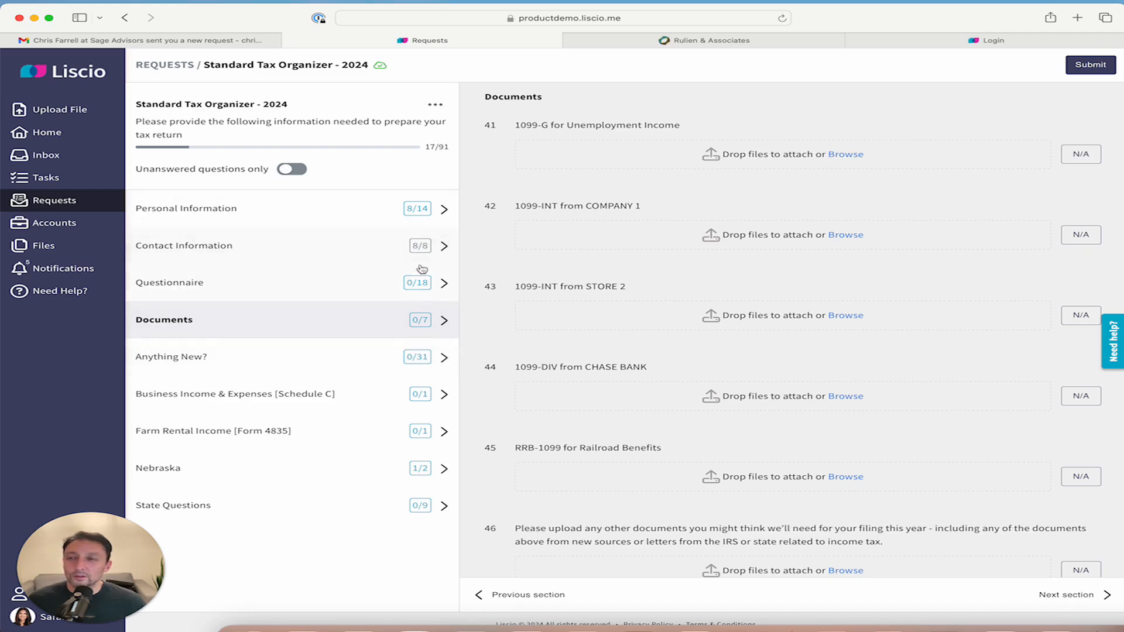
Go to the Requests list showing the four open requests
{"action": "left_click", "coordinate": [55, 200]}
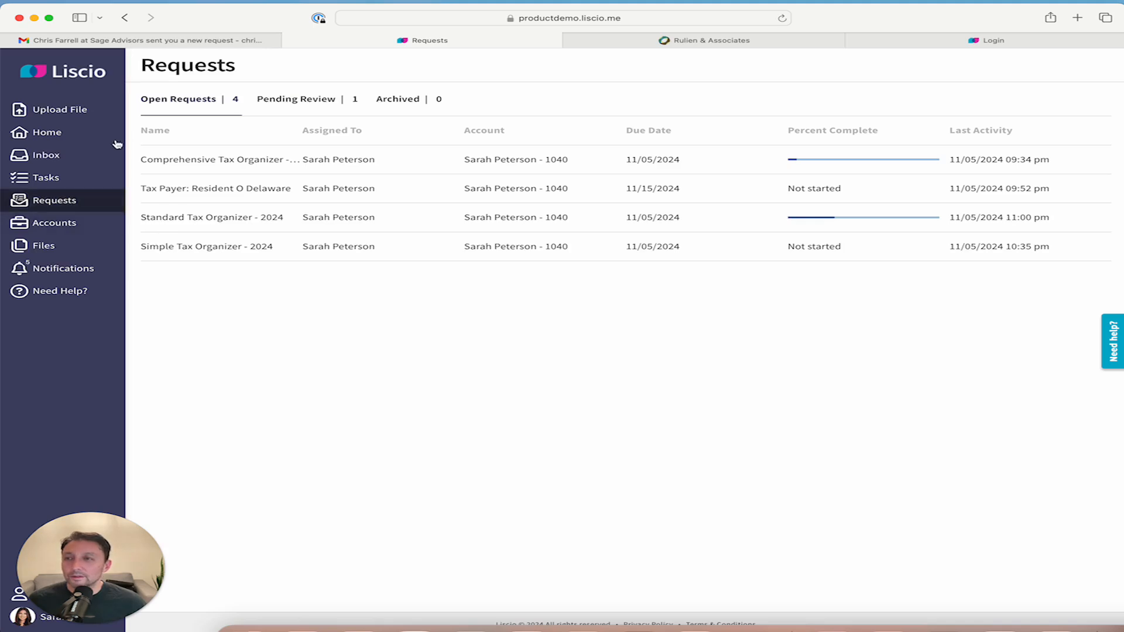
From the dashboard, open the Simple Tax Organizer - 2024 request and its Documents section
{"action": "left_click", "coordinate": [47, 132]}
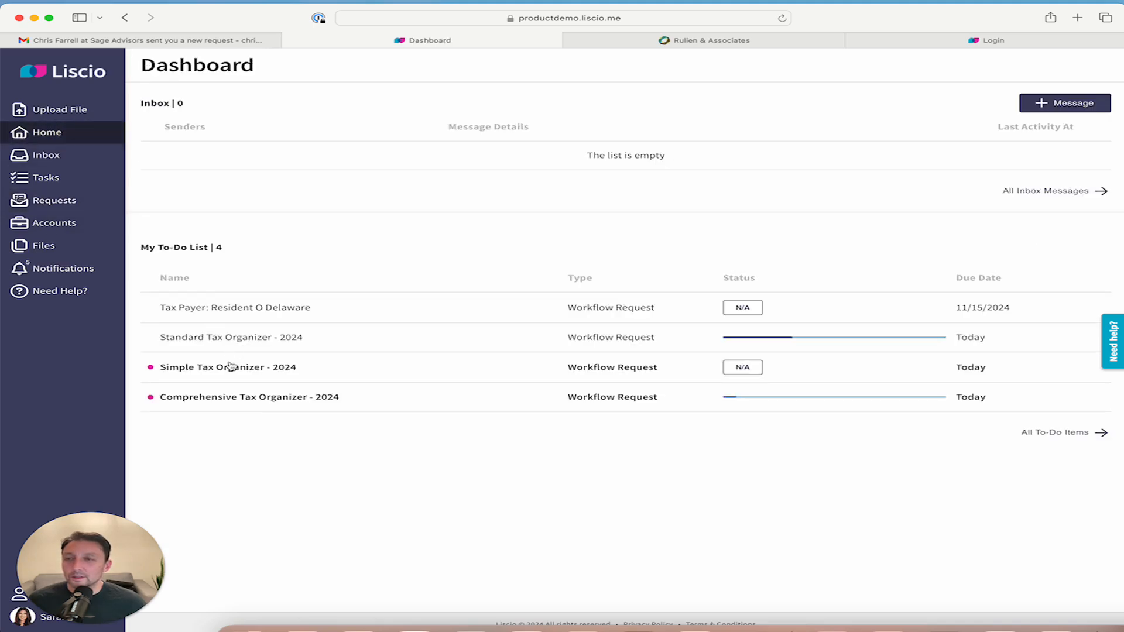
{"action": "left_click", "coordinate": [54, 200]}
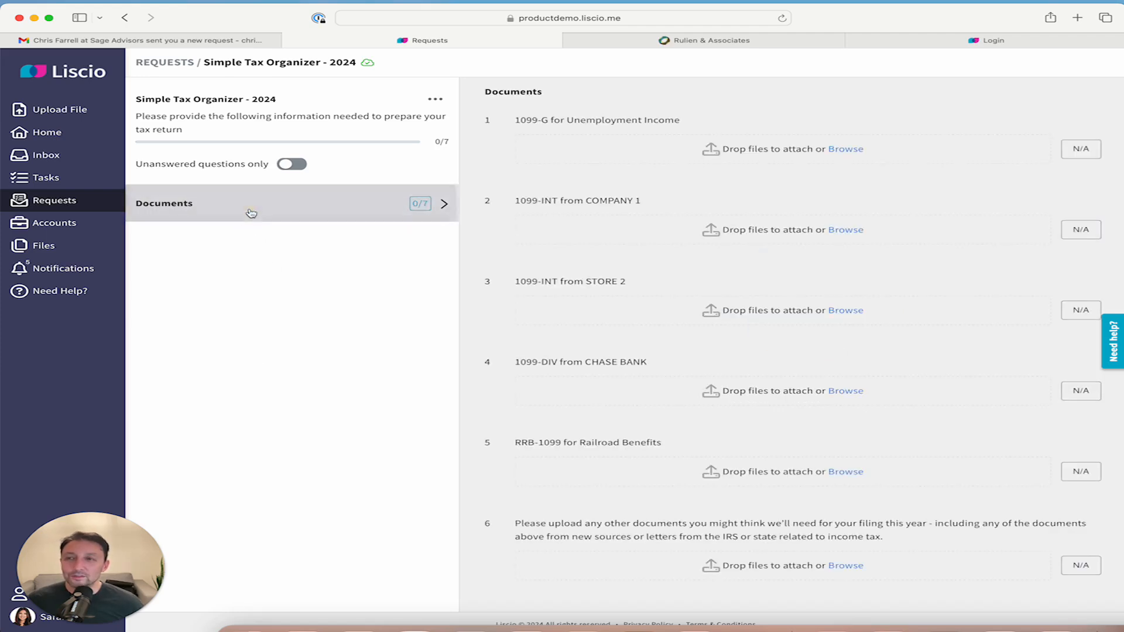
{"action": "mouse_move", "coordinate": [706, 401]}
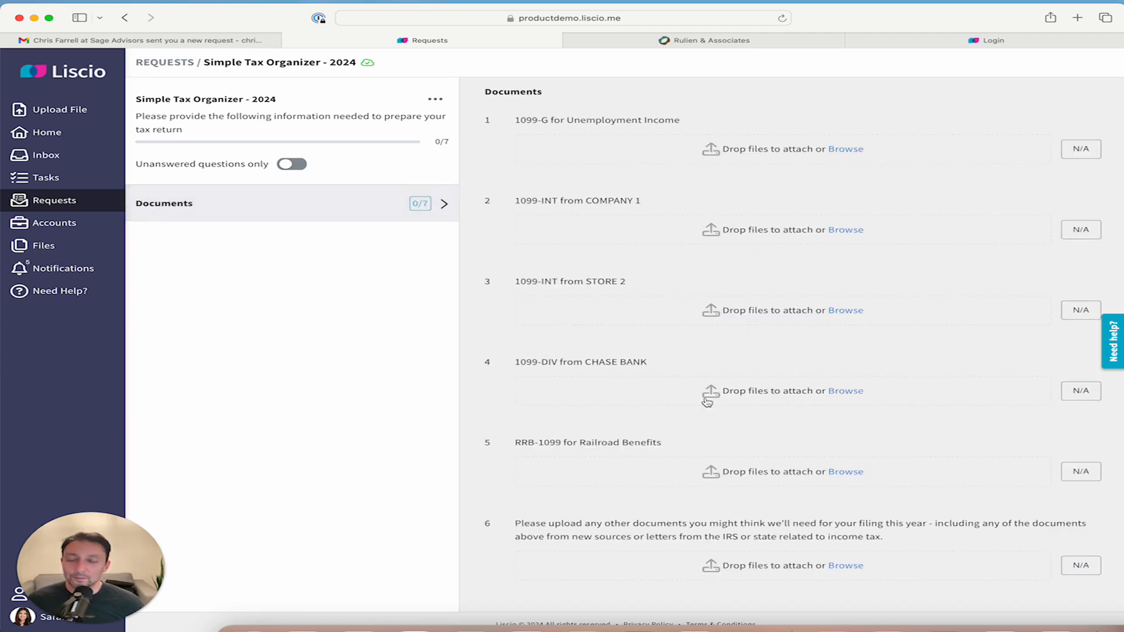
{"action": "mouse_move", "coordinate": [584, 358]}
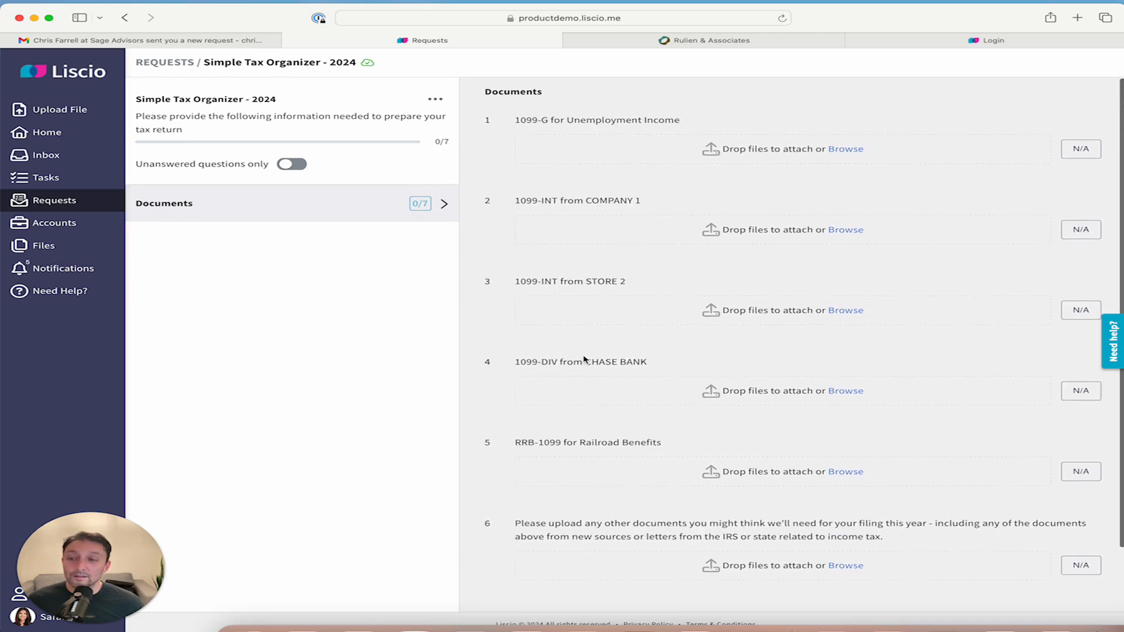
{"action": "mouse_move", "coordinate": [443, 343]}
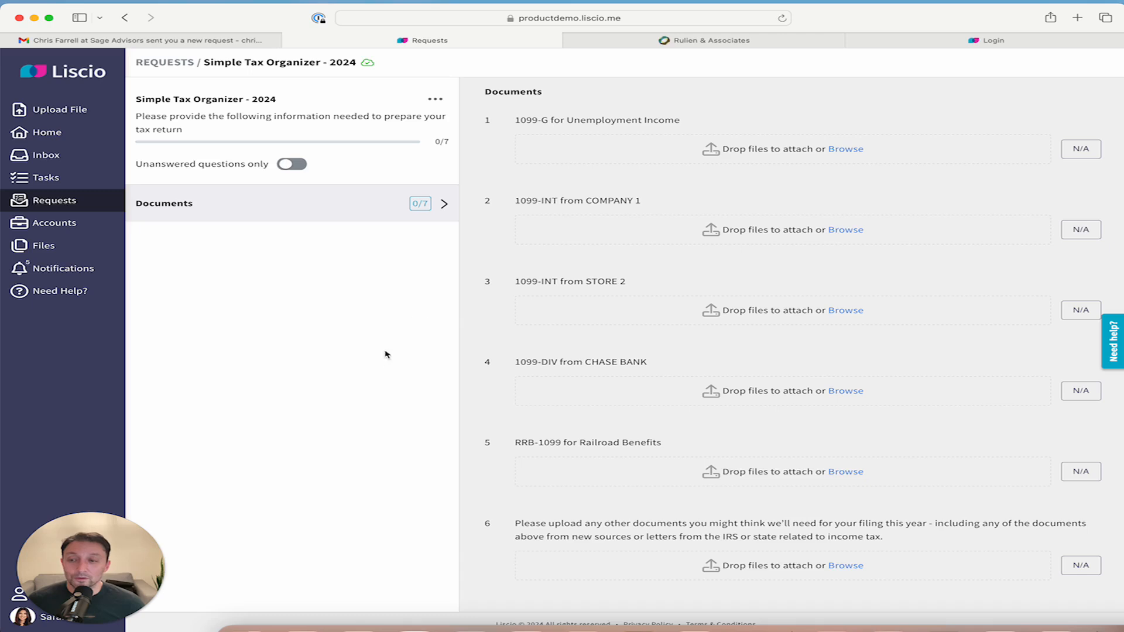
{"action": "mouse_move", "coordinate": [692, 247]}
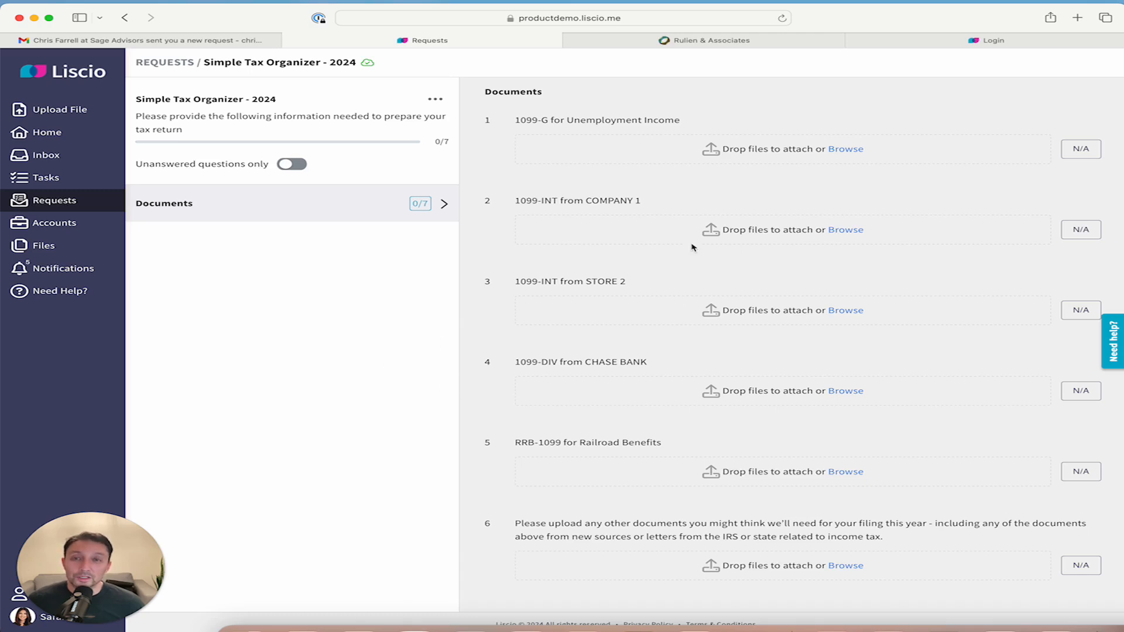
{"action": "mouse_move", "coordinate": [632, 309]}
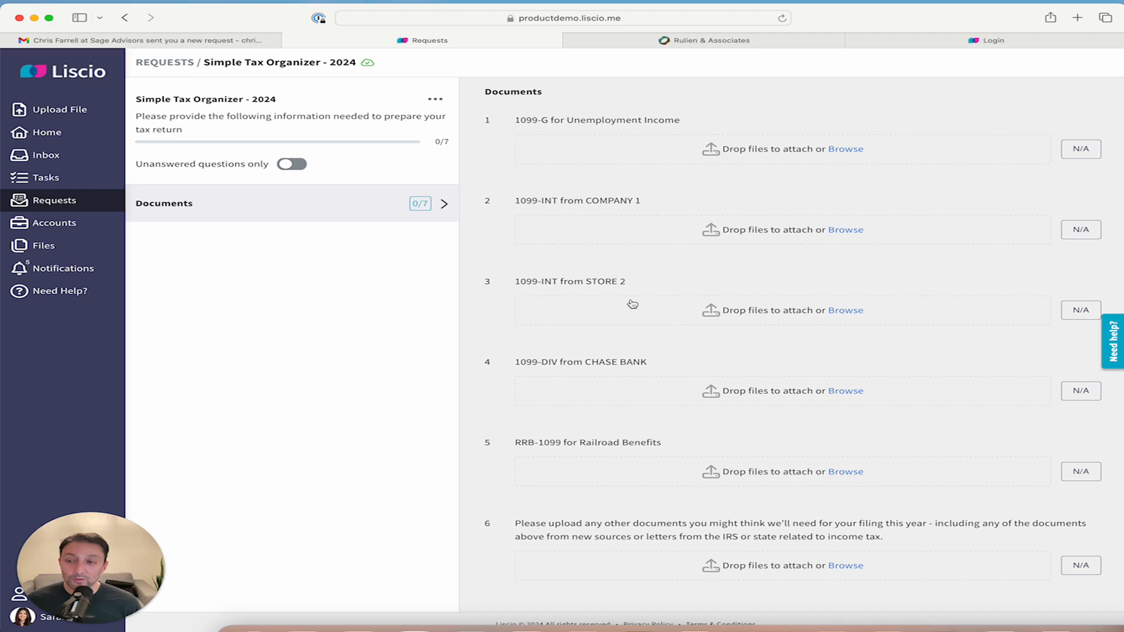
{"action": "mouse_move", "coordinate": [164, 171]}
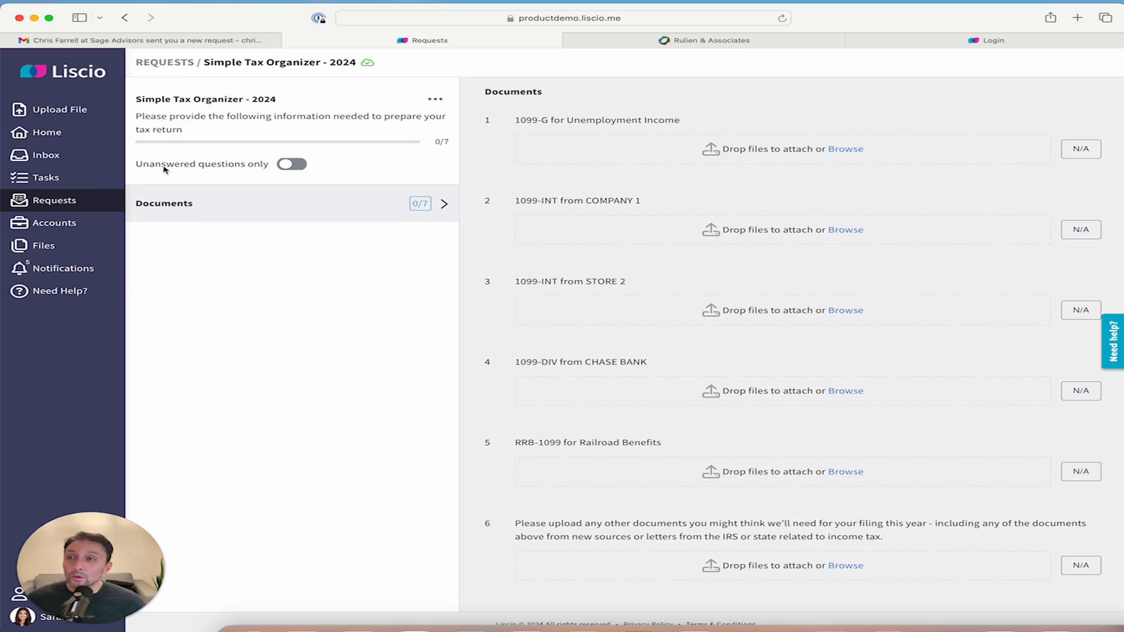
From the dashboard, open Comprehensive Tax Organizer - 2024 and scroll through its sections, 18 of 308 answered
{"action": "left_click", "coordinate": [45, 133]}
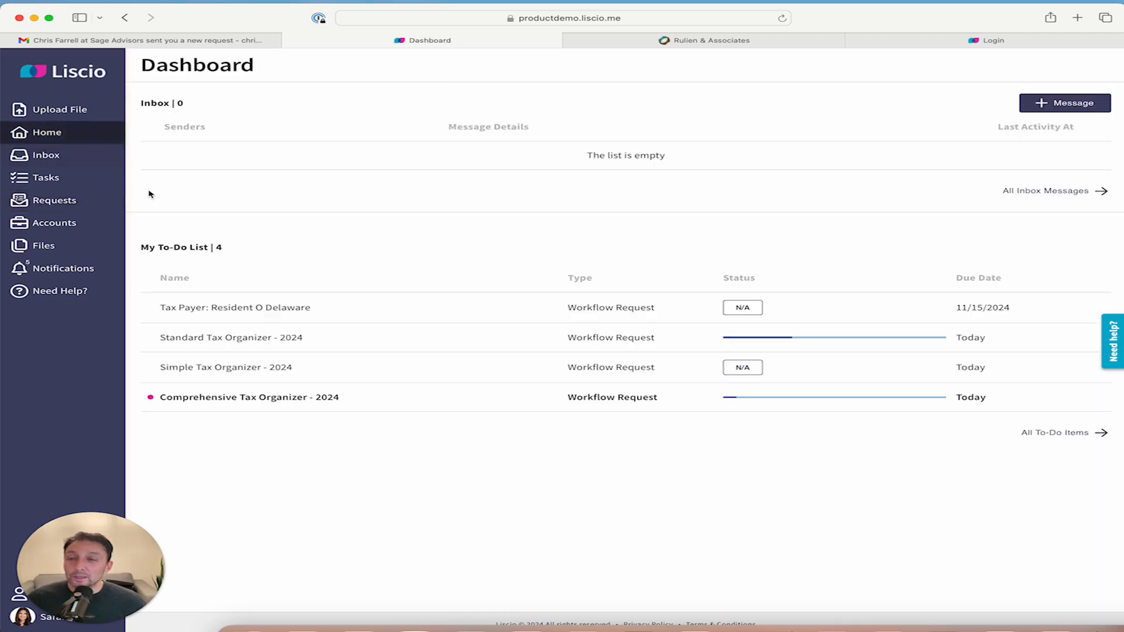
{"action": "mouse_move", "coordinate": [222, 343]}
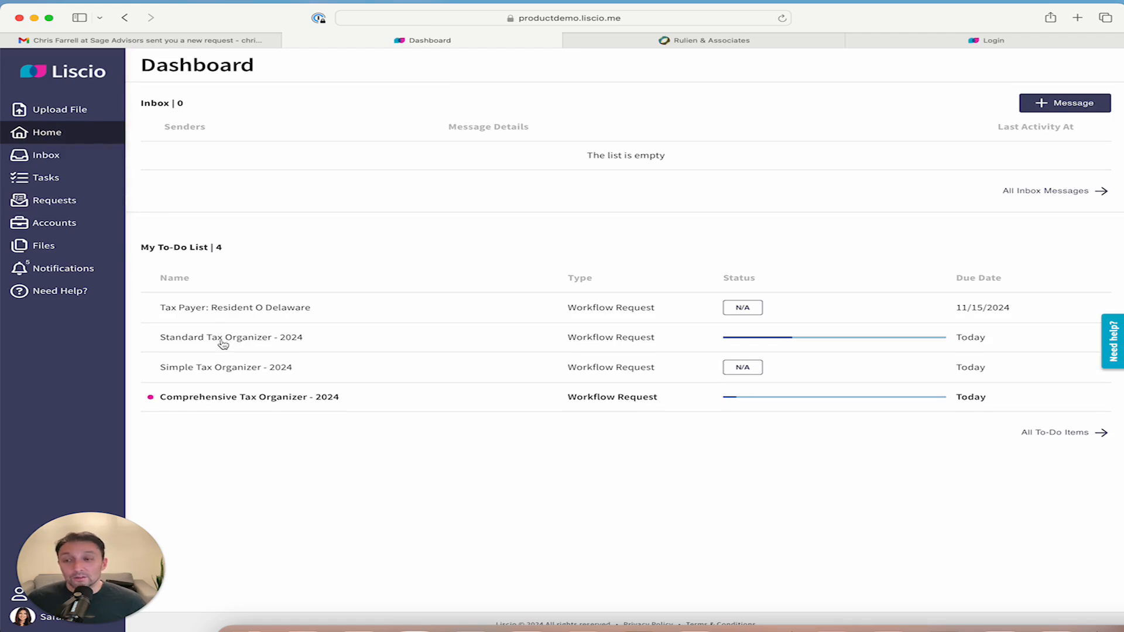
{"action": "mouse_move", "coordinate": [213, 373]}
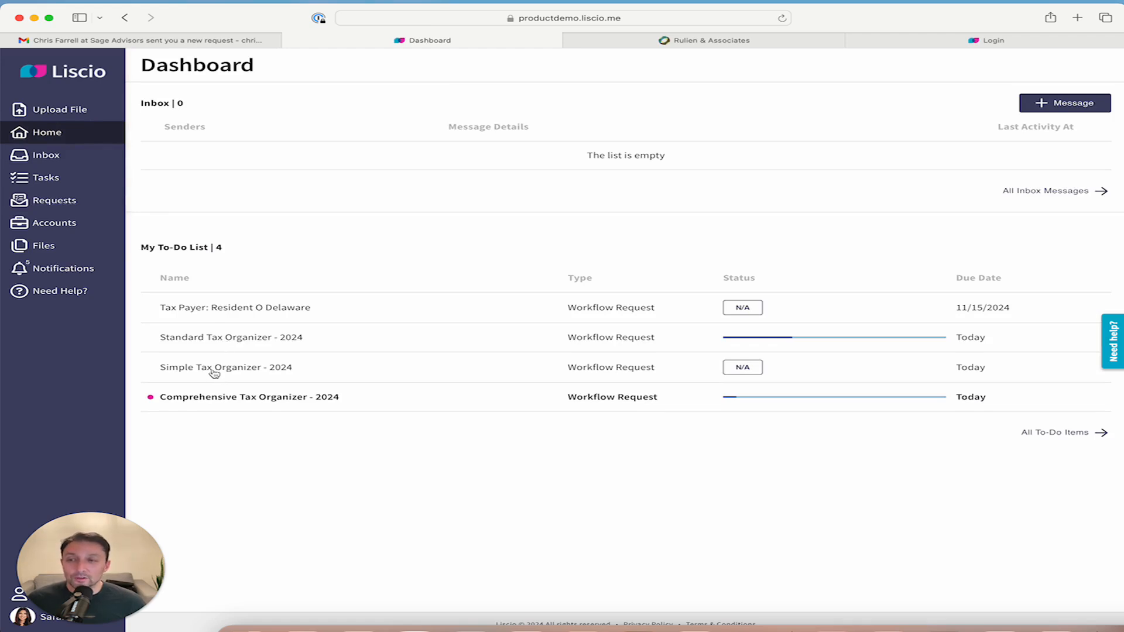
{"action": "mouse_move", "coordinate": [219, 407]}
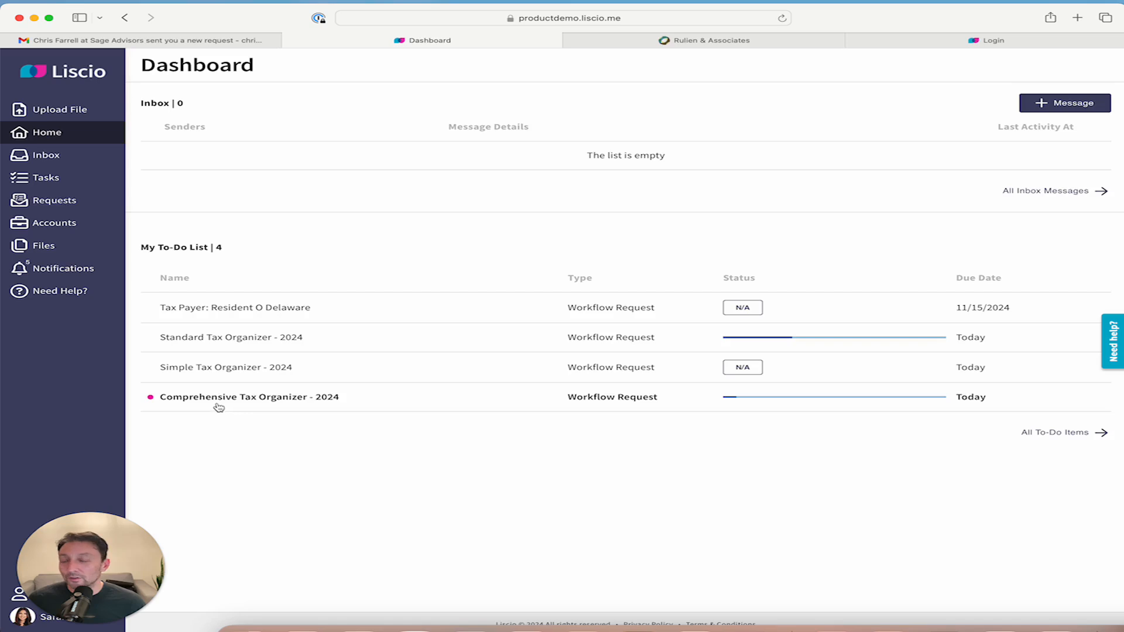
{"action": "left_click", "coordinate": [249, 397]}
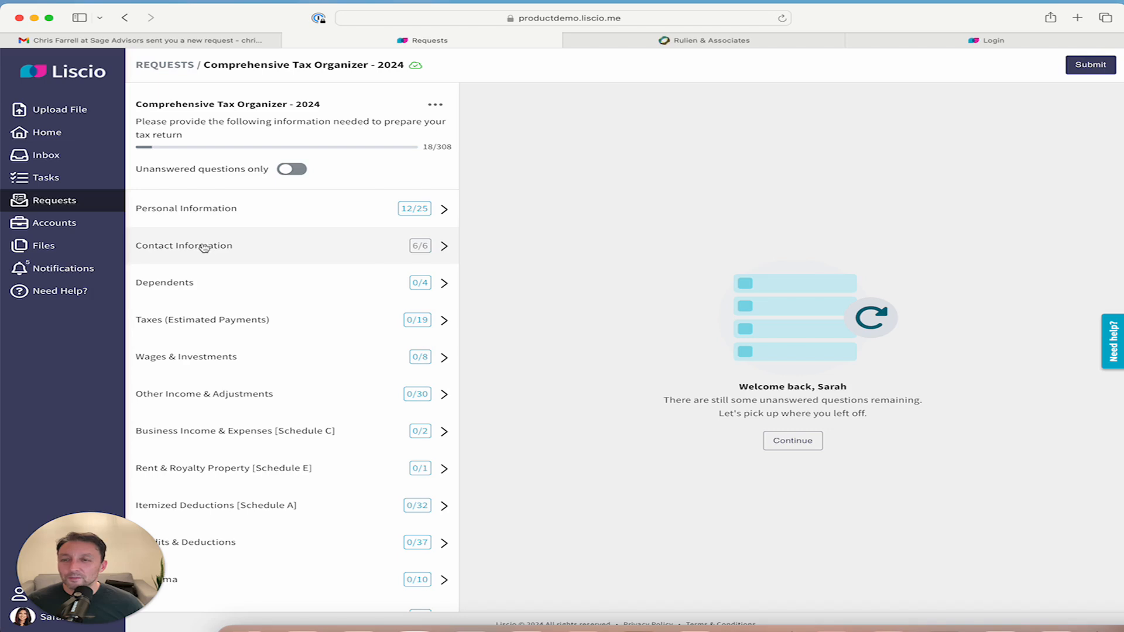
{"action": "mouse_move", "coordinate": [206, 280]}
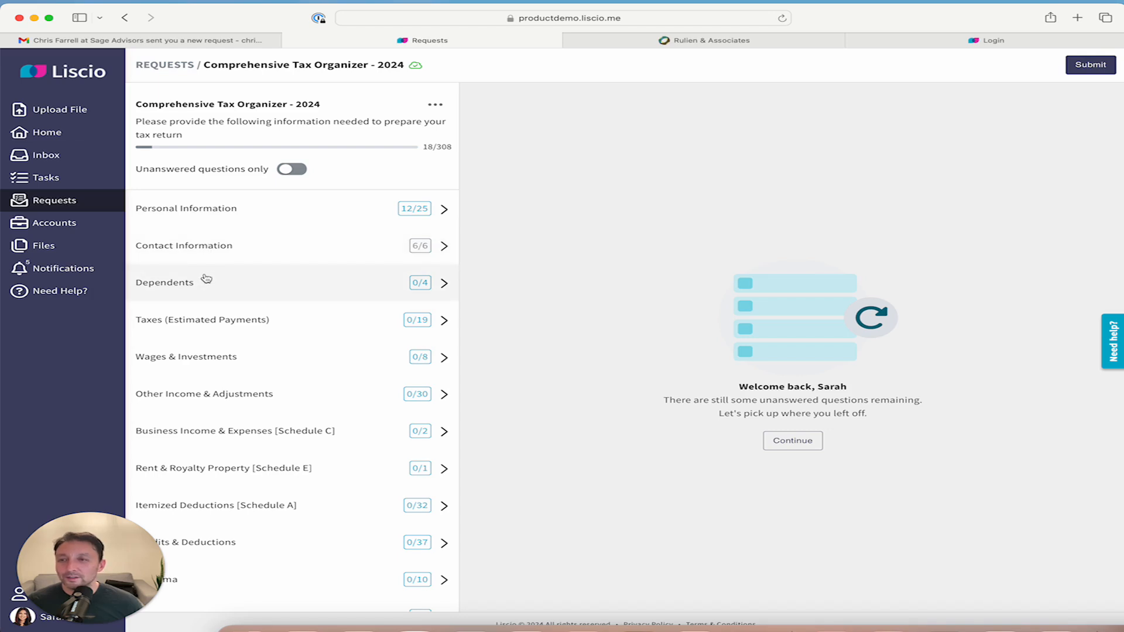
{"action": "mouse_move", "coordinate": [205, 349]}
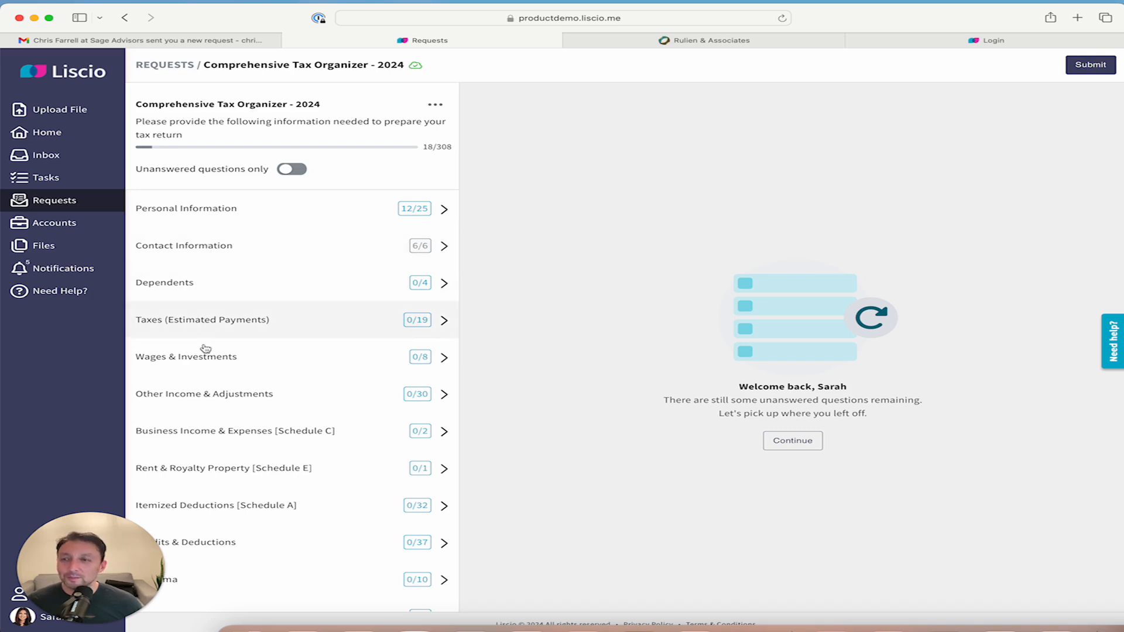
{"action": "mouse_move", "coordinate": [209, 393]}
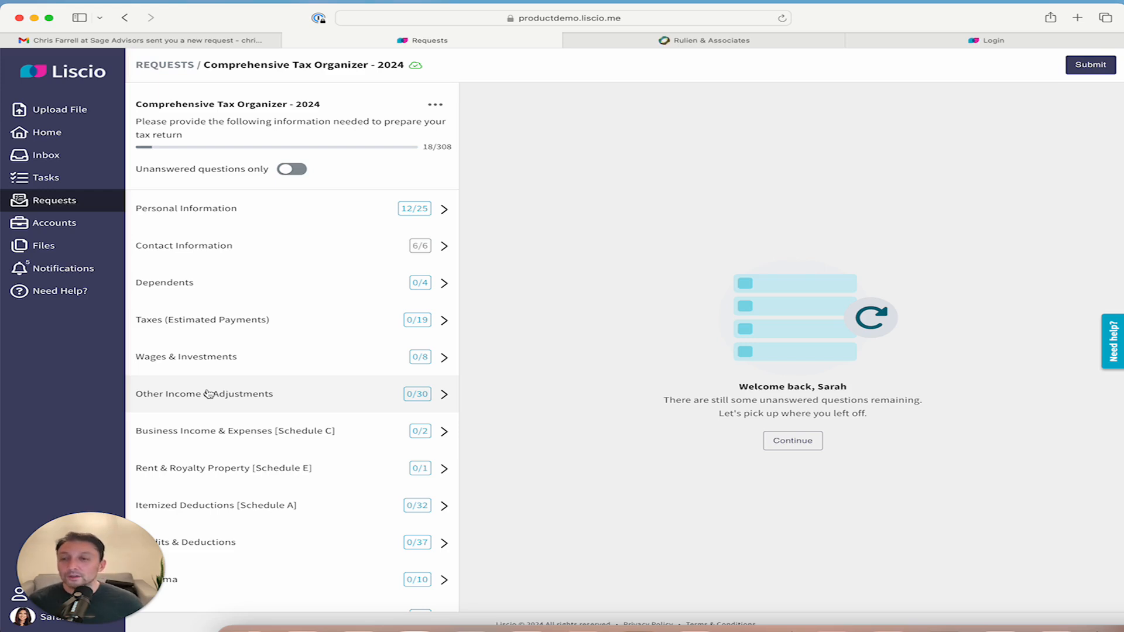
{"action": "scroll", "scroll_direction": "down", "scroll_amount": 3}
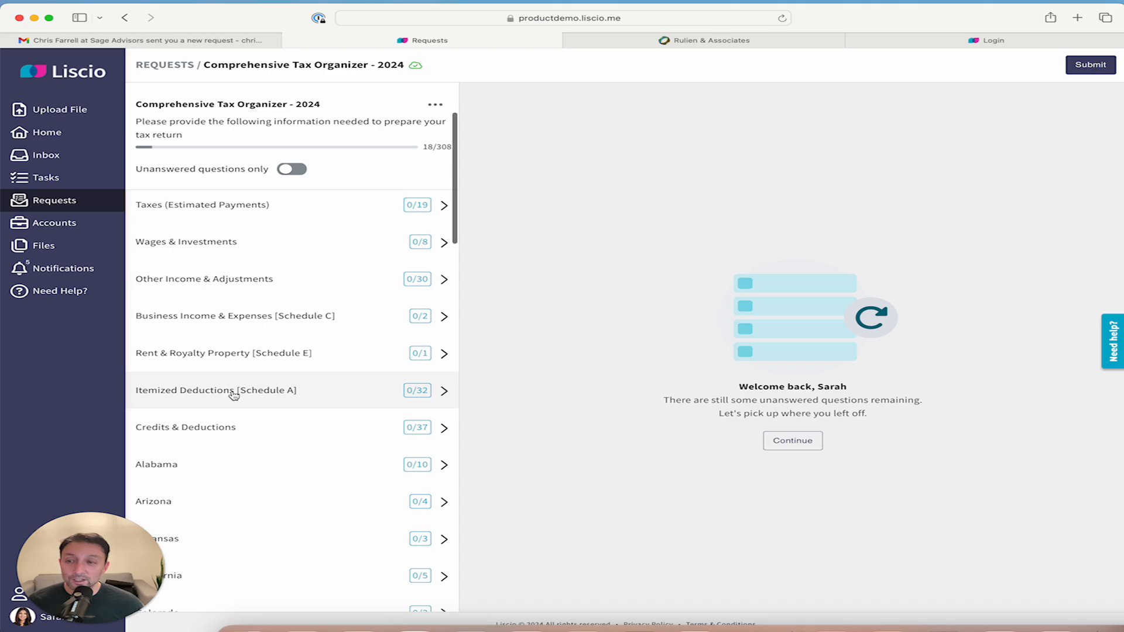
{"action": "mouse_move", "coordinate": [229, 434]}
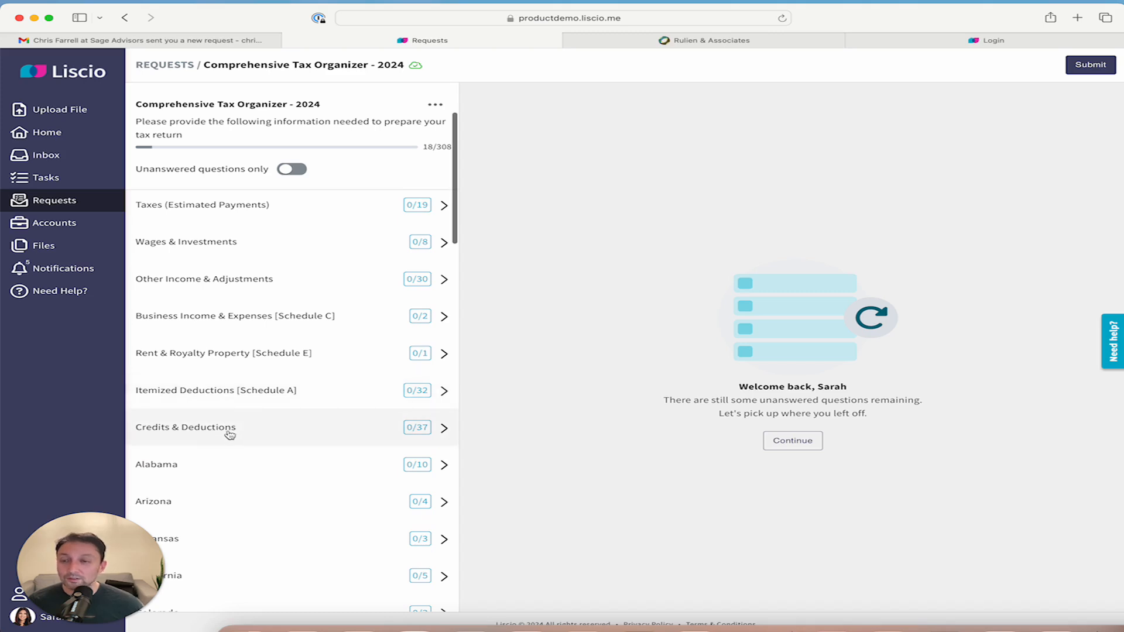
{"action": "mouse_move", "coordinate": [244, 493]}
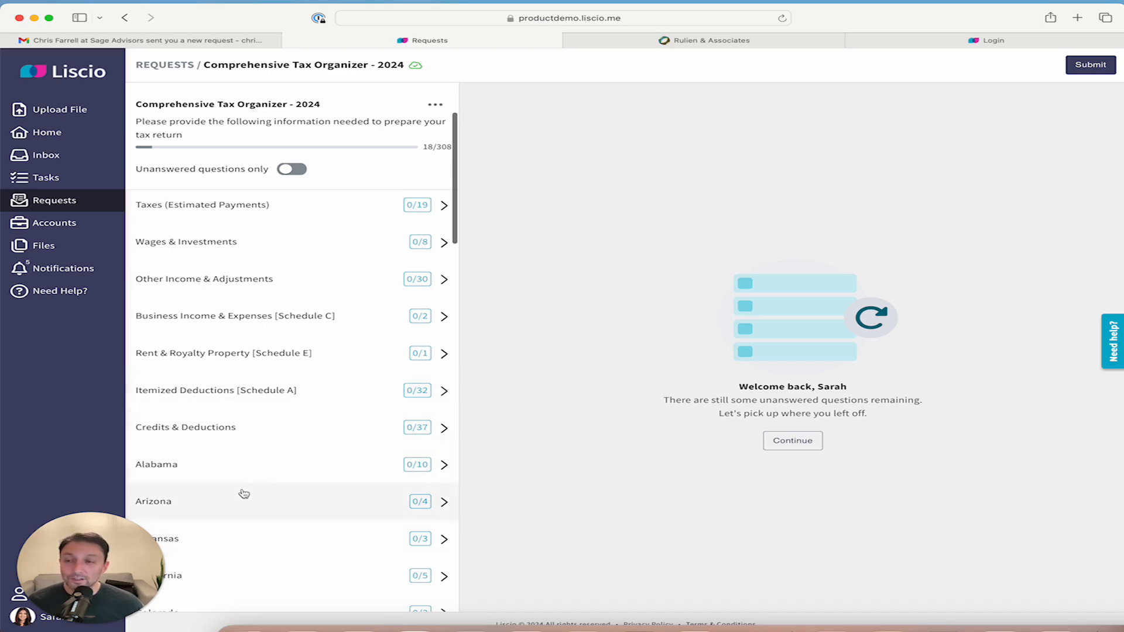
{"action": "mouse_move", "coordinate": [248, 465]}
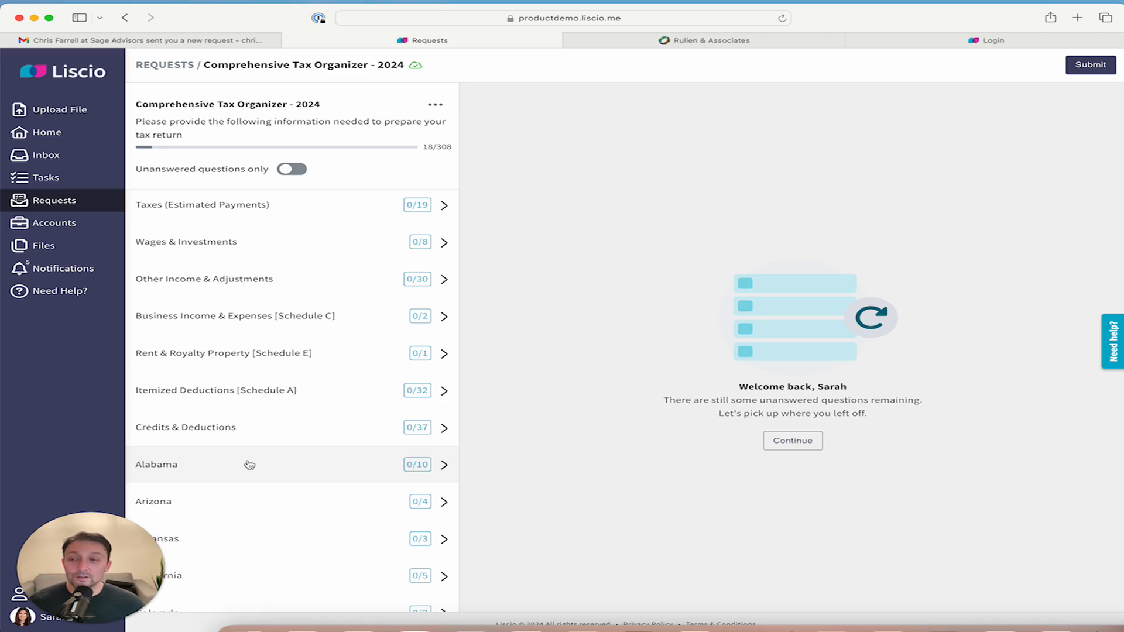
{"action": "scroll", "scroll_direction": "up", "scroll_amount": 3}
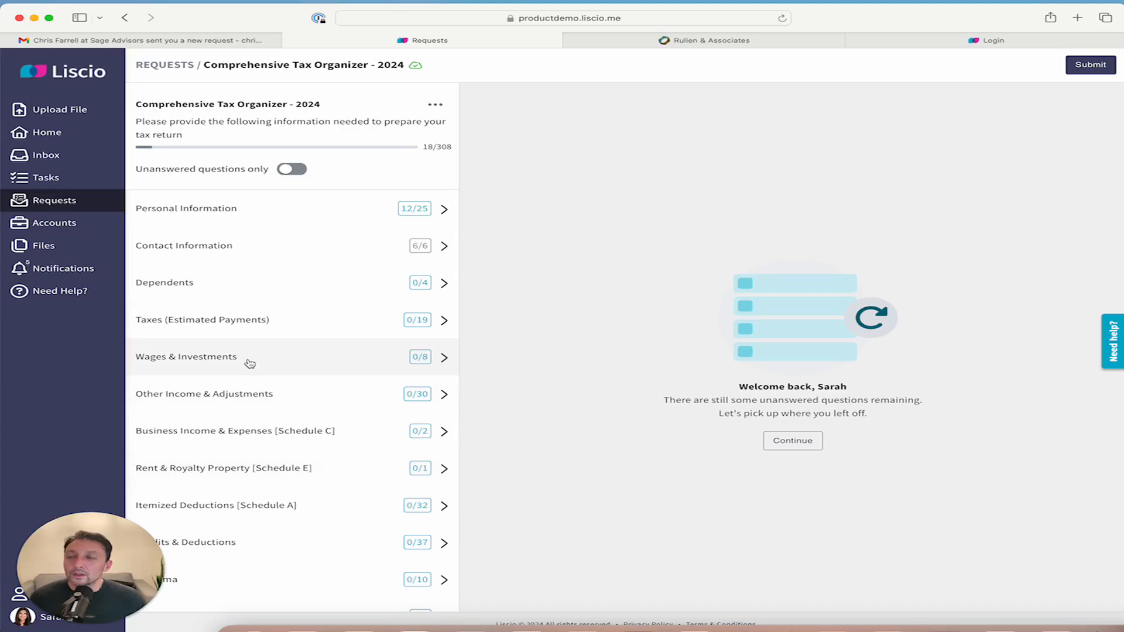
{"action": "mouse_move", "coordinate": [124, 152]}
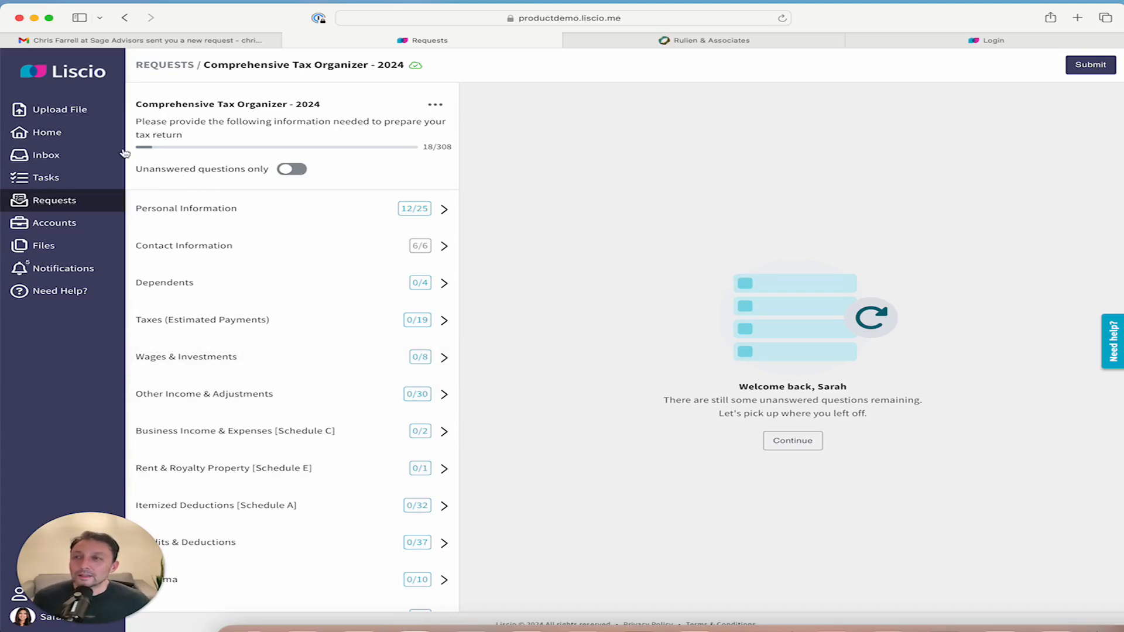
From the dashboard, open the Resident O Delaware taxpayer's 2023 Taxes workflow request
{"action": "left_click", "coordinate": [47, 132]}
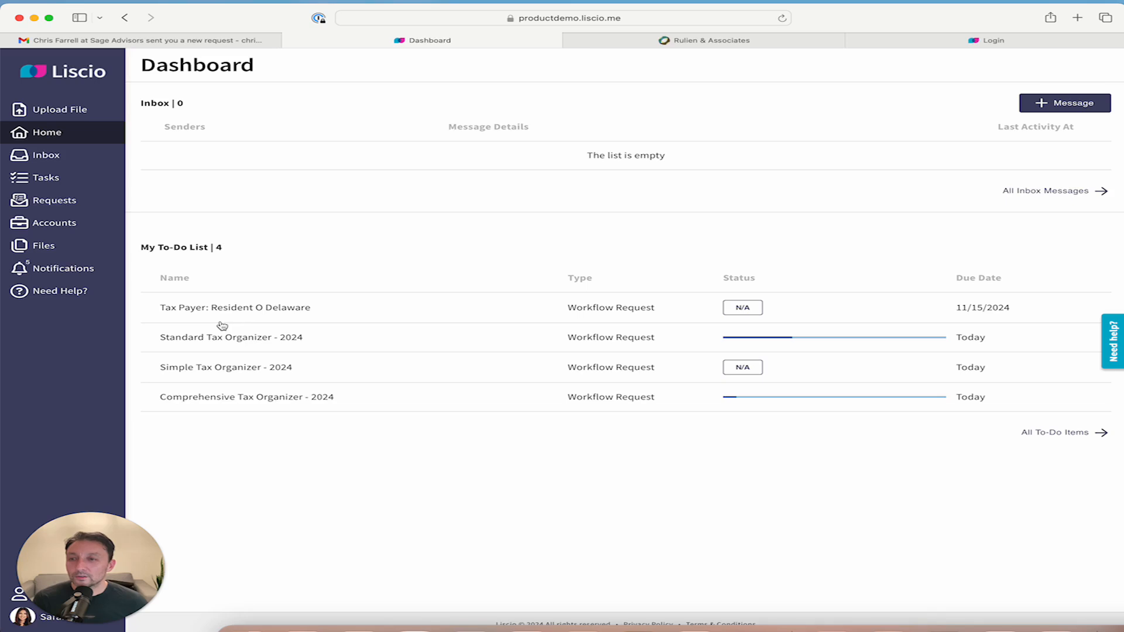
{"action": "mouse_move", "coordinate": [213, 311]}
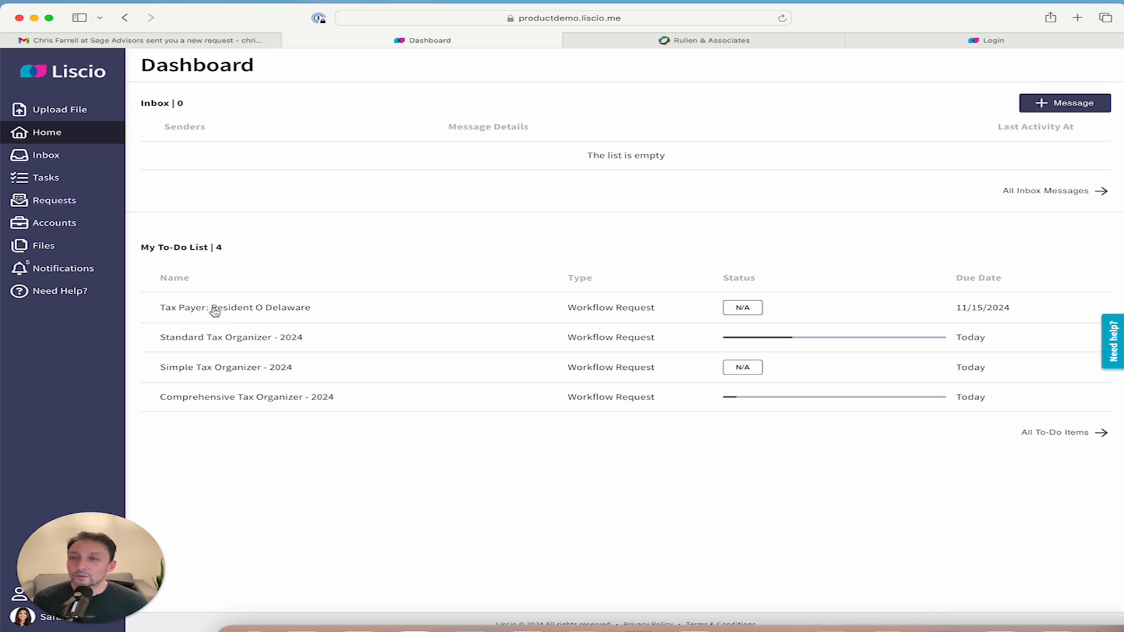
{"action": "left_click", "coordinate": [55, 201]}
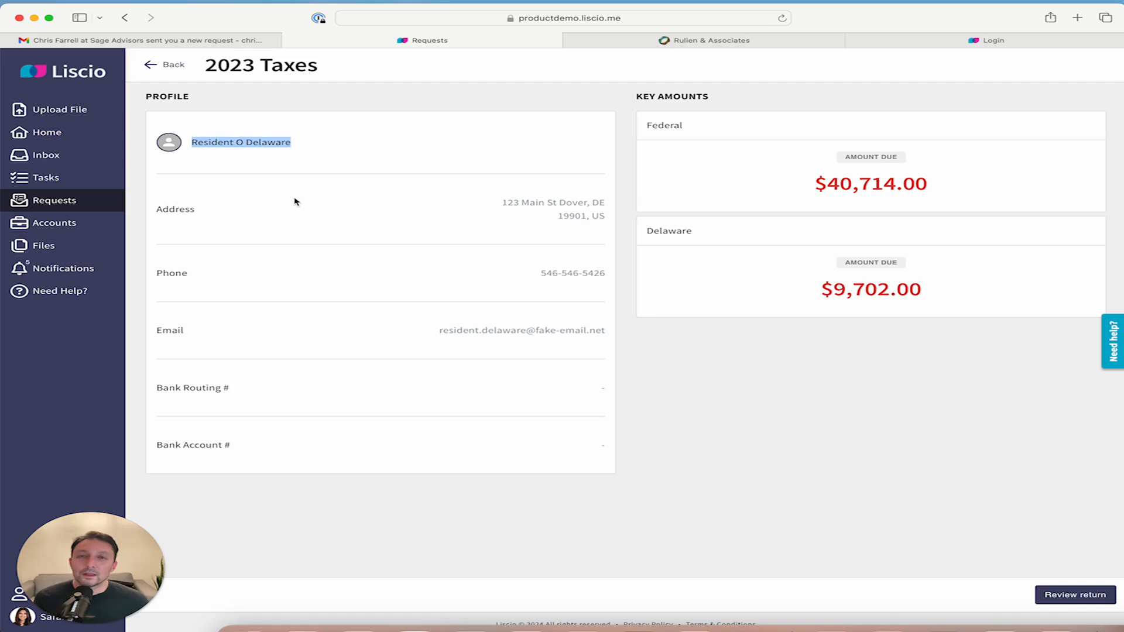
{"action": "mouse_move", "coordinate": [350, 204]}
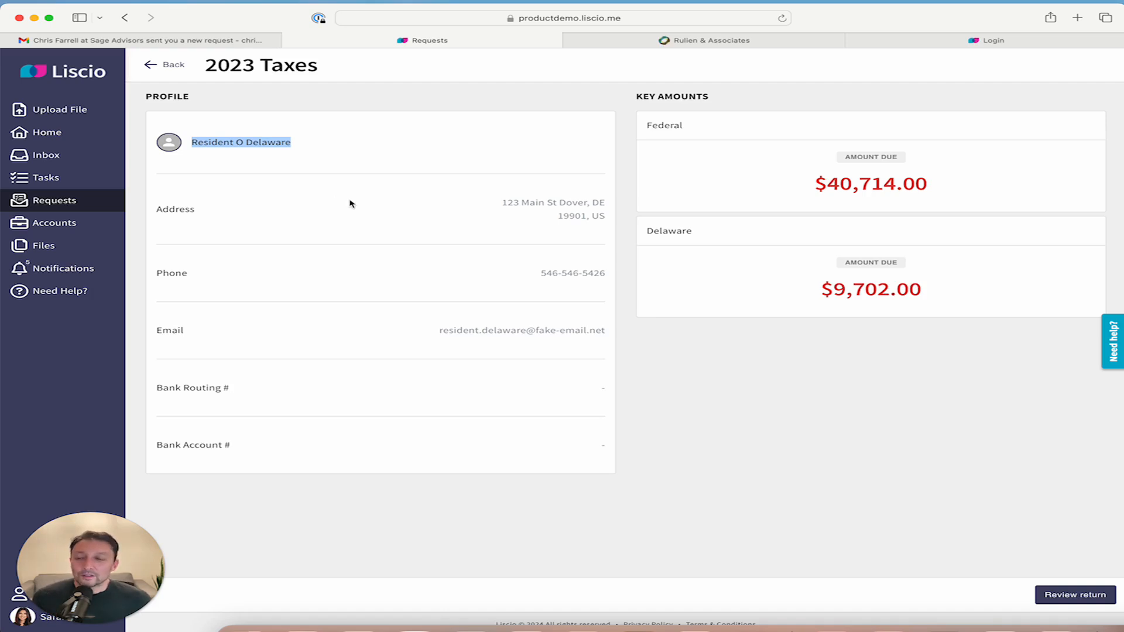
{"action": "mouse_move", "coordinate": [368, 207]}
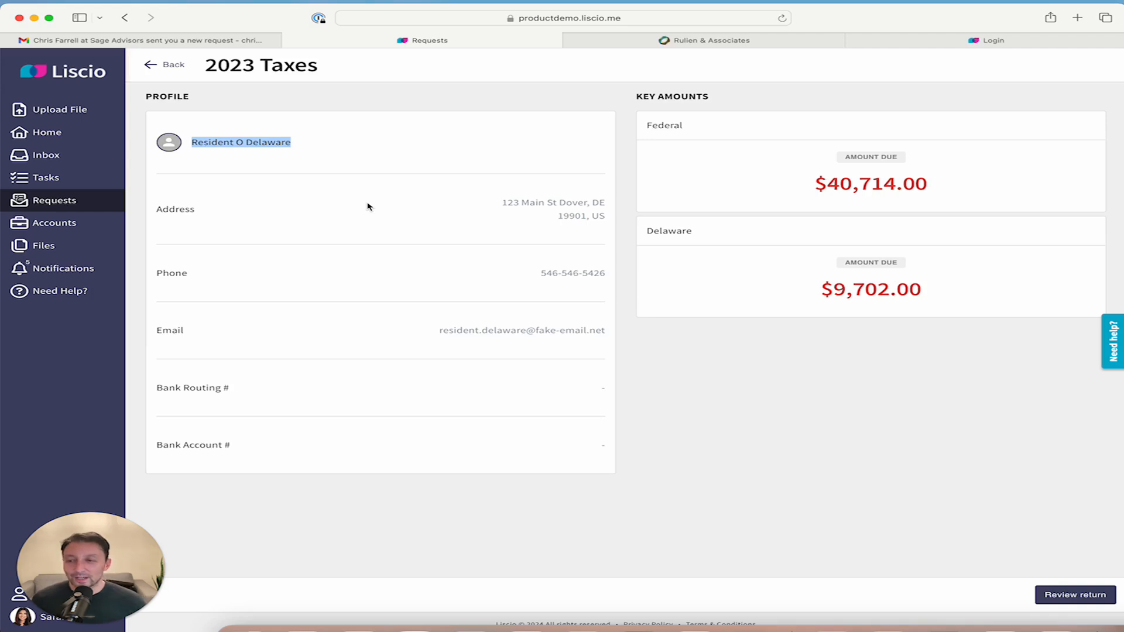
{"action": "mouse_move", "coordinate": [964, 524]}
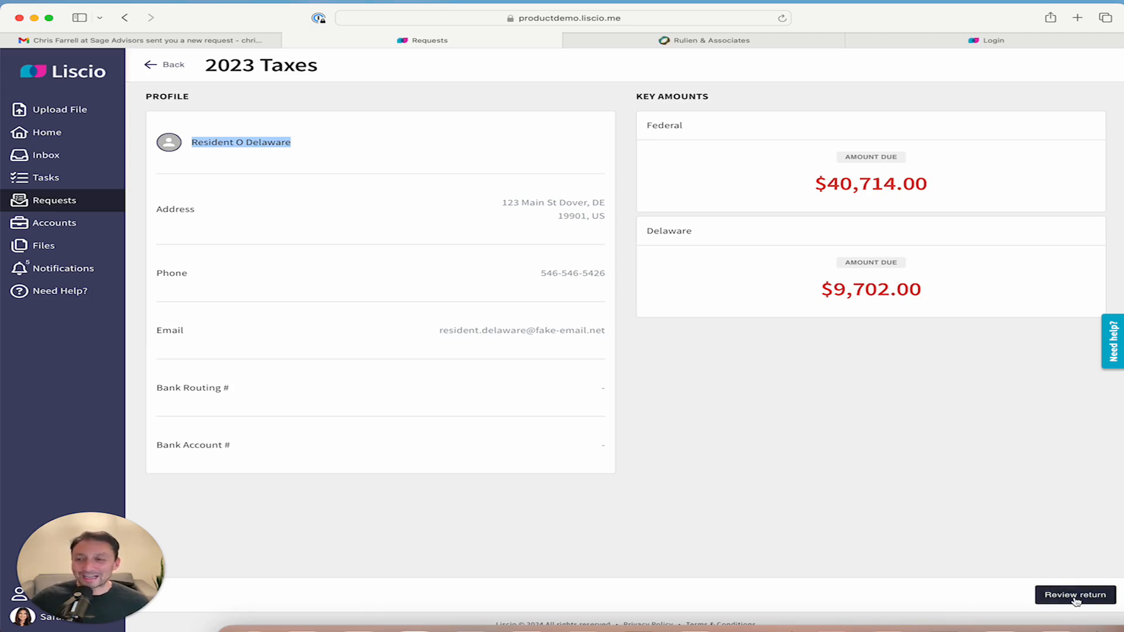
Review the federal return PDF, scrolling through Form 1040 and Schedule 1 down to Schedule 2
{"action": "left_click", "coordinate": [1076, 595]}
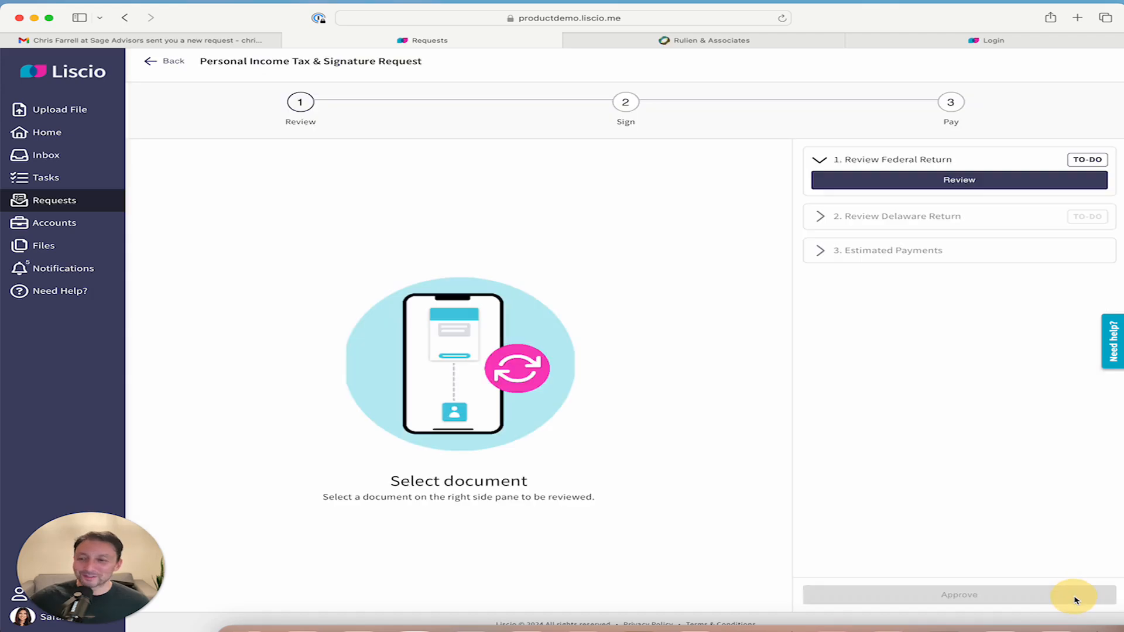
{"action": "mouse_move", "coordinate": [1060, 592]}
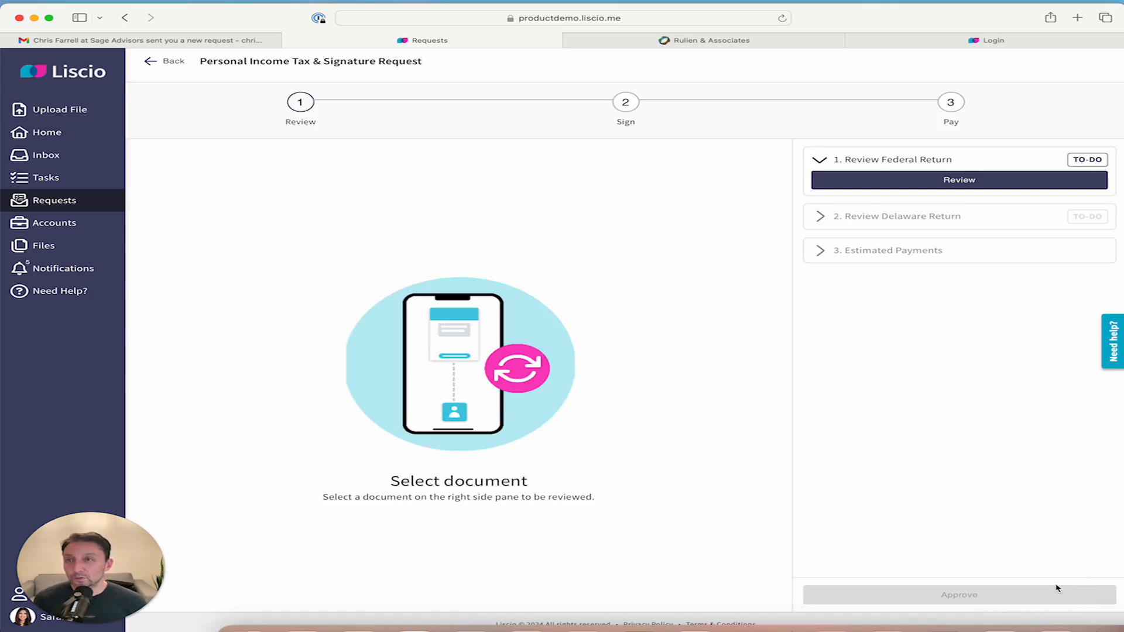
{"action": "mouse_move", "coordinate": [443, 238]}
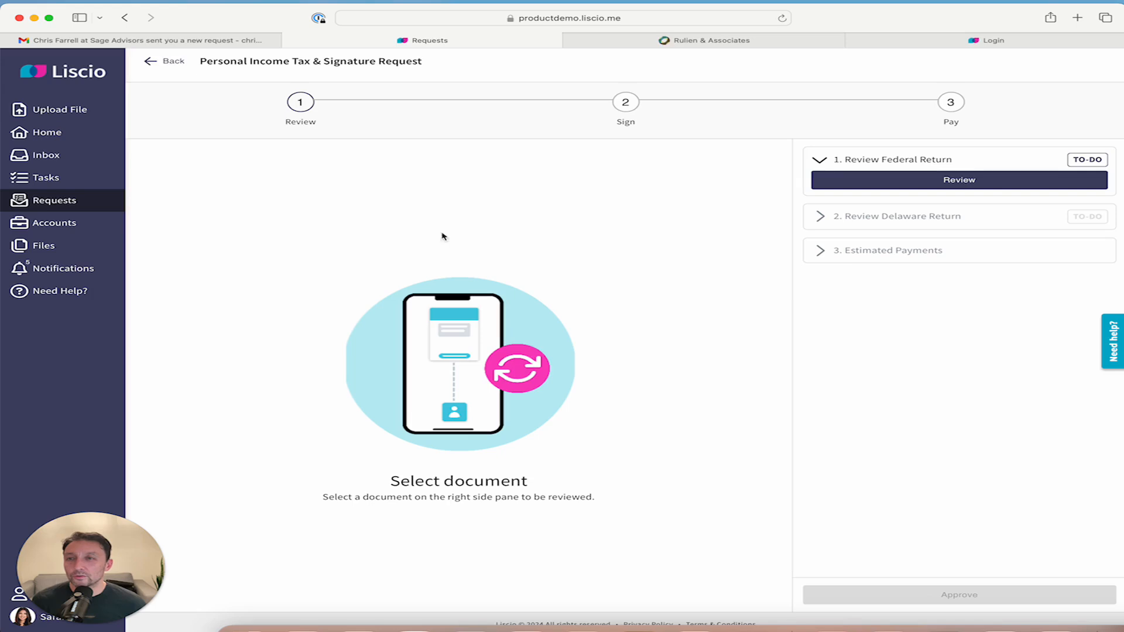
{"action": "mouse_move", "coordinate": [599, 130]}
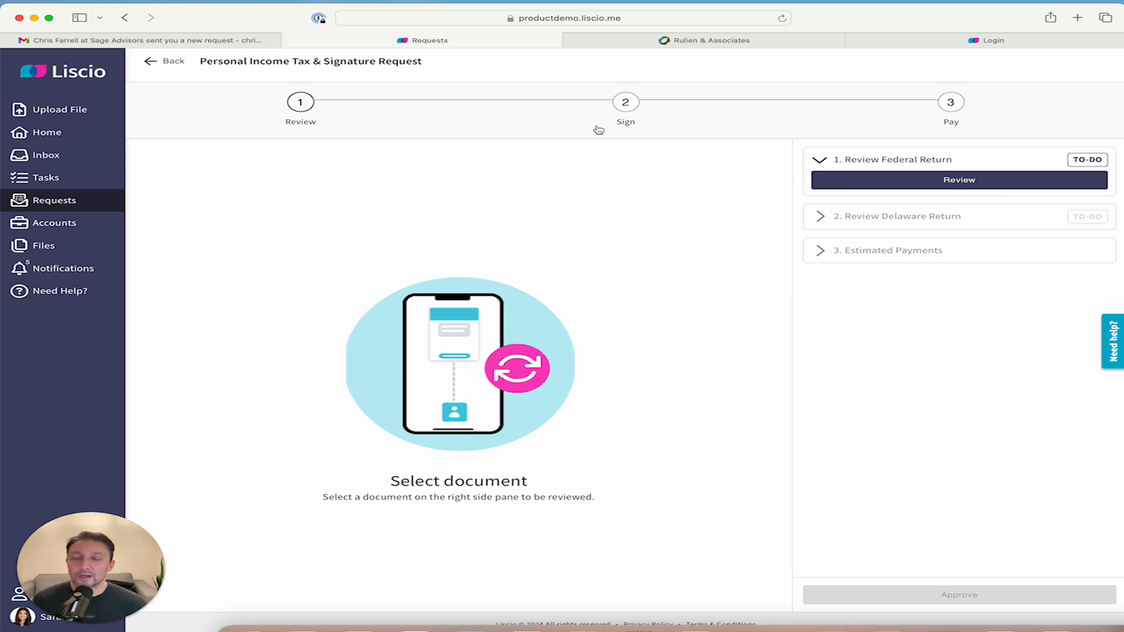
{"action": "mouse_move", "coordinate": [894, 127]}
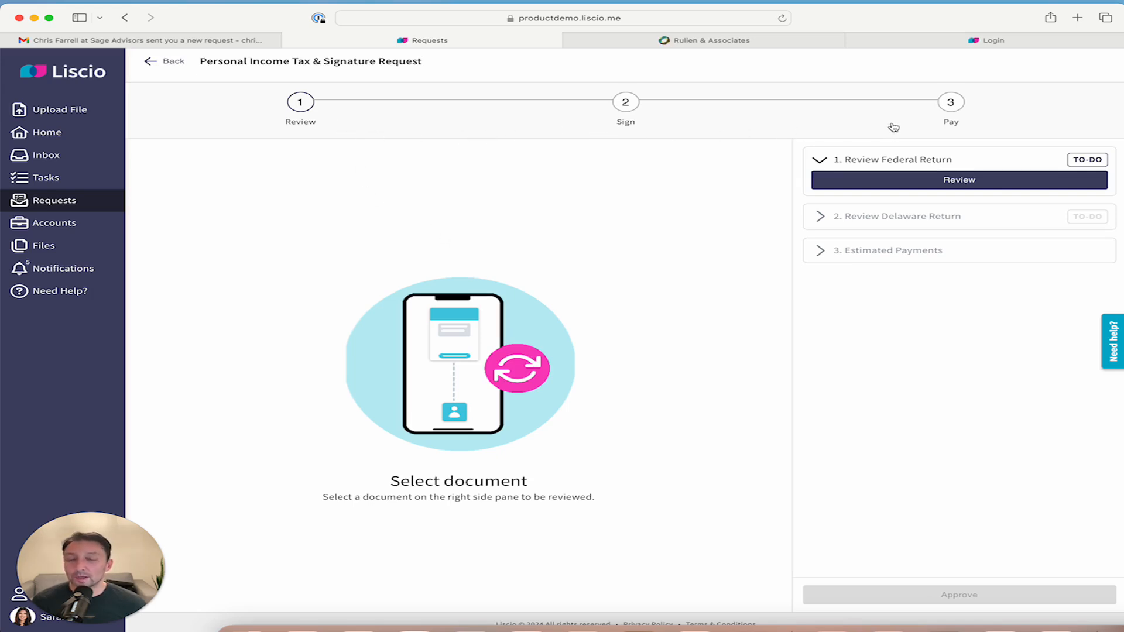
{"action": "left_click", "coordinate": [959, 180]}
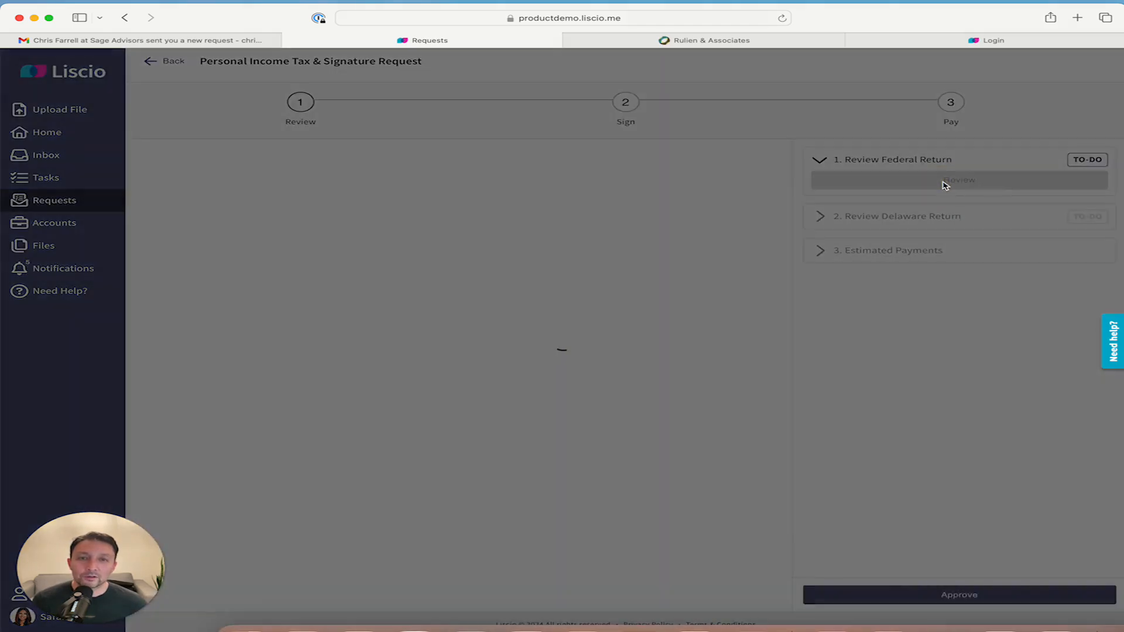
{"action": "left_click", "coordinate": [959, 180]}
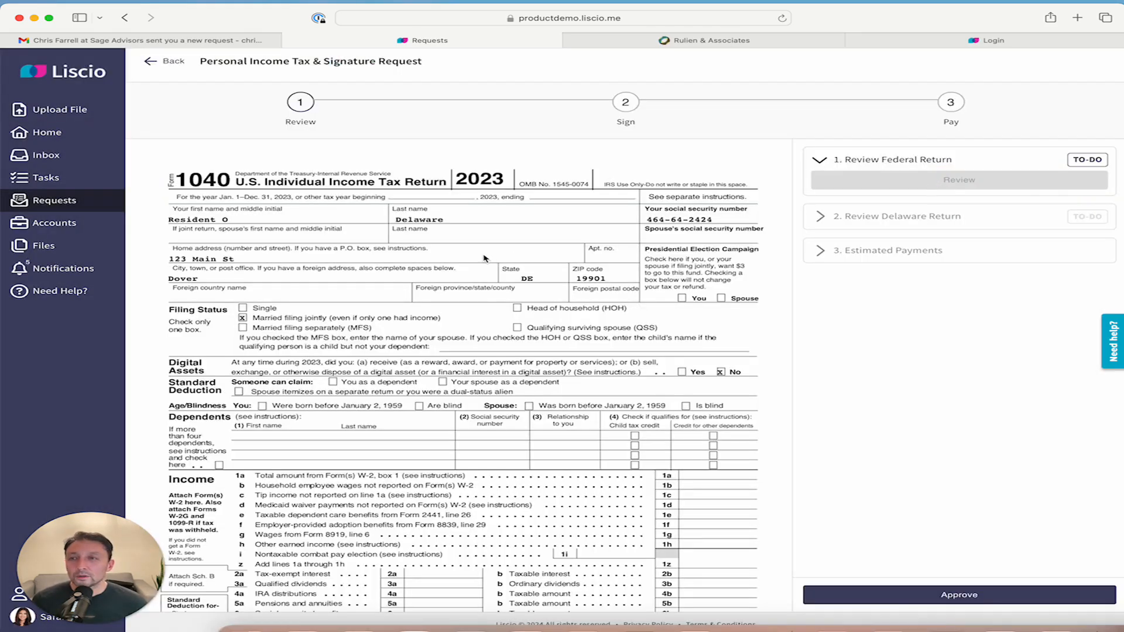
{"action": "scroll", "scroll_direction": "down", "scroll_amount": 3}
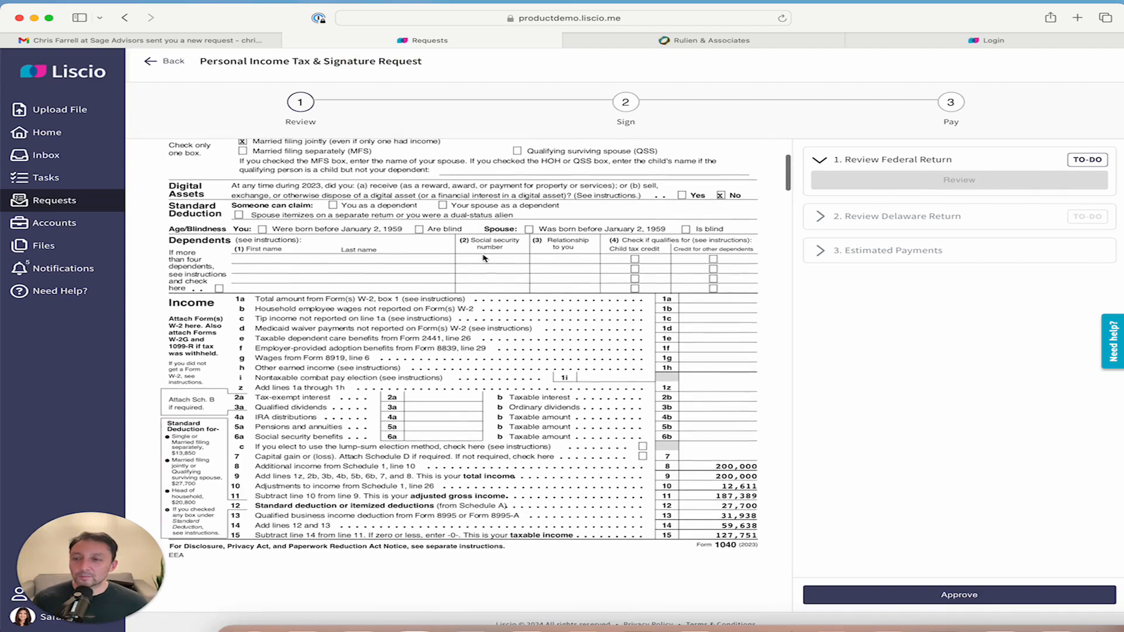
{"action": "scroll", "scroll_direction": "down", "scroll_amount": 3}
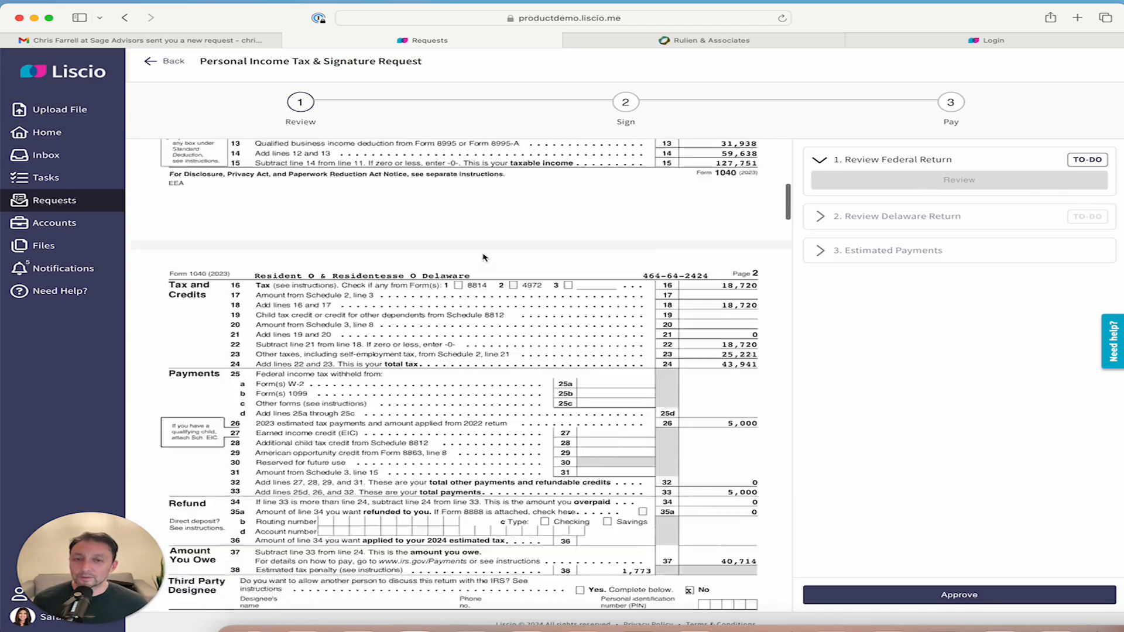
{"action": "scroll", "scroll_direction": "down", "scroll_amount": 3}
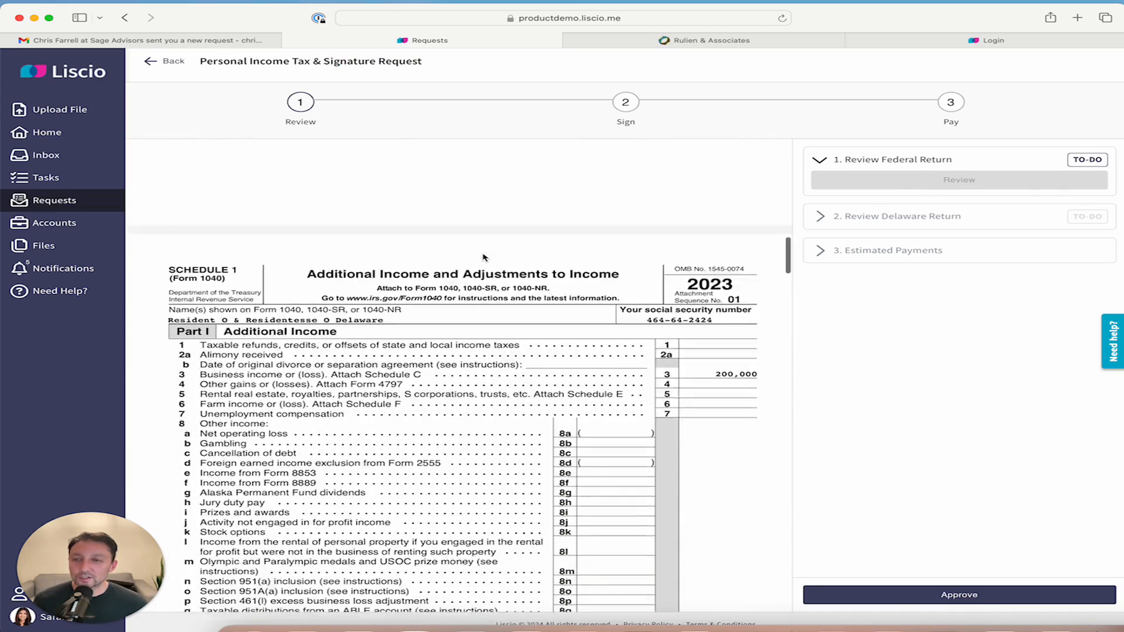
{"action": "scroll", "scroll_direction": "down", "scroll_amount": 3}
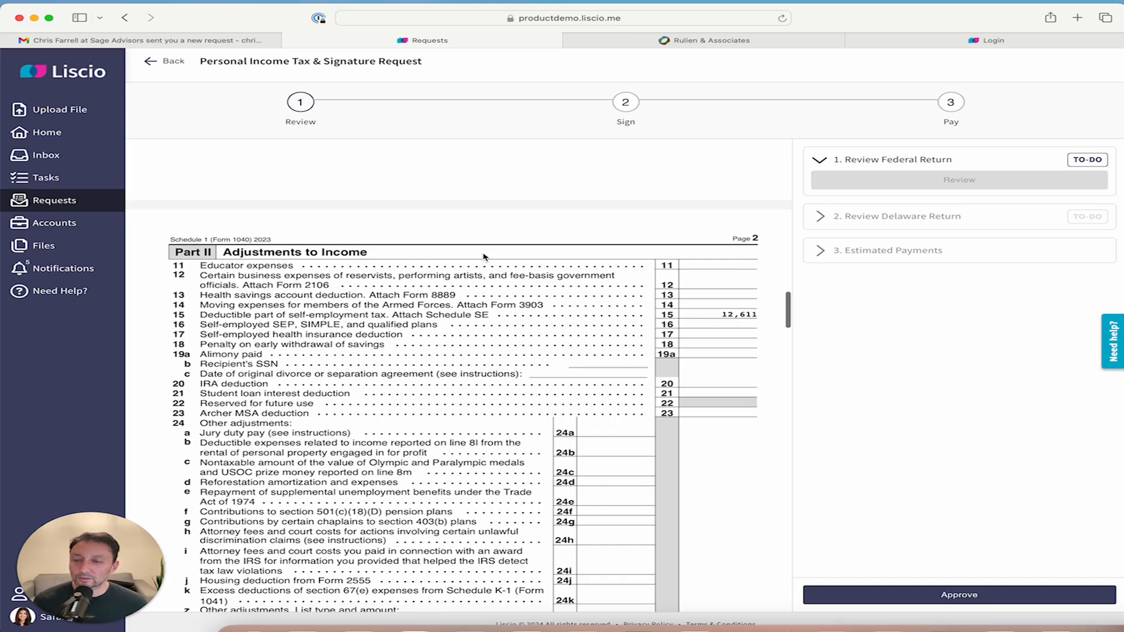
{"action": "scroll", "scroll_direction": "down", "scroll_amount": 3}
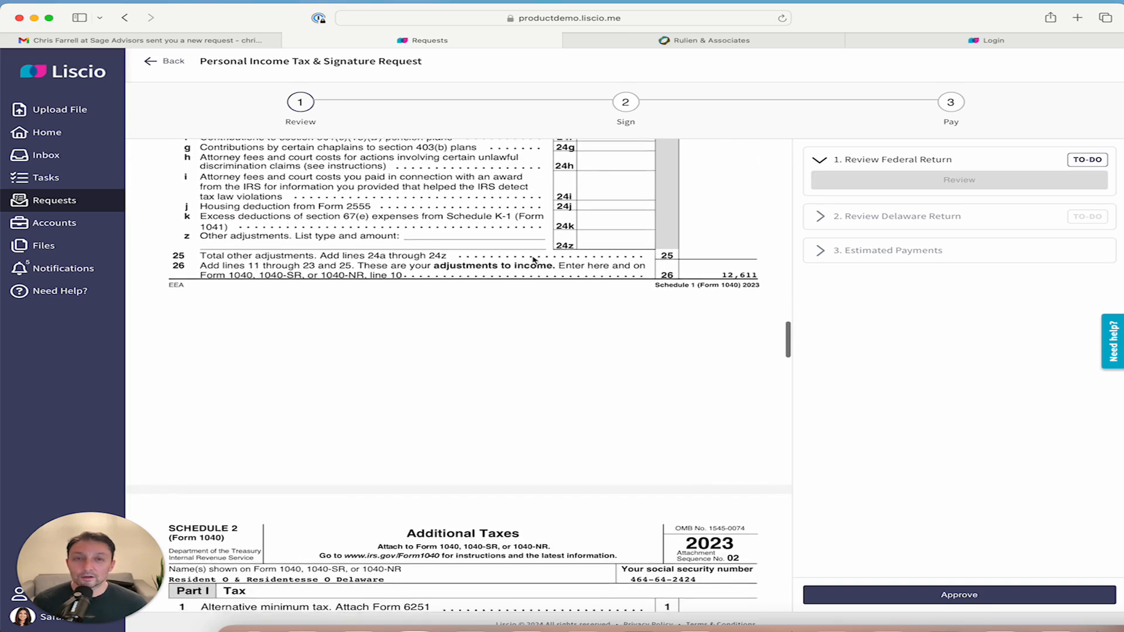
{"action": "scroll", "scroll_direction": "up", "scroll_amount": 3}
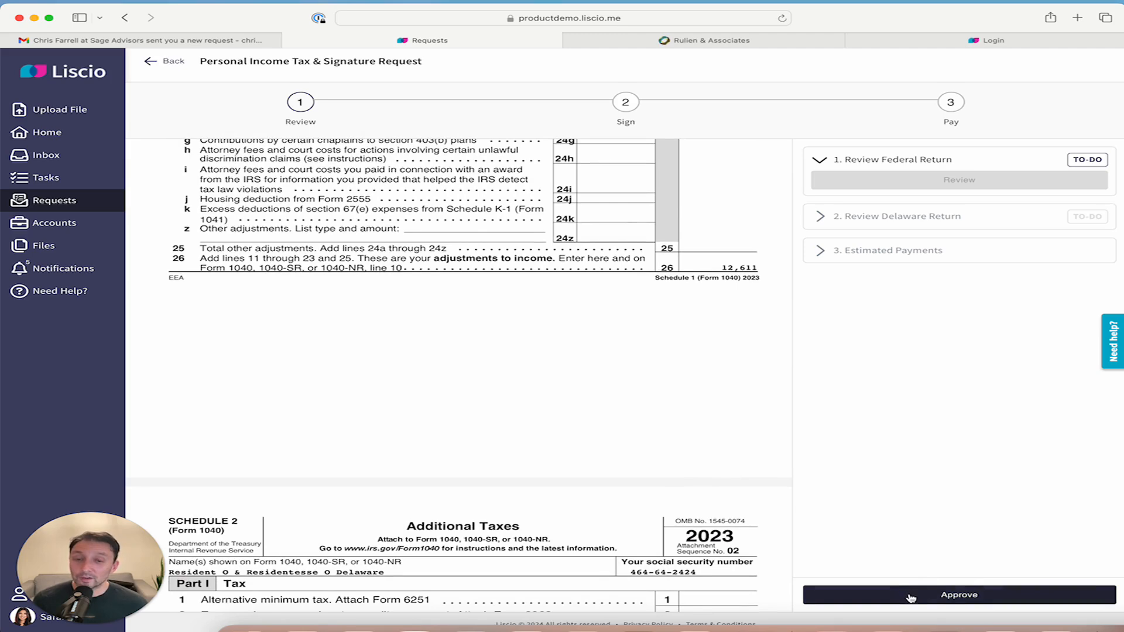
Approve the federal return, agree in Confirm Document Review, and start the Delaware return review
{"action": "left_click", "coordinate": [960, 595]}
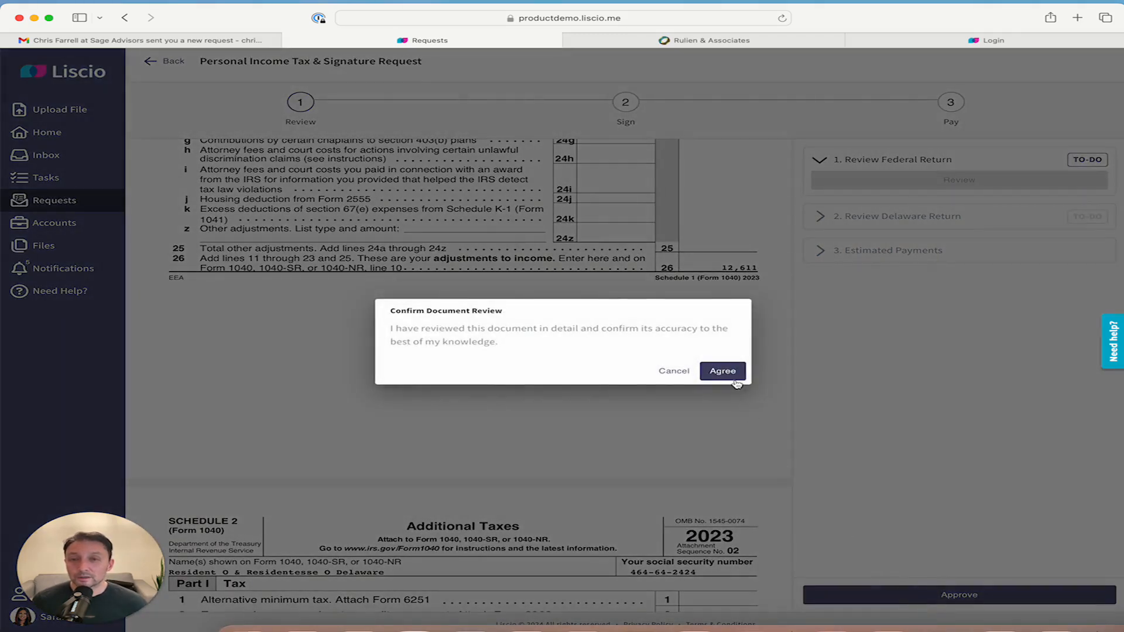
{"action": "left_click", "coordinate": [723, 371]}
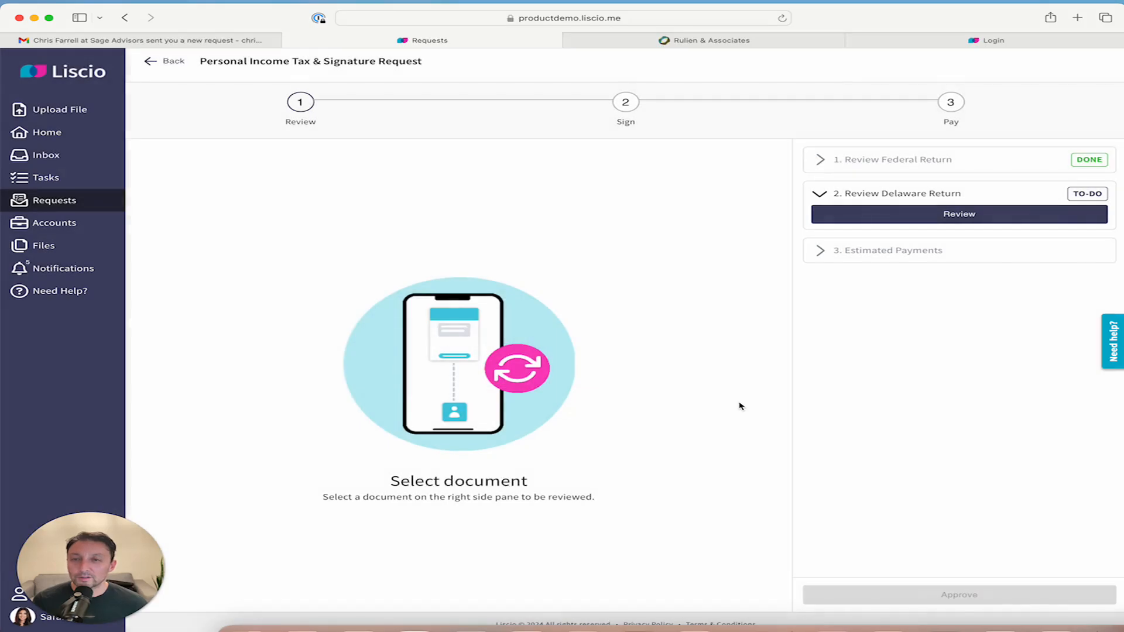
{"action": "mouse_move", "coordinate": [879, 226]}
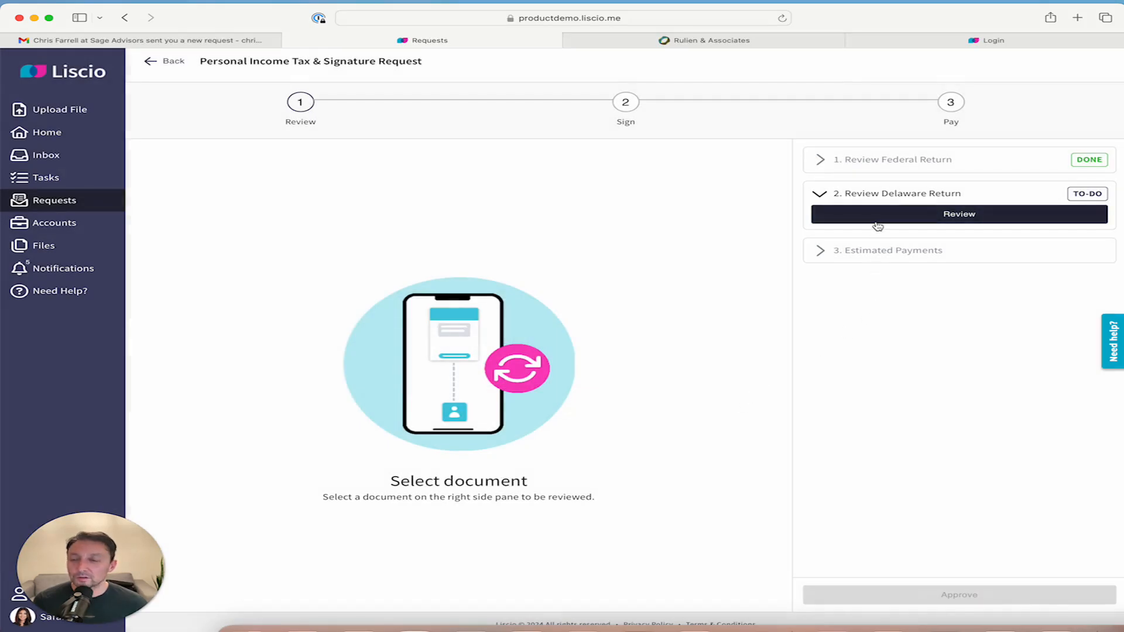
{"action": "left_click", "coordinate": [960, 213]}
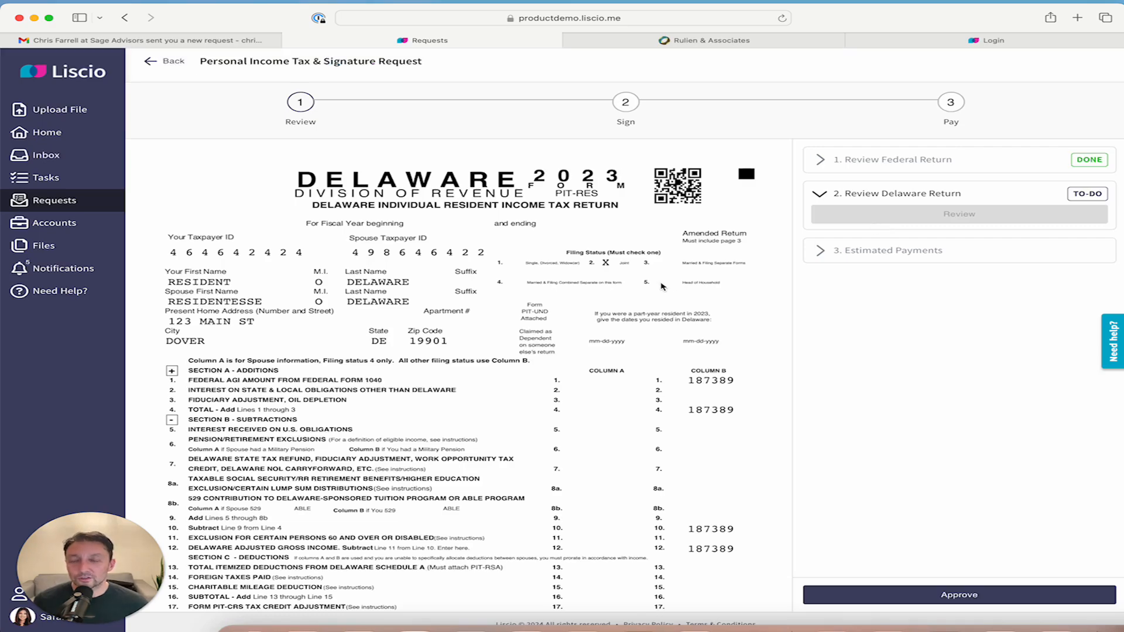
Approve the Delaware return and agree in the confirmation dialog that it was reviewed
{"action": "scroll", "scroll_direction": "down", "scroll_amount": 3}
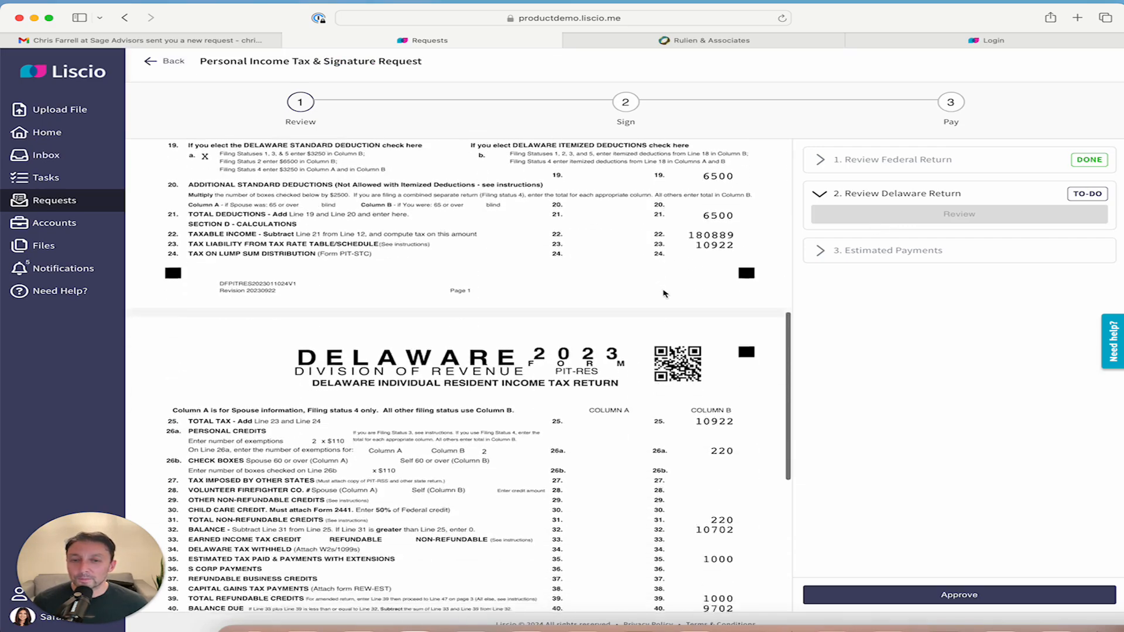
{"action": "scroll", "scroll_direction": "down", "scroll_amount": 3}
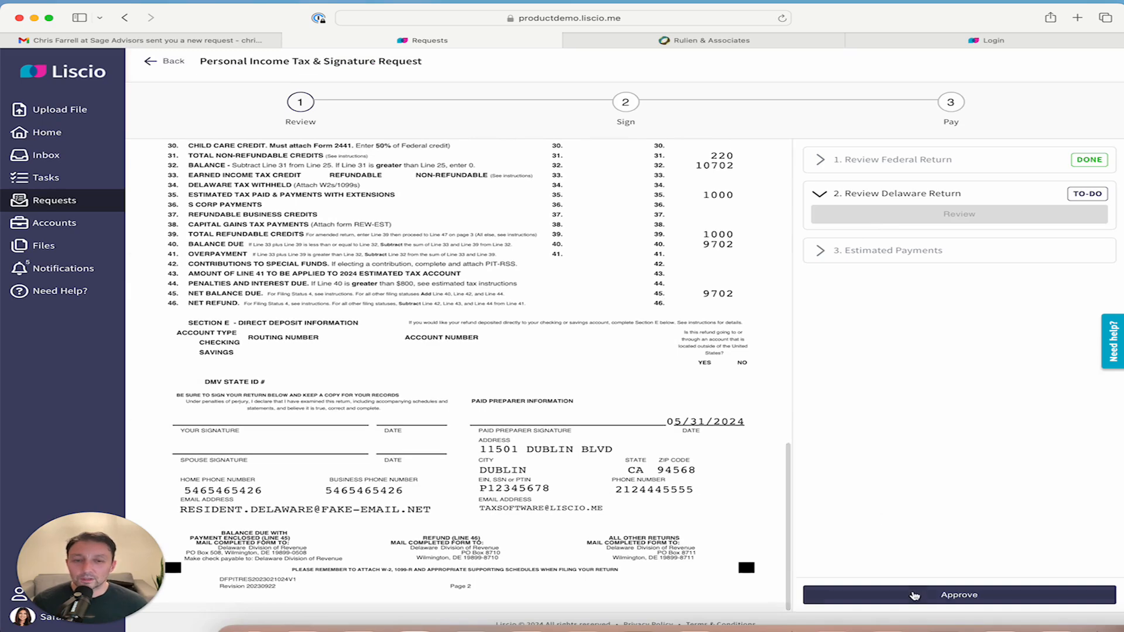
{"action": "left_click", "coordinate": [958, 595]}
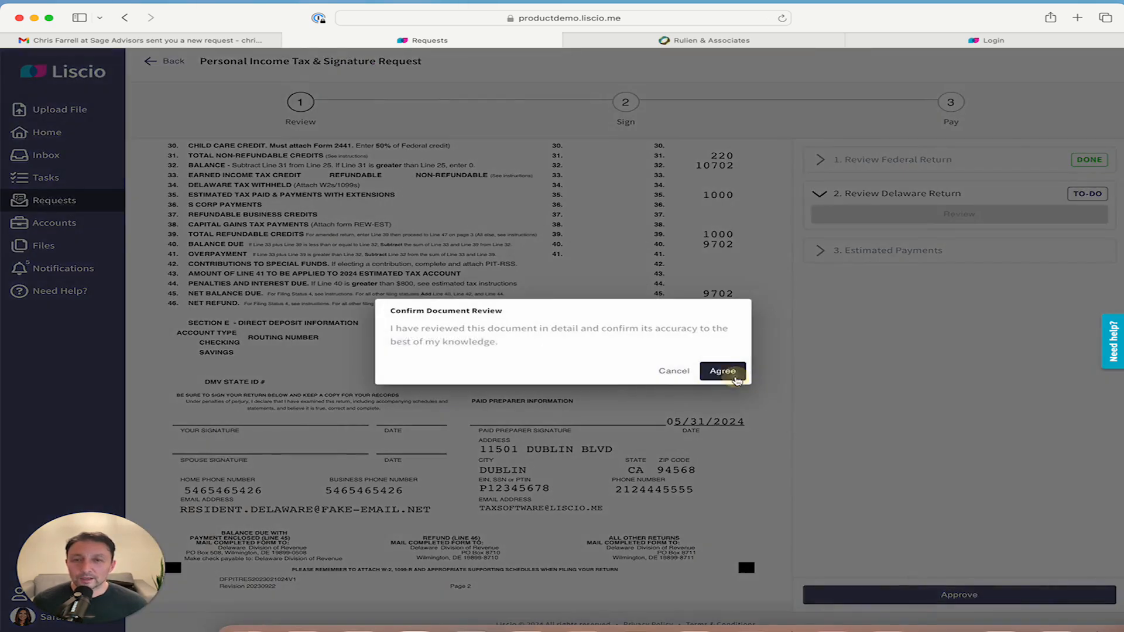
{"action": "left_click", "coordinate": [723, 371]}
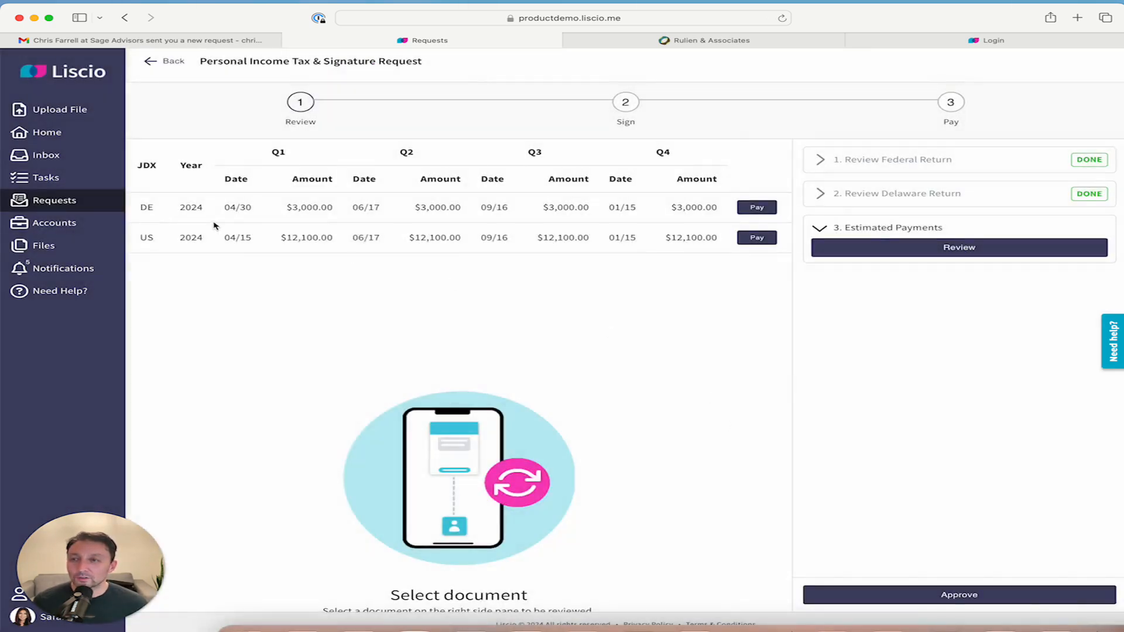
{"action": "mouse_move", "coordinate": [163, 240]}
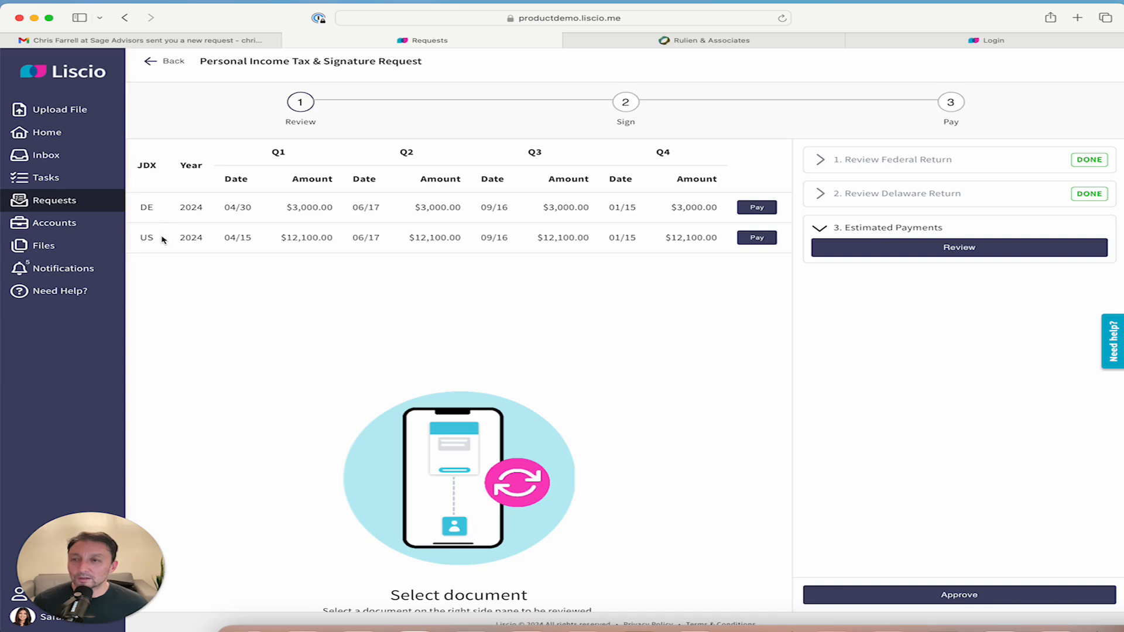
{"action": "mouse_move", "coordinate": [356, 233]}
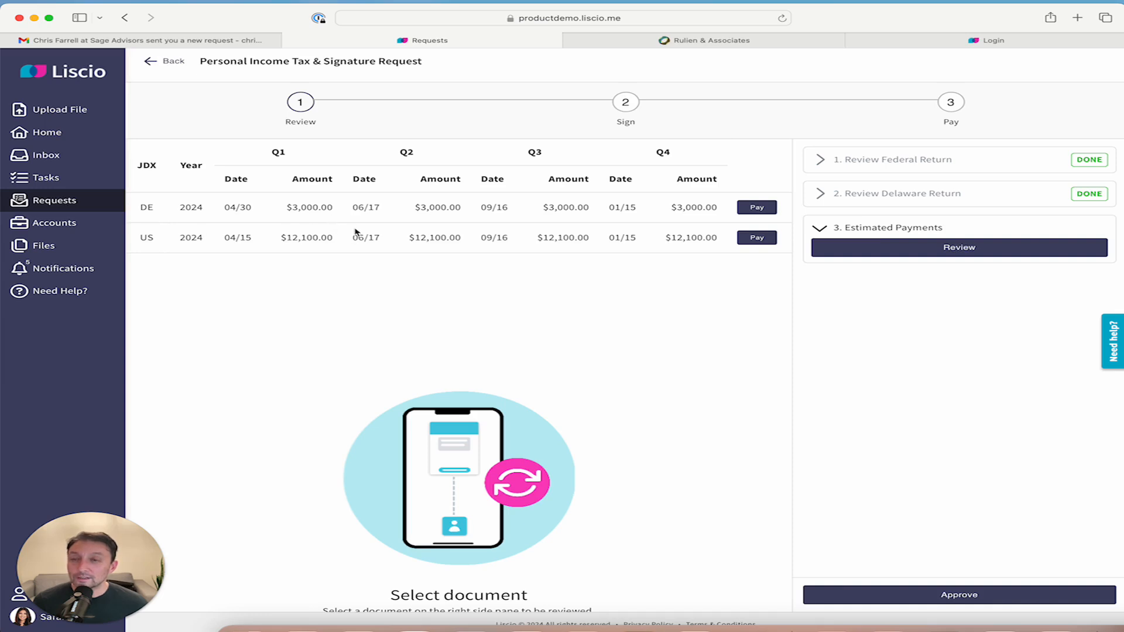
{"action": "mouse_move", "coordinate": [652, 235]}
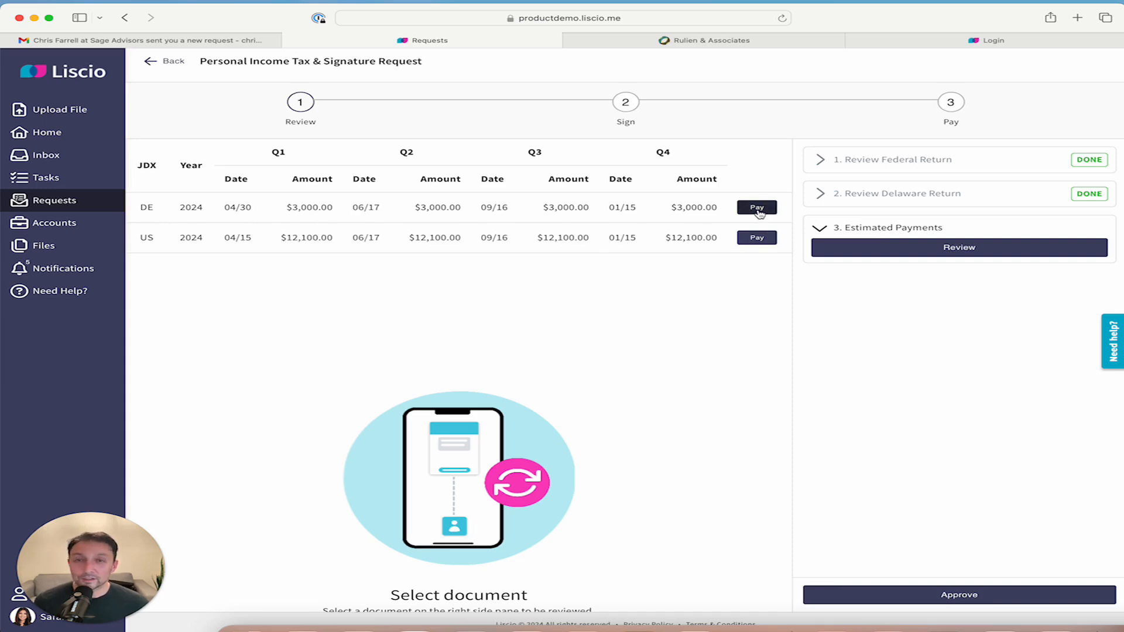
{"action": "left_click", "coordinate": [756, 207]}
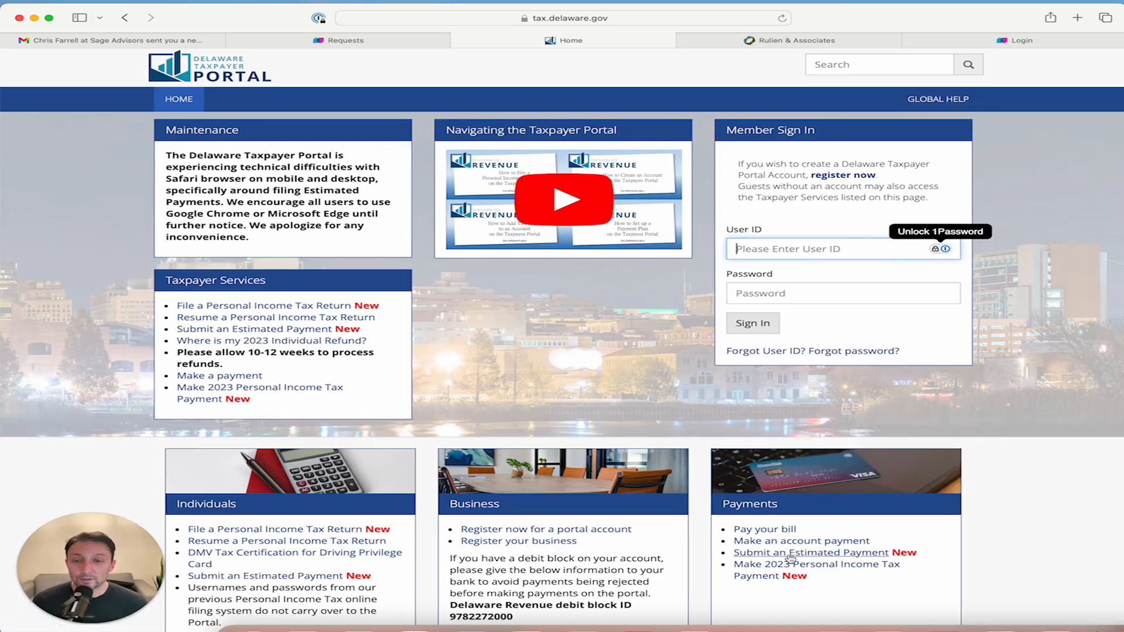
{"action": "mouse_move", "coordinate": [510, 87]}
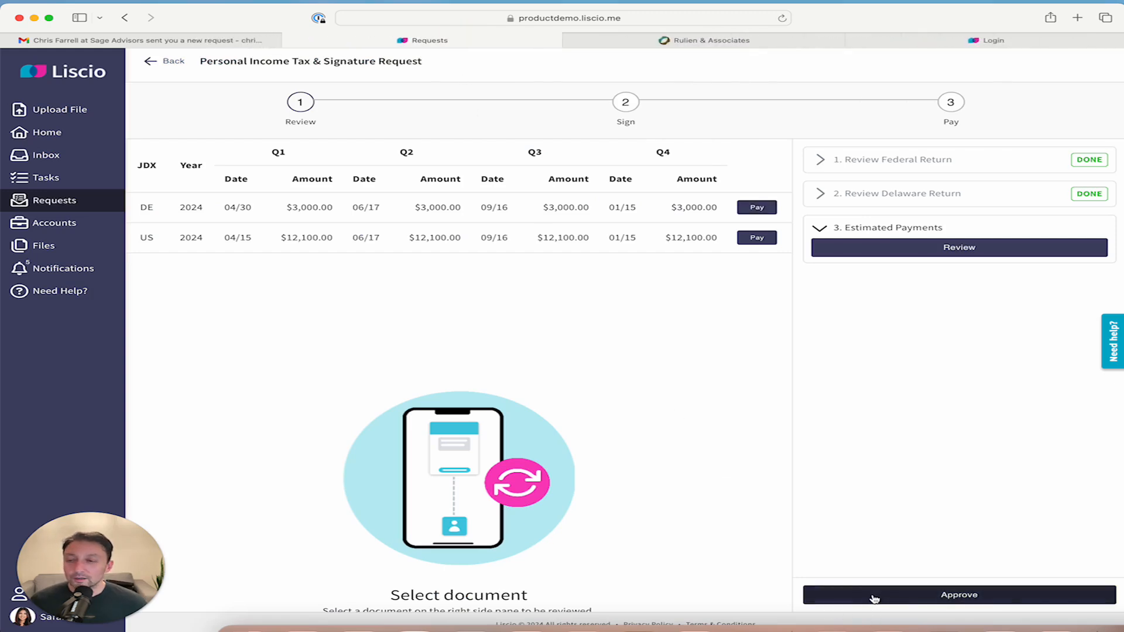
Approve the estimated payments, then start e-signing Form 8879 in Adobe Acrobat Sign
{"action": "left_click", "coordinate": [959, 595]}
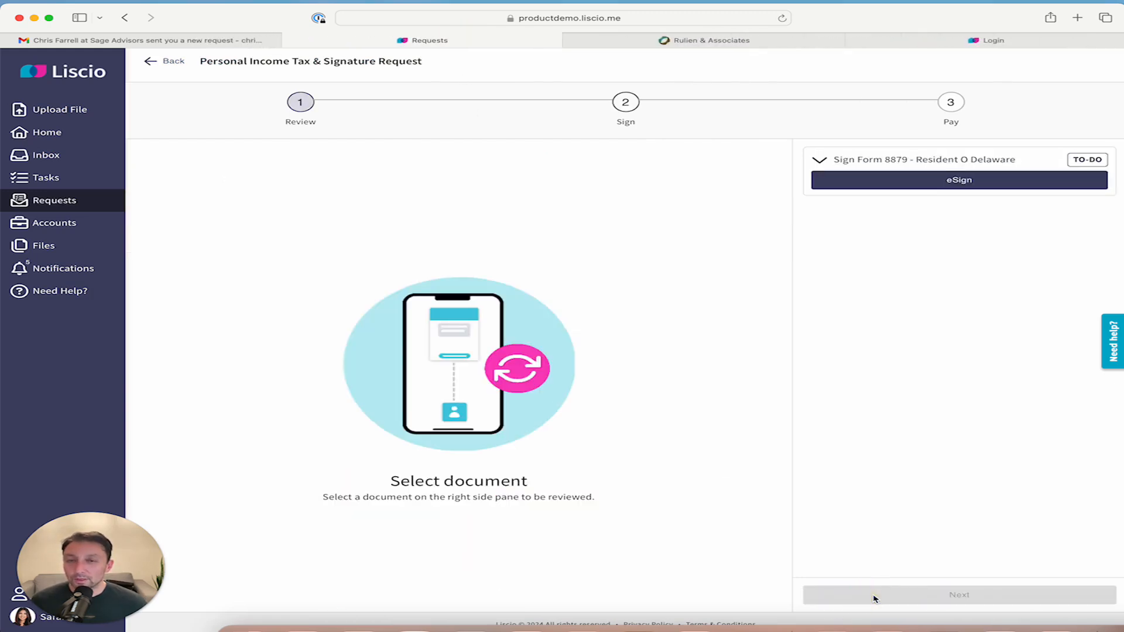
{"action": "mouse_move", "coordinate": [892, 304]}
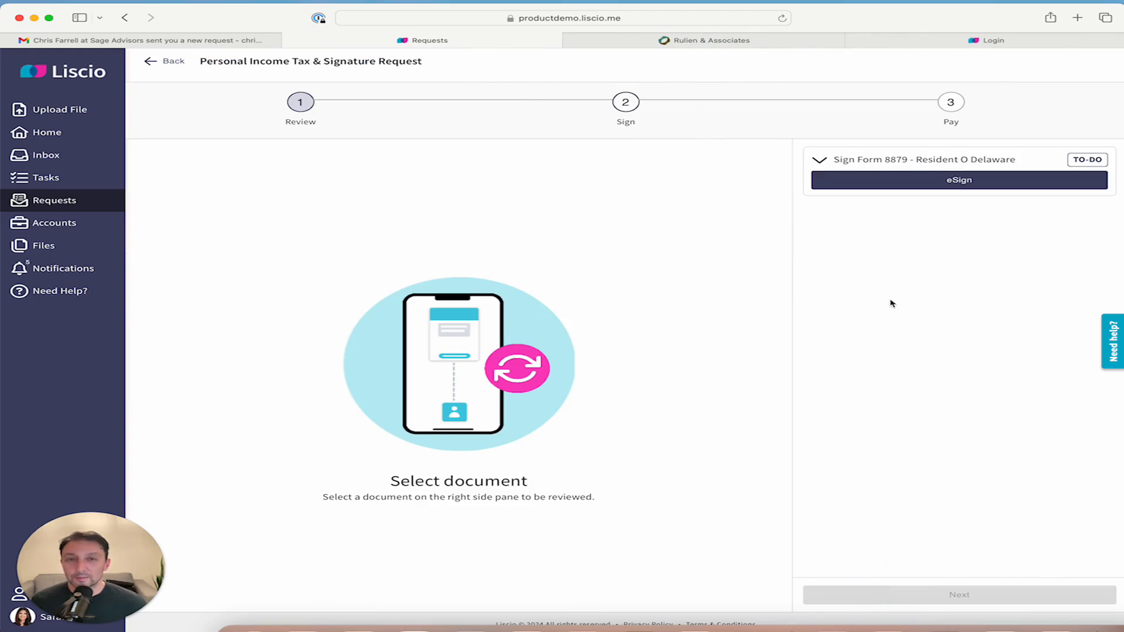
{"action": "mouse_move", "coordinate": [609, 123]}
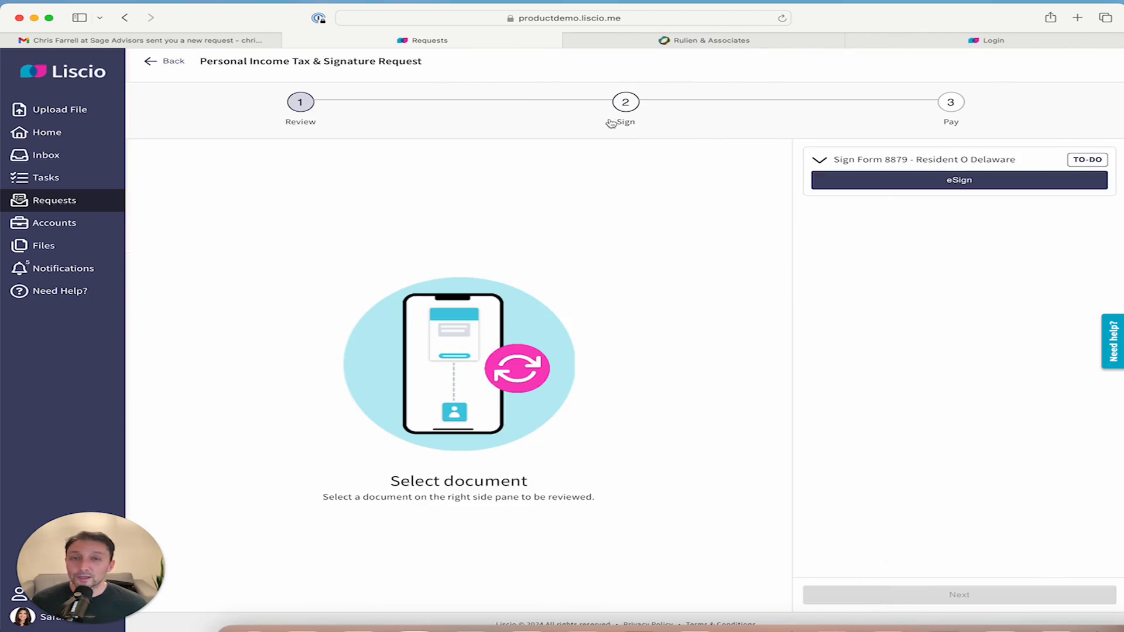
{"action": "left_click", "coordinate": [960, 181]}
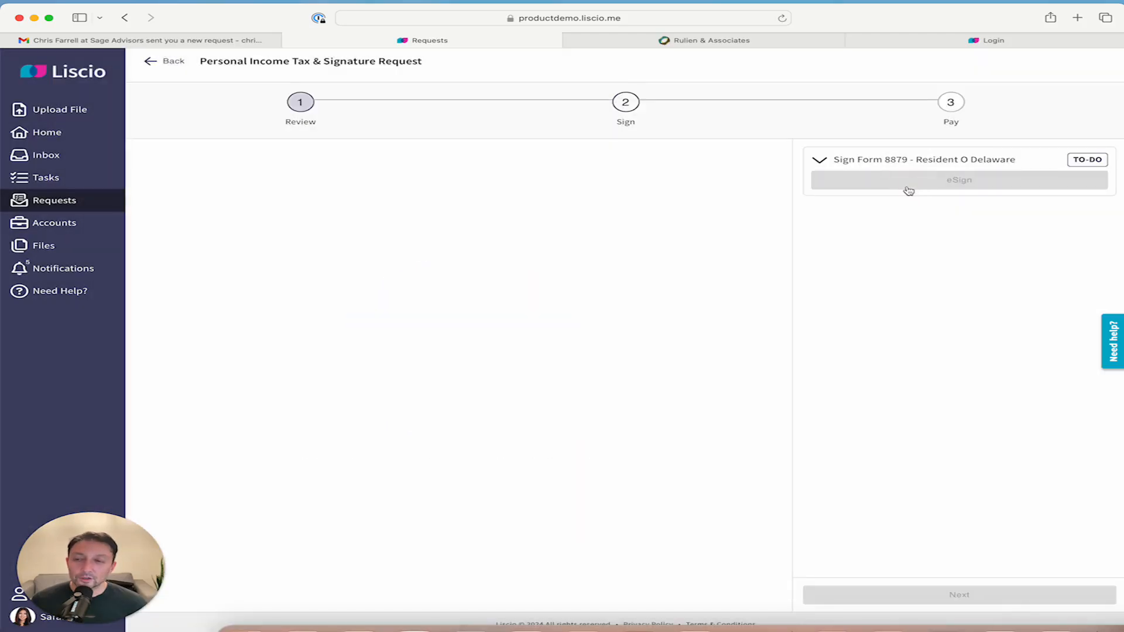
{"action": "left_click", "coordinate": [959, 181]}
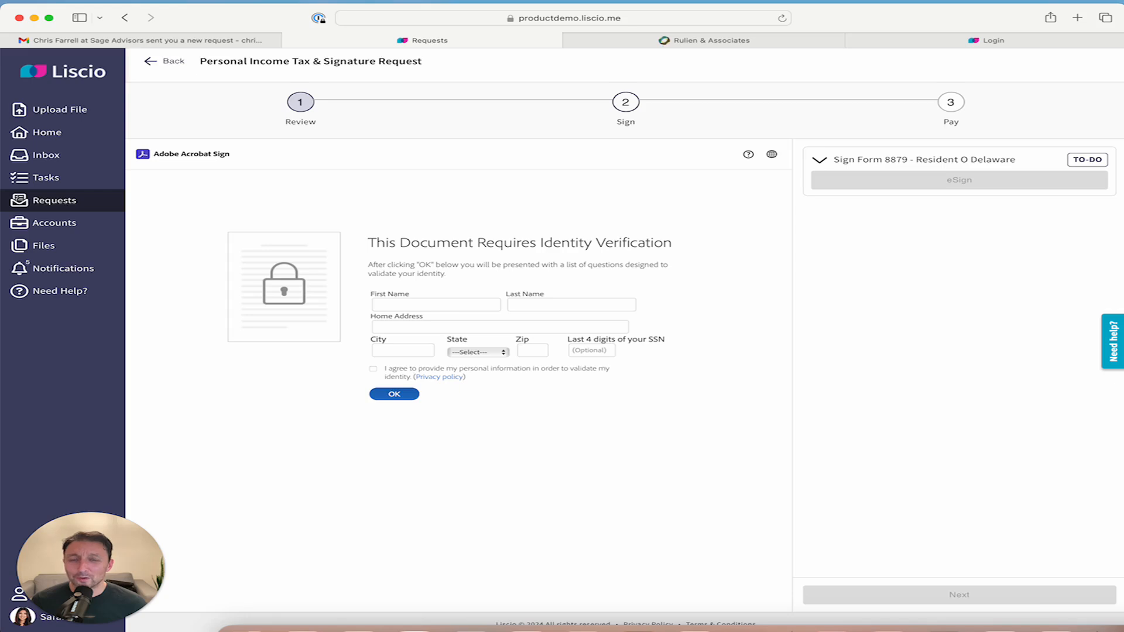
{"action": "left_click", "coordinate": [393, 394]}
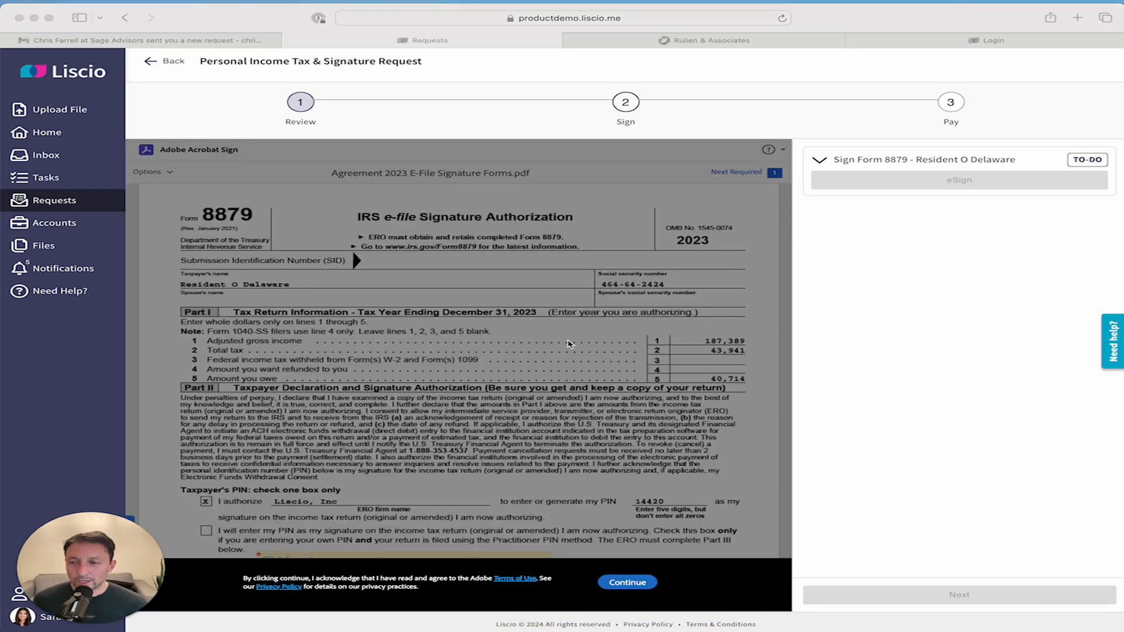
{"action": "mouse_move", "coordinate": [634, 446]}
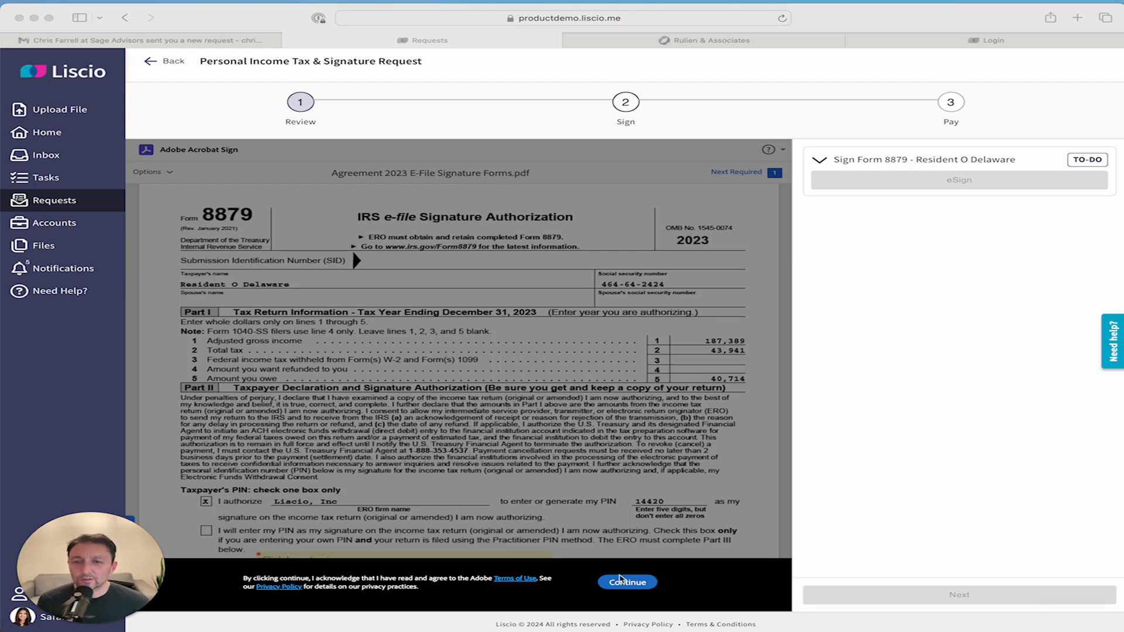
{"action": "mouse_move", "coordinate": [626, 583]}
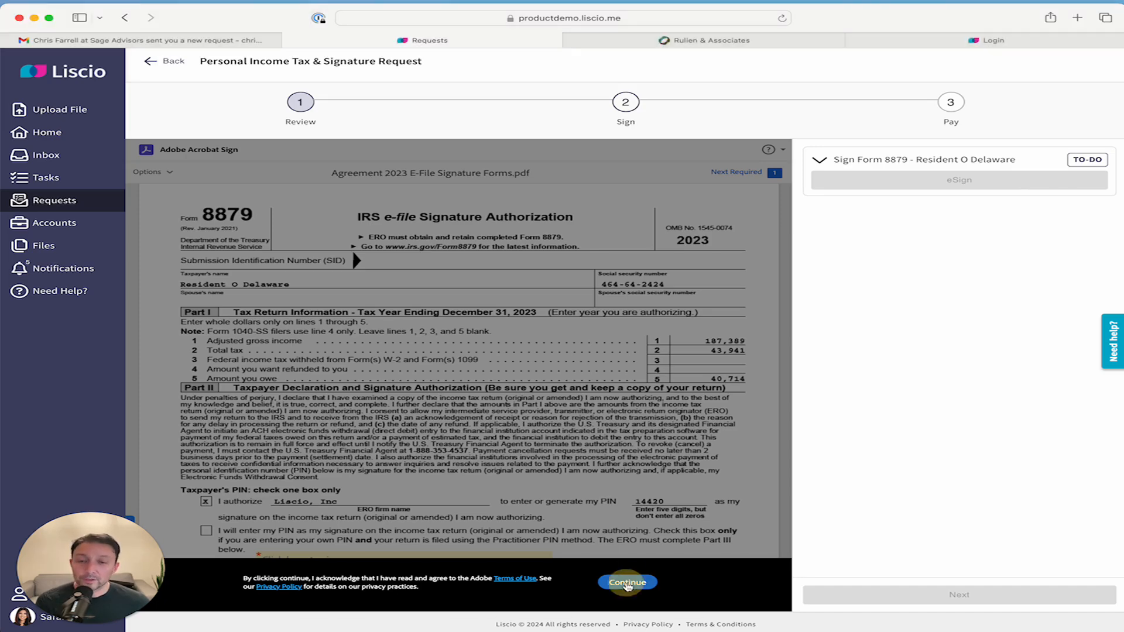
Accept the e-sign terms, apply the typed signature, complete signing Form 8879 and continue to Pay
{"action": "left_click", "coordinate": [627, 583]}
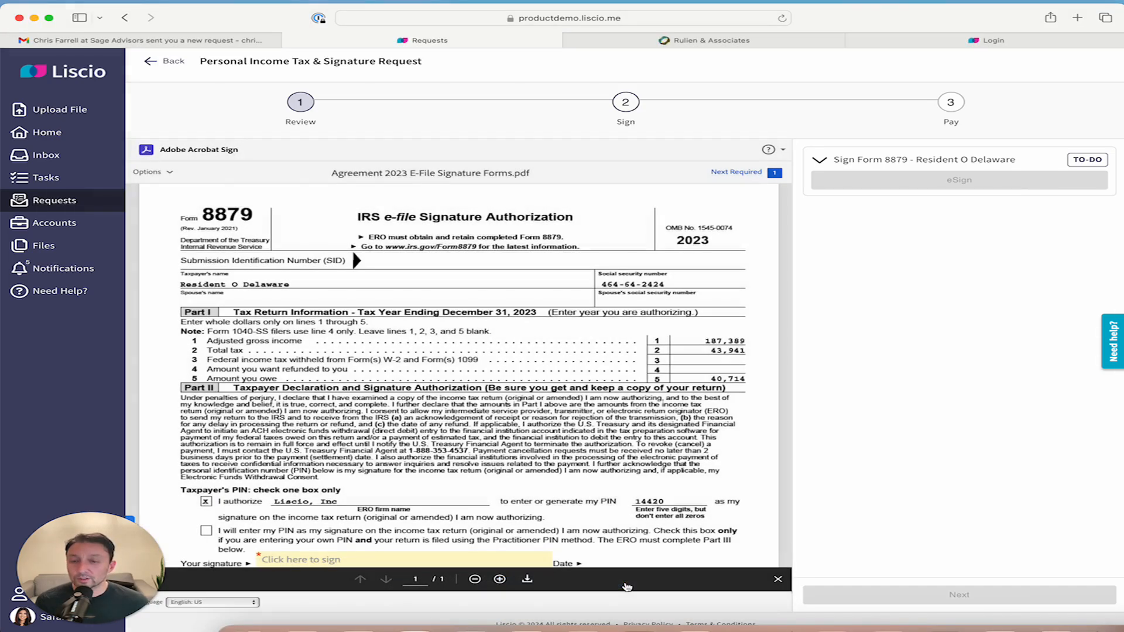
{"action": "scroll", "scroll_direction": "down", "scroll_amount": 3}
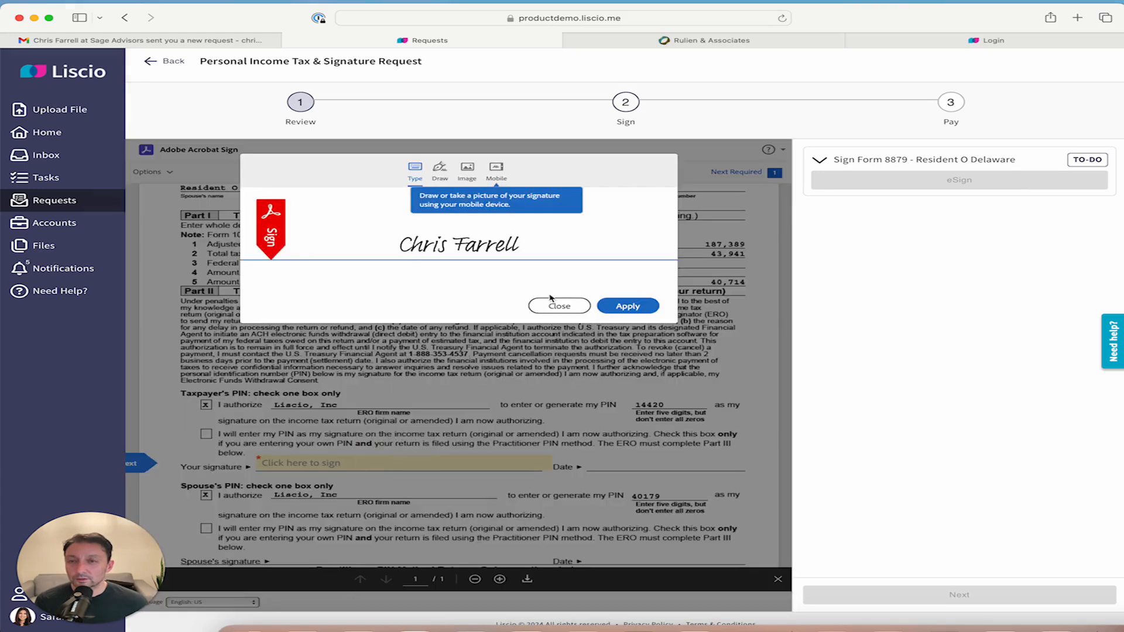
{"action": "left_click", "coordinate": [628, 305]}
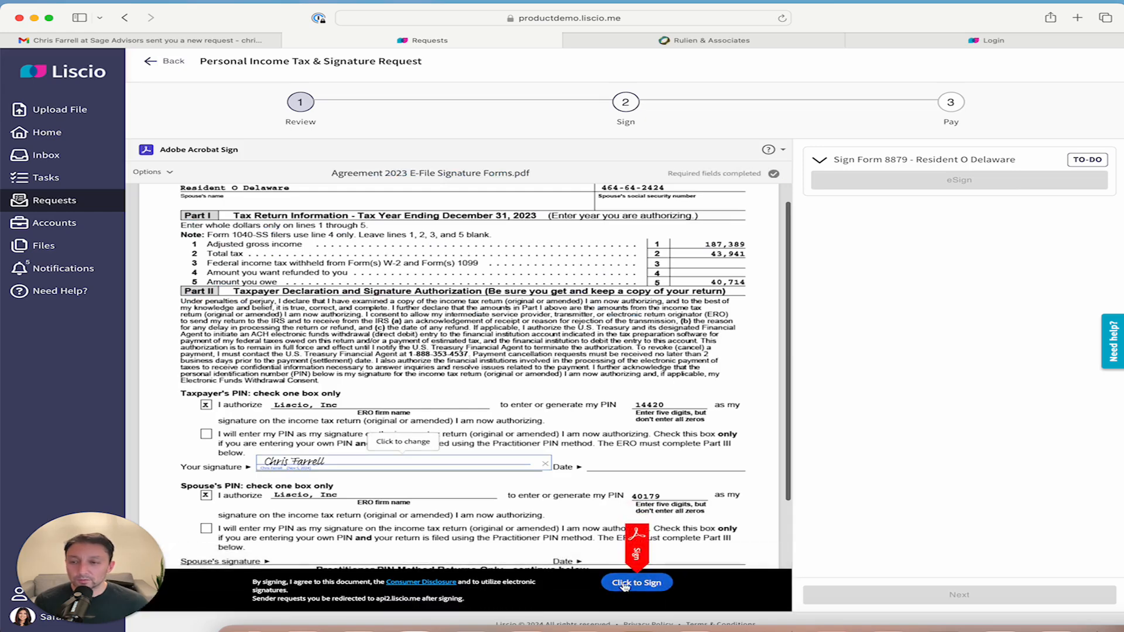
{"action": "left_click", "coordinate": [637, 582]}
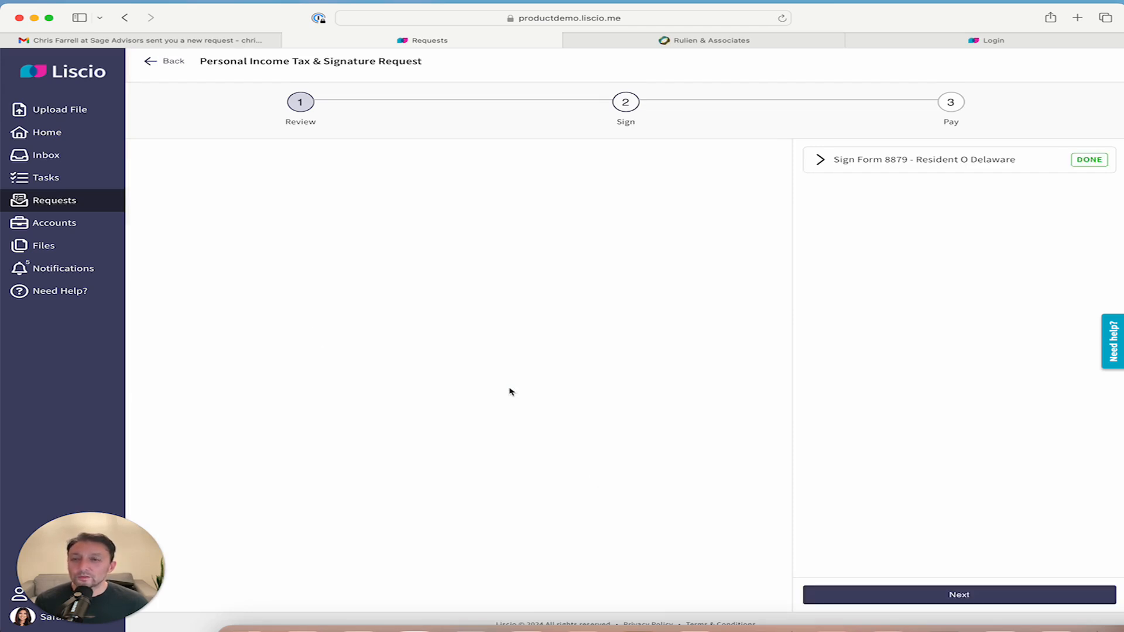
{"action": "mouse_move", "coordinate": [502, 405]}
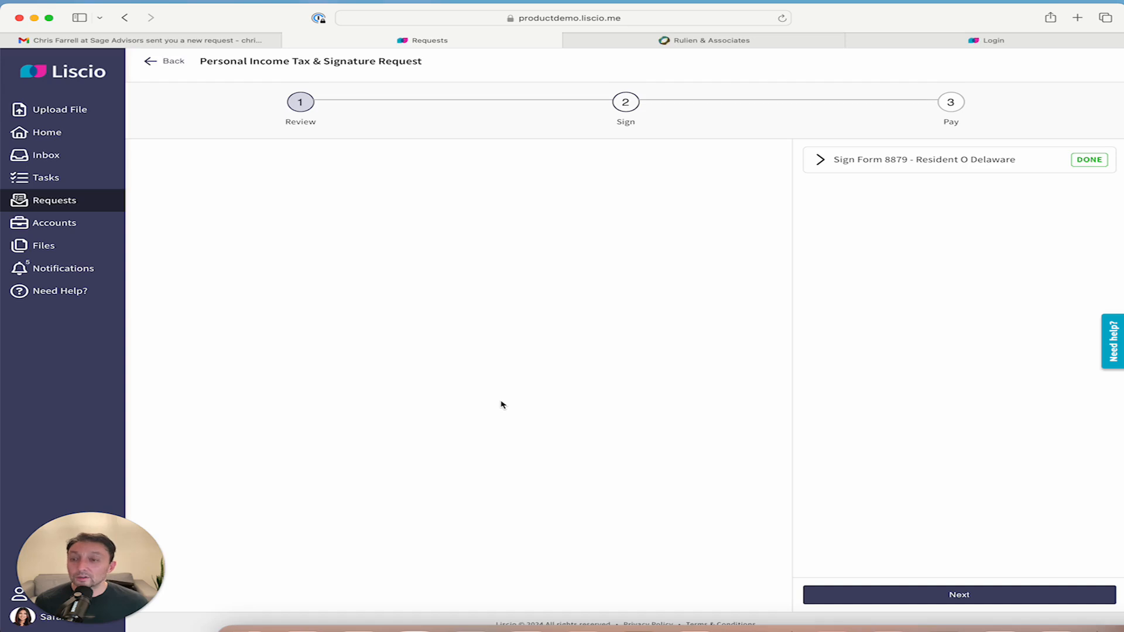
{"action": "mouse_move", "coordinate": [851, 158]}
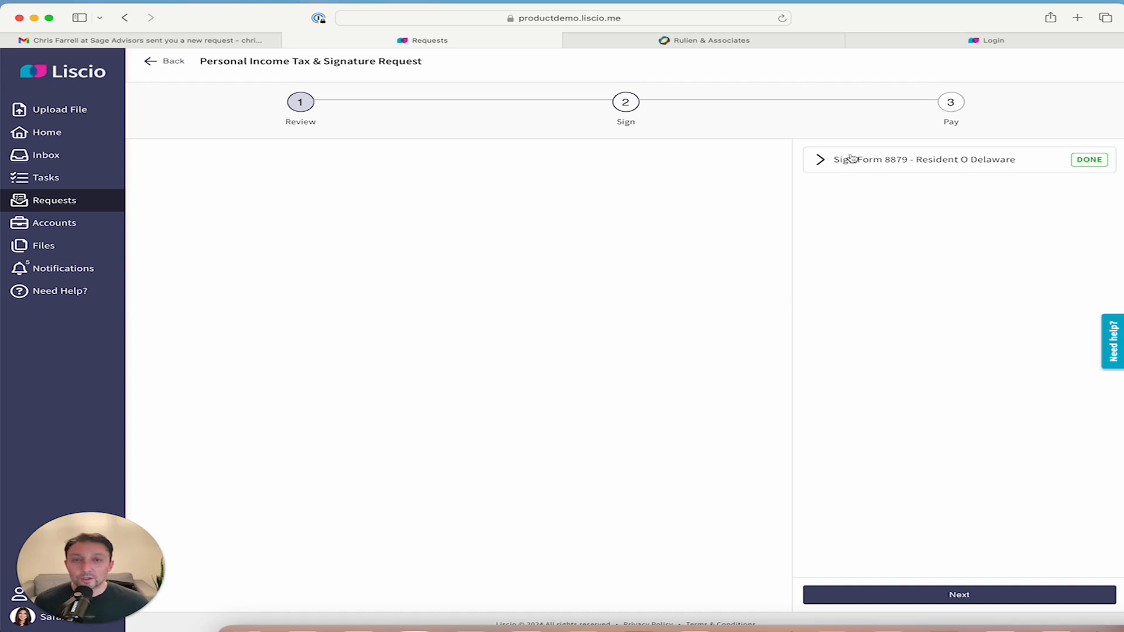
{"action": "mouse_move", "coordinate": [920, 384]}
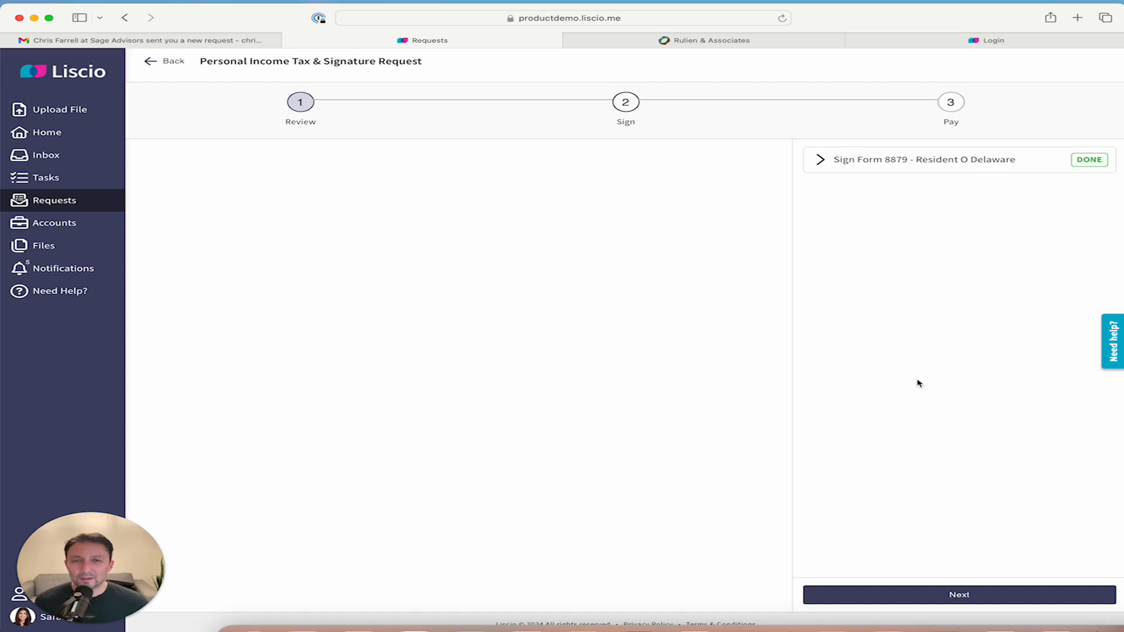
{"action": "left_click", "coordinate": [959, 595]}
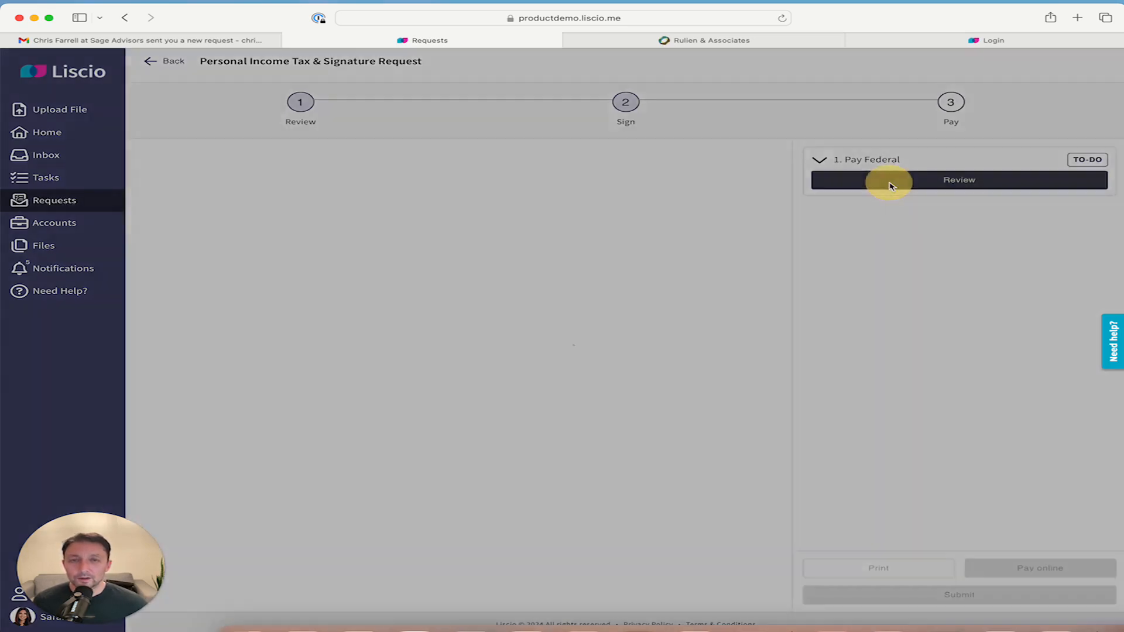
View the $40,714 Form 1040-V voucher, launch Pay online at irs.gov, then return to the request
{"action": "left_click", "coordinate": [959, 181]}
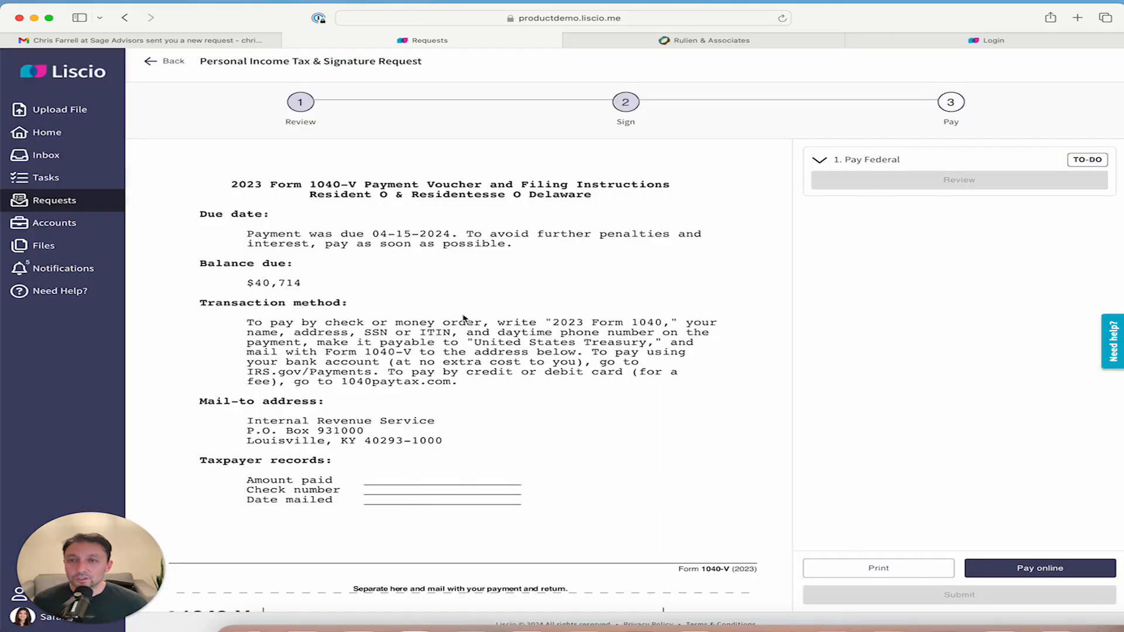
{"action": "scroll", "scroll_direction": "down", "scroll_amount": 3}
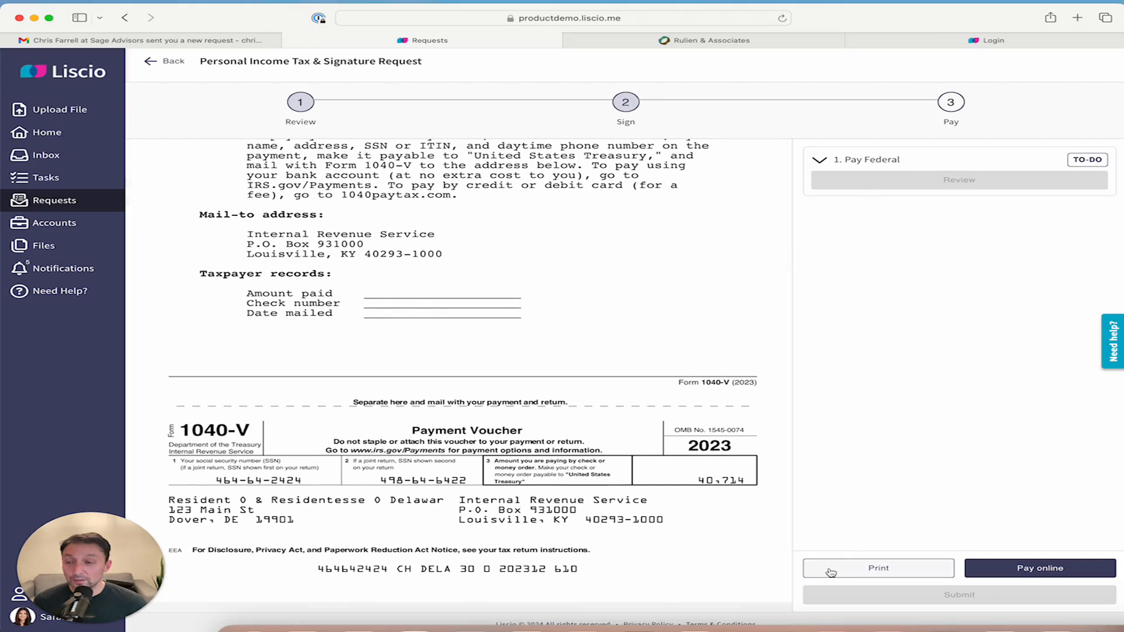
{"action": "mouse_move", "coordinate": [559, 498]}
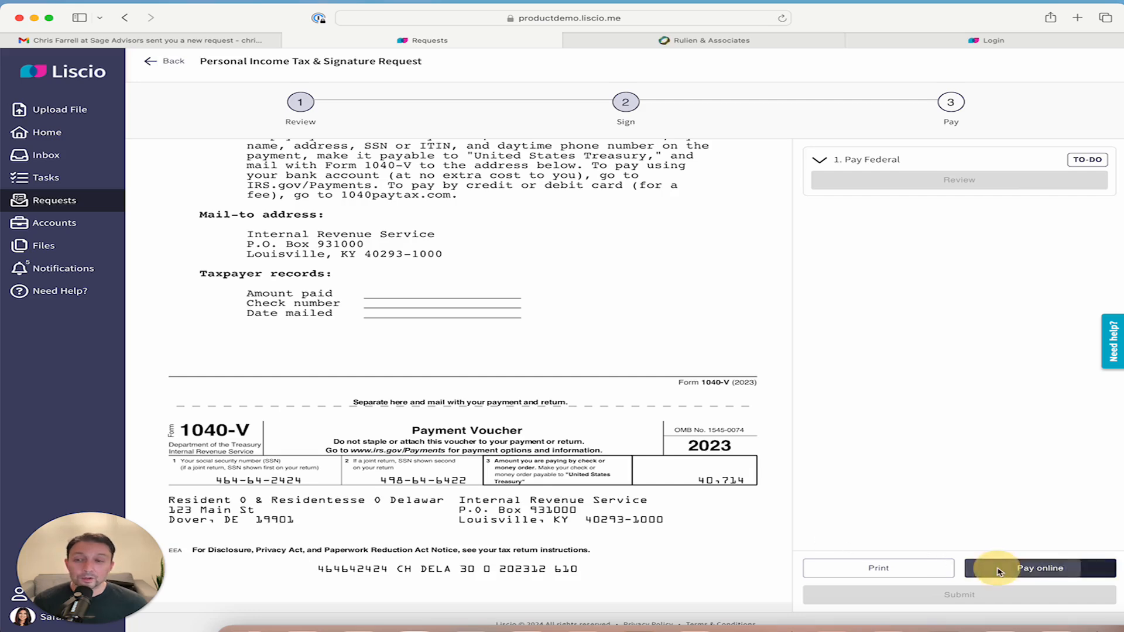
{"action": "left_click", "coordinate": [1040, 568]}
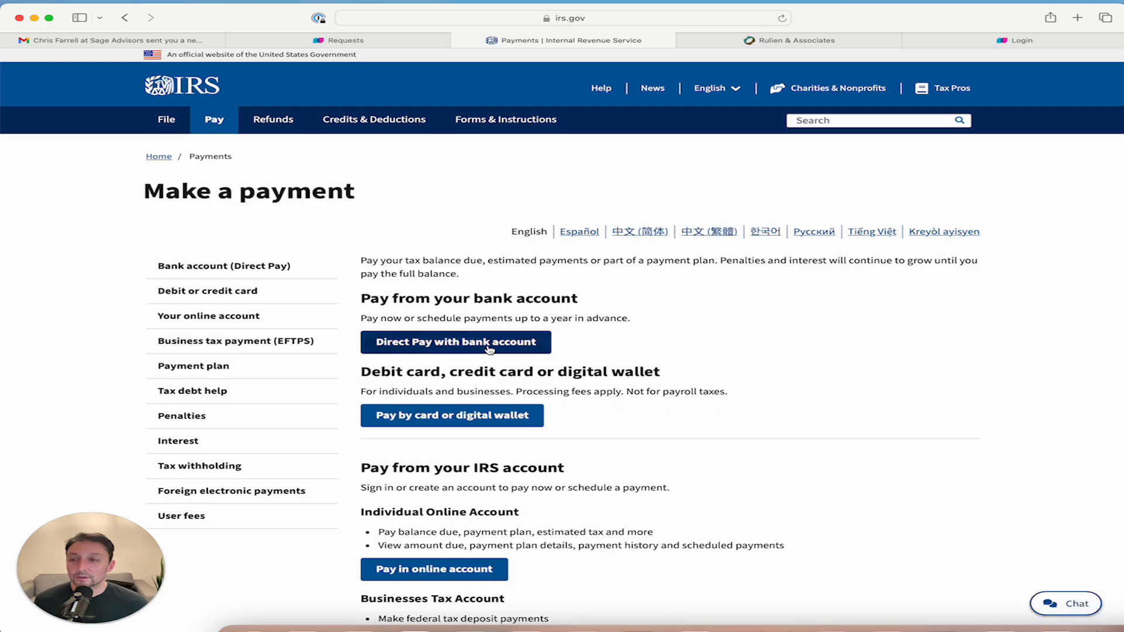
{"action": "mouse_move", "coordinate": [493, 365]}
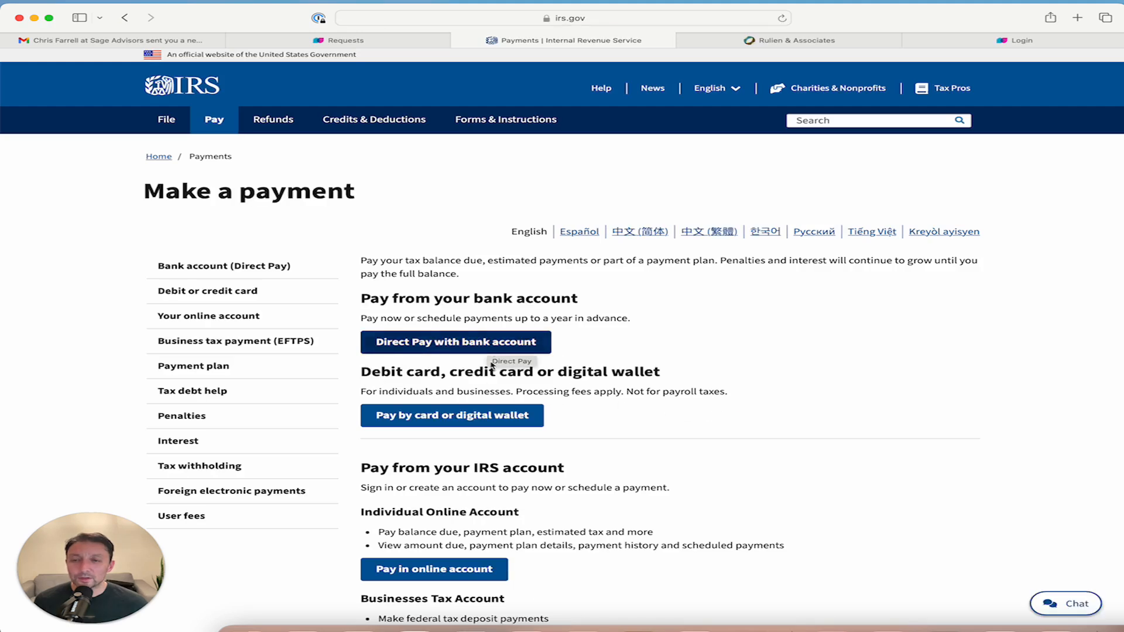
{"action": "mouse_move", "coordinate": [473, 349]}
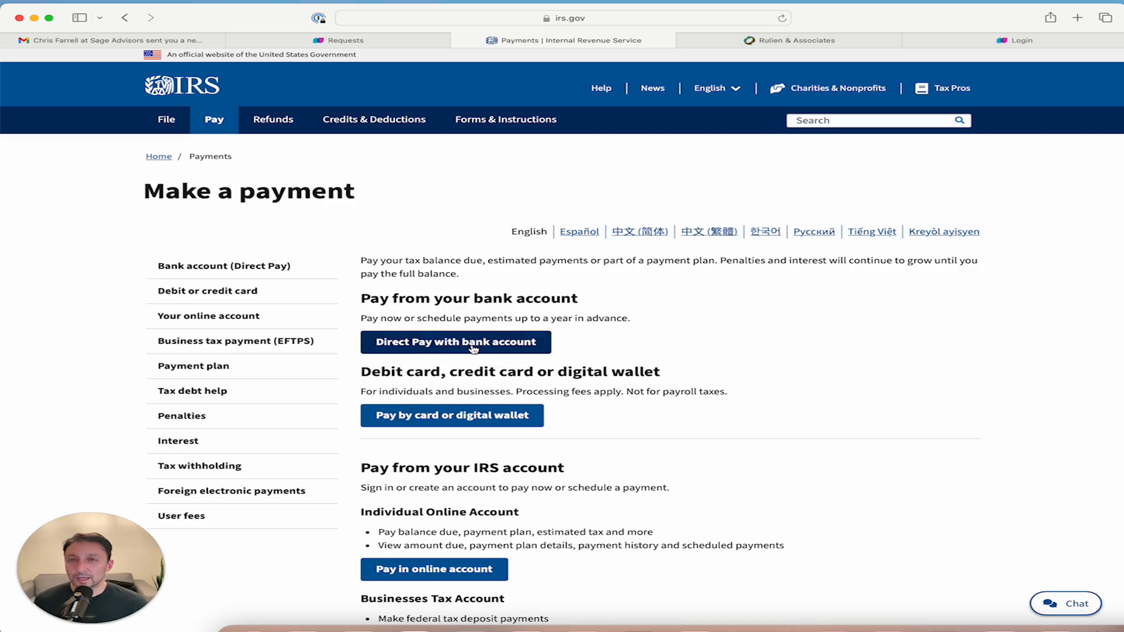
{"action": "left_click", "coordinate": [337, 40]}
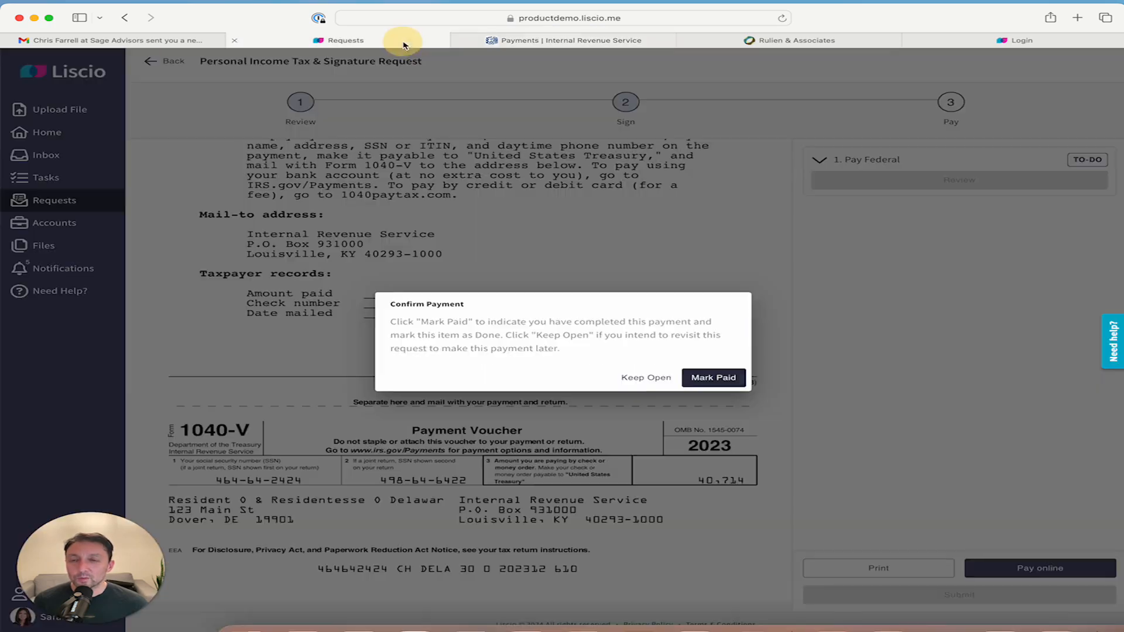
{"action": "mouse_move", "coordinate": [714, 378]}
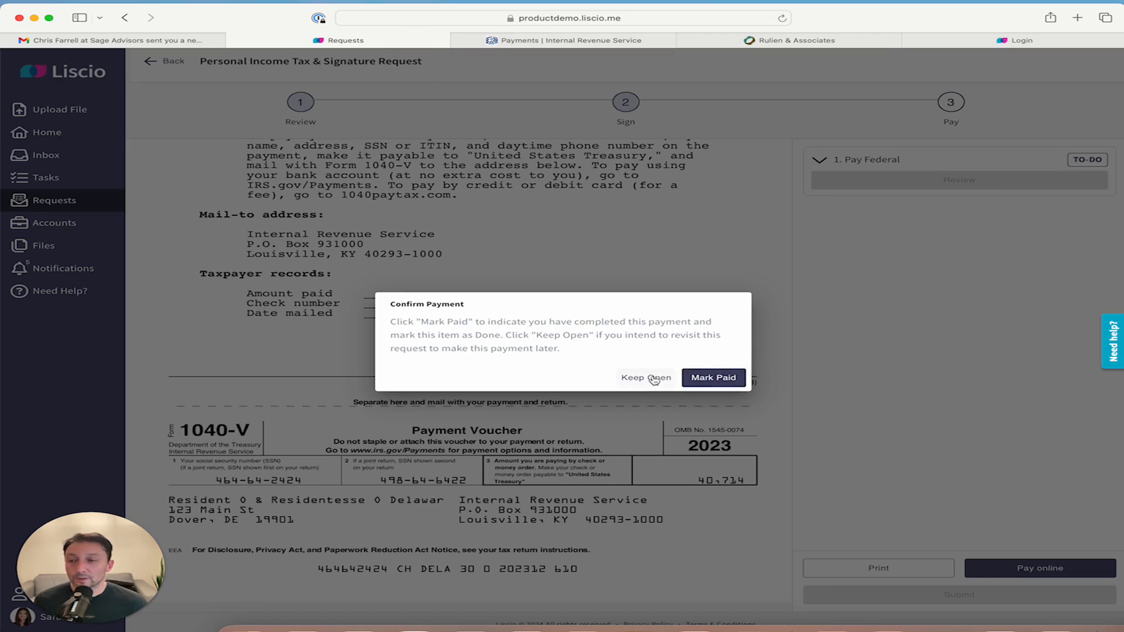
Mark the federal payment paid, submit the responses with confirmation, and switch to the firm dashboard
{"action": "left_click", "coordinate": [714, 379]}
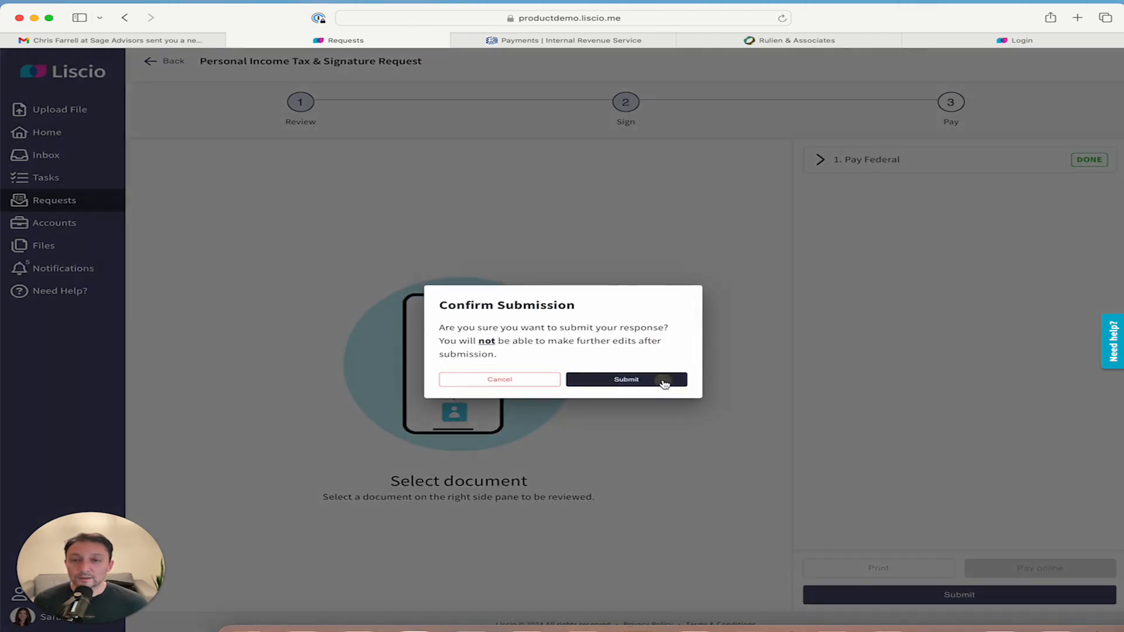
{"action": "left_click", "coordinate": [626, 380]}
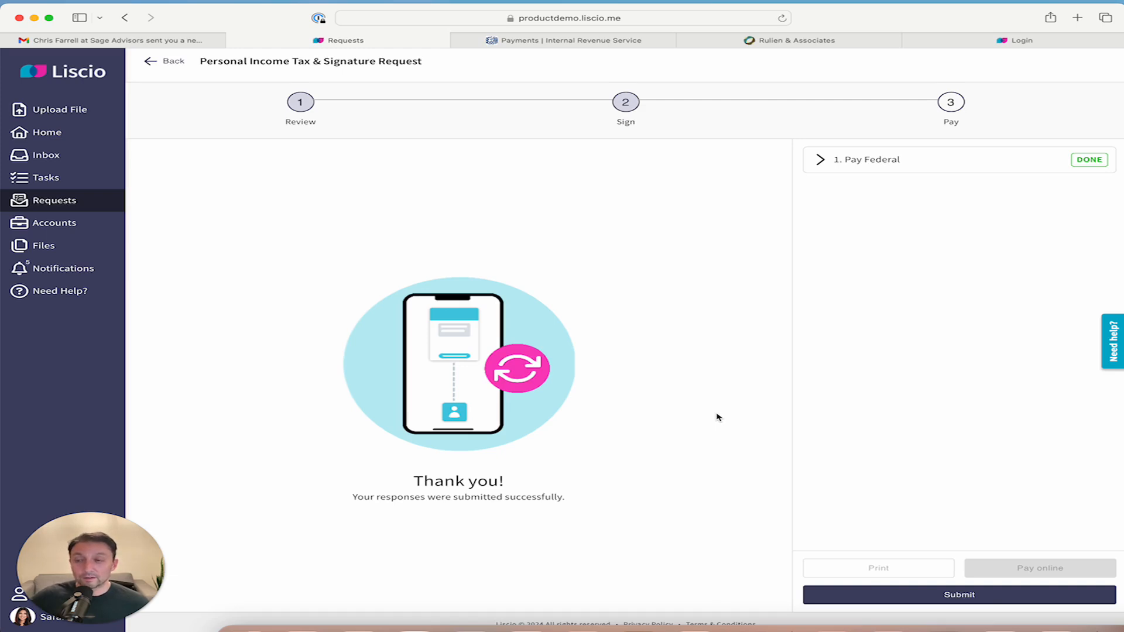
{"action": "left_click", "coordinate": [959, 595]}
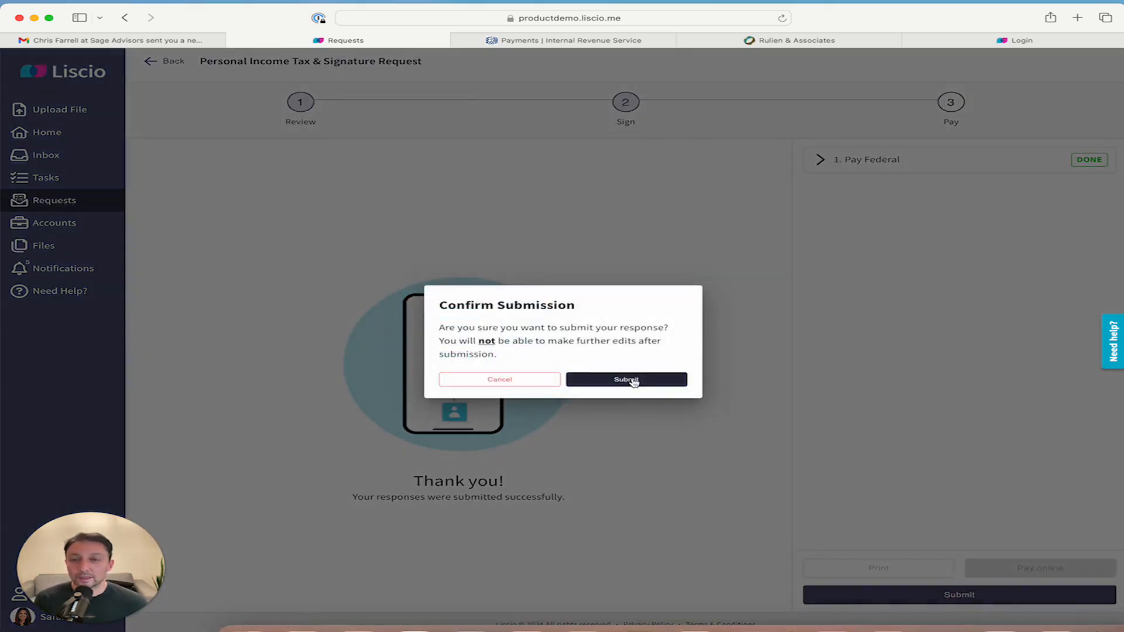
{"action": "left_click", "coordinate": [626, 379]}
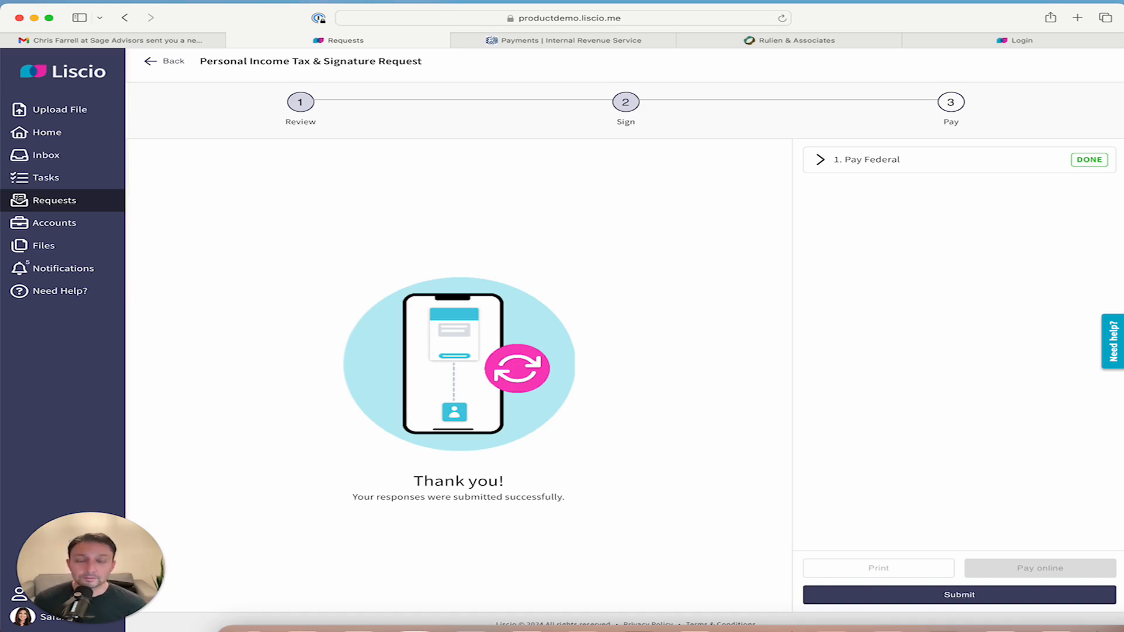
{"action": "left_click", "coordinate": [108, 10]}
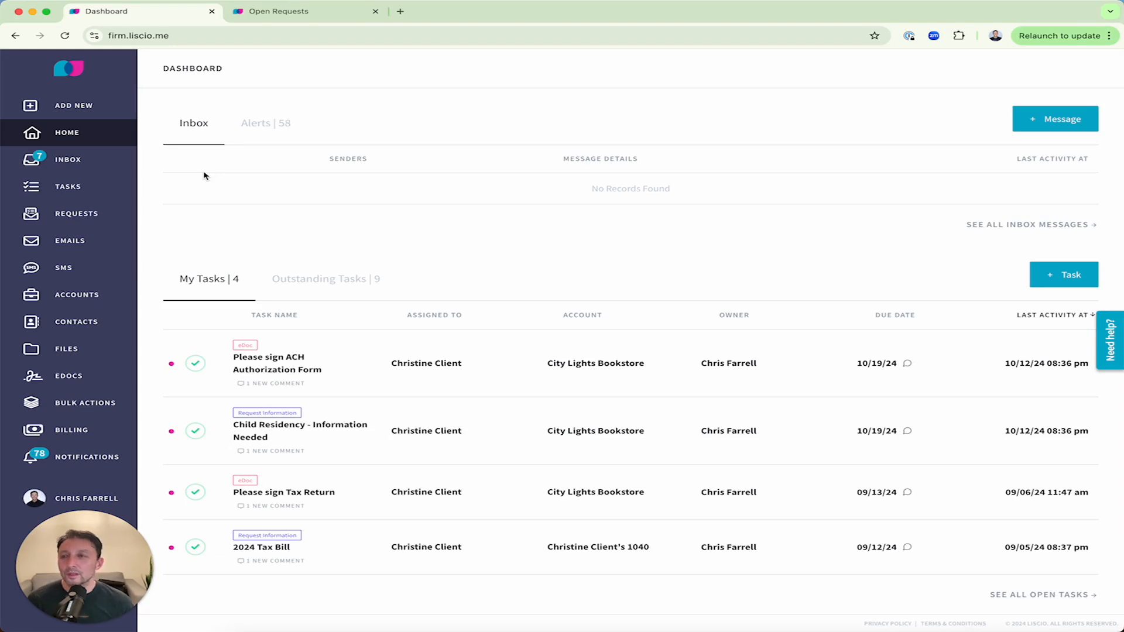
{"action": "mouse_move", "coordinate": [77, 214]}
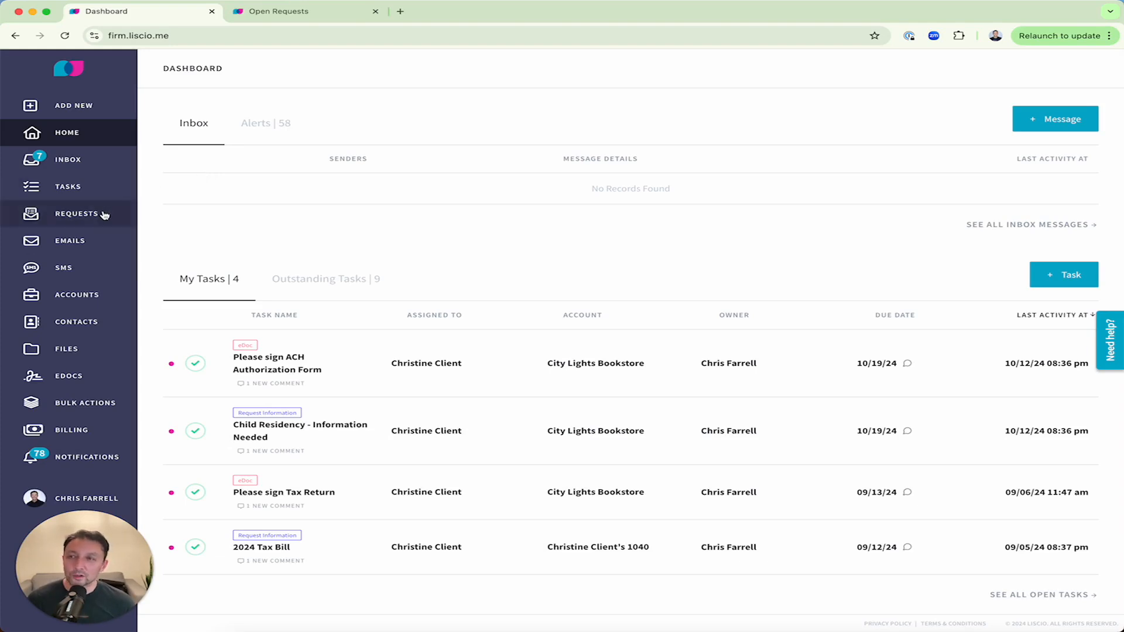
From the Requests list, start a new request using the New Client Onboarding Checklist template
{"action": "left_click", "coordinate": [78, 214]}
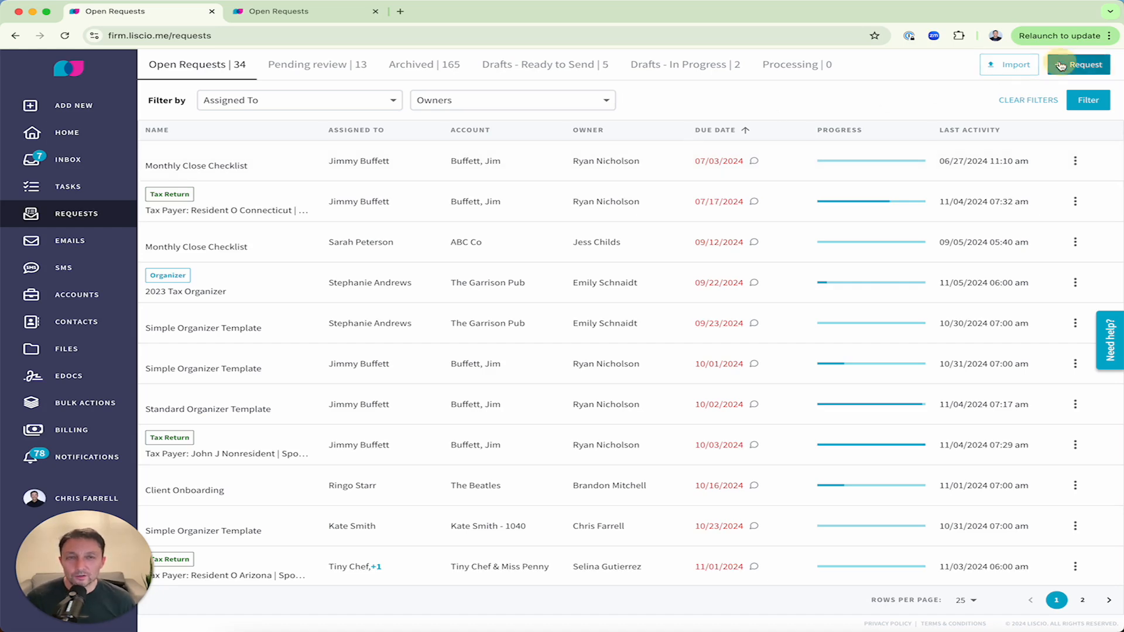
{"action": "left_click", "coordinate": [1078, 64]}
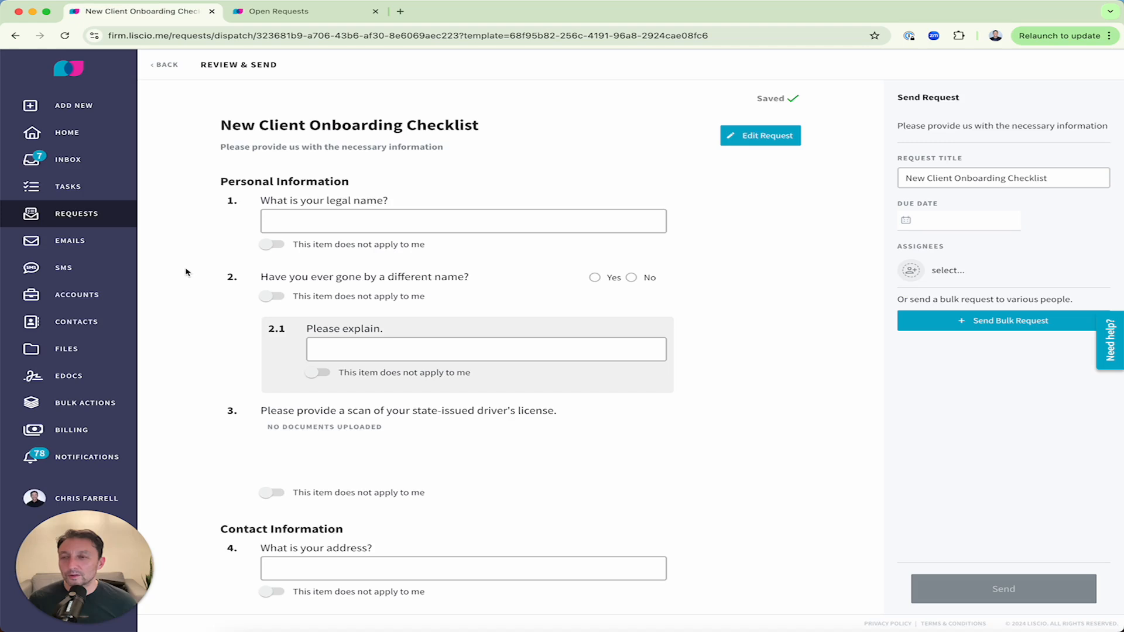
Edit question 2 'Have you ever gone by a different name?' and add blank follow-up 2.2 under Yes
{"action": "left_click", "coordinate": [759, 136]}
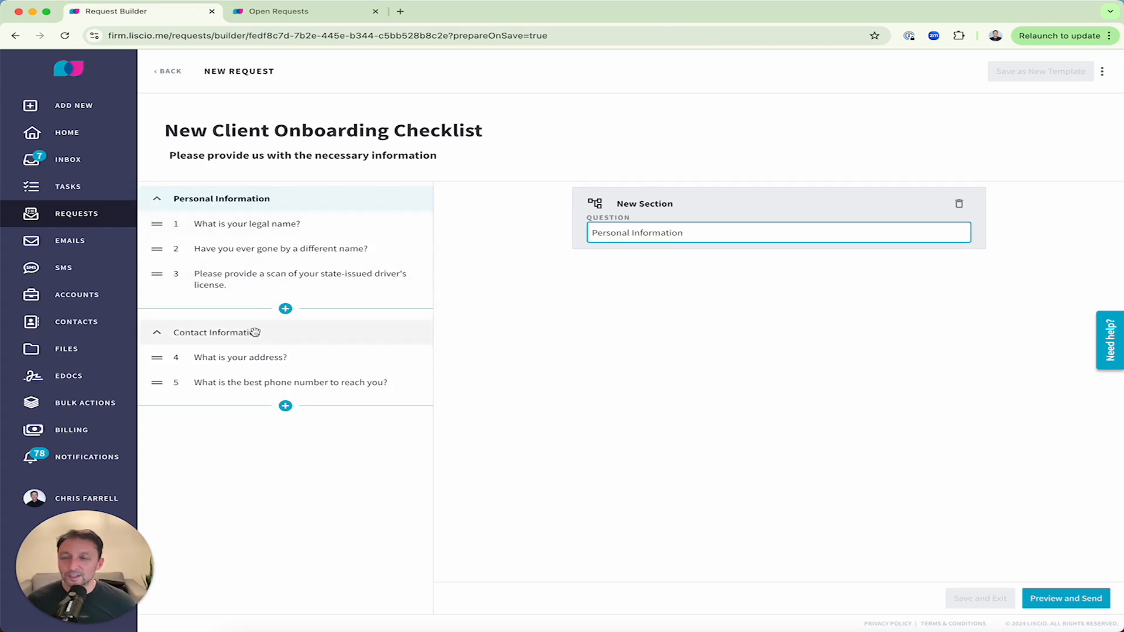
{"action": "mouse_move", "coordinate": [250, 235]}
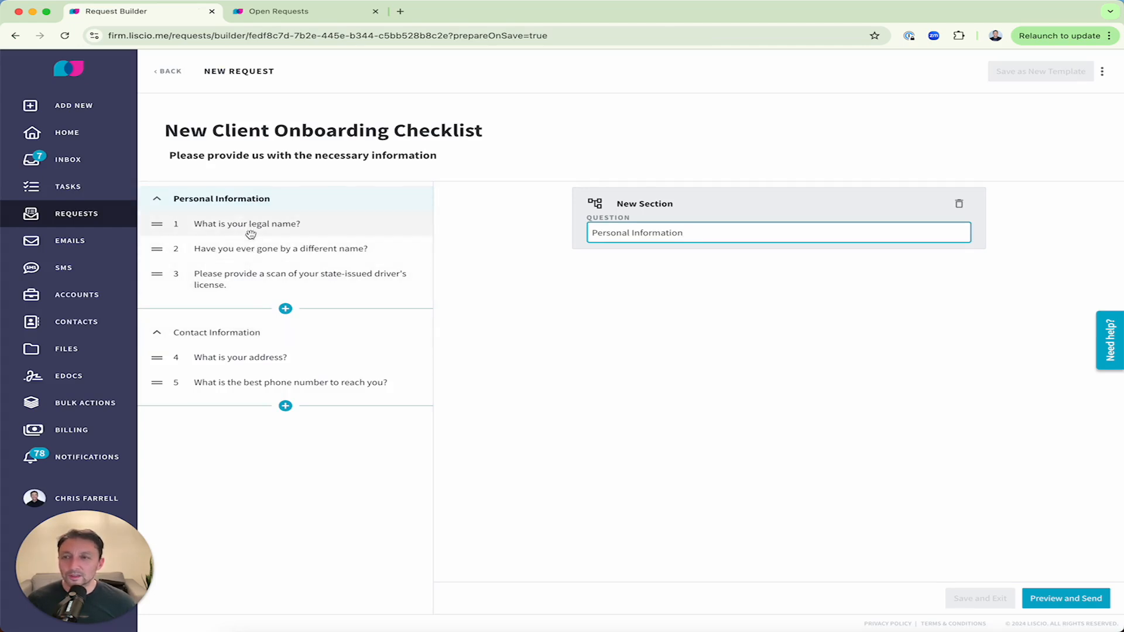
{"action": "left_click", "coordinate": [281, 248]}
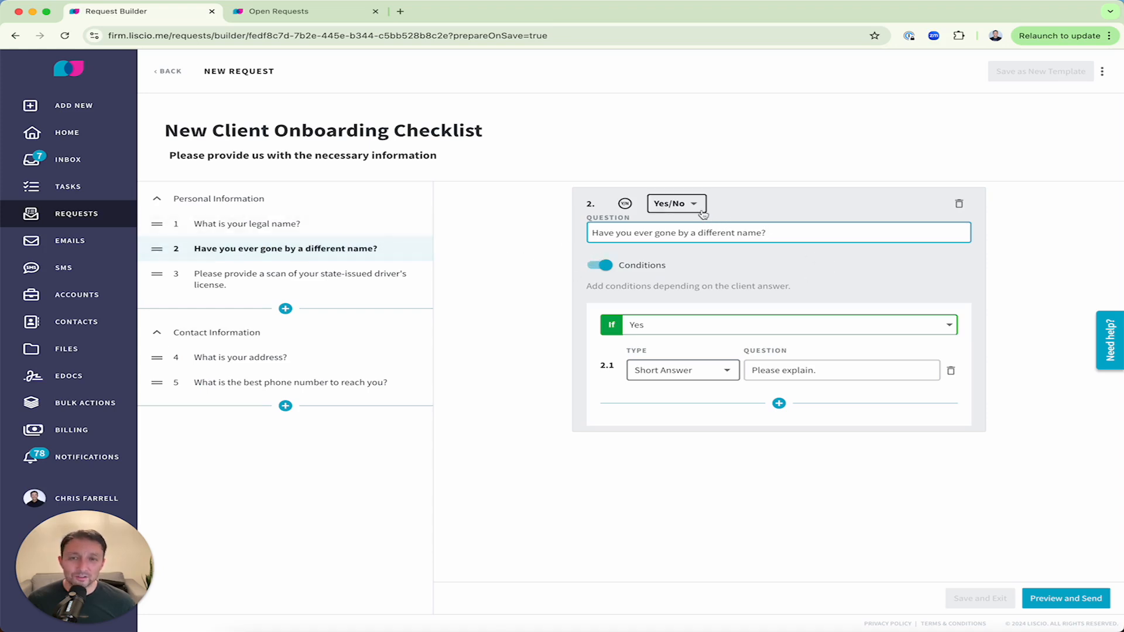
{"action": "left_click", "coordinate": [674, 204]}
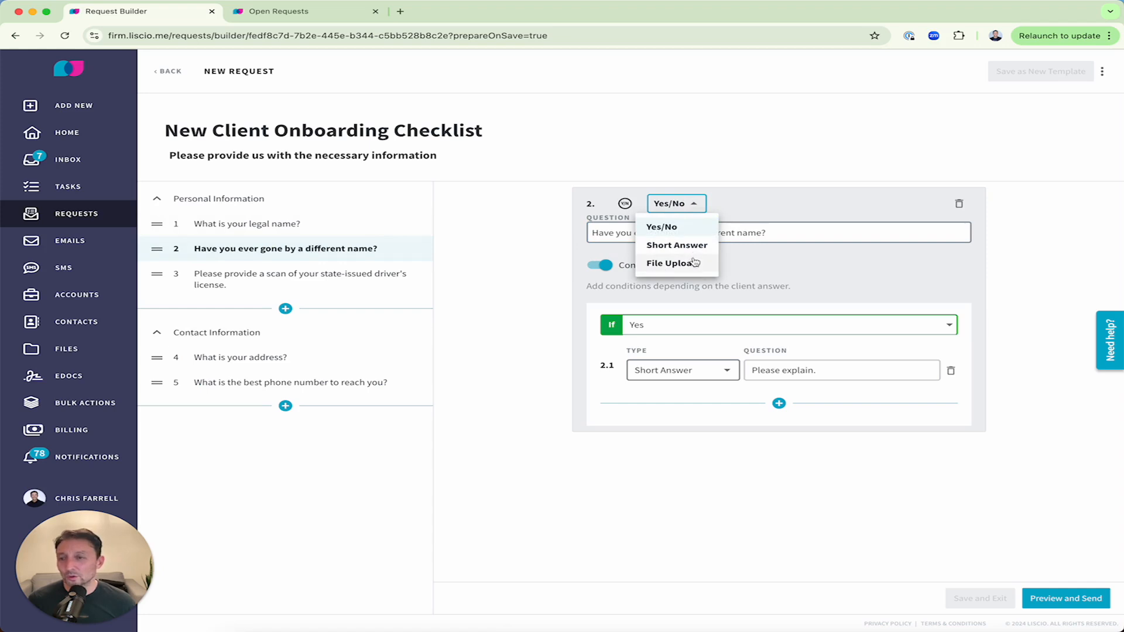
{"action": "left_click", "coordinate": [661, 226]}
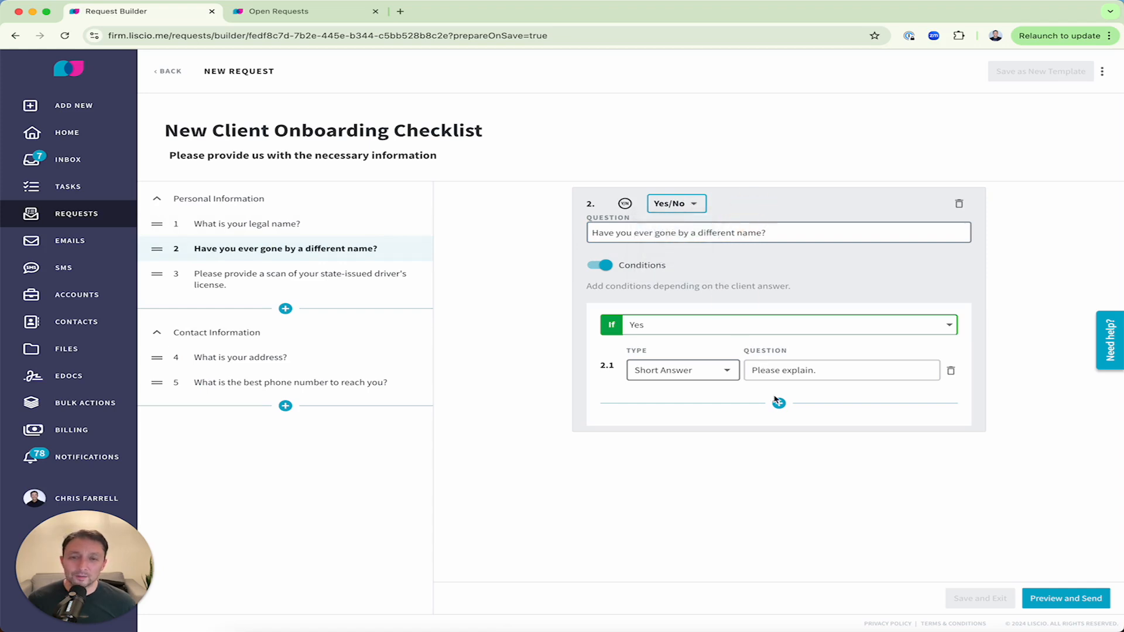
{"action": "left_click", "coordinate": [777, 402]}
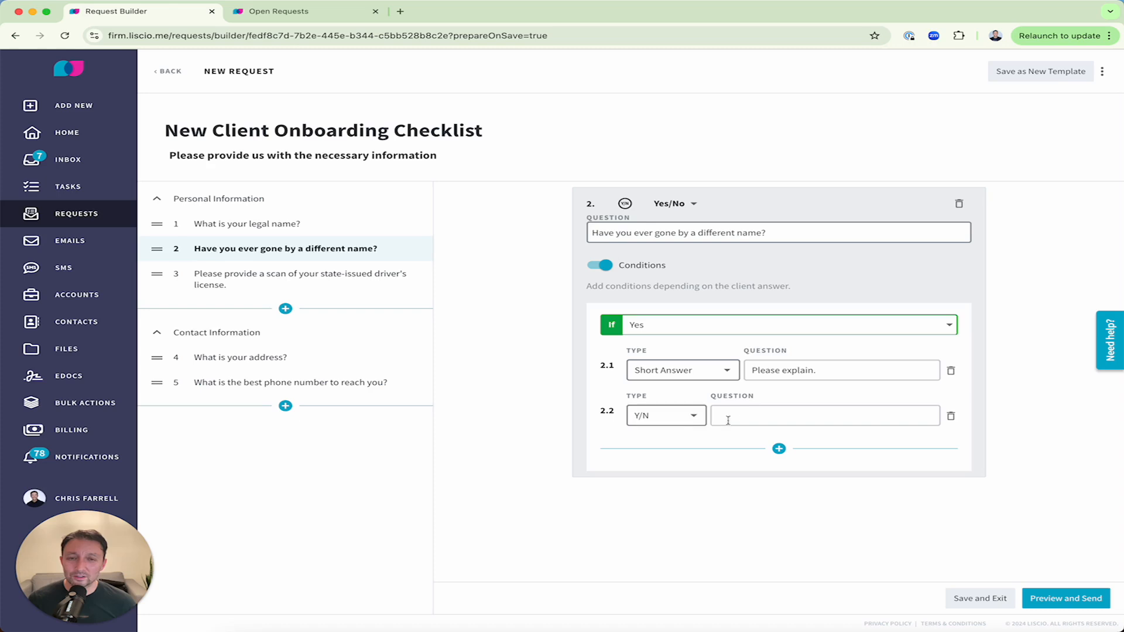
{"action": "mouse_move", "coordinate": [484, 359]}
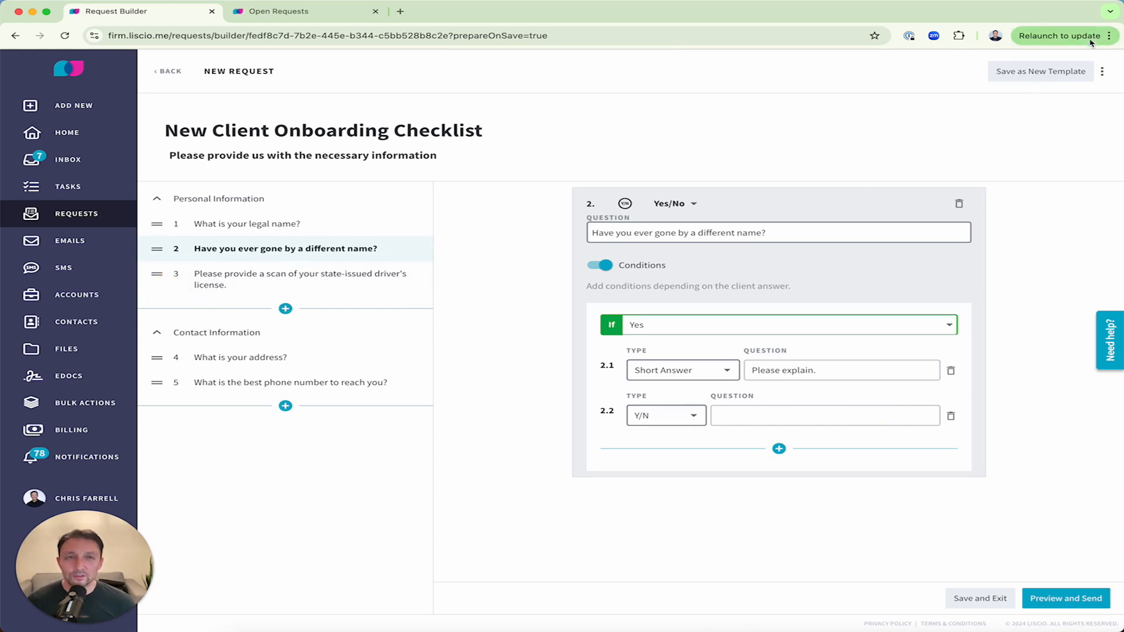
{"action": "mouse_move", "coordinate": [992, 578]}
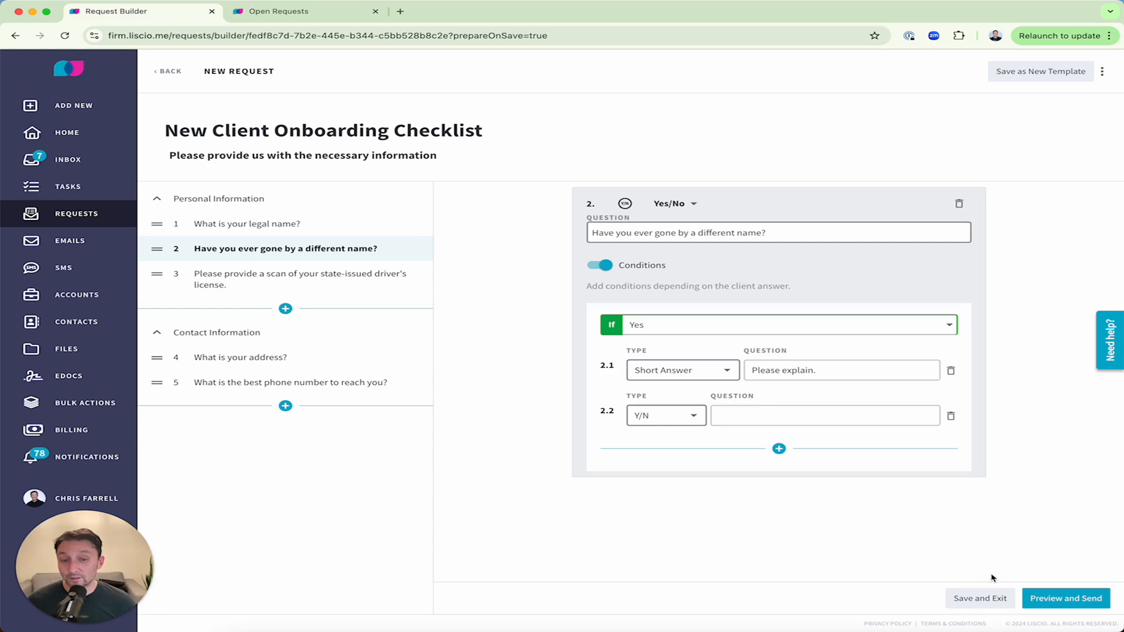
{"action": "mouse_move", "coordinate": [1065, 598]}
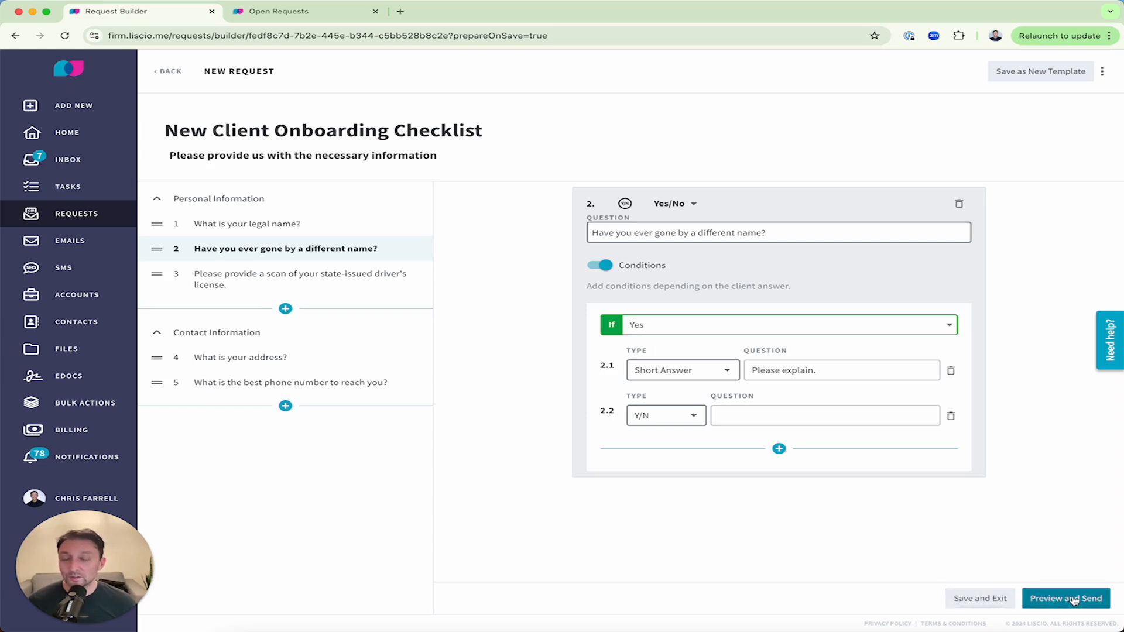
{"action": "mouse_move", "coordinate": [282, 77]}
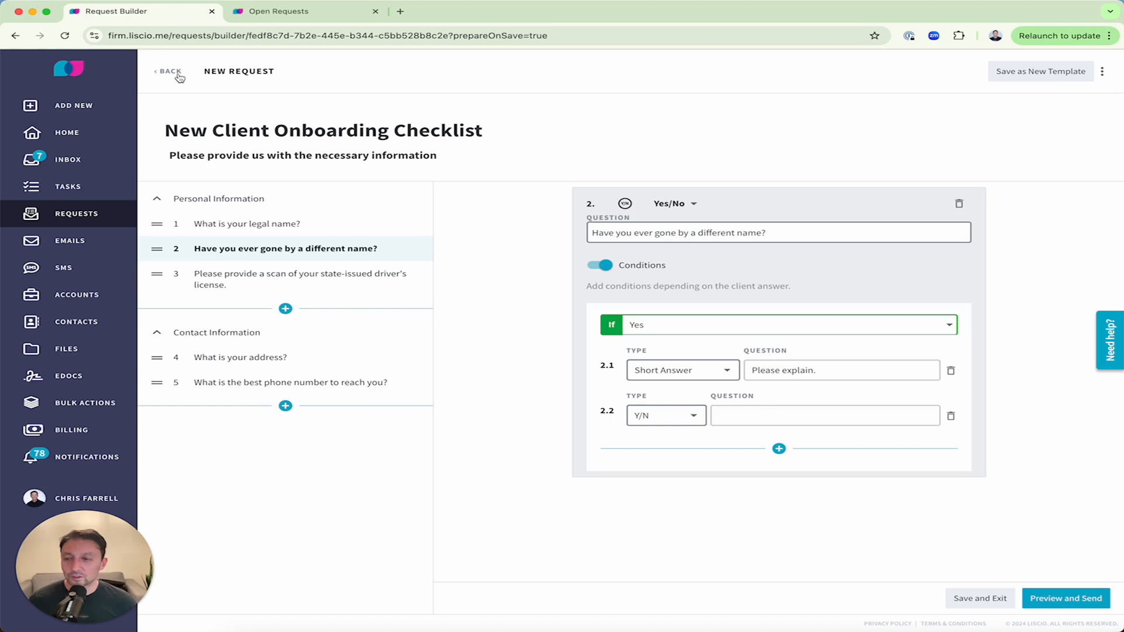
Back out of the request builder to the Create a New Request template picker
{"action": "left_click", "coordinate": [169, 72]}
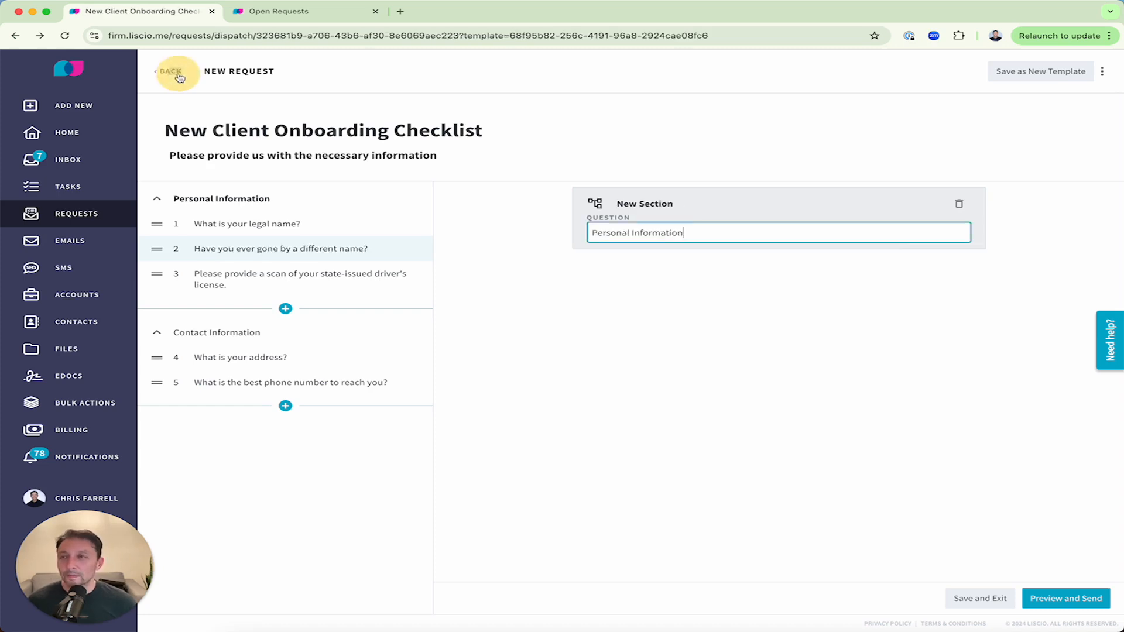
{"action": "left_click", "coordinate": [1065, 599]}
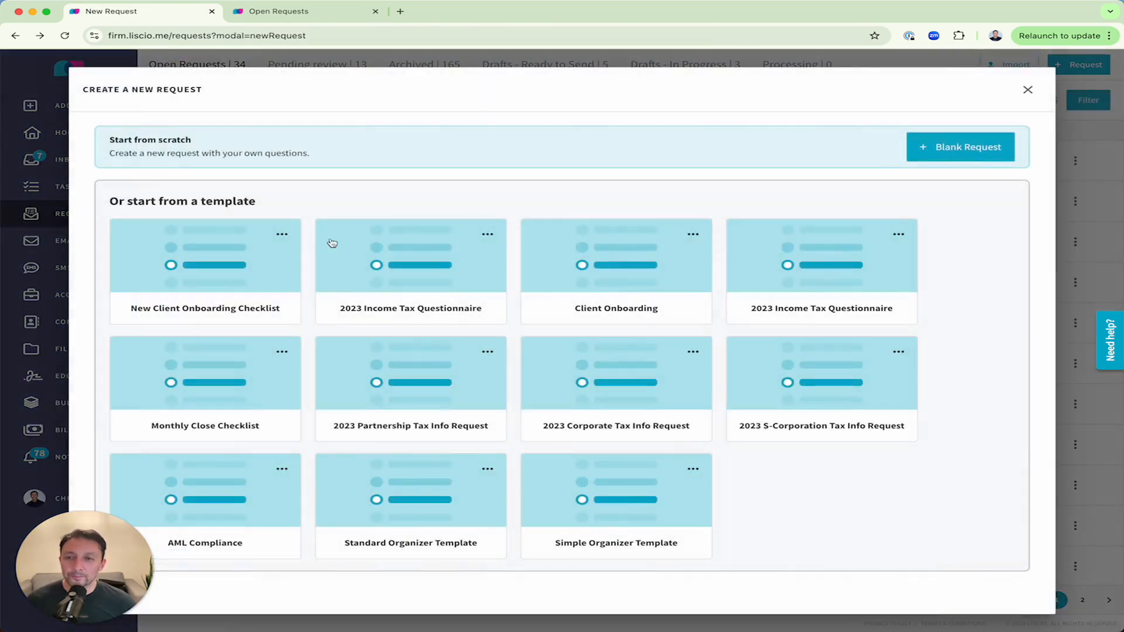
{"action": "mouse_move", "coordinate": [475, 332]}
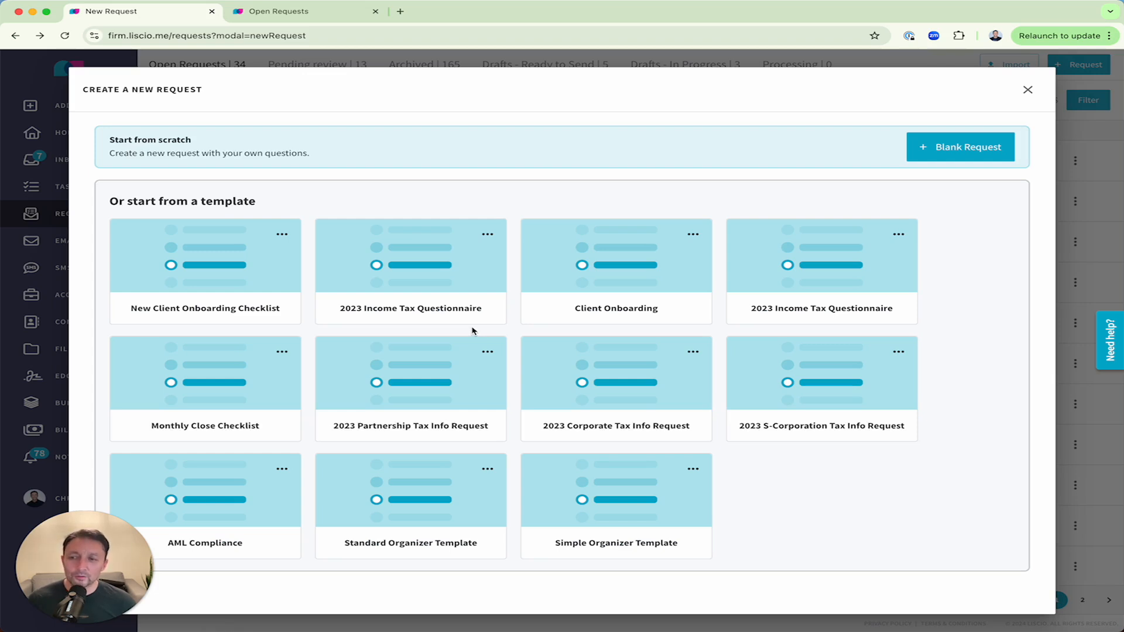
{"action": "mouse_move", "coordinate": [504, 337]}
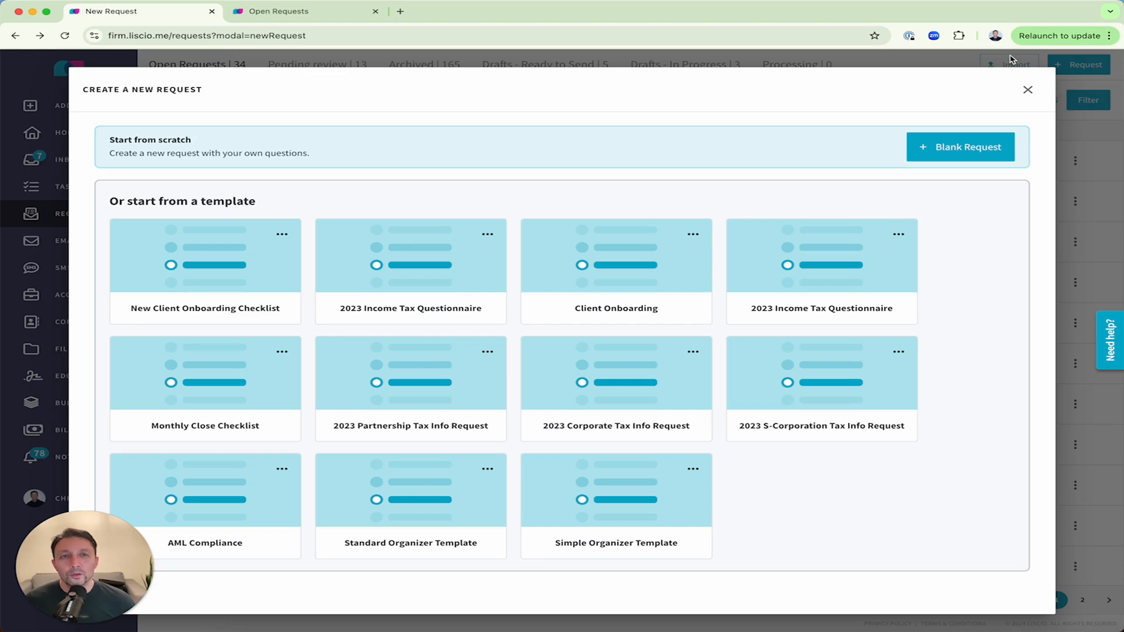
Import three 2023 tax organizer PDFs via Upload Tax Files and return to open requests
{"action": "left_click", "coordinate": [1027, 90]}
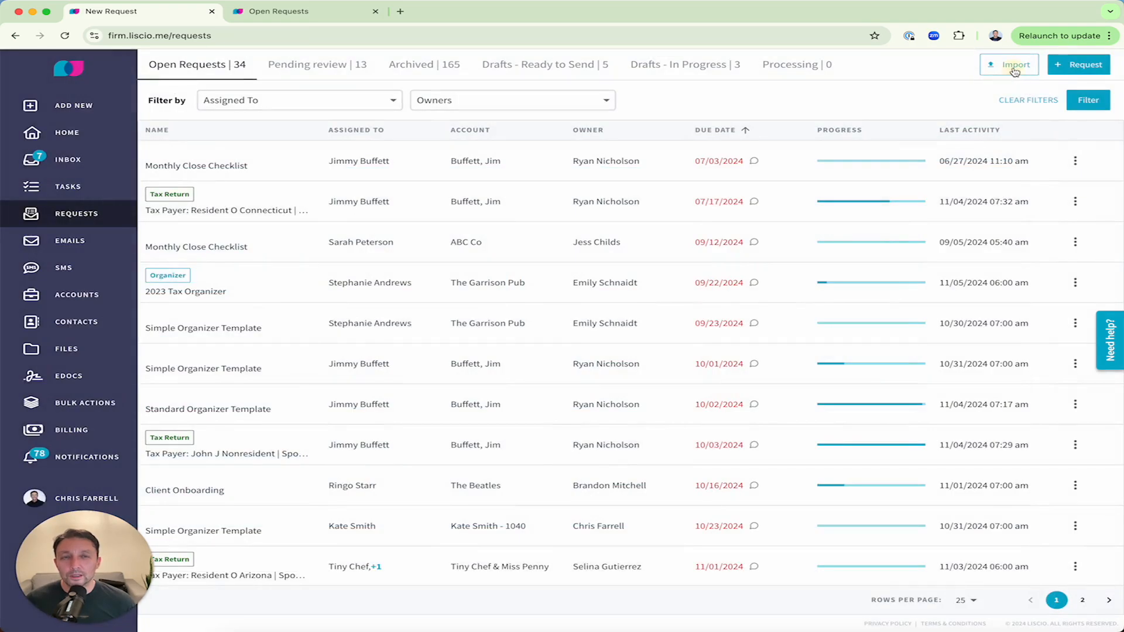
{"action": "left_click", "coordinate": [1008, 63]}
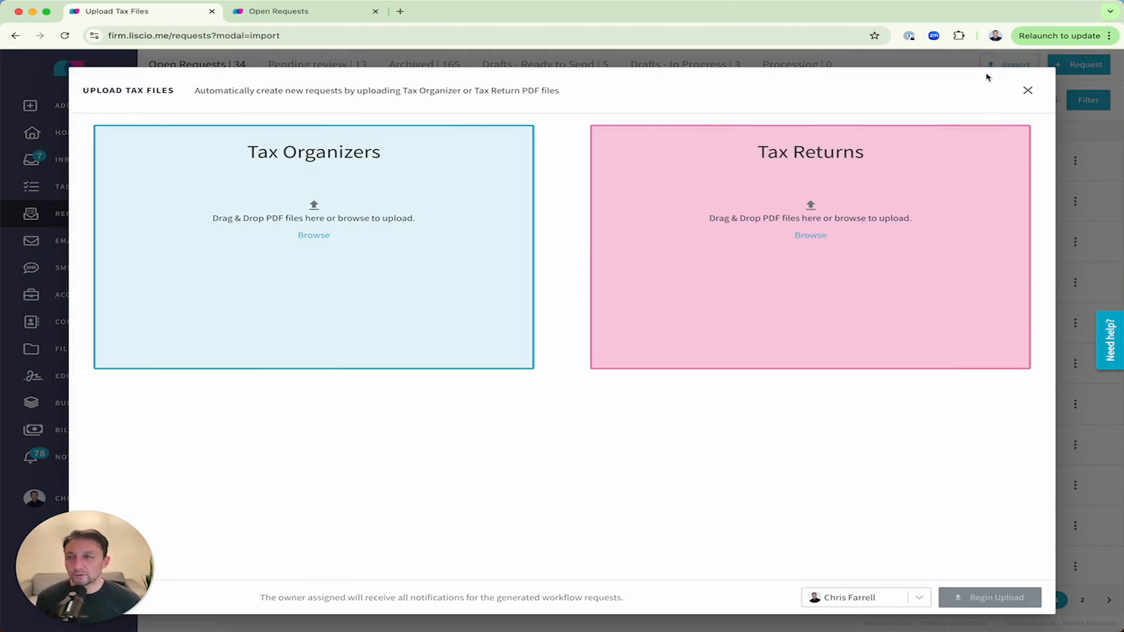
{"action": "mouse_move", "coordinate": [545, 238]}
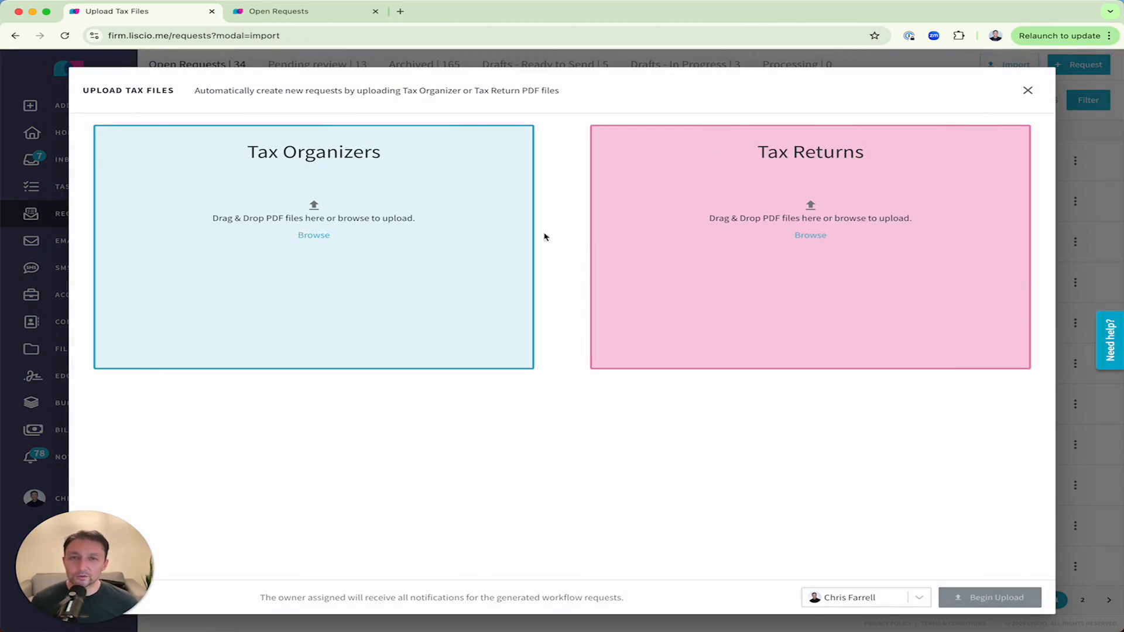
{"action": "mouse_move", "coordinate": [400, 577]}
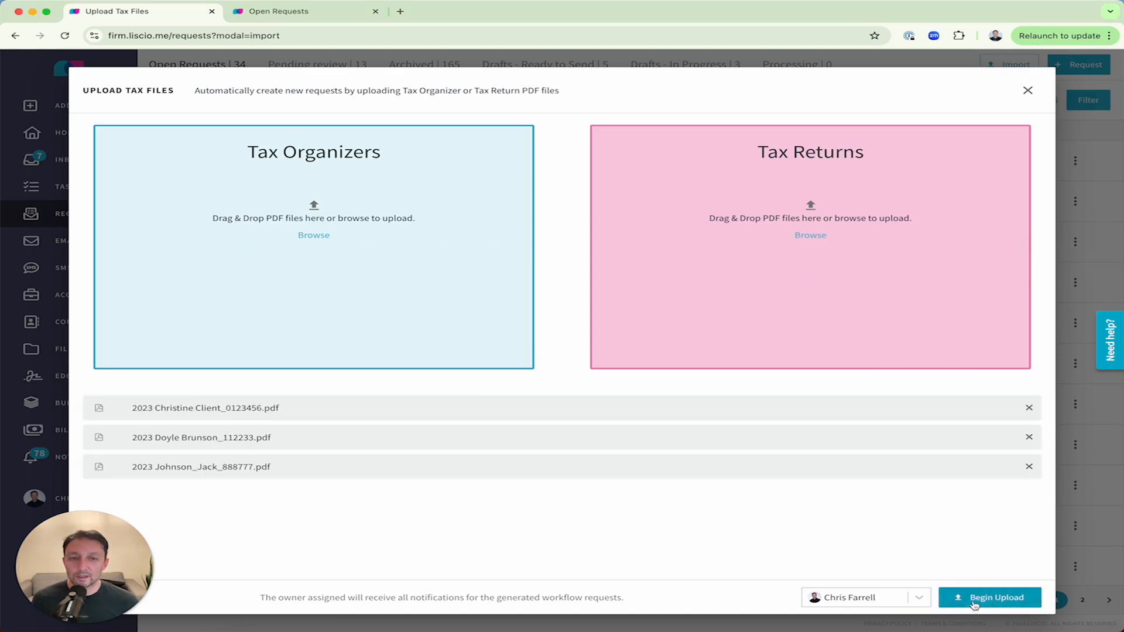
{"action": "left_click", "coordinate": [989, 598]}
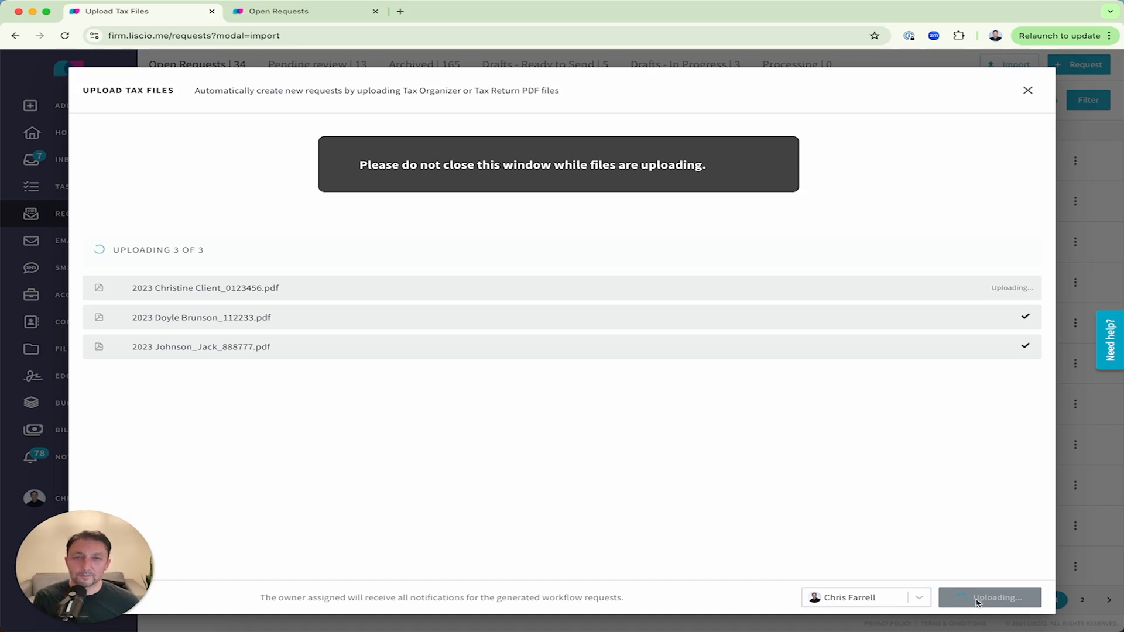
{"action": "left_click", "coordinate": [1027, 90]}
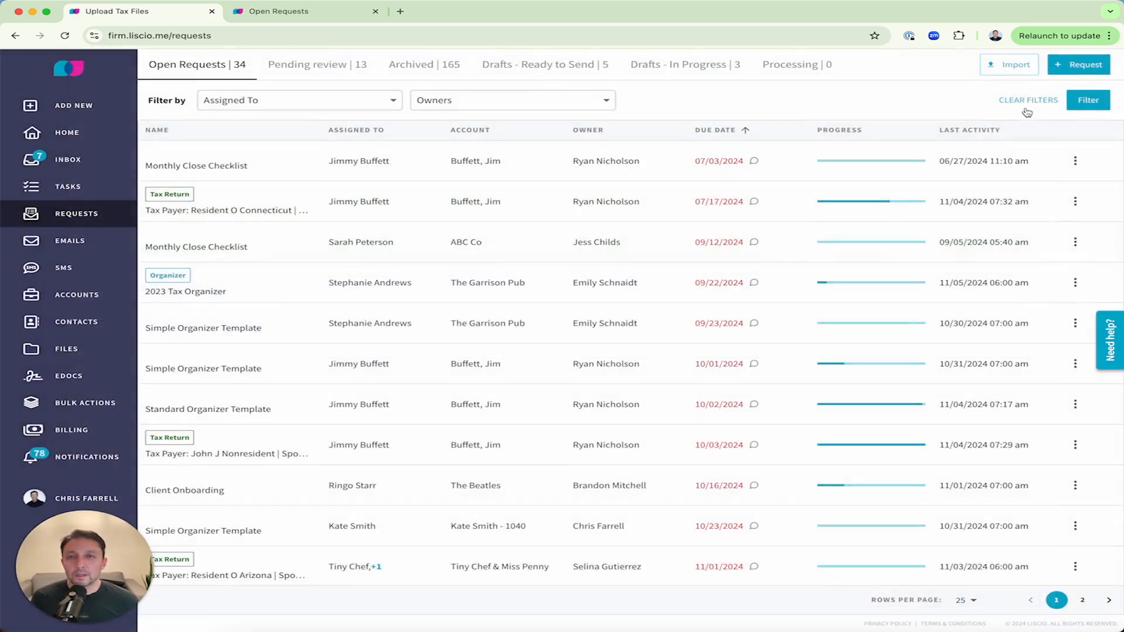
Import four 2023 Tax Return Documents PDFs, leaving seven requests generating in Processing
{"action": "left_click", "coordinate": [1008, 65]}
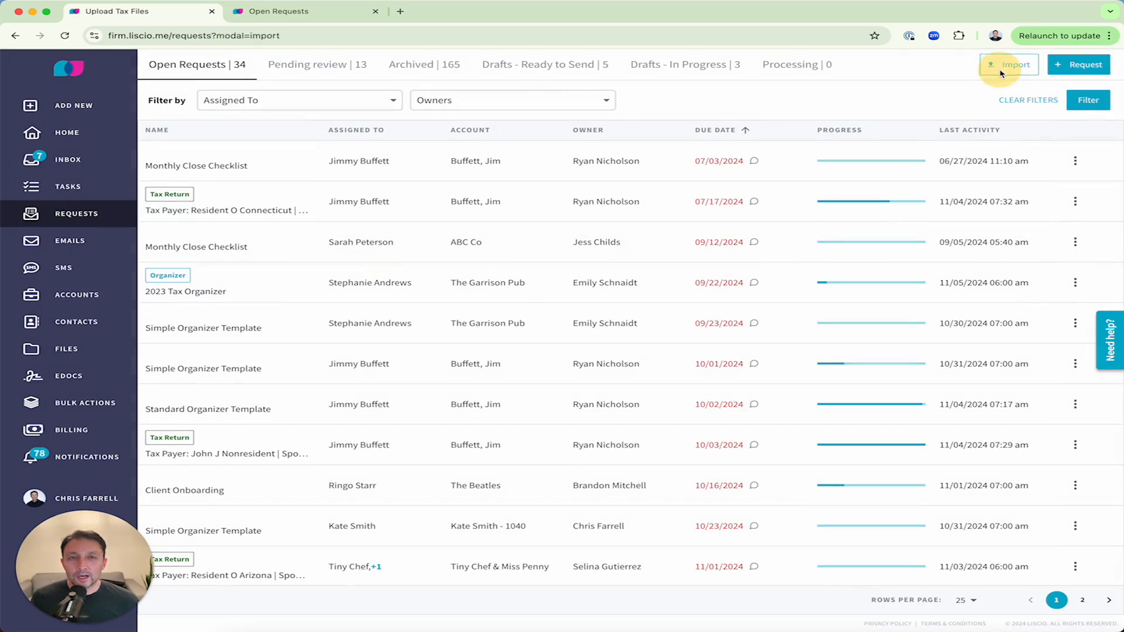
{"action": "left_click", "coordinate": [1008, 64]}
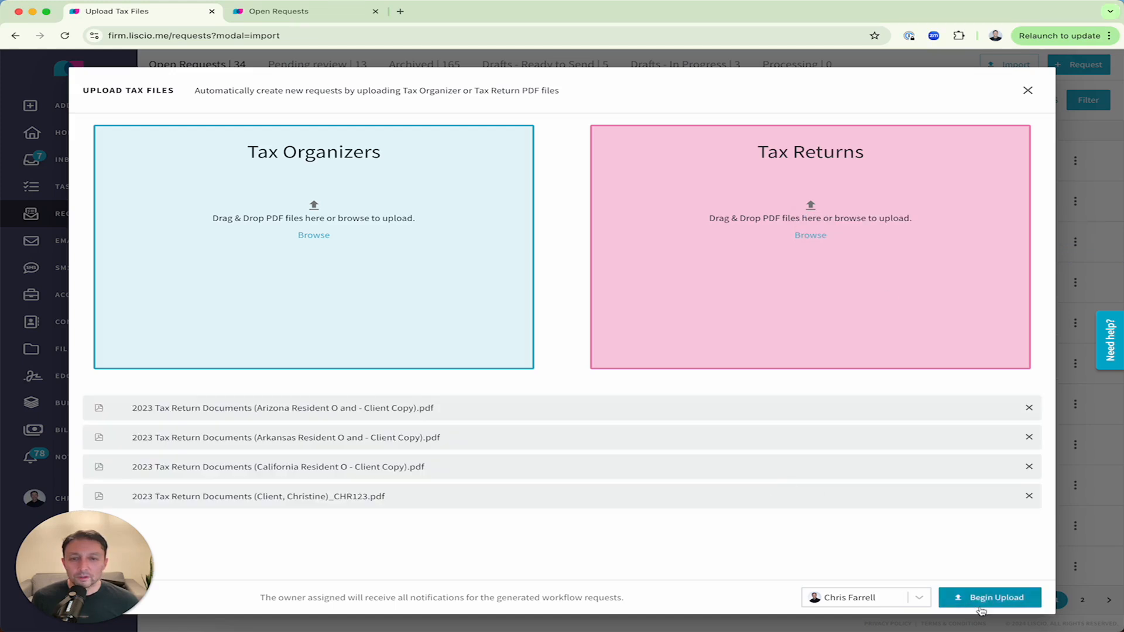
{"action": "left_click", "coordinate": [988, 597]}
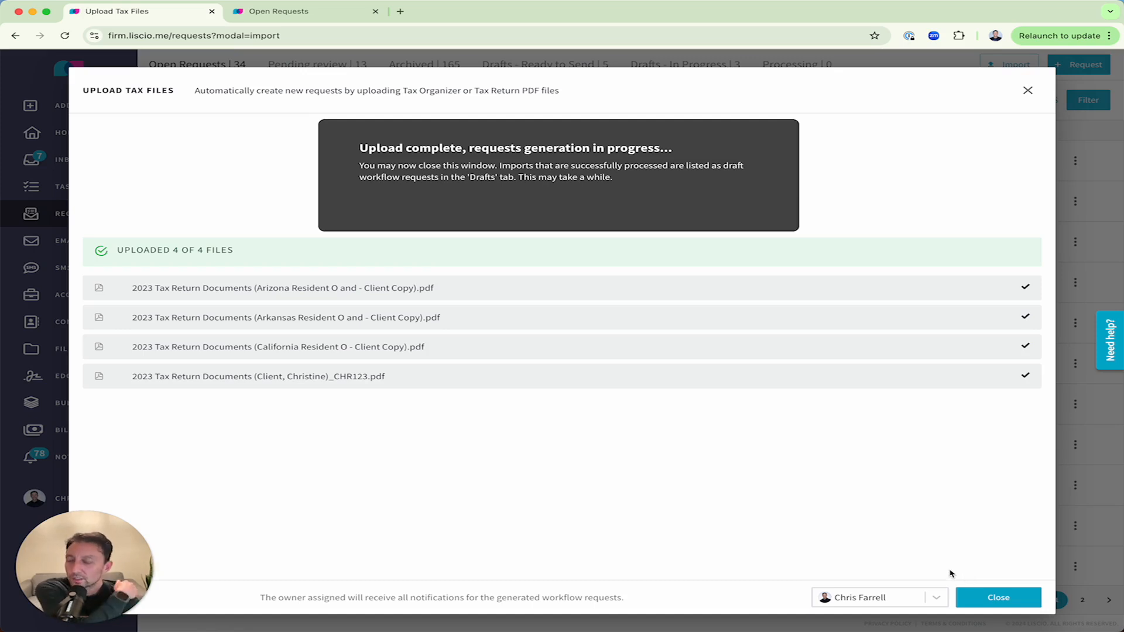
{"action": "mouse_move", "coordinate": [360, 409]}
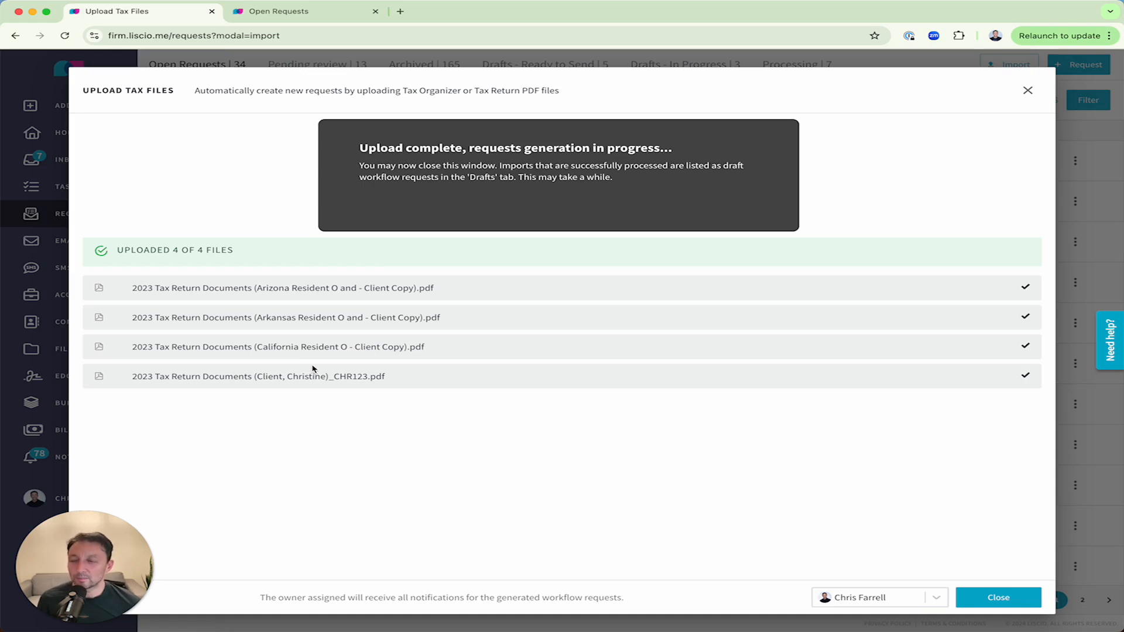
{"action": "mouse_move", "coordinate": [944, 548]}
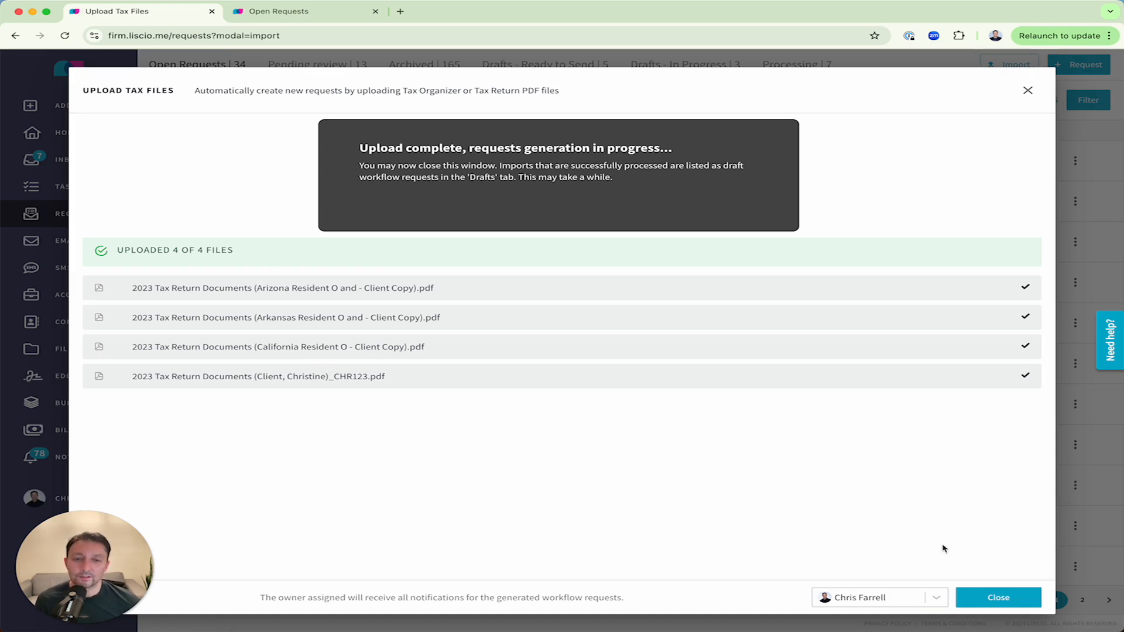
{"action": "left_click", "coordinate": [998, 597]}
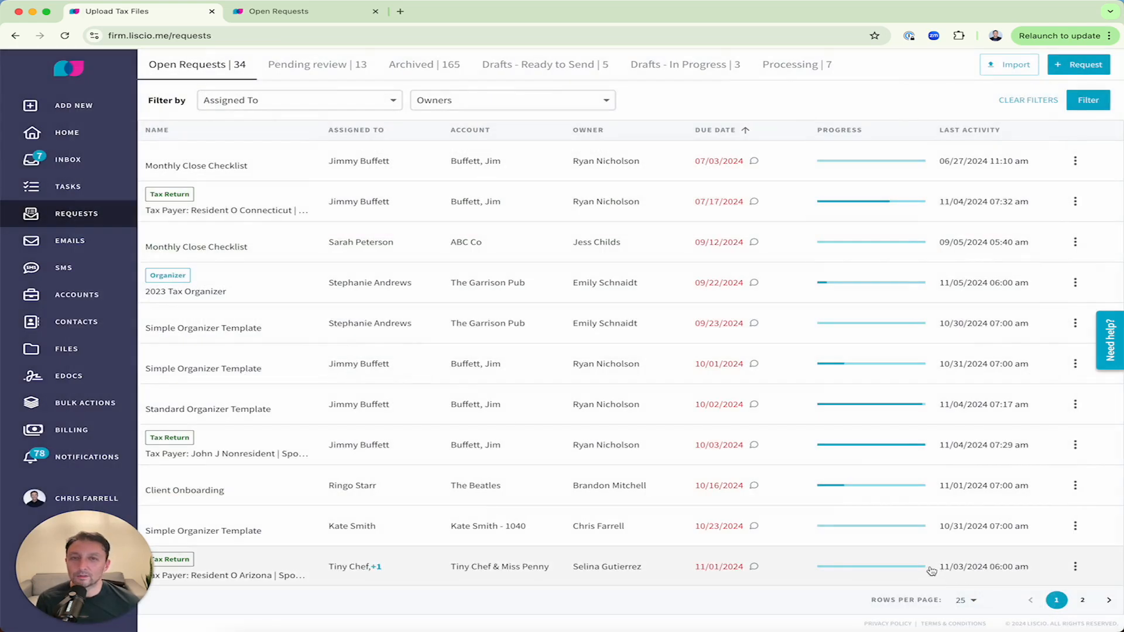
{"action": "mouse_move", "coordinate": [797, 68]}
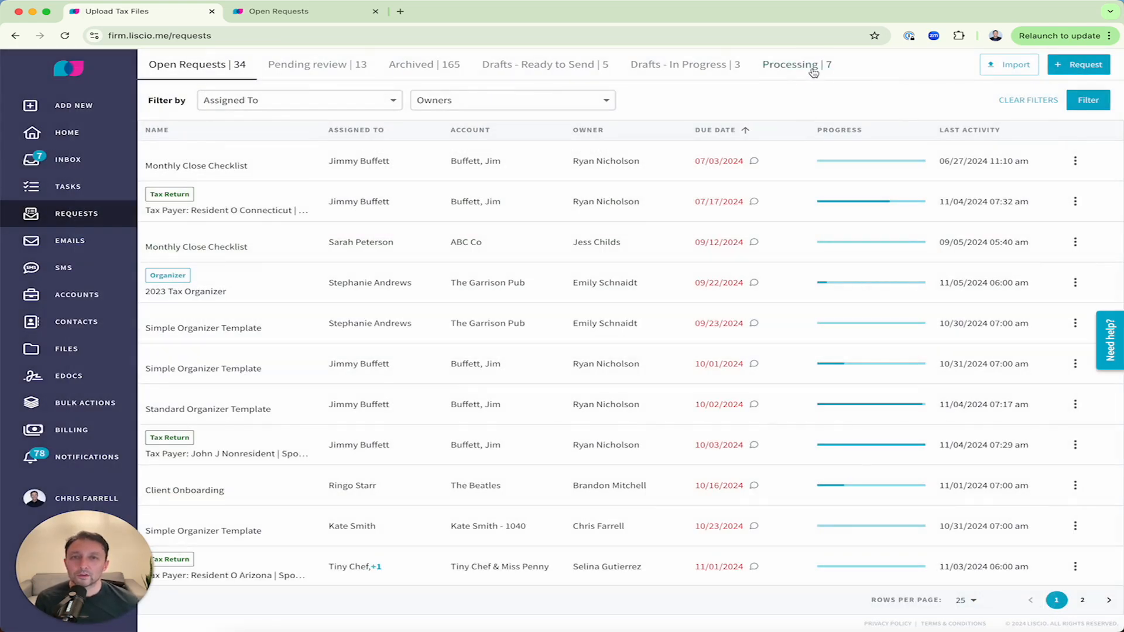
View the seven imports still processing, then the Drafts - Ready to Send list
{"action": "left_click", "coordinate": [790, 63]}
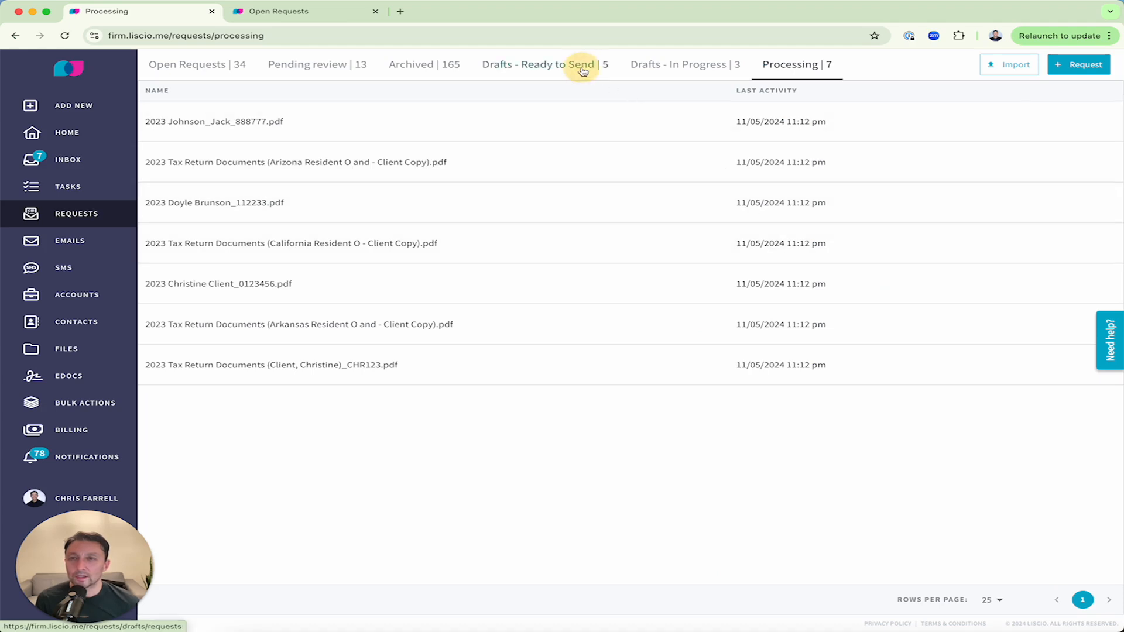
{"action": "left_click", "coordinate": [544, 63]}
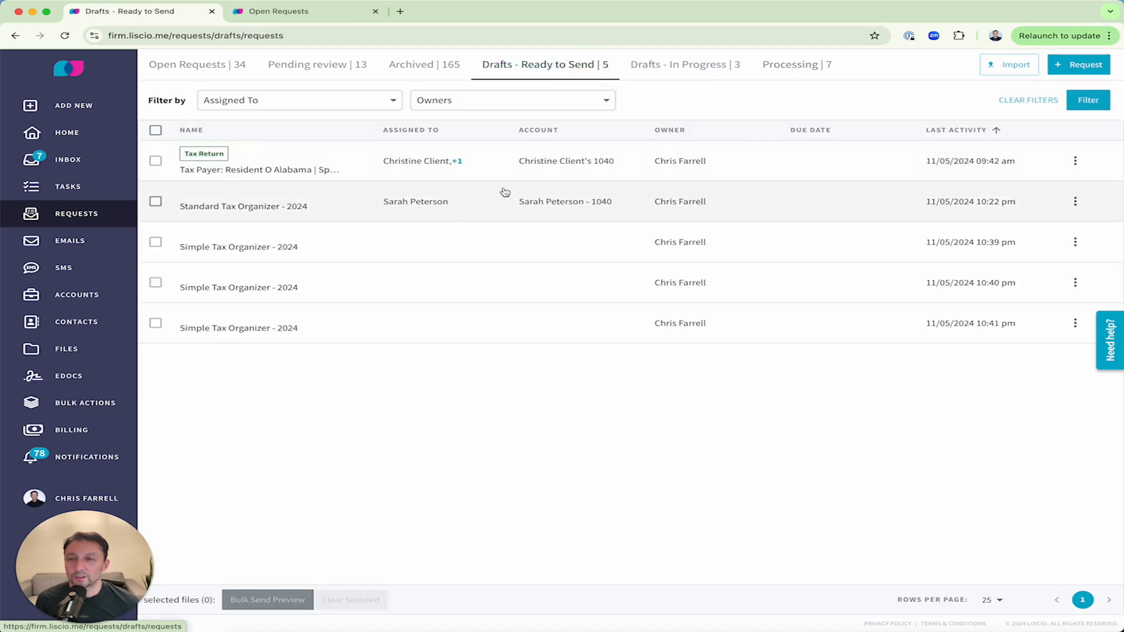
{"action": "mouse_move", "coordinate": [517, 283]}
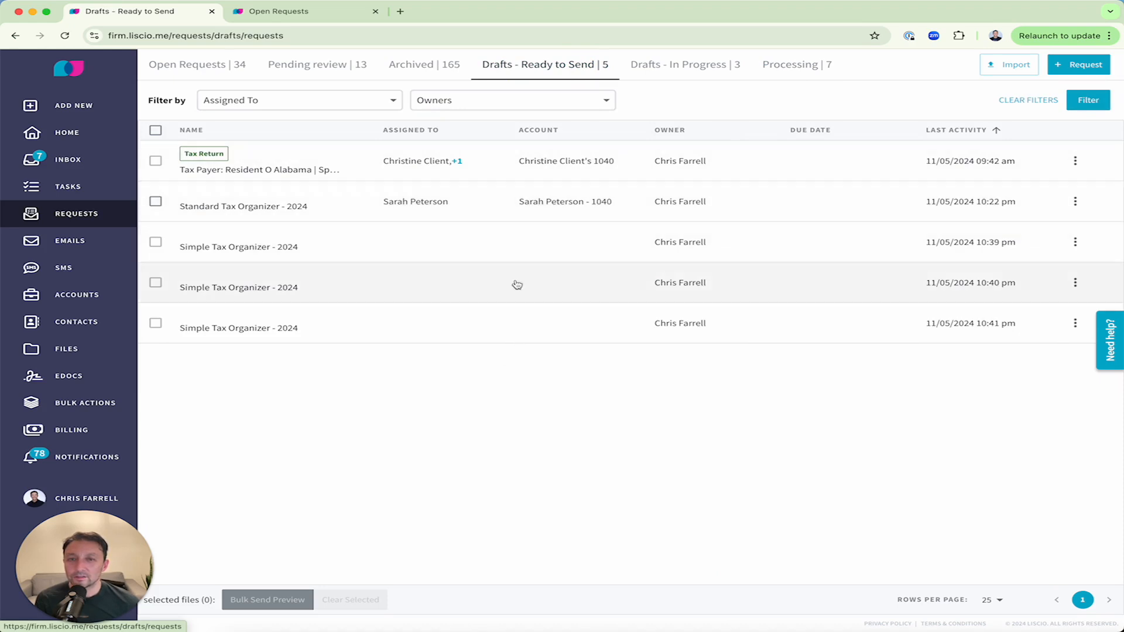
{"action": "mouse_move", "coordinate": [842, 258]}
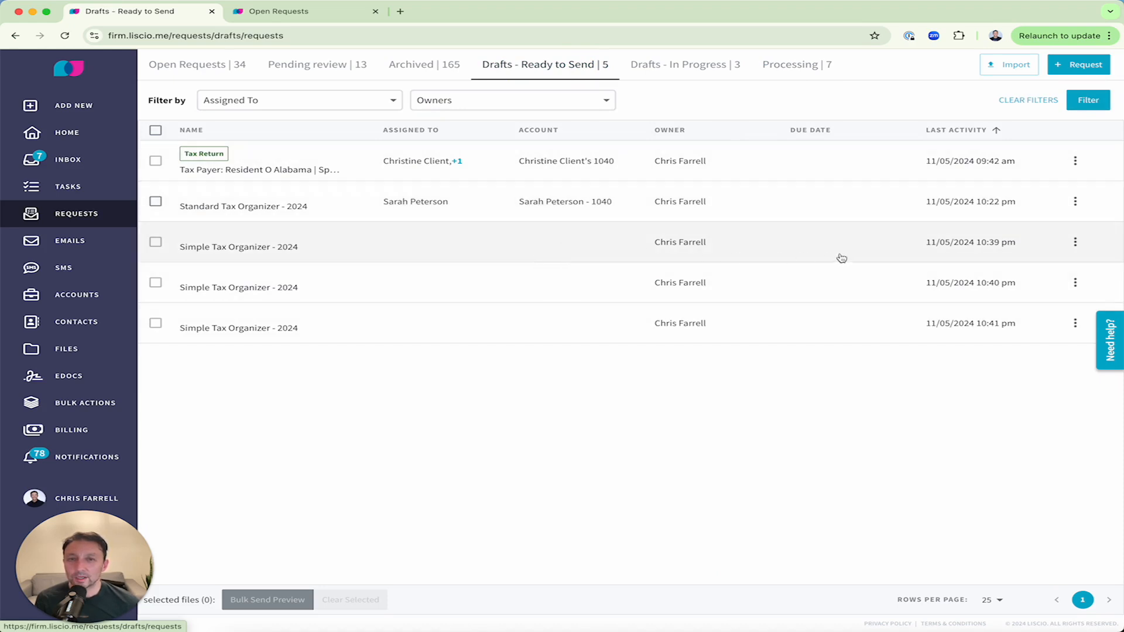
{"action": "mouse_move", "coordinate": [467, 234]}
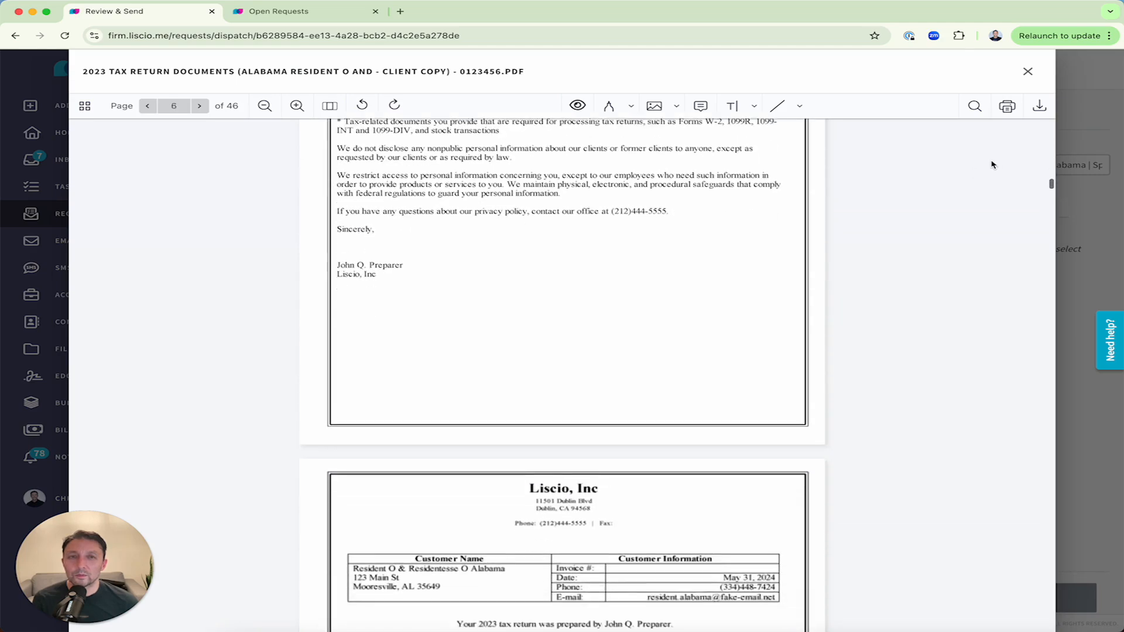
Page through the 9-page 1040 return in the viewer, then close it to the Review and Send page
{"action": "left_click", "coordinate": [1027, 71]}
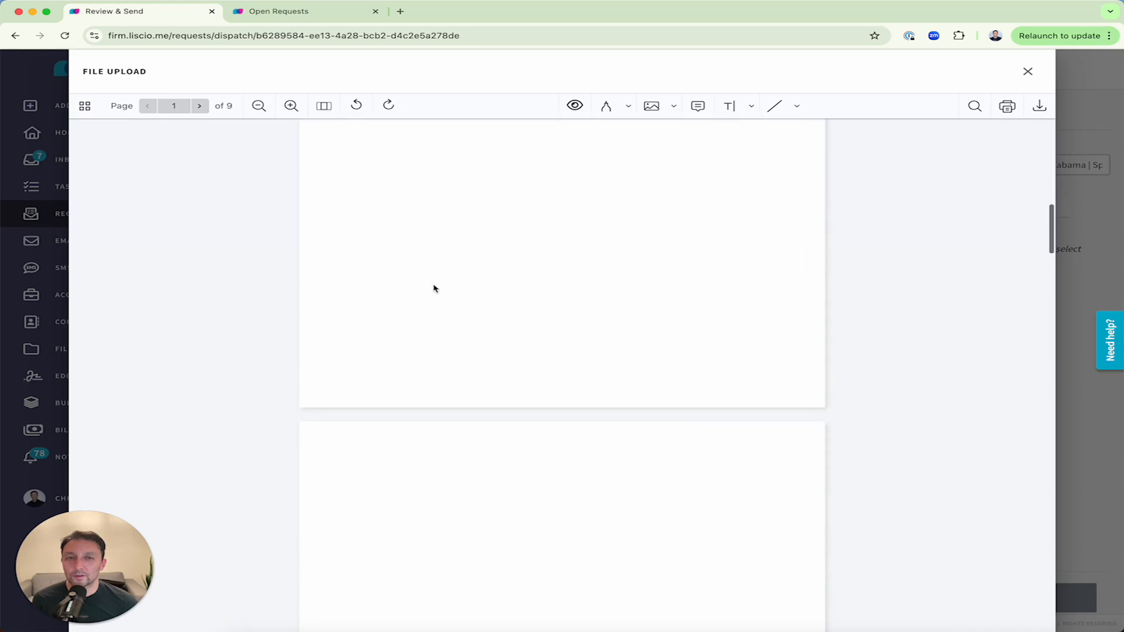
{"action": "left_click", "coordinate": [199, 105]}
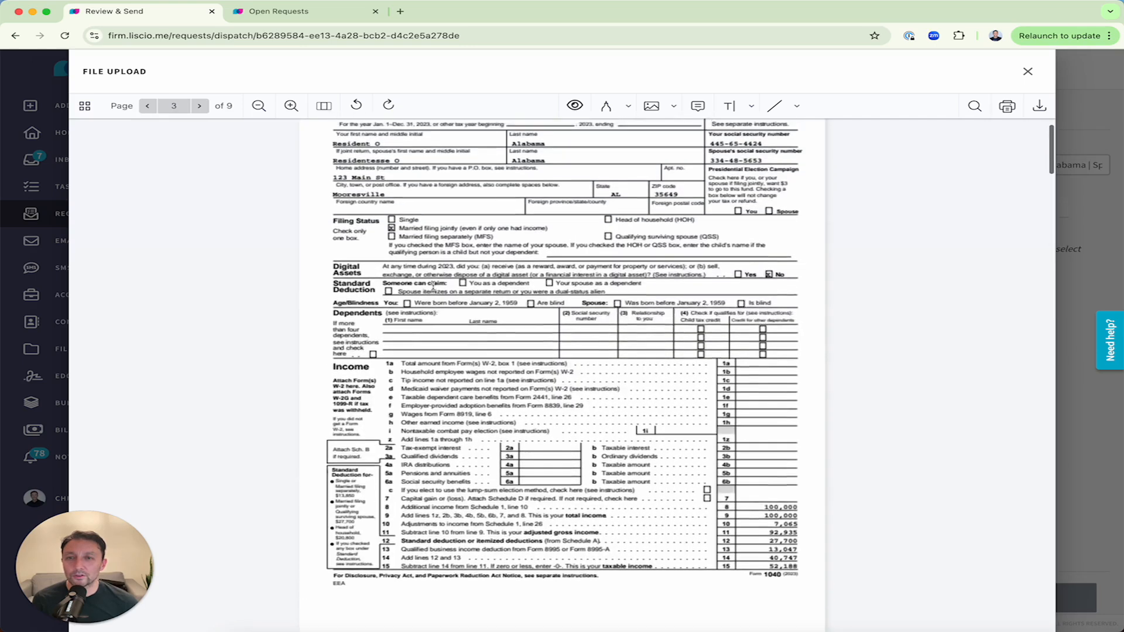
{"action": "left_click", "coordinate": [148, 106]}
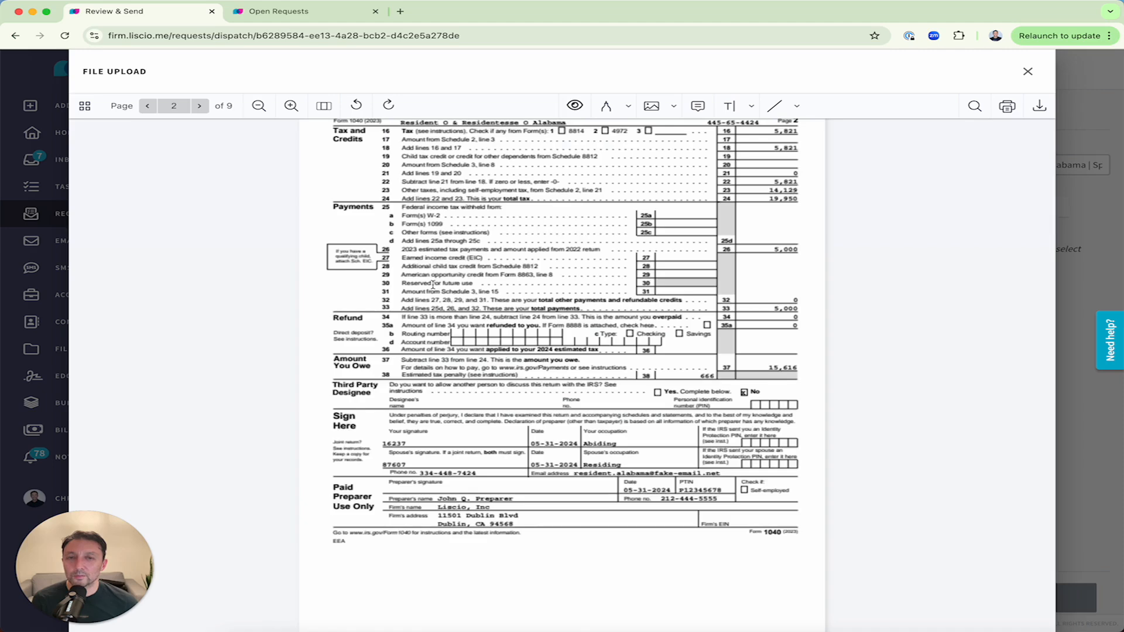
{"action": "scroll", "scroll_direction": "up", "scroll_amount": 3}
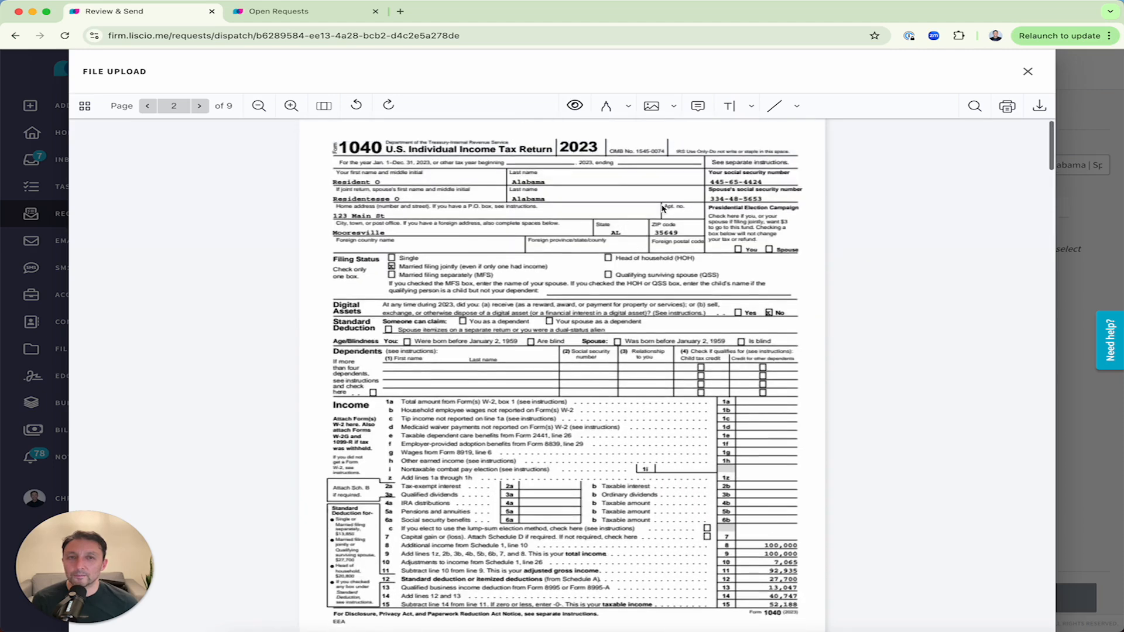
{"action": "left_click", "coordinate": [1029, 72]}
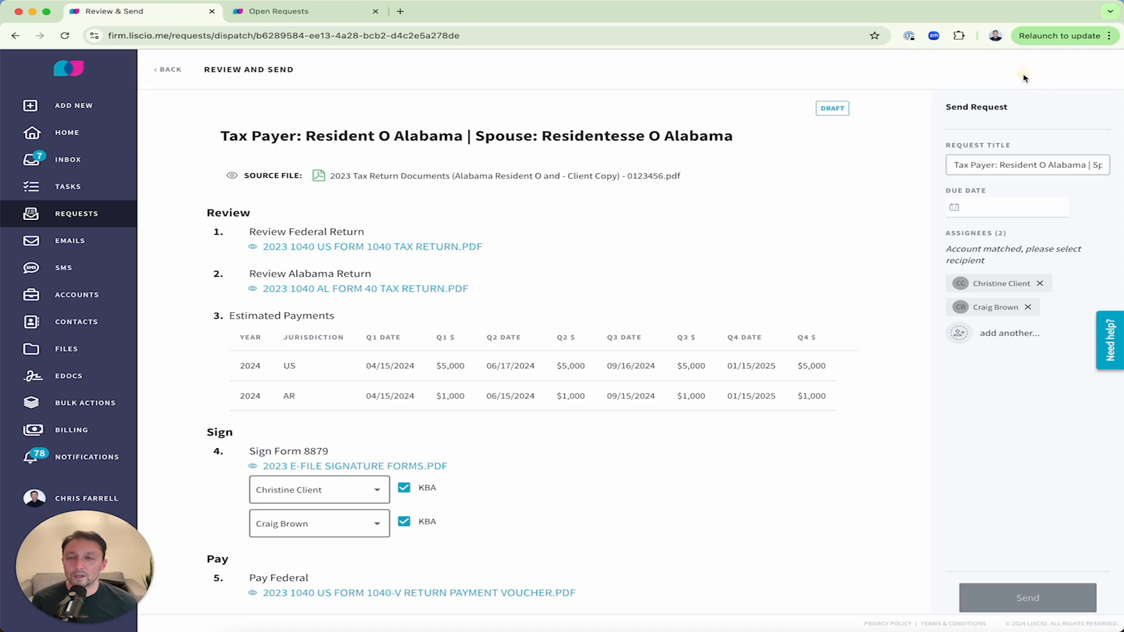
{"action": "mouse_move", "coordinate": [286, 293]}
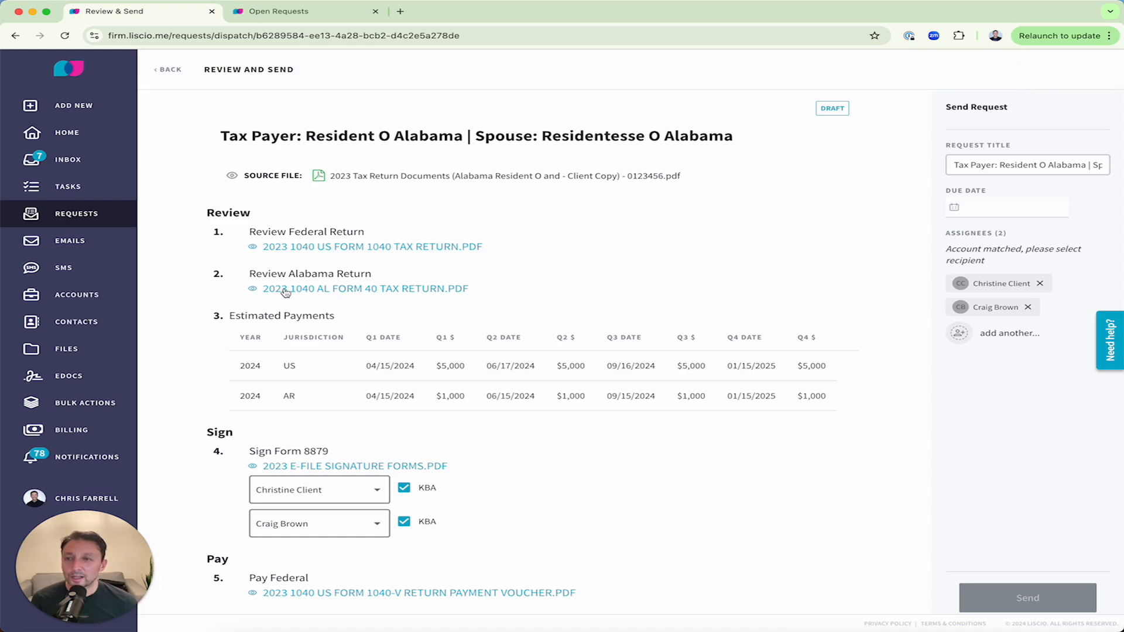
{"action": "mouse_move", "coordinate": [328, 380]}
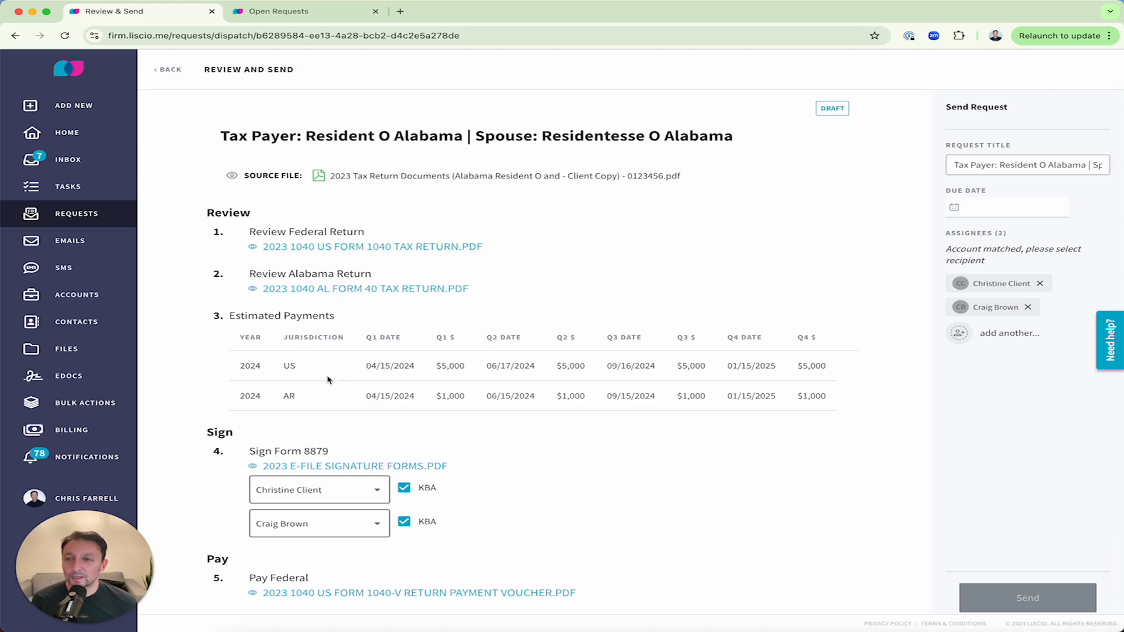
{"action": "mouse_move", "coordinate": [354, 477]}
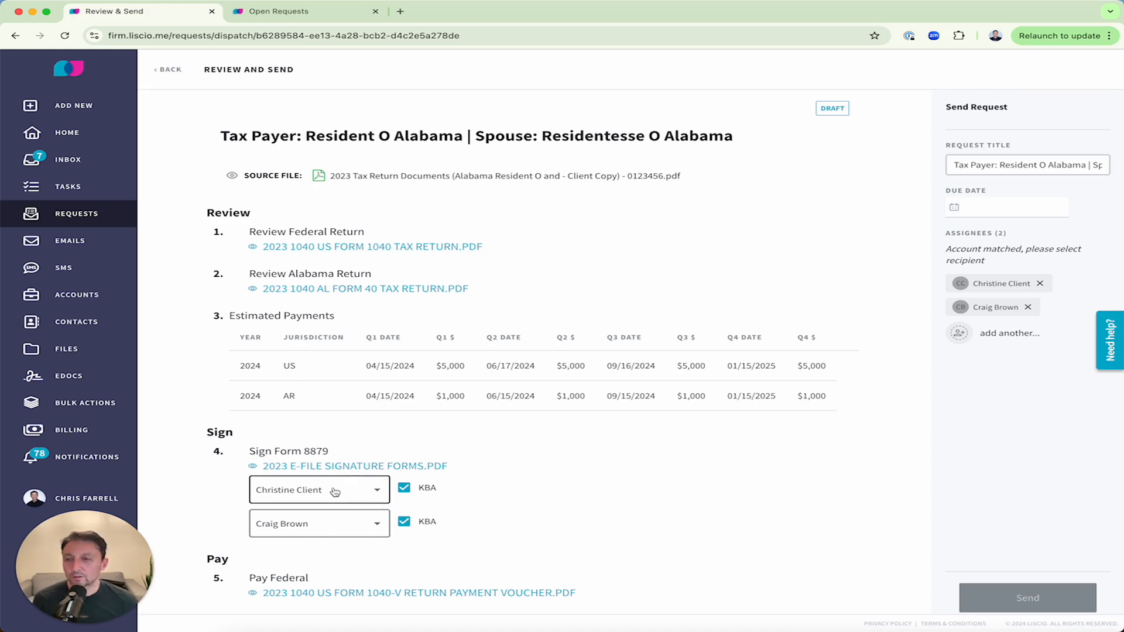
{"action": "mouse_move", "coordinate": [931, 321]}
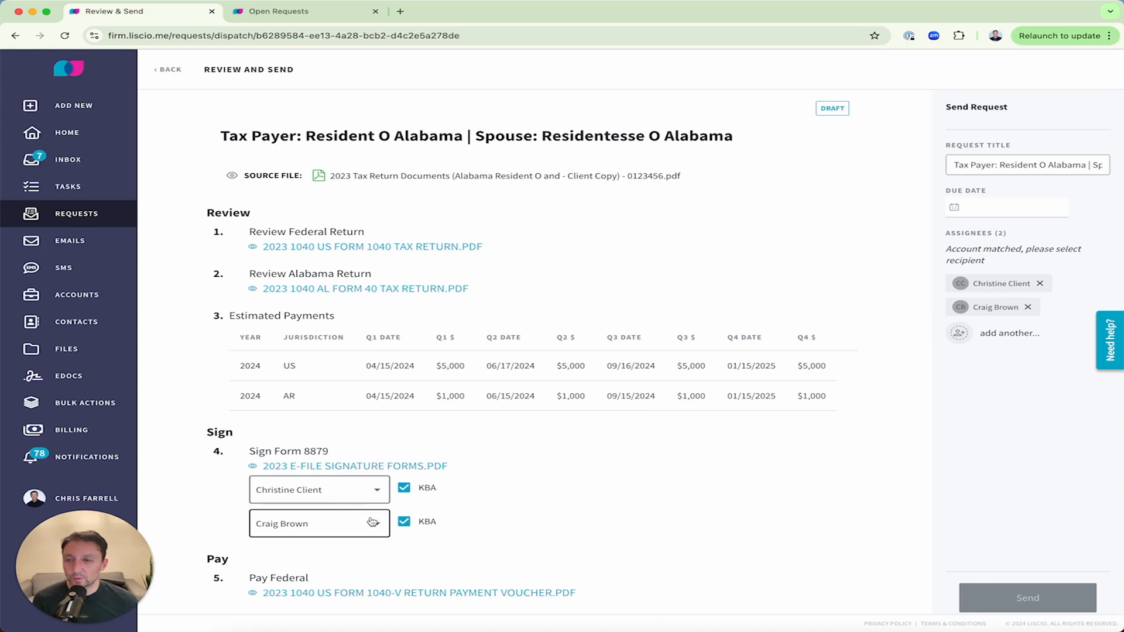
{"action": "scroll", "scroll_direction": "down", "scroll_amount": 3}
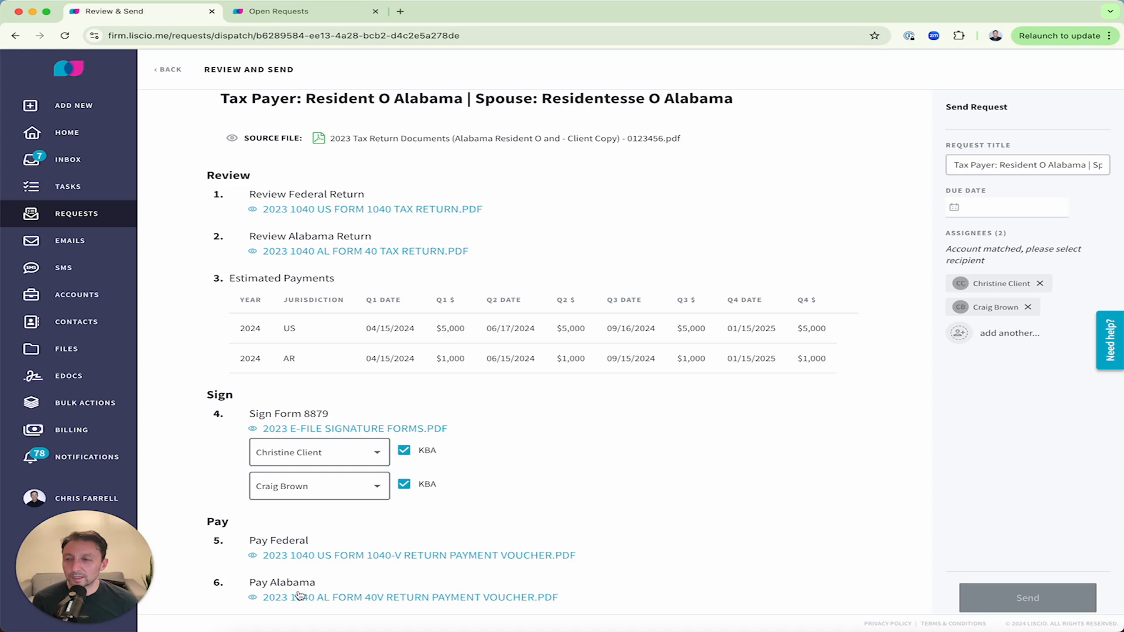
{"action": "mouse_move", "coordinate": [379, 528]}
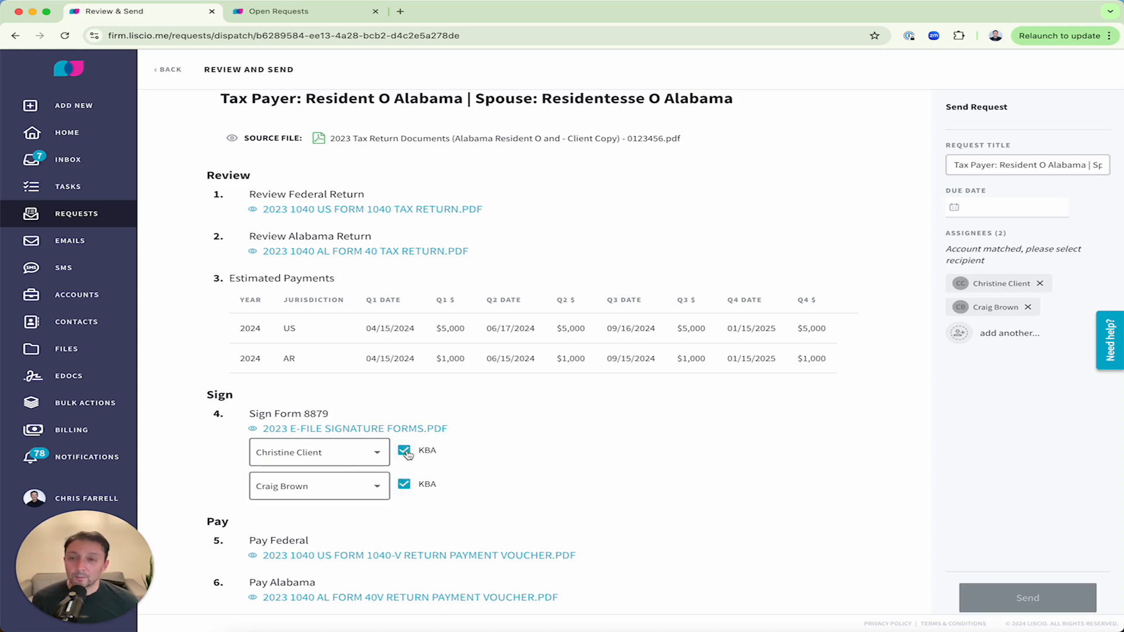
{"action": "left_click", "coordinate": [404, 450]}
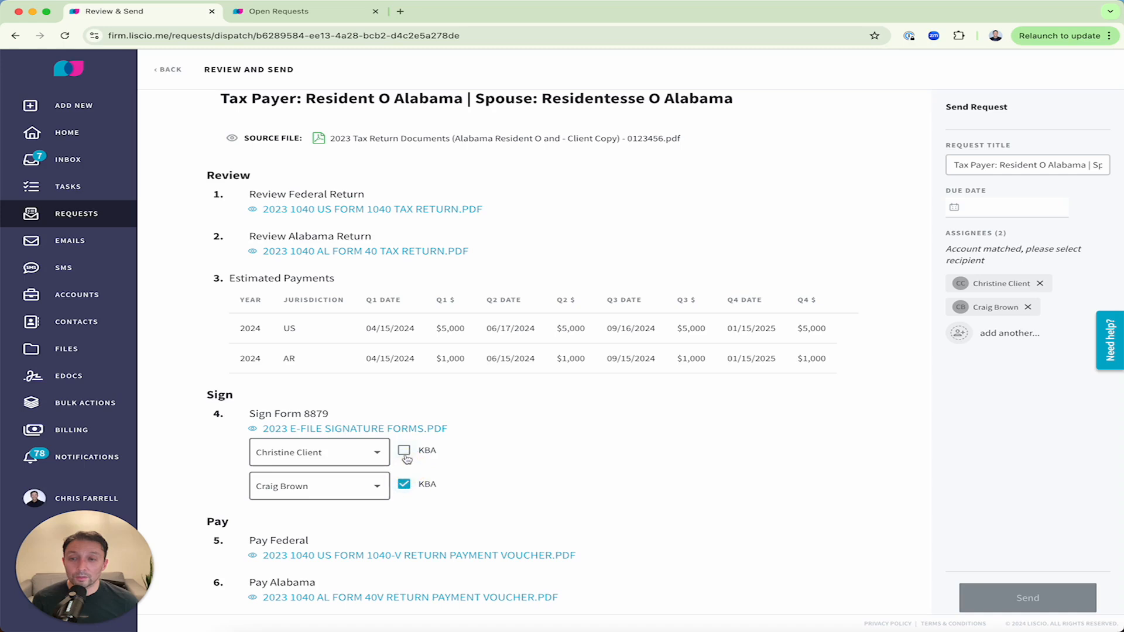
{"action": "left_click", "coordinate": [405, 450]}
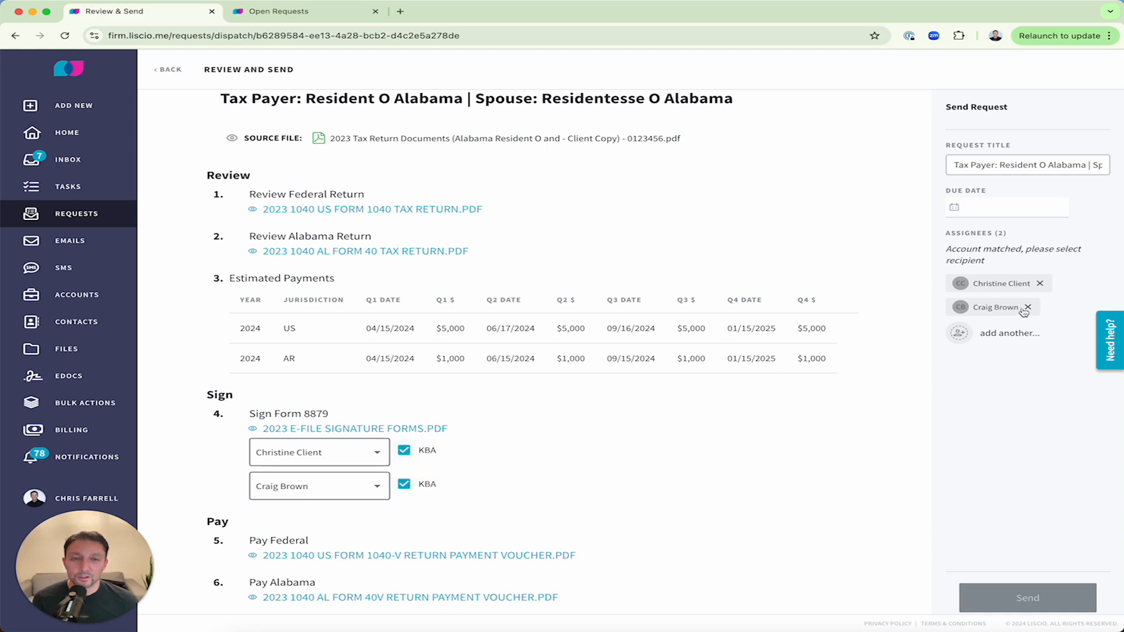
{"action": "left_click", "coordinate": [1026, 306]}
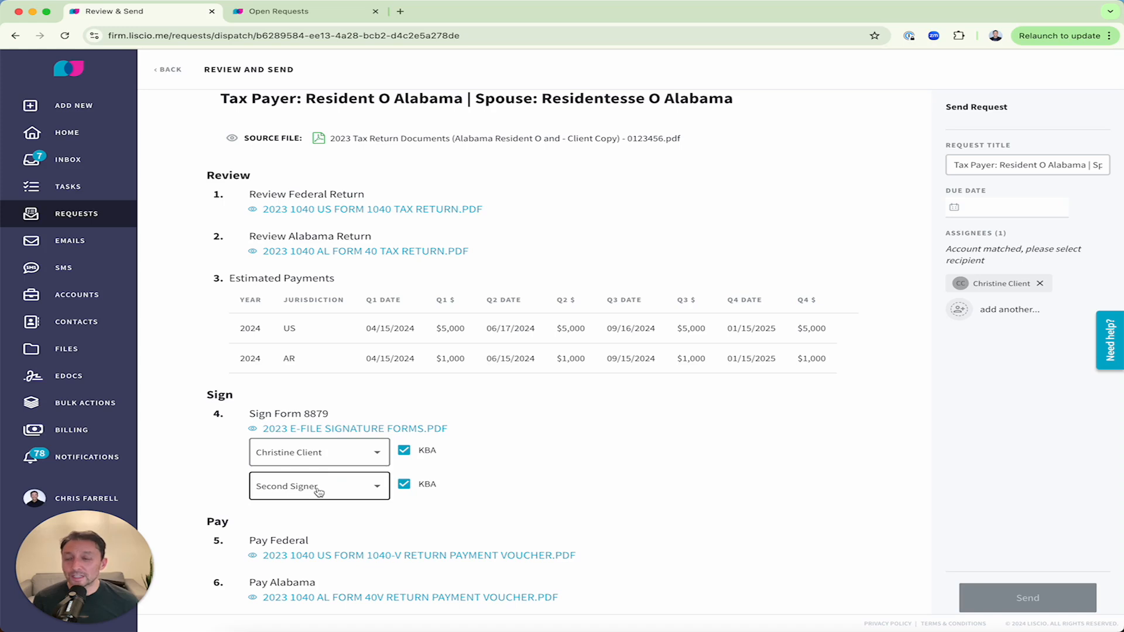
Set the second Form 8879 signer to 'Sign on same device'
{"action": "left_click", "coordinate": [319, 486]}
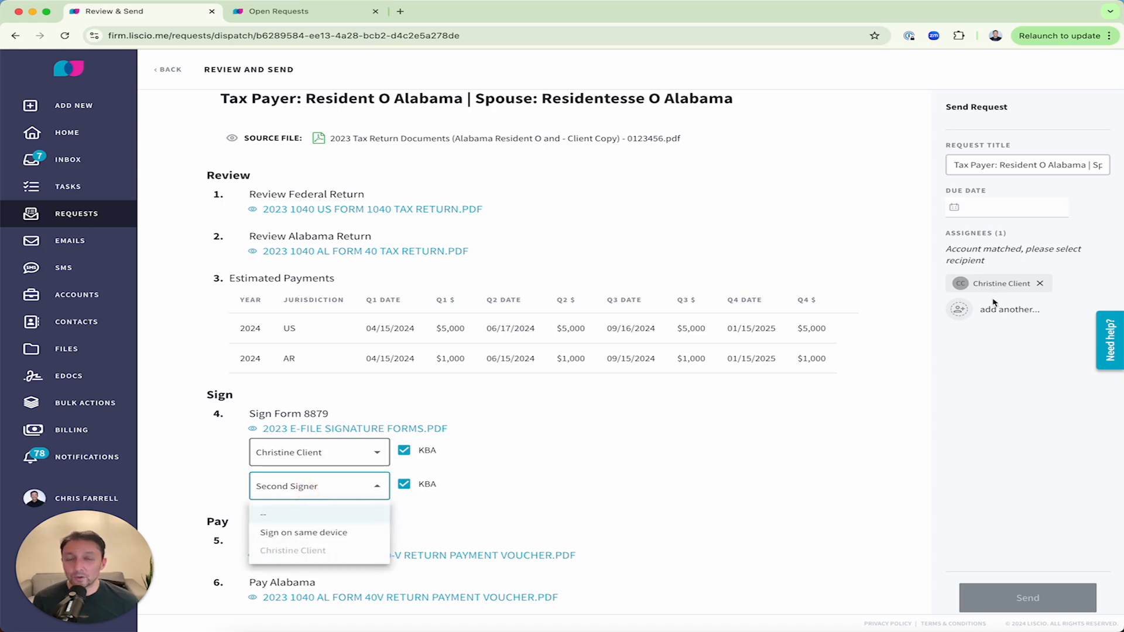
{"action": "mouse_move", "coordinate": [362, 519]}
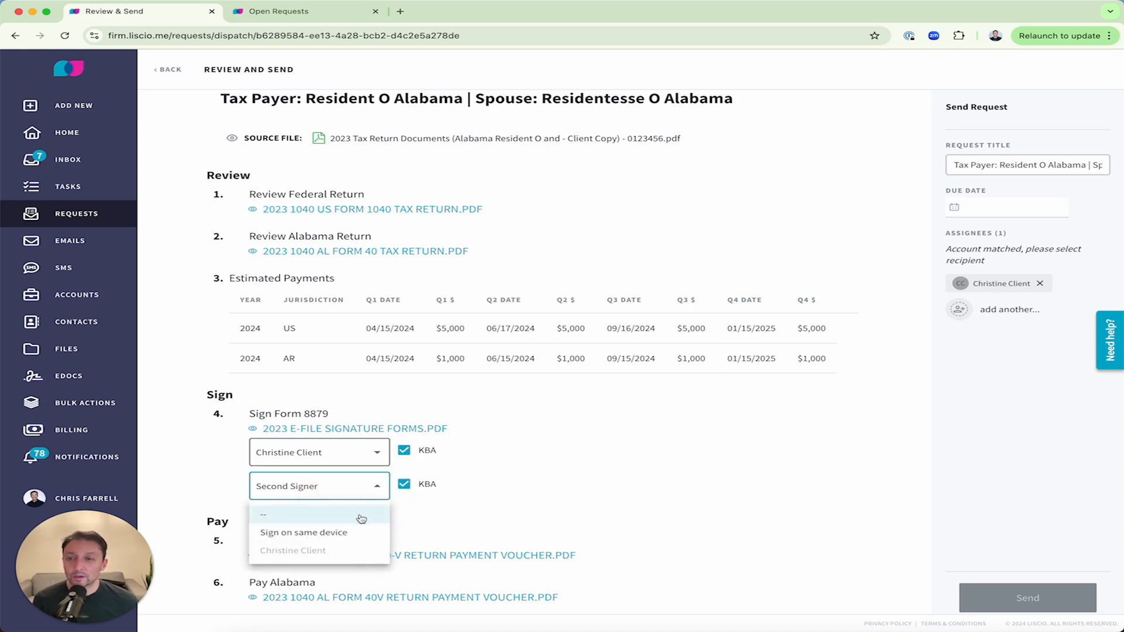
{"action": "left_click", "coordinate": [303, 532]}
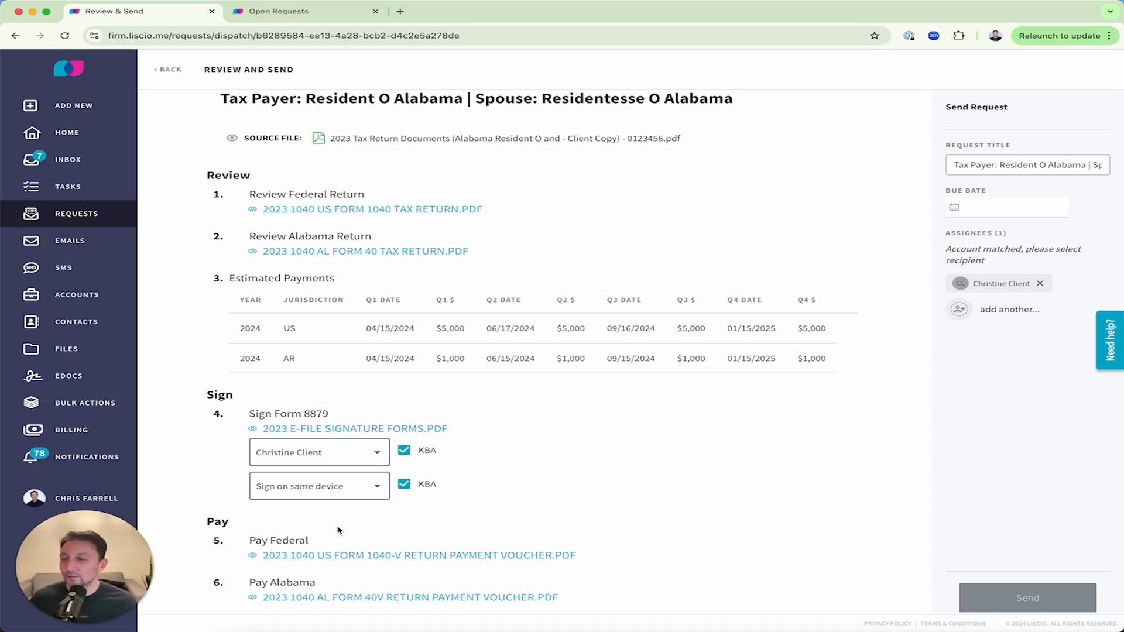
{"action": "mouse_move", "coordinate": [510, 452]}
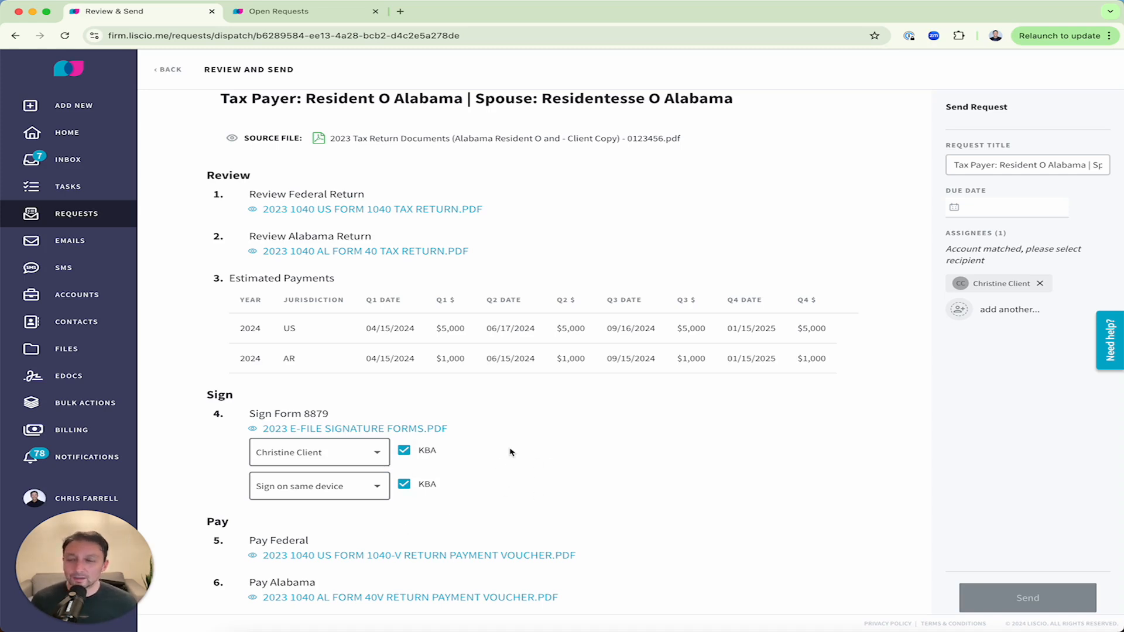
{"action": "mouse_move", "coordinate": [557, 445]}
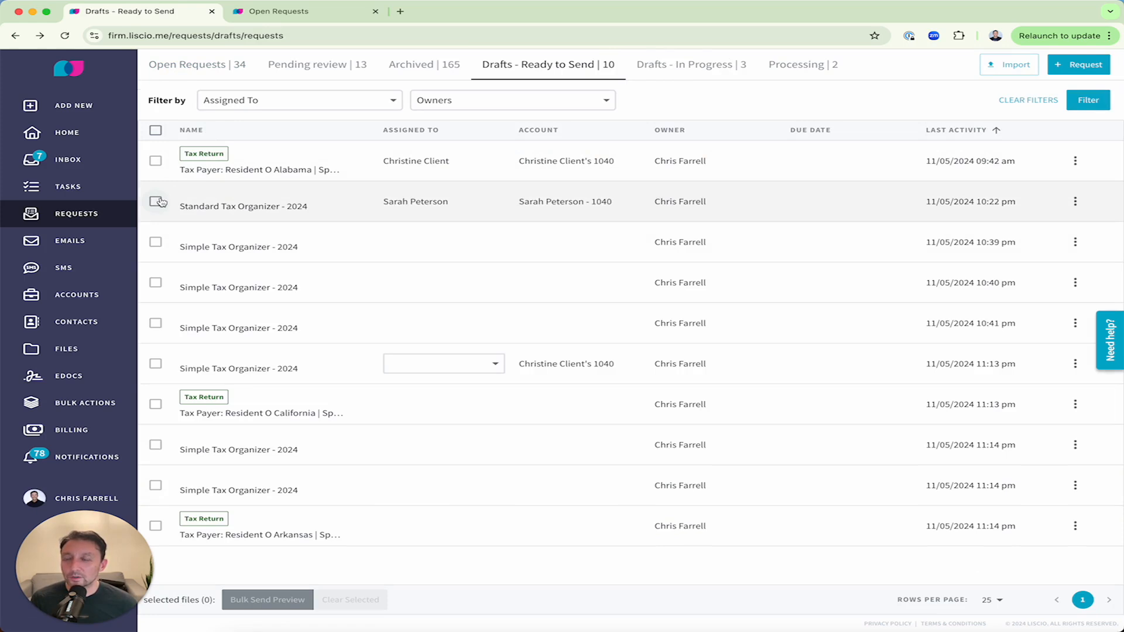
Select the Standard Tax Organizer - 2024 draft for bulk sending
{"action": "left_click", "coordinate": [156, 201]}
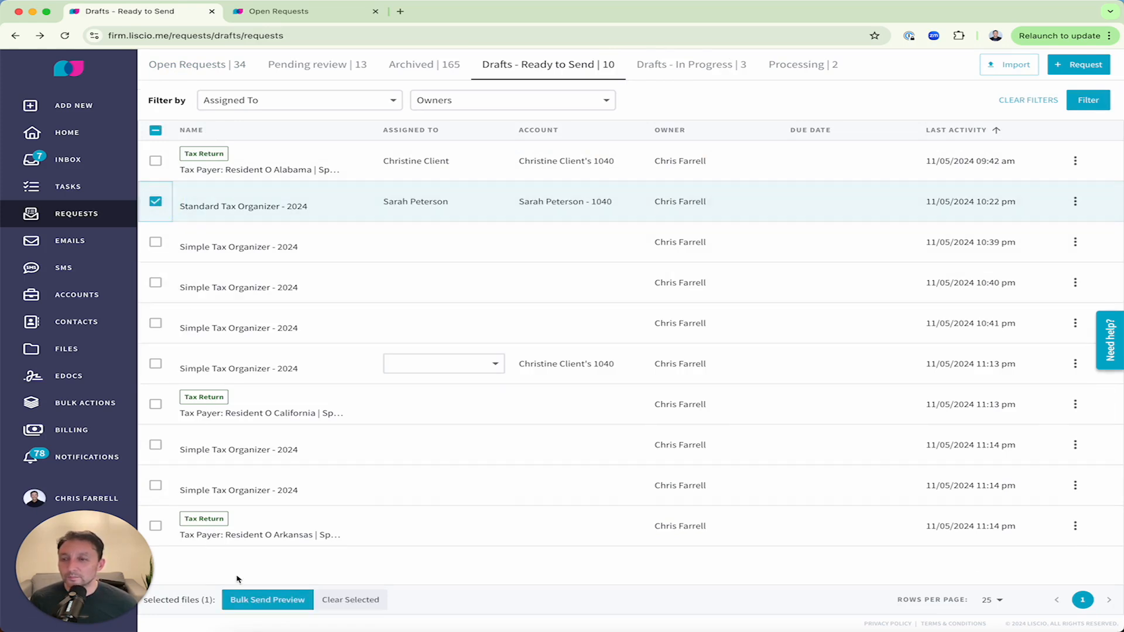
{"action": "mouse_move", "coordinate": [339, 394]}
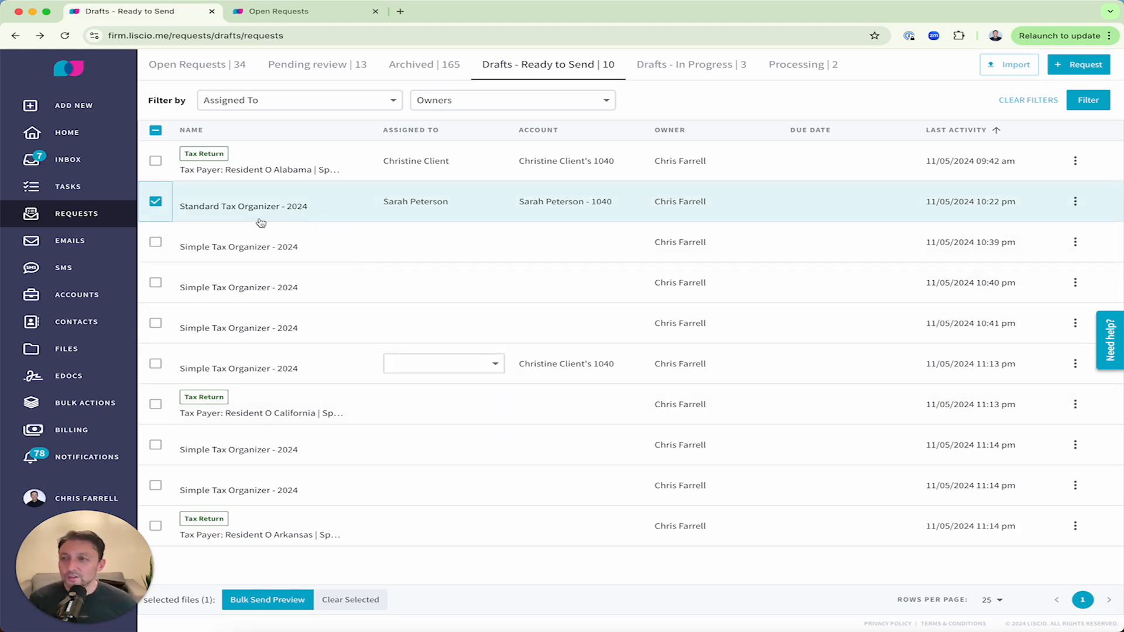
{"action": "mouse_move", "coordinate": [76, 321]}
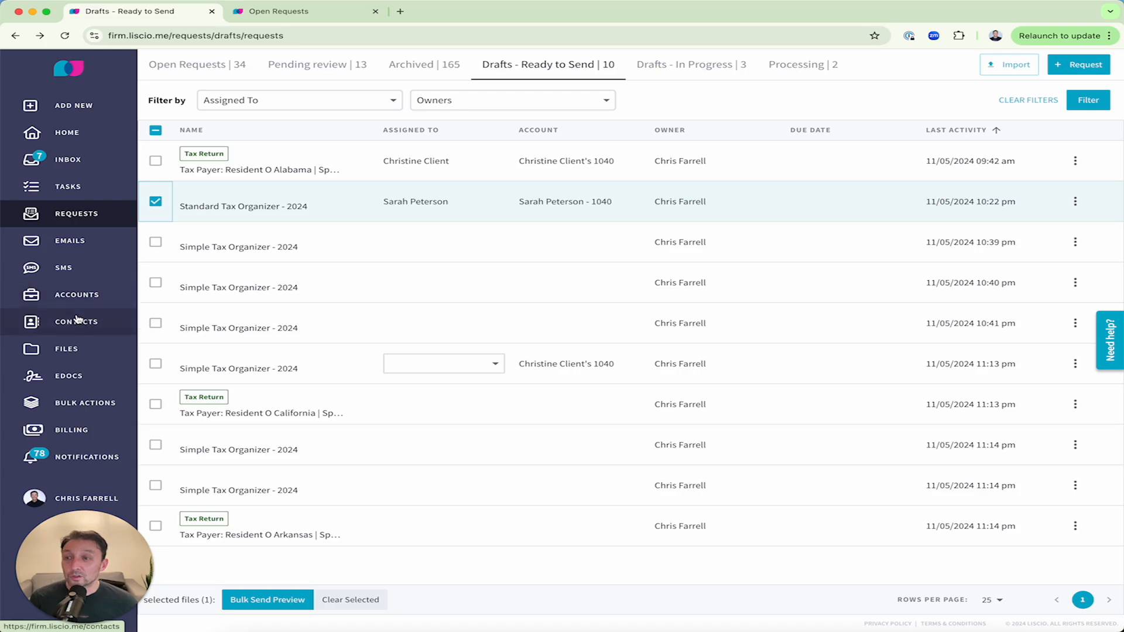
{"action": "left_click", "coordinate": [76, 321]}
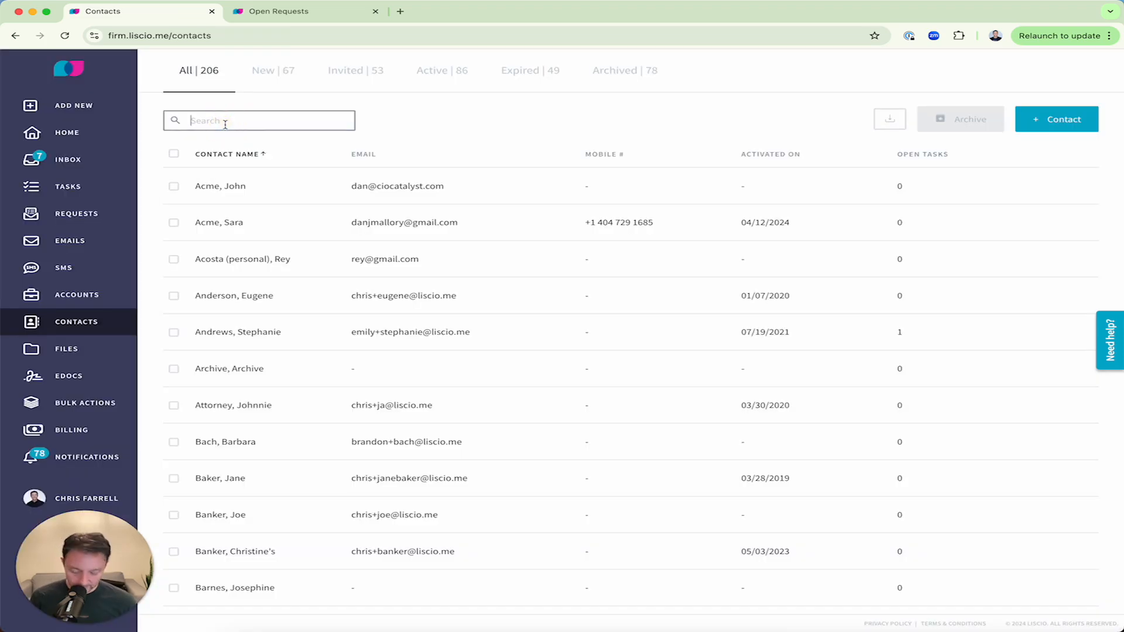
{"action": "type", "text": "sarah"}
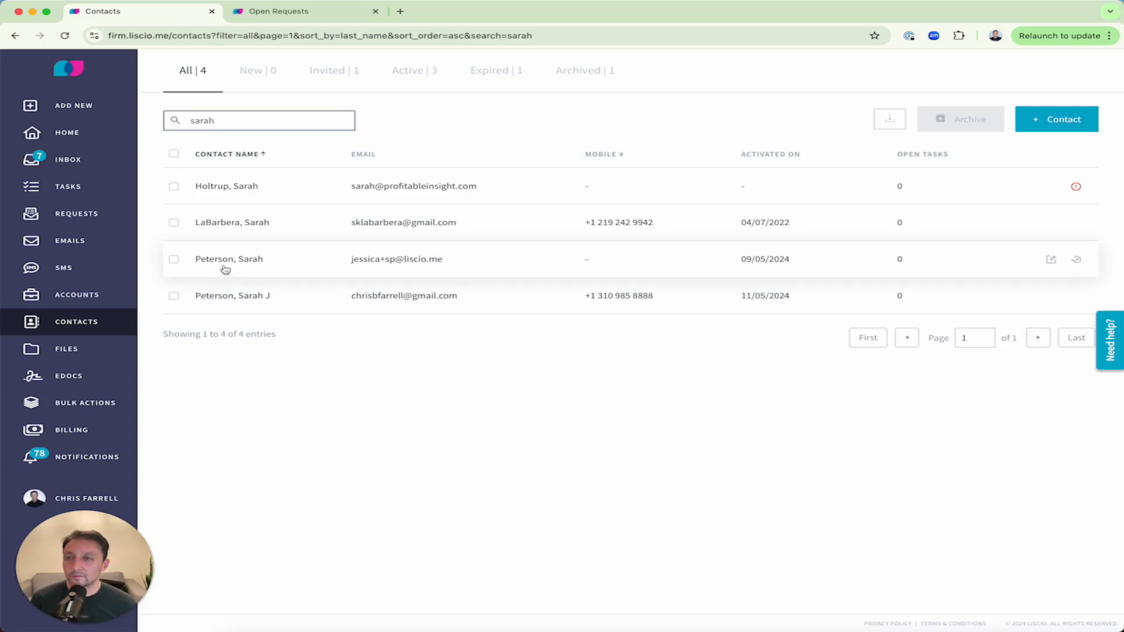
{"action": "left_click", "coordinate": [232, 295]}
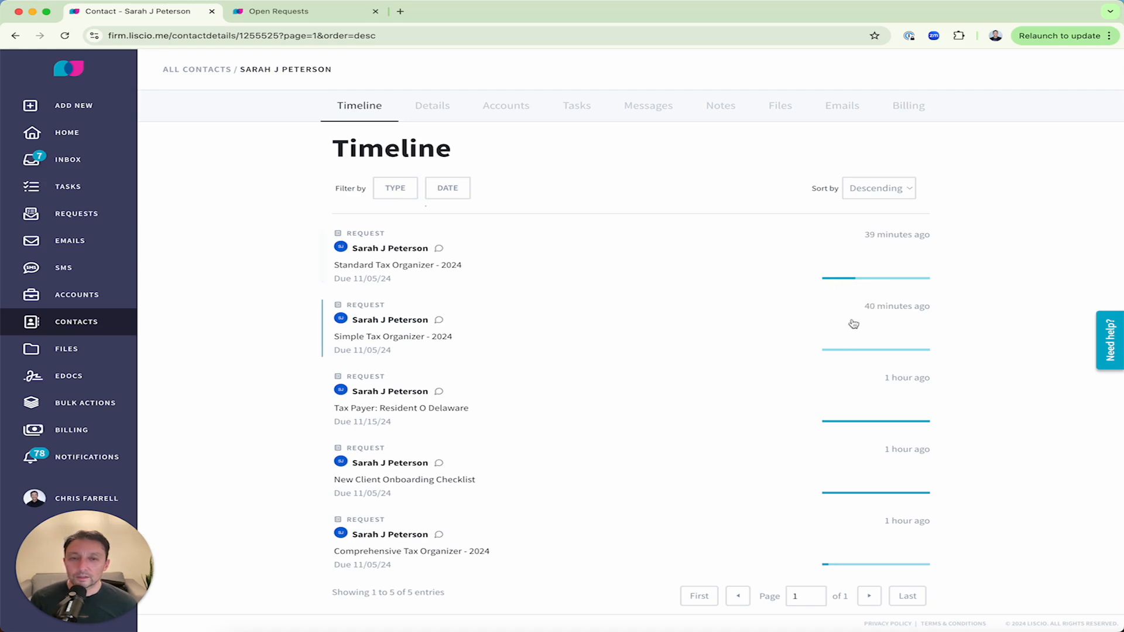
{"action": "mouse_move", "coordinate": [685, 342]}
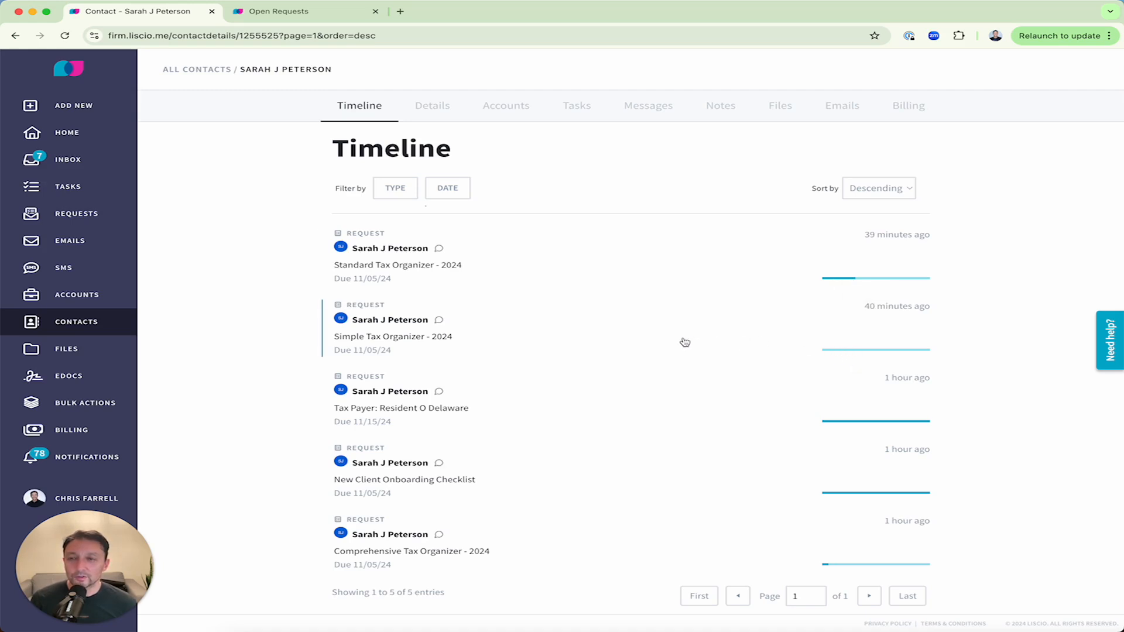
{"action": "mouse_move", "coordinate": [864, 424]}
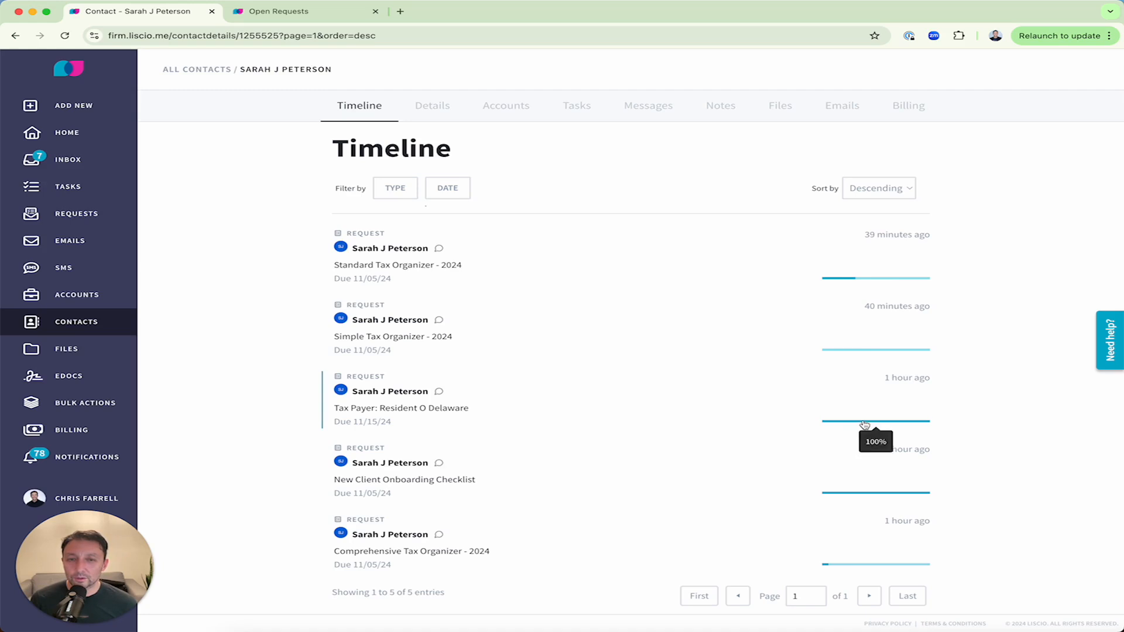
{"action": "mouse_move", "coordinate": [868, 486]}
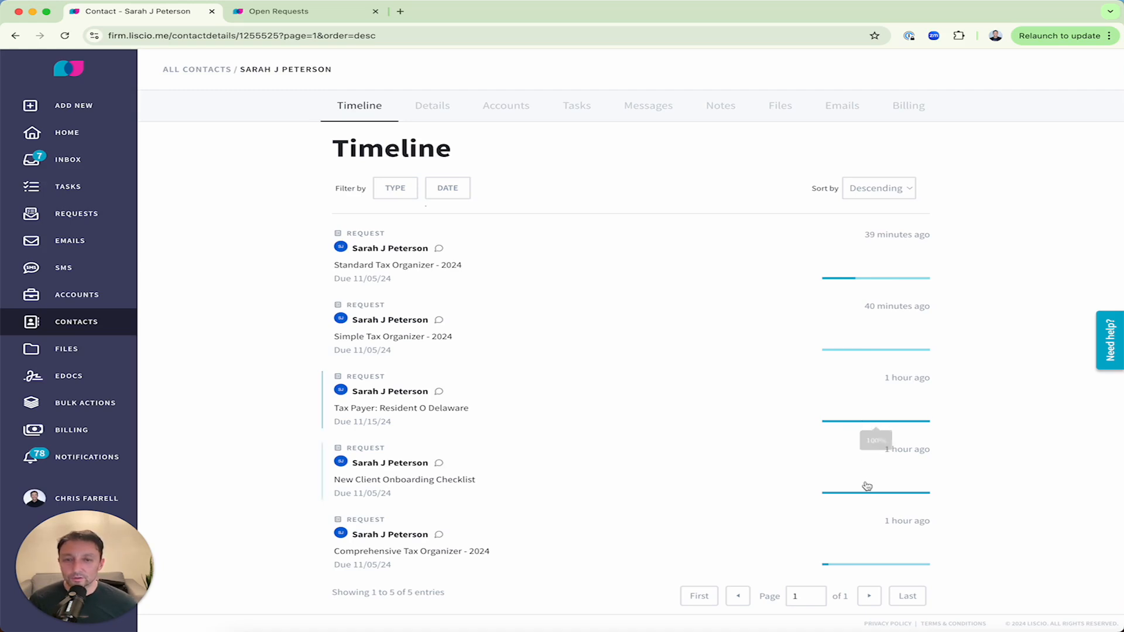
{"action": "mouse_move", "coordinate": [678, 427]}
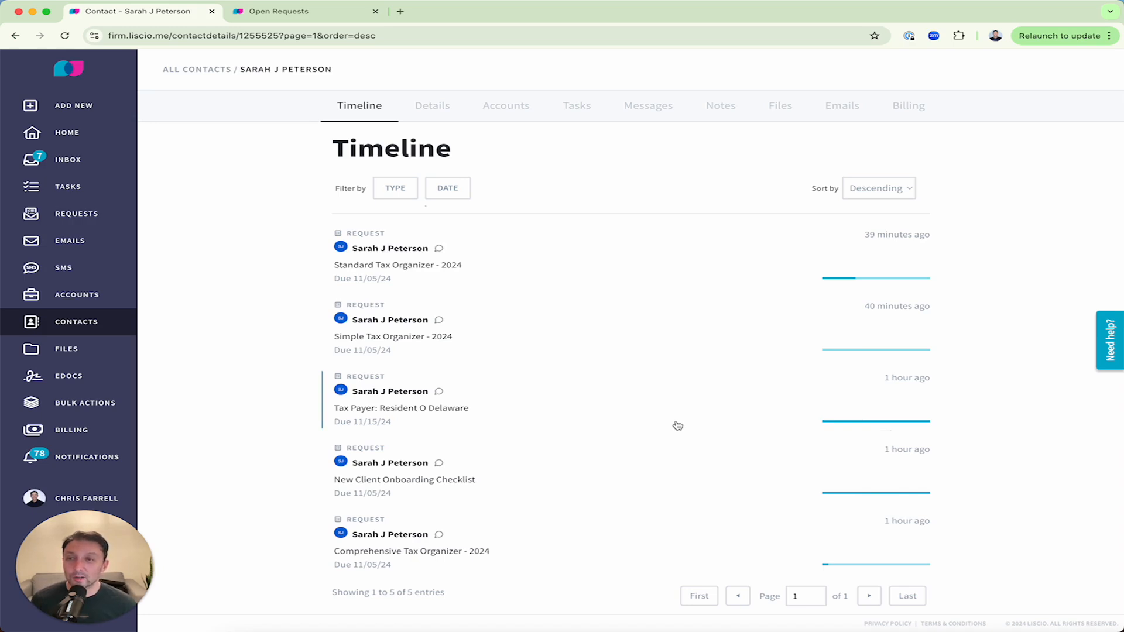
{"action": "mouse_move", "coordinate": [482, 304]}
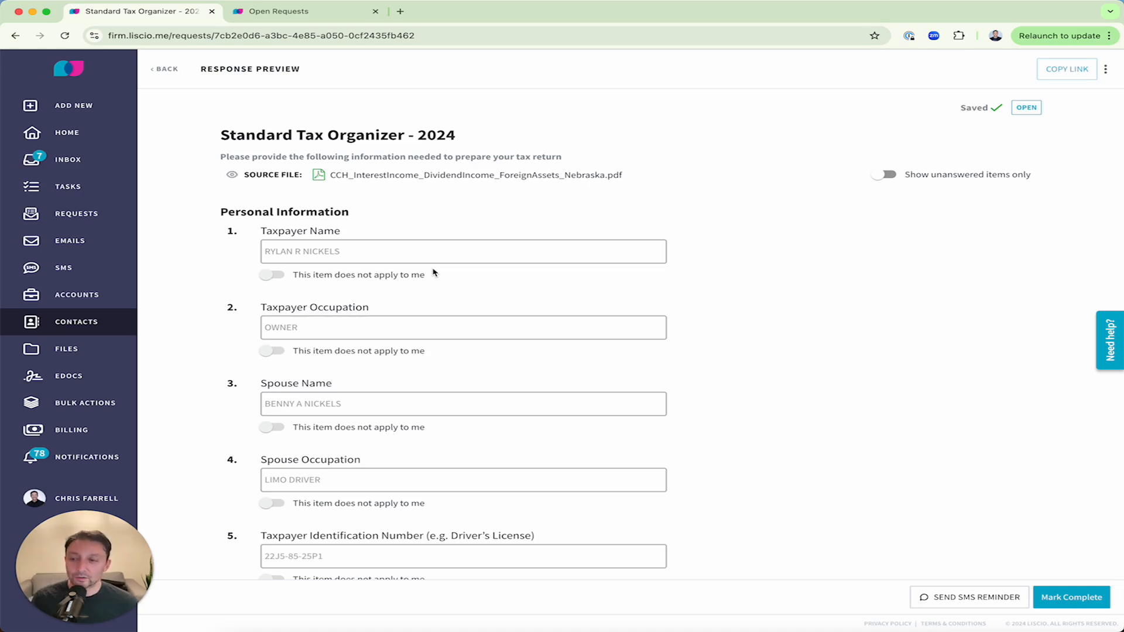
{"action": "mouse_move", "coordinate": [626, 308]}
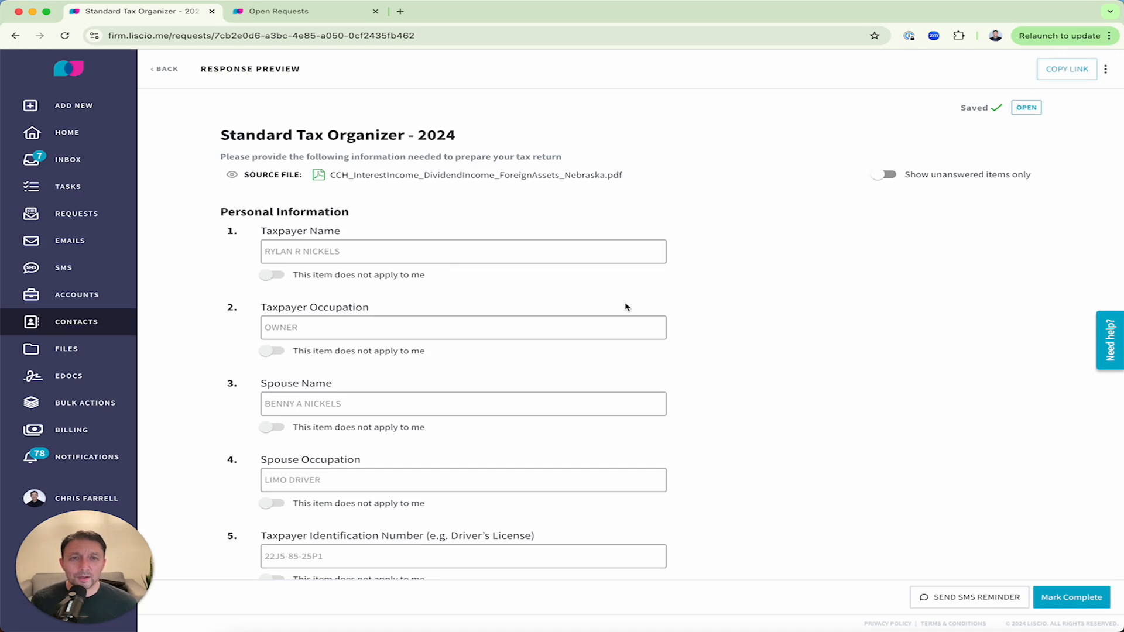
Start editing the Standard Tax Organizer - 2024 responses and move down to the later questions
{"action": "left_click", "coordinate": [1106, 69]}
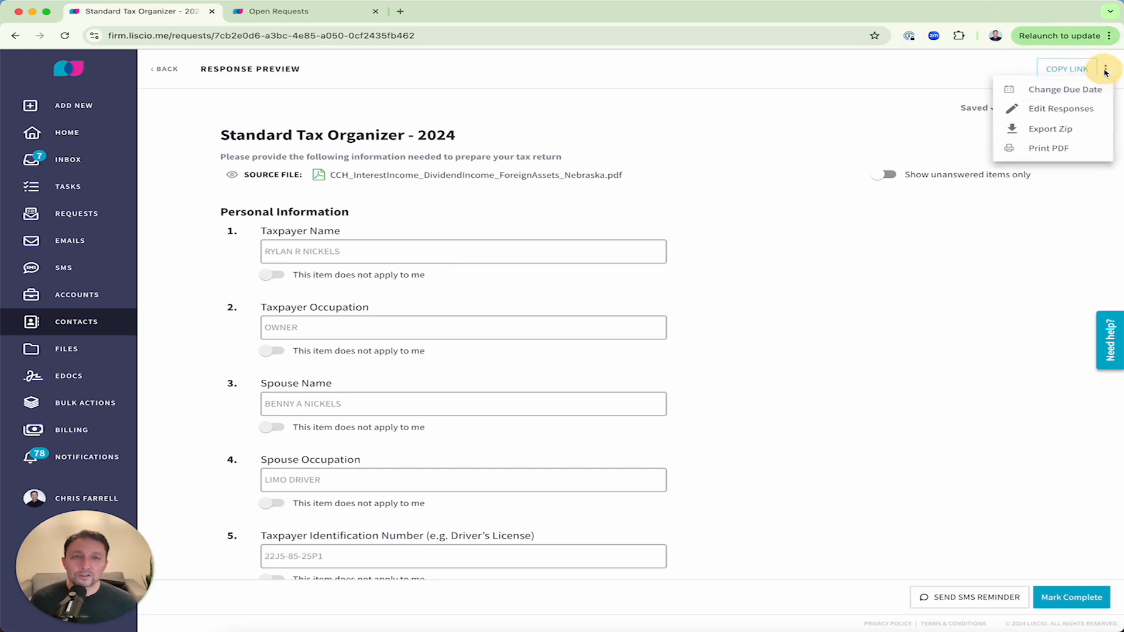
{"action": "left_click", "coordinate": [1061, 107]}
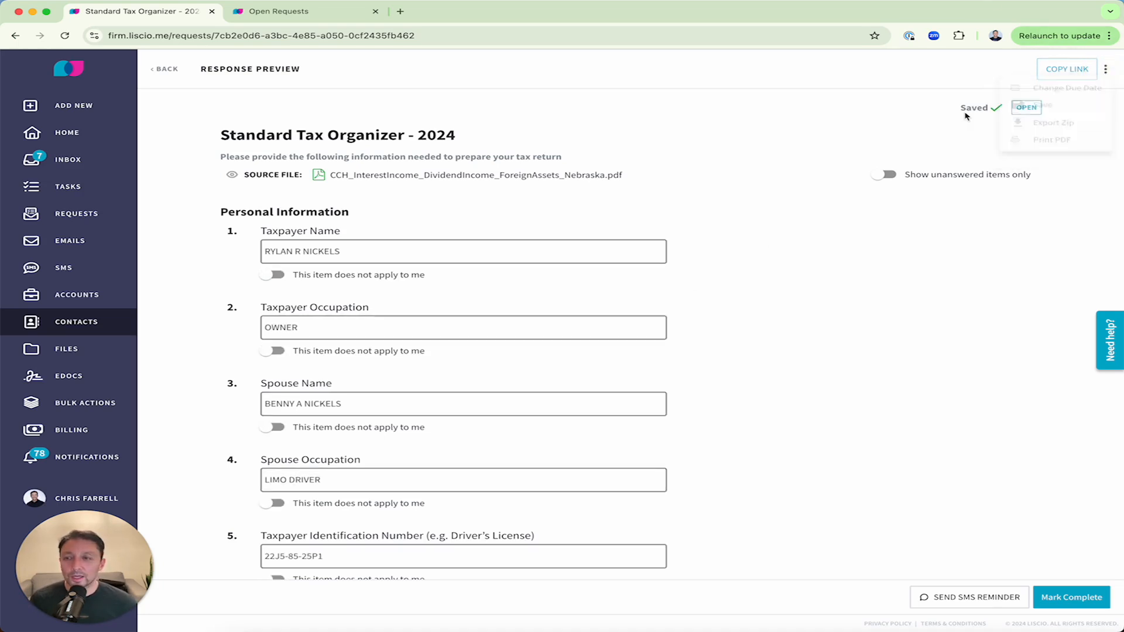
{"action": "scroll", "scroll_direction": "down", "scroll_amount": 3}
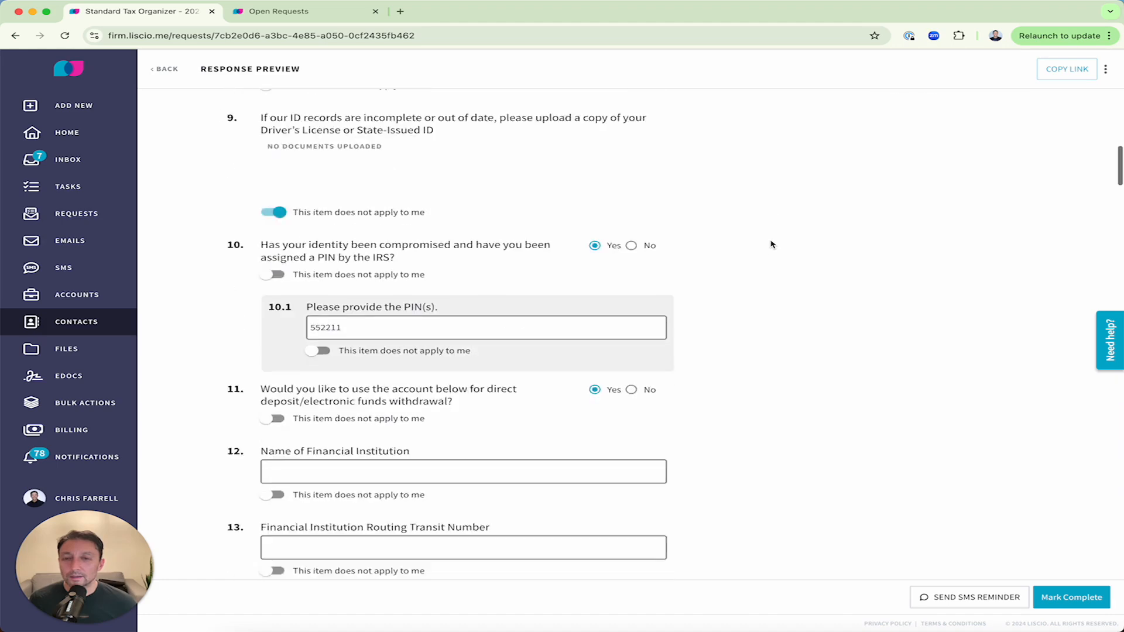
{"action": "scroll", "scroll_direction": "down", "scroll_amount": 3}
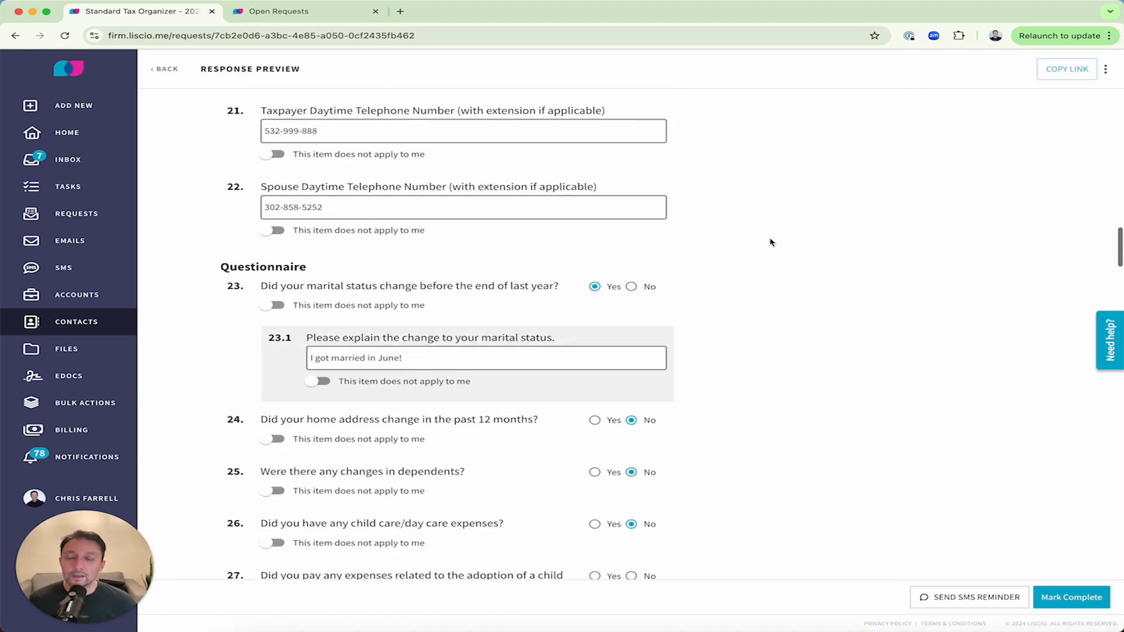
{"action": "scroll", "scroll_direction": "down", "scroll_amount": 3}
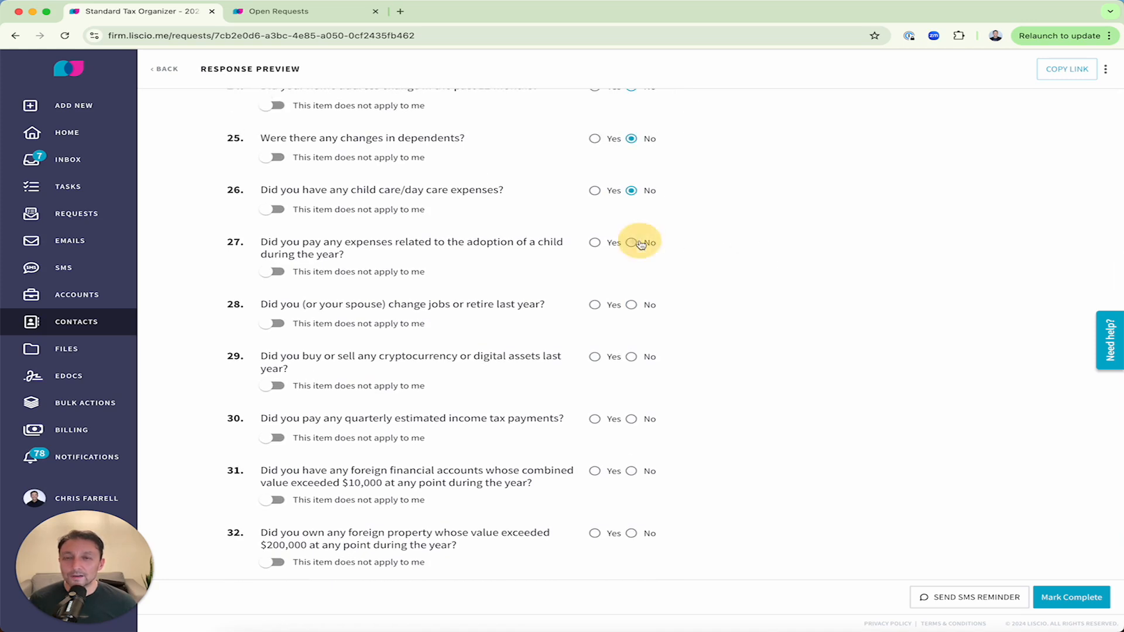
Answer No to the adoption expenses, job change and cryptocurrency questions
{"action": "left_click", "coordinate": [632, 242]}
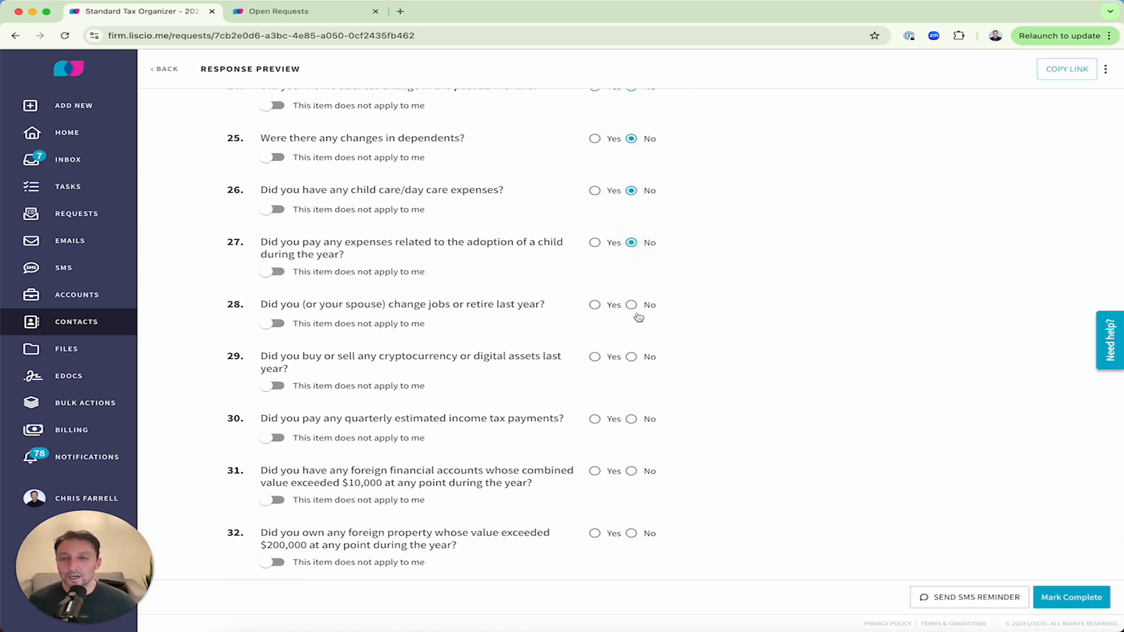
{"action": "left_click", "coordinate": [633, 304]}
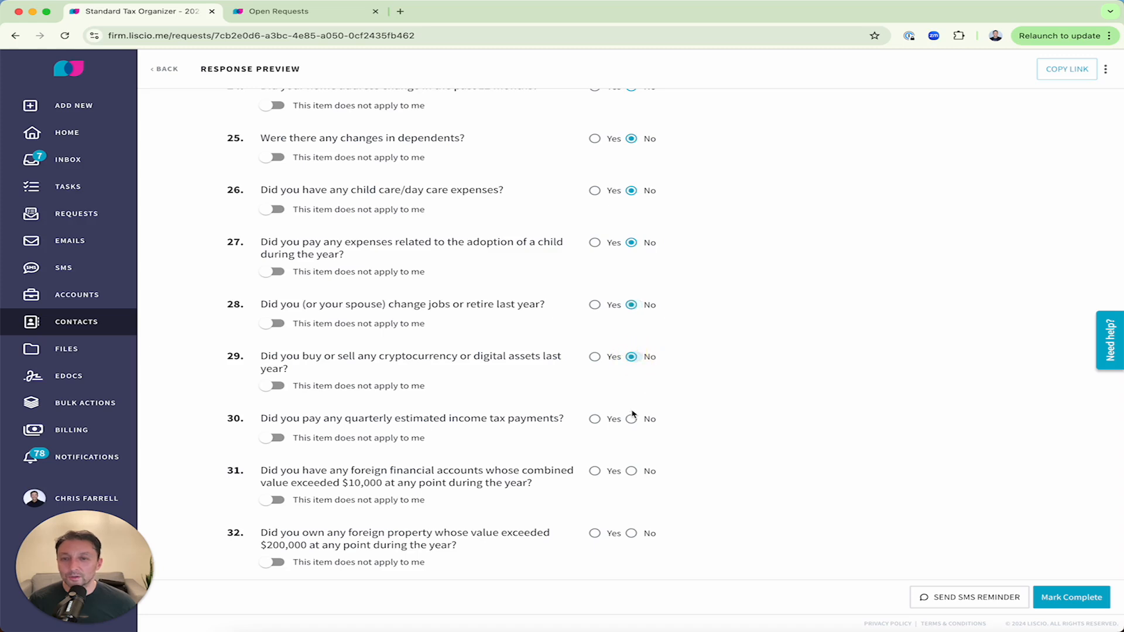
{"action": "left_click", "coordinate": [631, 420]}
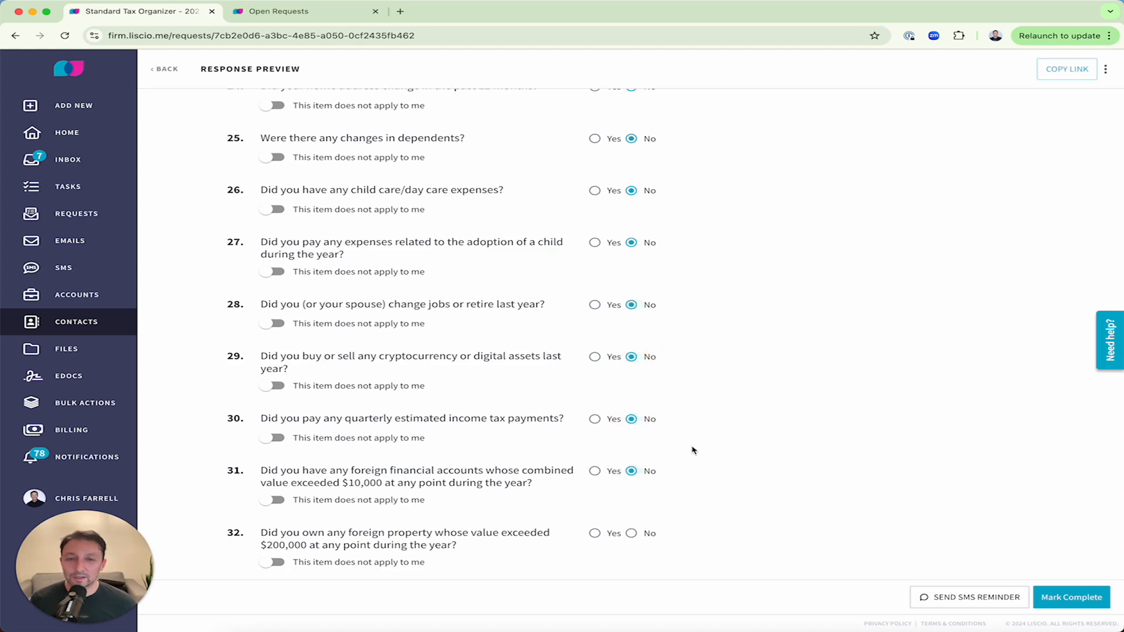
{"action": "mouse_move", "coordinate": [846, 516]}
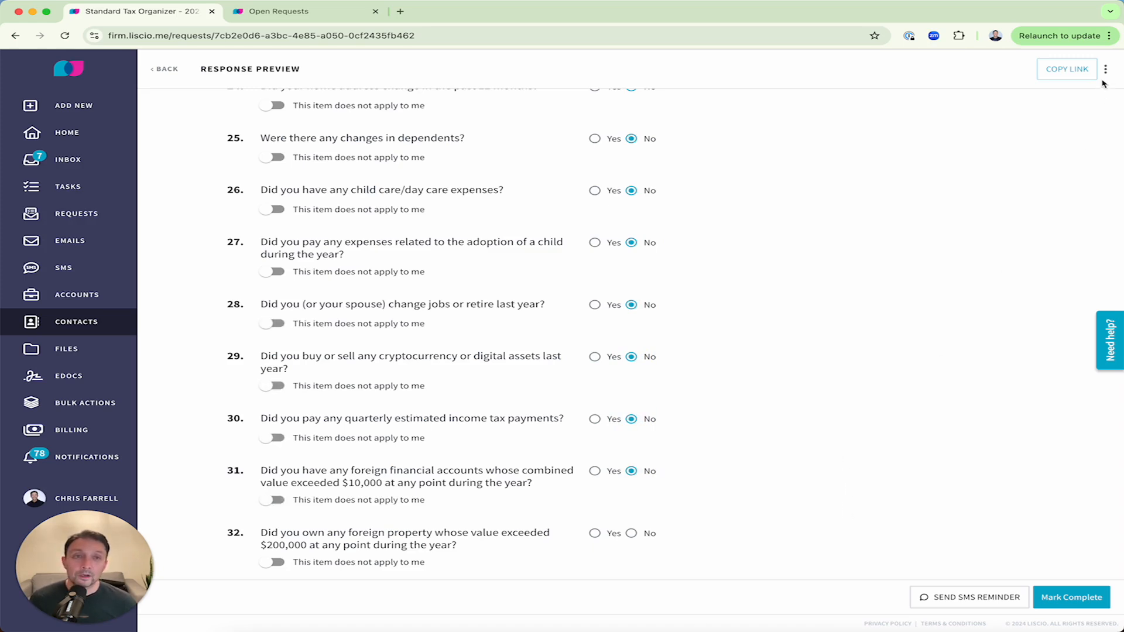
{"action": "left_click", "coordinate": [1105, 69]}
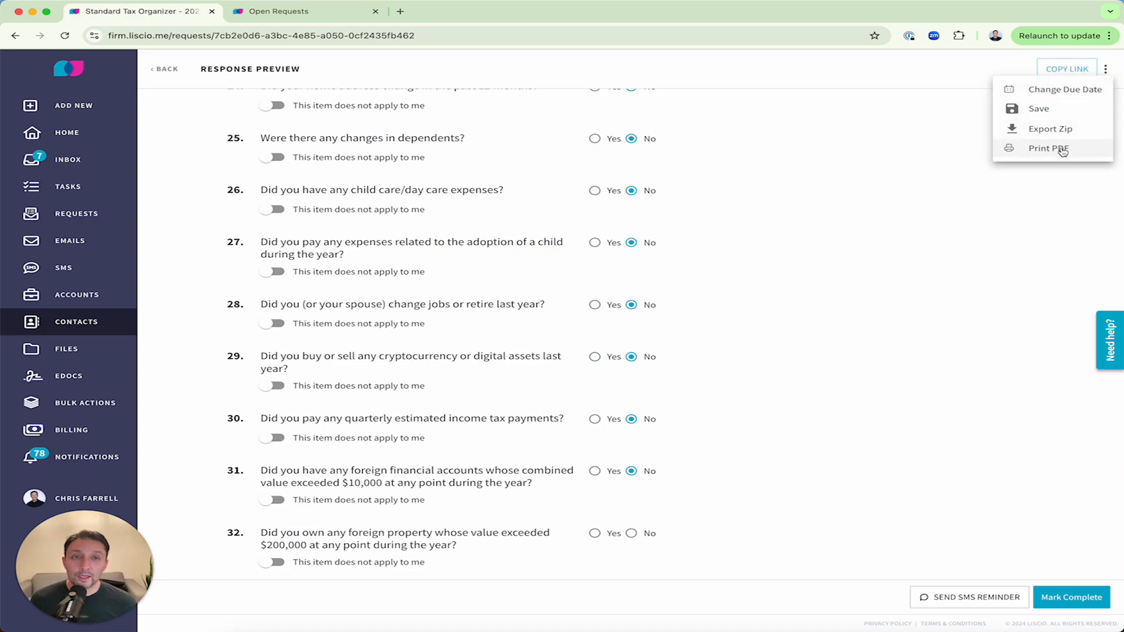
Preview the organizer responses as a PDF, look through its pages, and close the preview
{"action": "left_click", "coordinate": [1048, 148]}
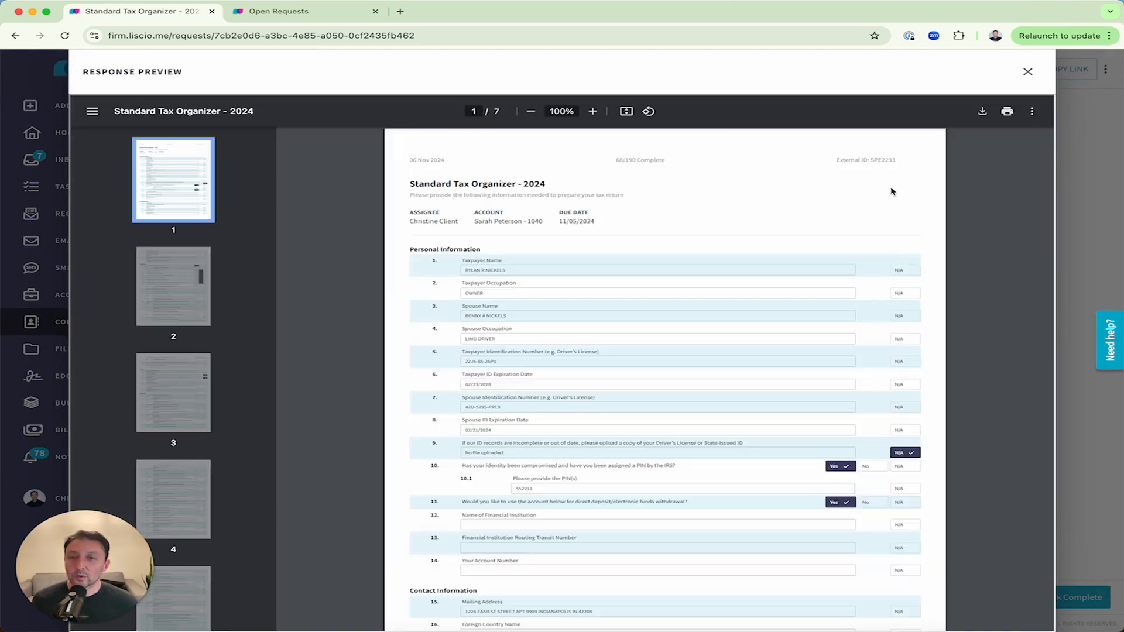
{"action": "mouse_move", "coordinate": [897, 199]}
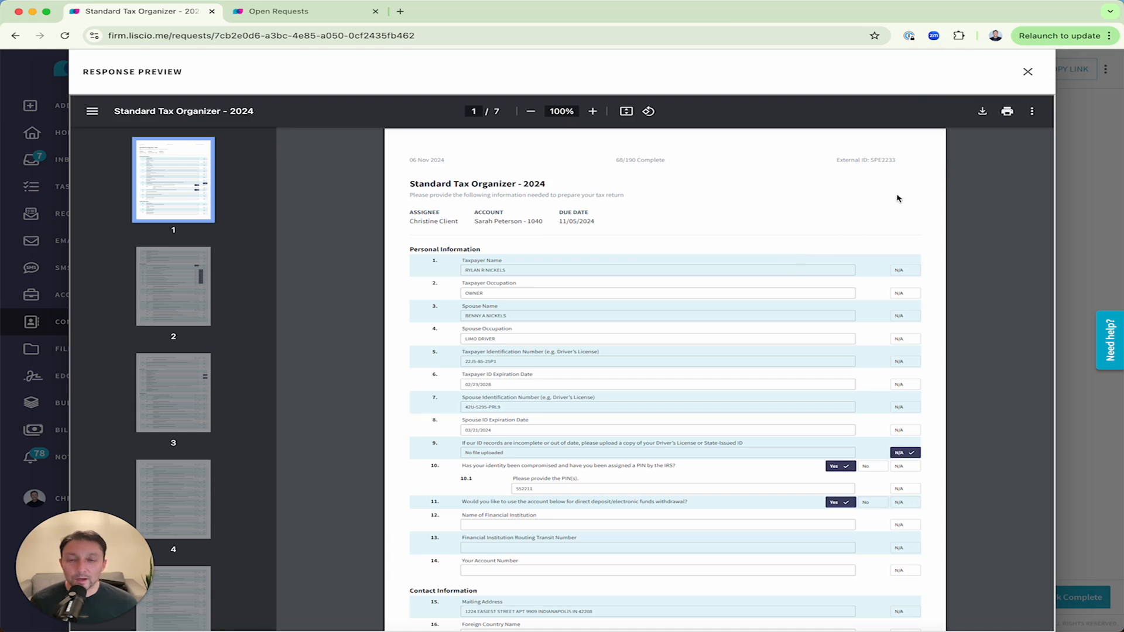
{"action": "mouse_move", "coordinate": [649, 282]}
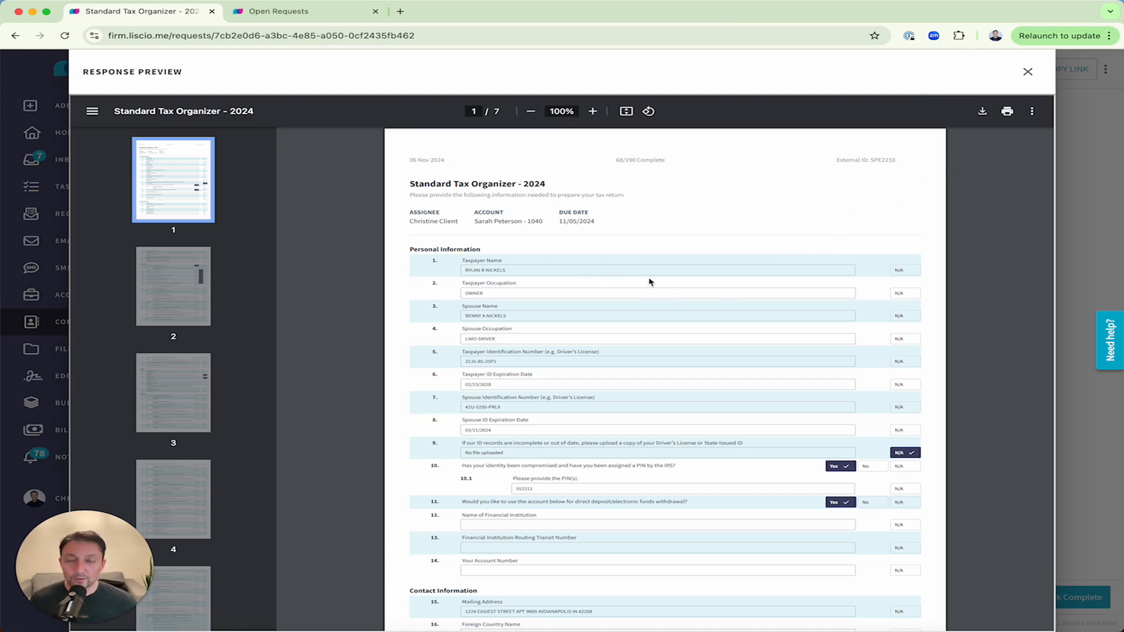
{"action": "mouse_move", "coordinate": [646, 307]}
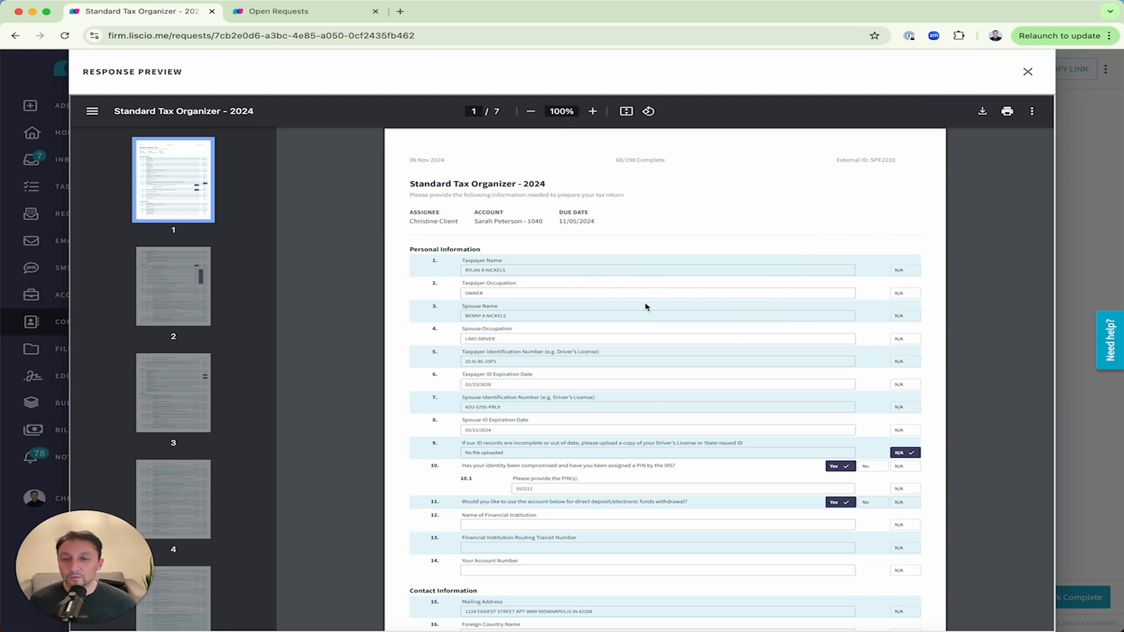
{"action": "scroll", "scroll_direction": "down", "scroll_amount": 3}
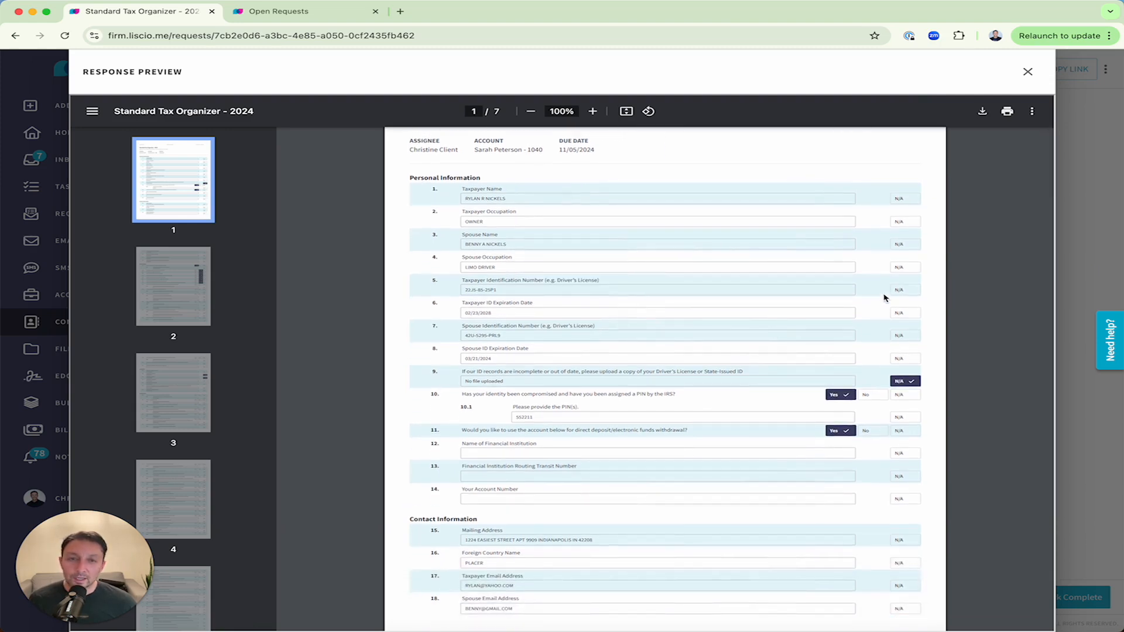
{"action": "mouse_move", "coordinate": [911, 203]}
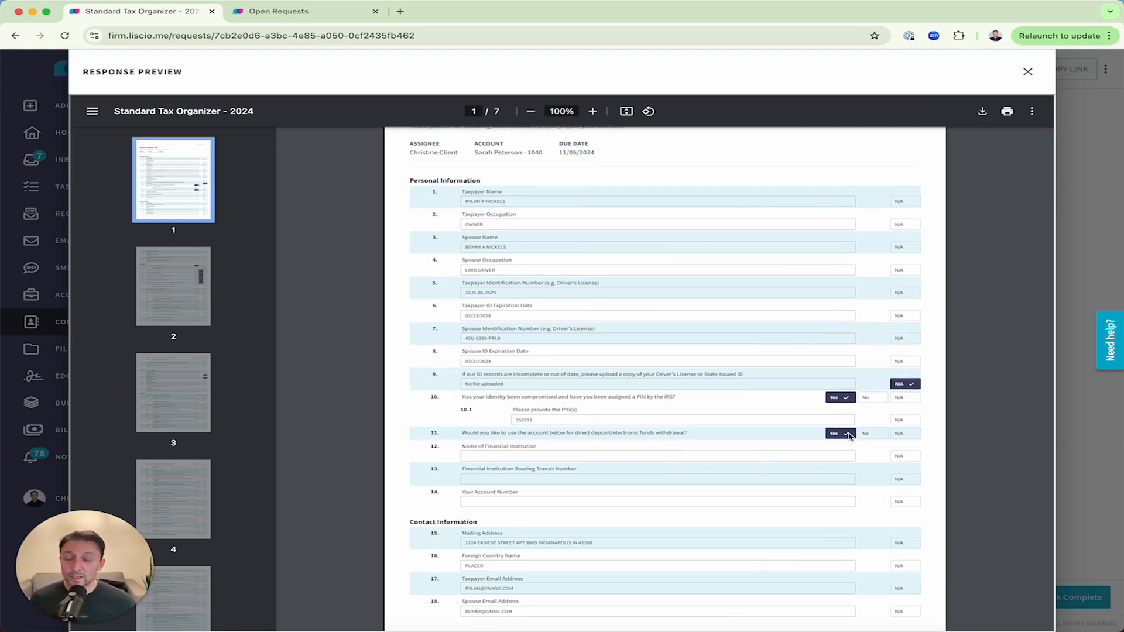
{"action": "scroll", "scroll_direction": "up", "scroll_amount": 3}
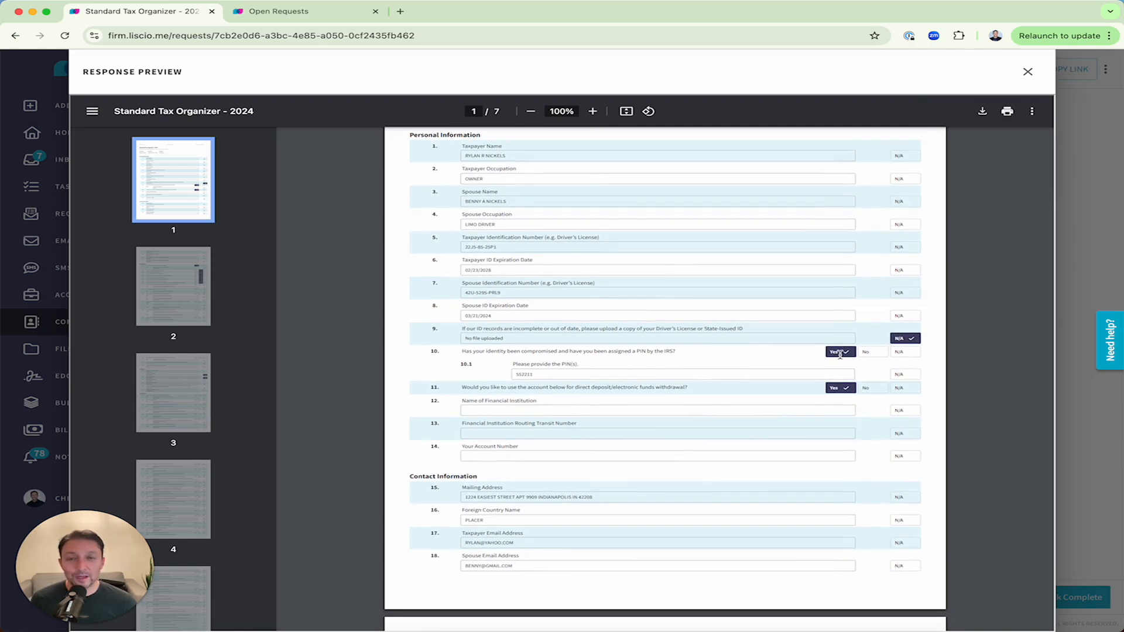
{"action": "mouse_move", "coordinate": [742, 354]}
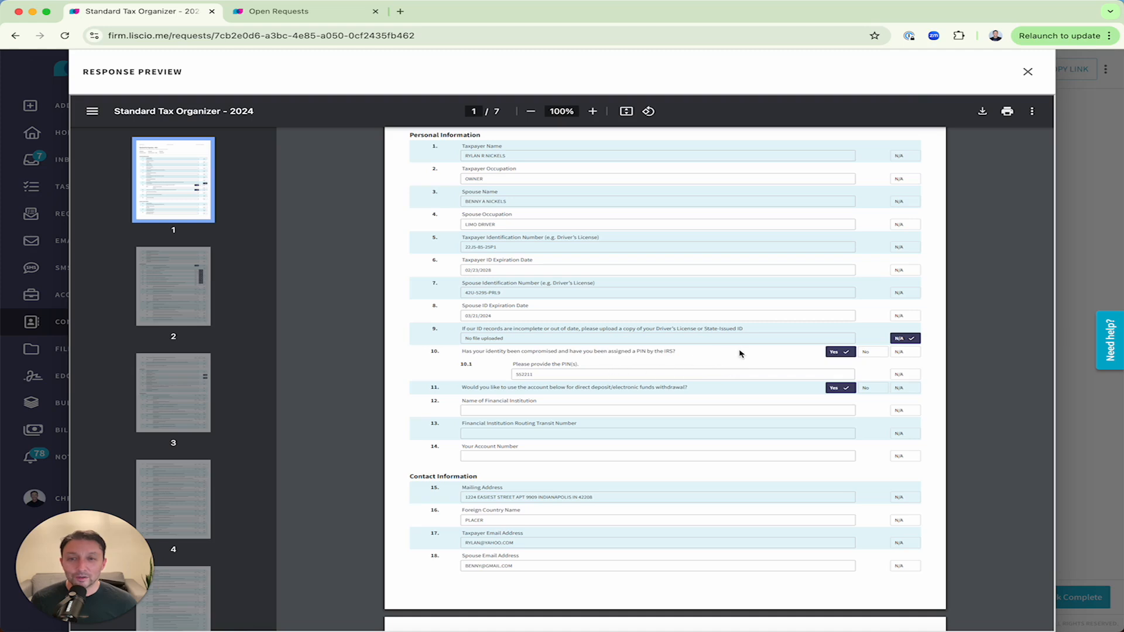
{"action": "mouse_move", "coordinate": [578, 367]}
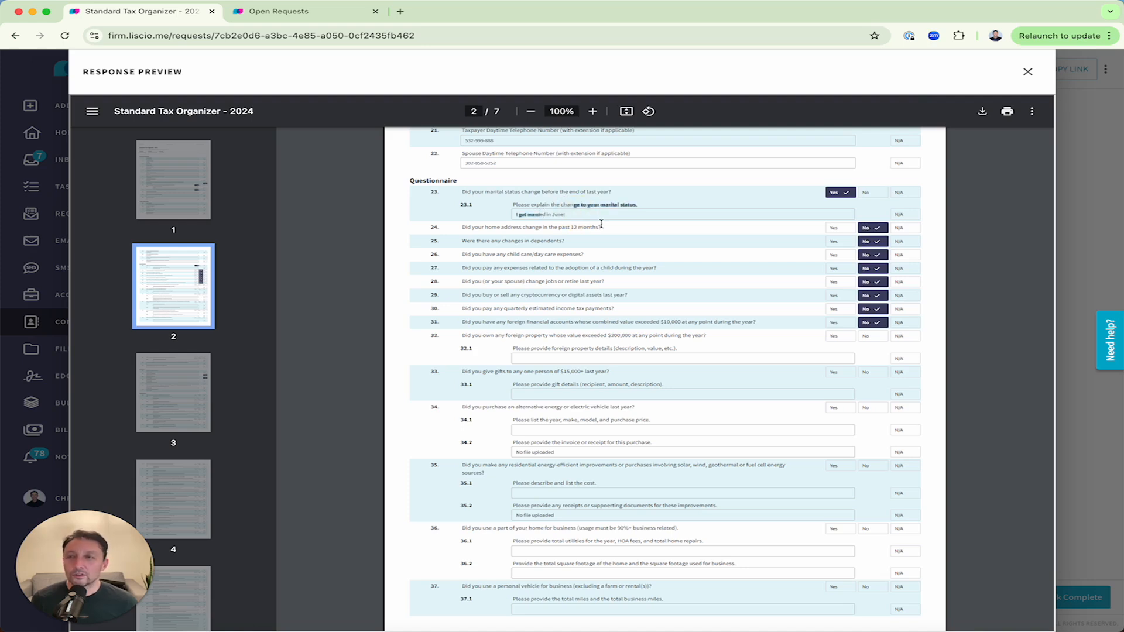
{"action": "mouse_move", "coordinate": [1020, 91]}
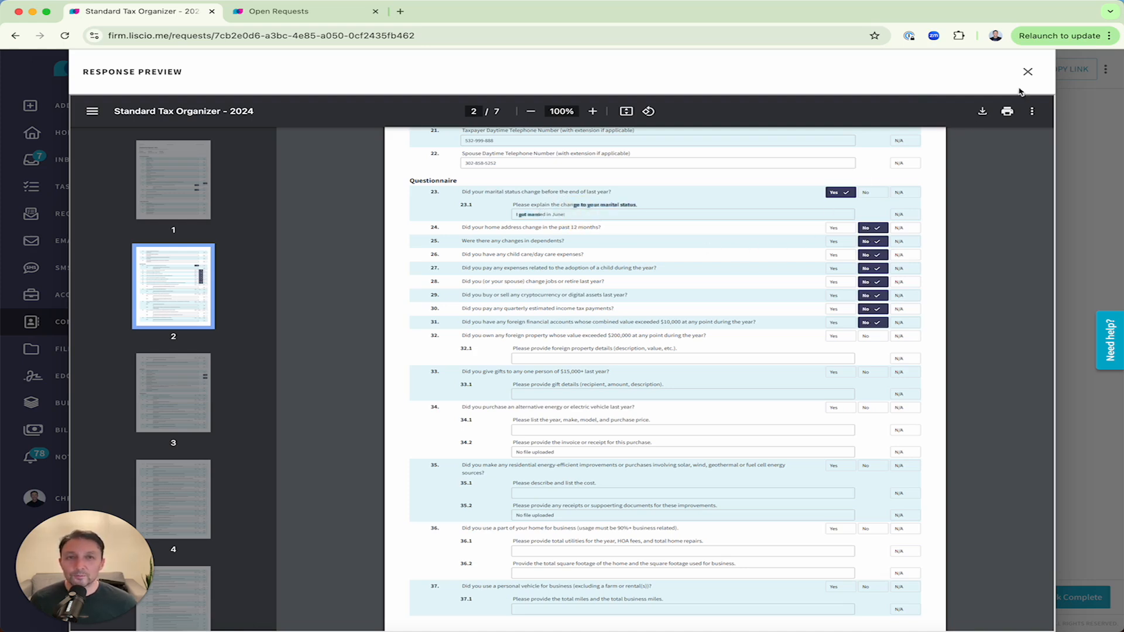
{"action": "left_click", "coordinate": [1028, 71]}
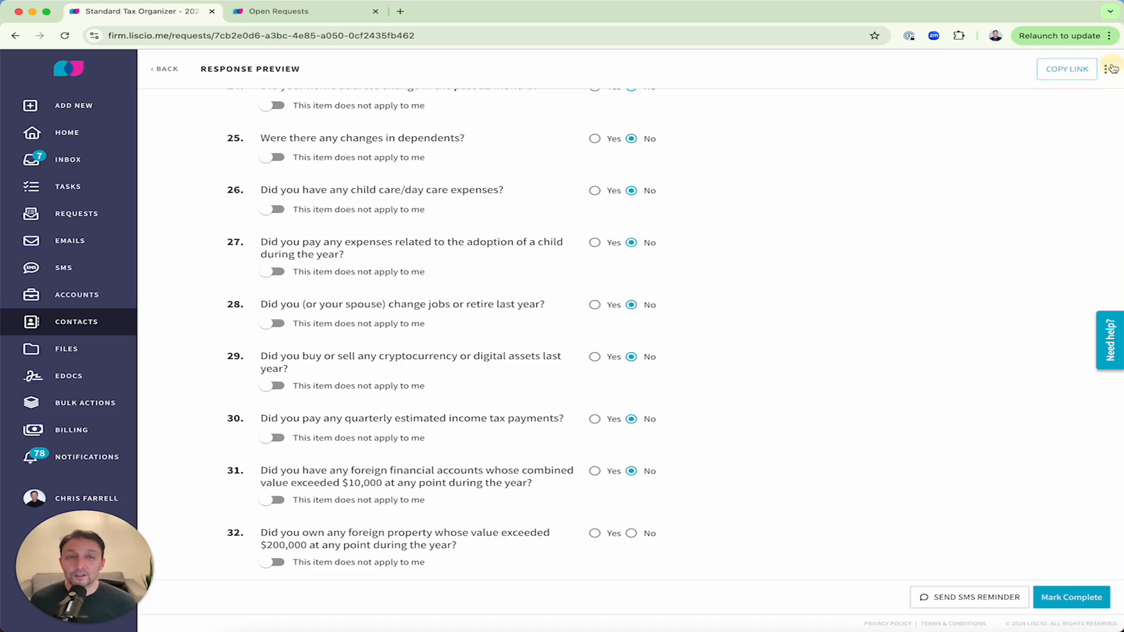
{"action": "left_click", "coordinate": [1107, 69]}
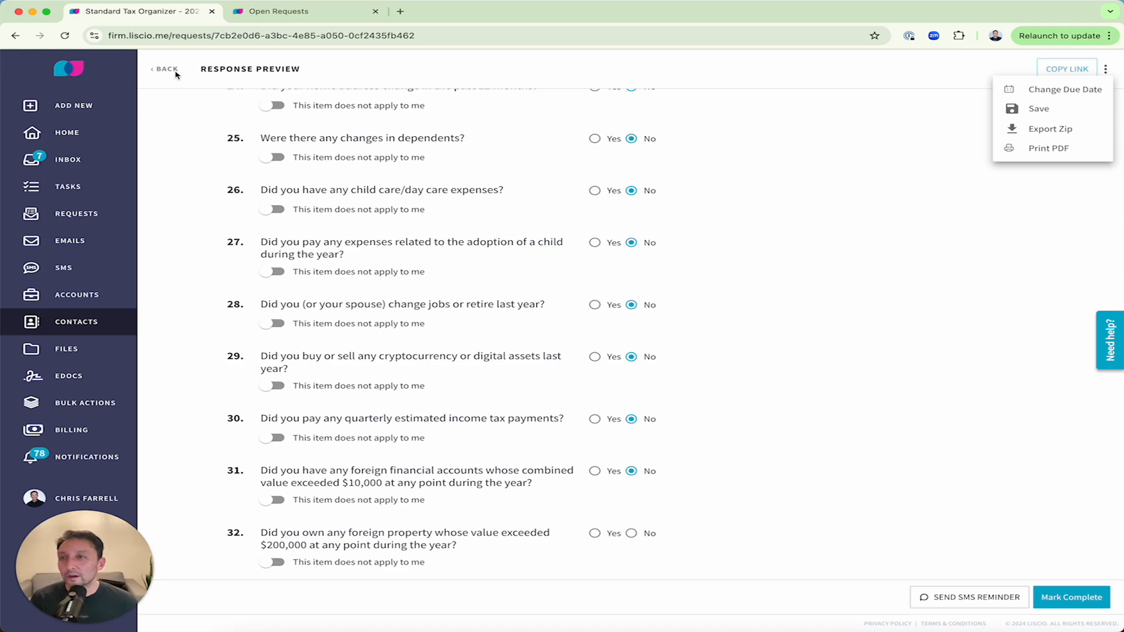
{"action": "left_click", "coordinate": [165, 69]}
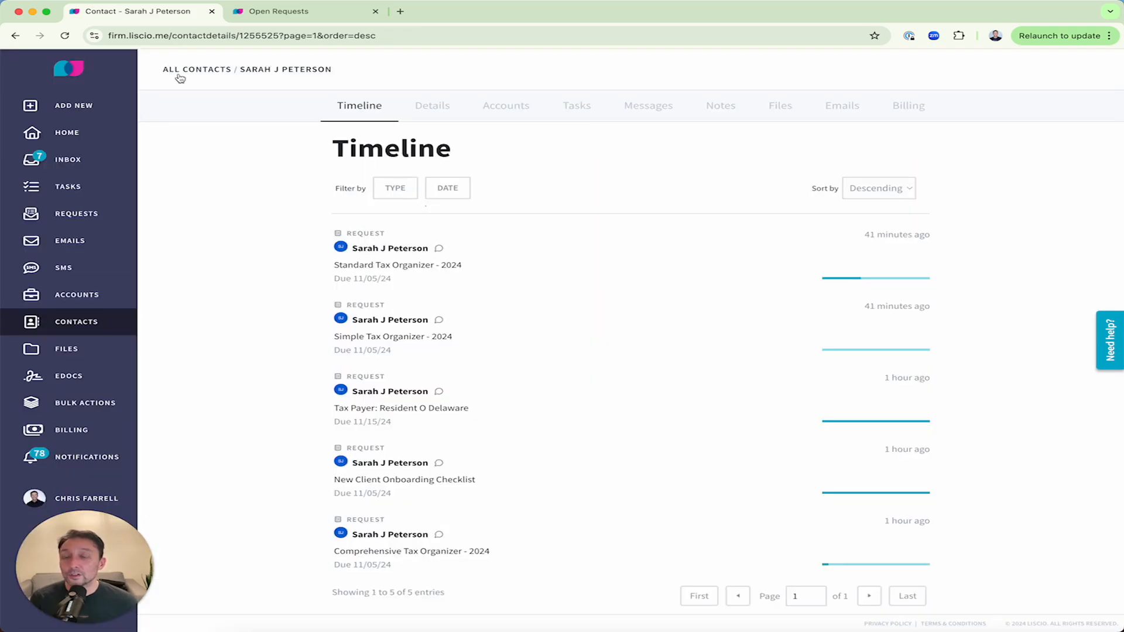
{"action": "mouse_move", "coordinate": [440, 248]}
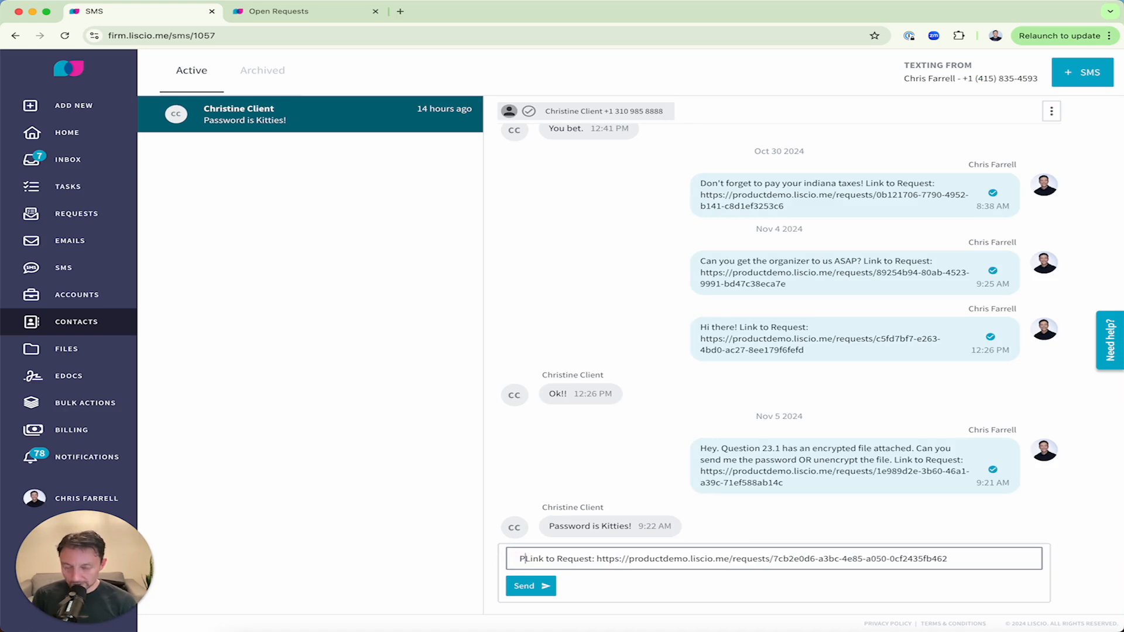
Send the SMS 'Please get this back to us today!' with the link, then head to Contacts
{"action": "type", "text": "Please get this ba"}
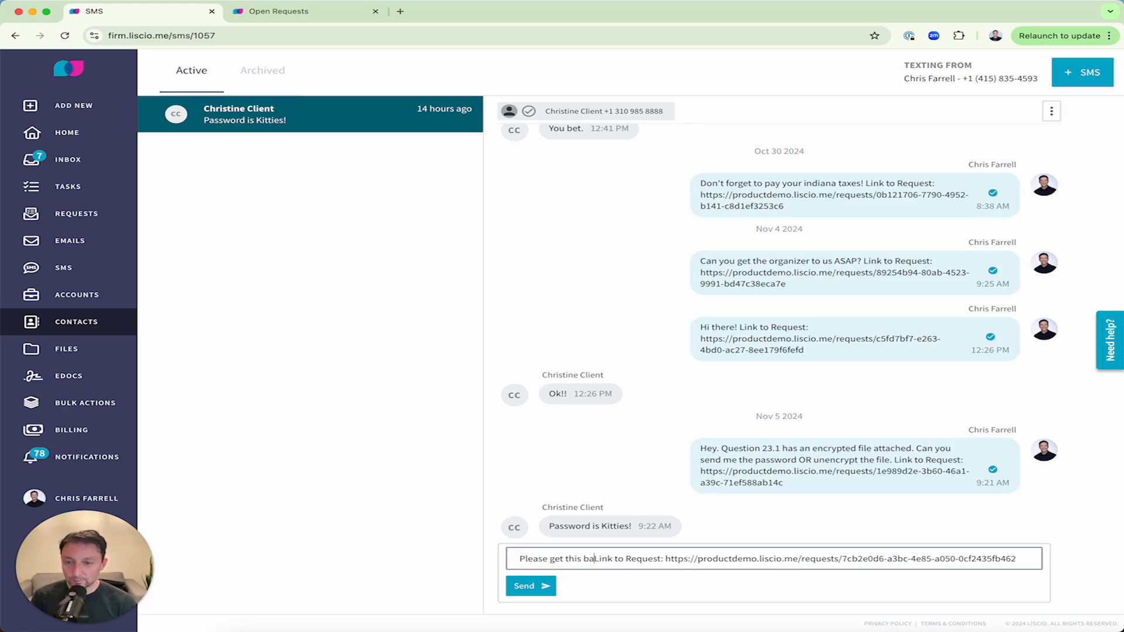
{"action": "type", "text": "back to us today!"}
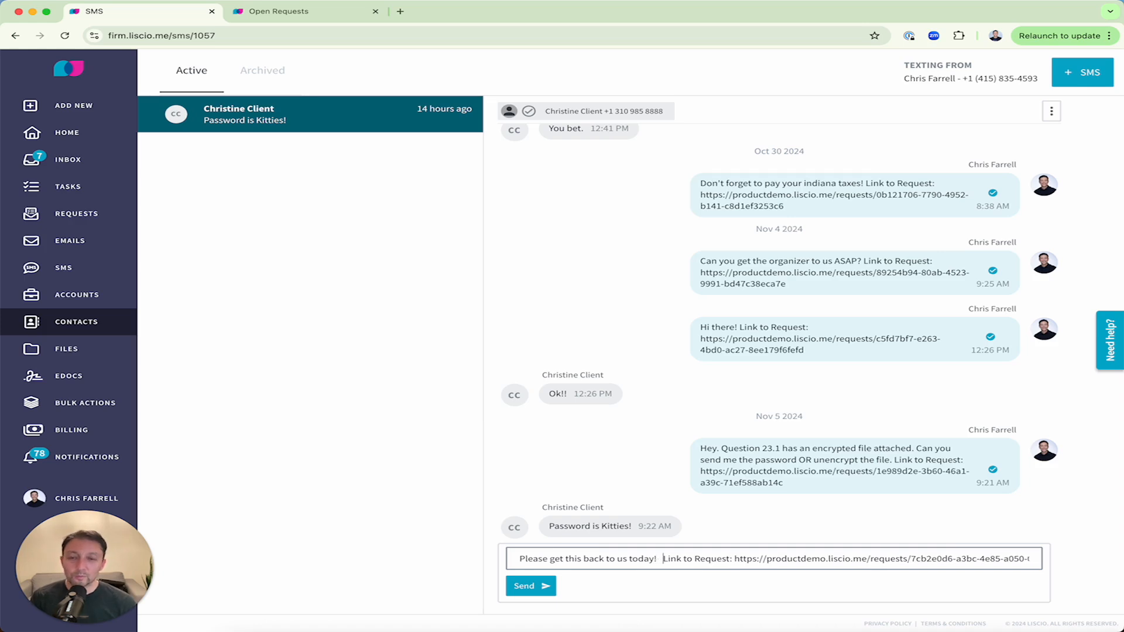
{"action": "left_click", "coordinate": [525, 586]}
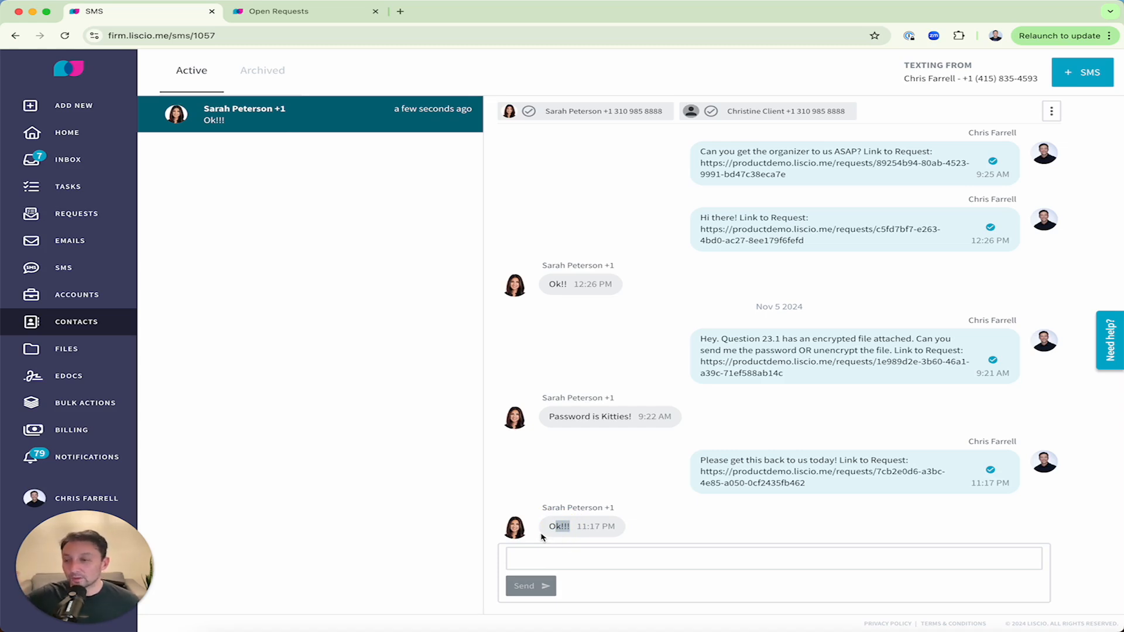
{"action": "mouse_move", "coordinate": [304, 334]}
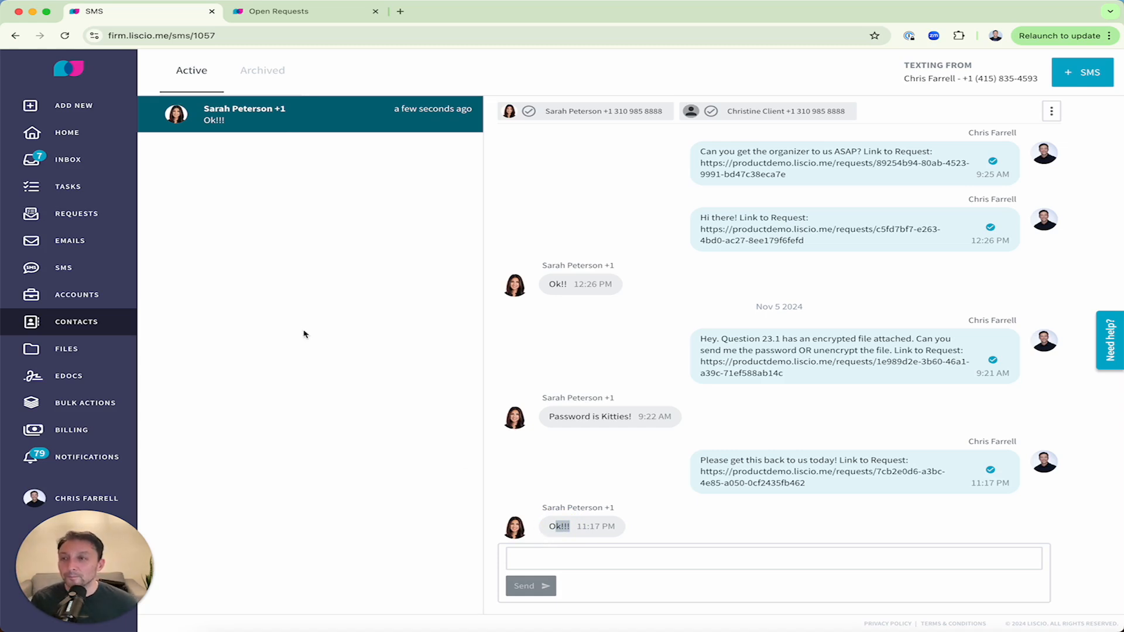
{"action": "left_click", "coordinate": [76, 321]}
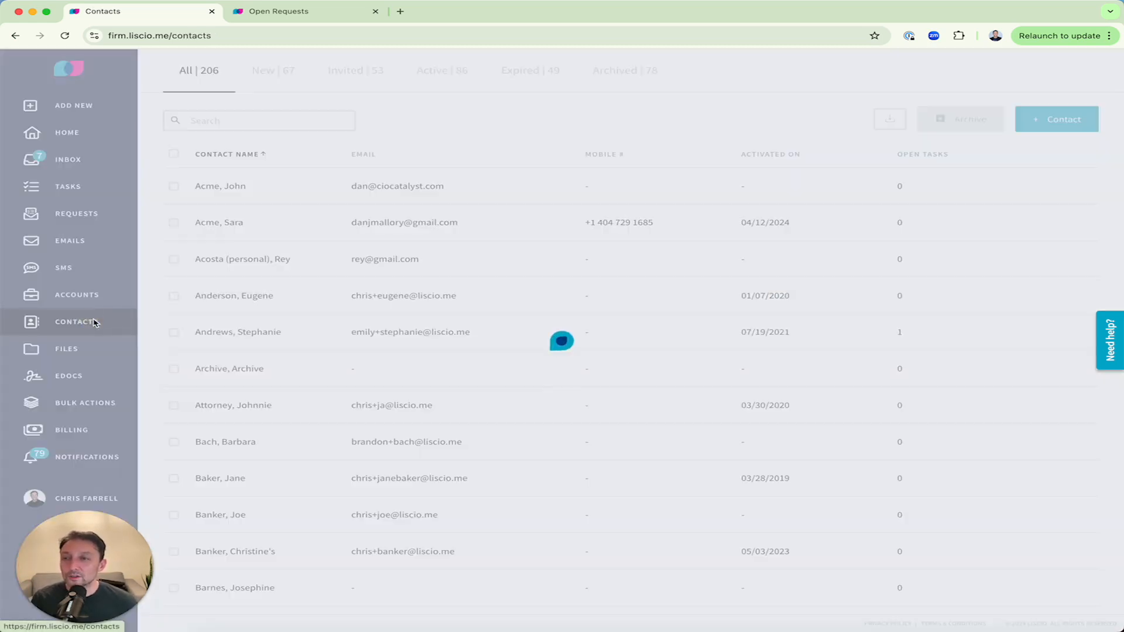
{"action": "type", "text": "sa"}
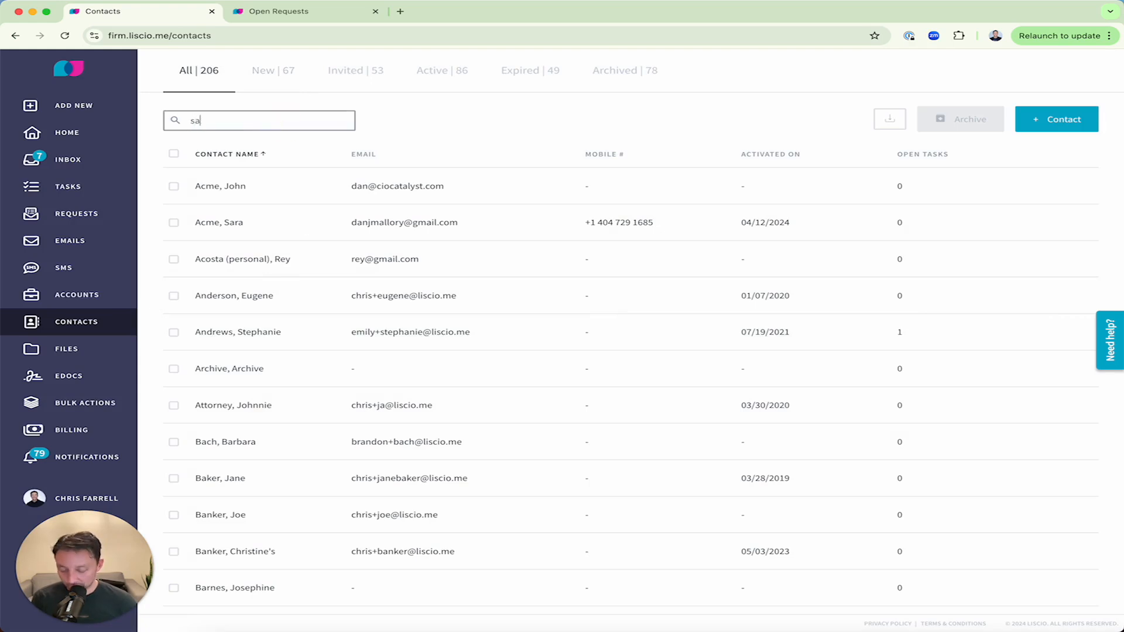
{"action": "type", "text": "rah"}
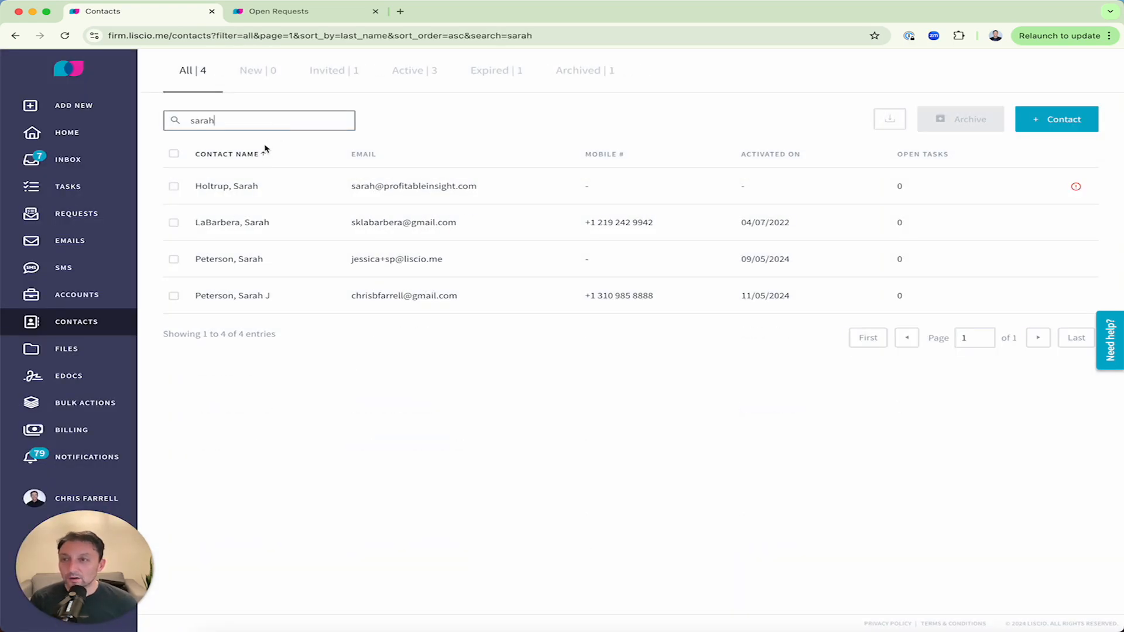
{"action": "left_click", "coordinate": [231, 295]}
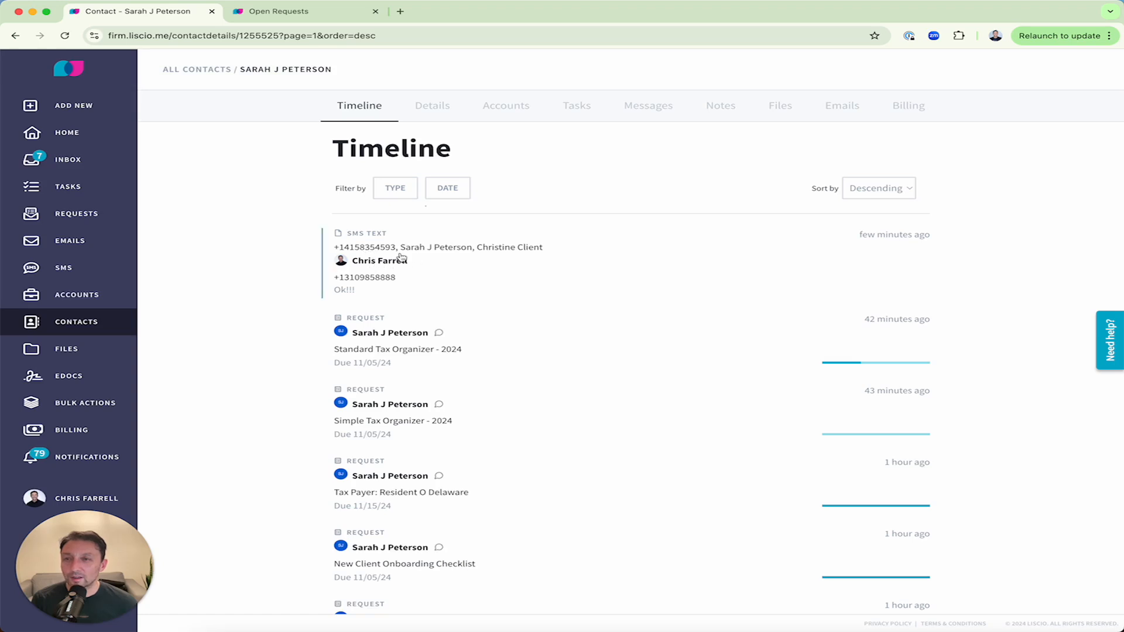
{"action": "left_click", "coordinate": [395, 188]}
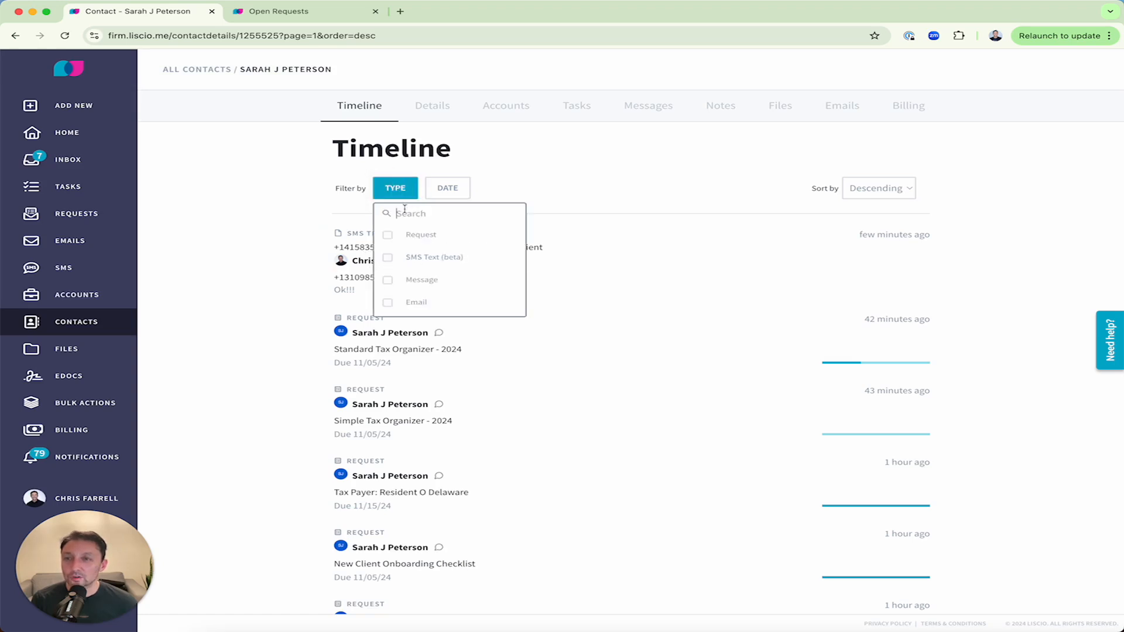
{"action": "mouse_move", "coordinate": [422, 280]}
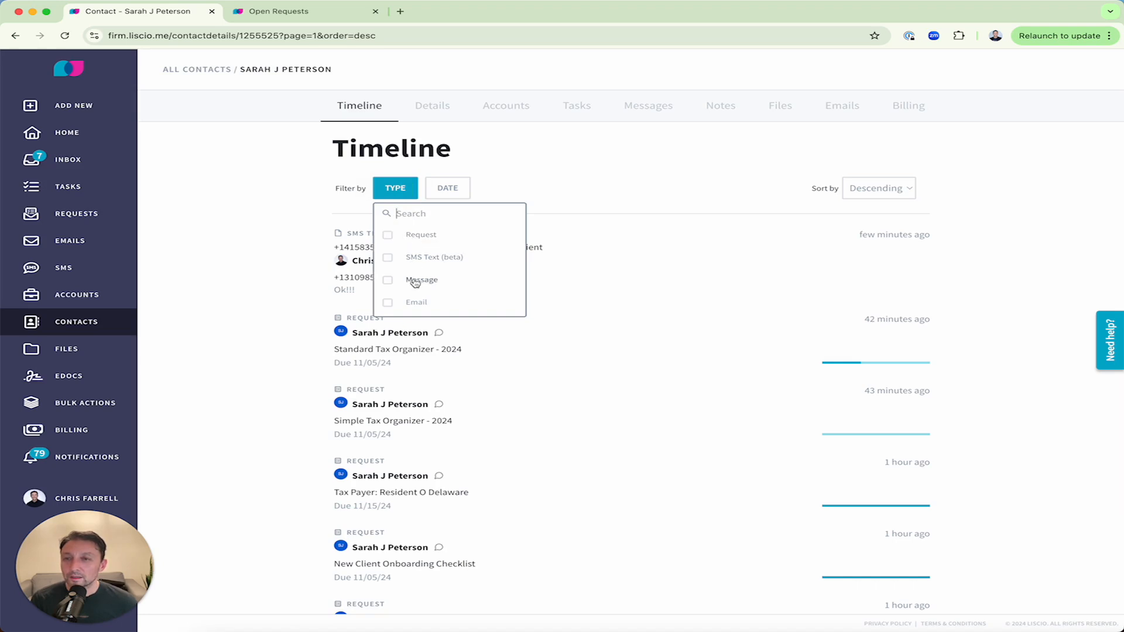
{"action": "mouse_move", "coordinate": [404, 301]}
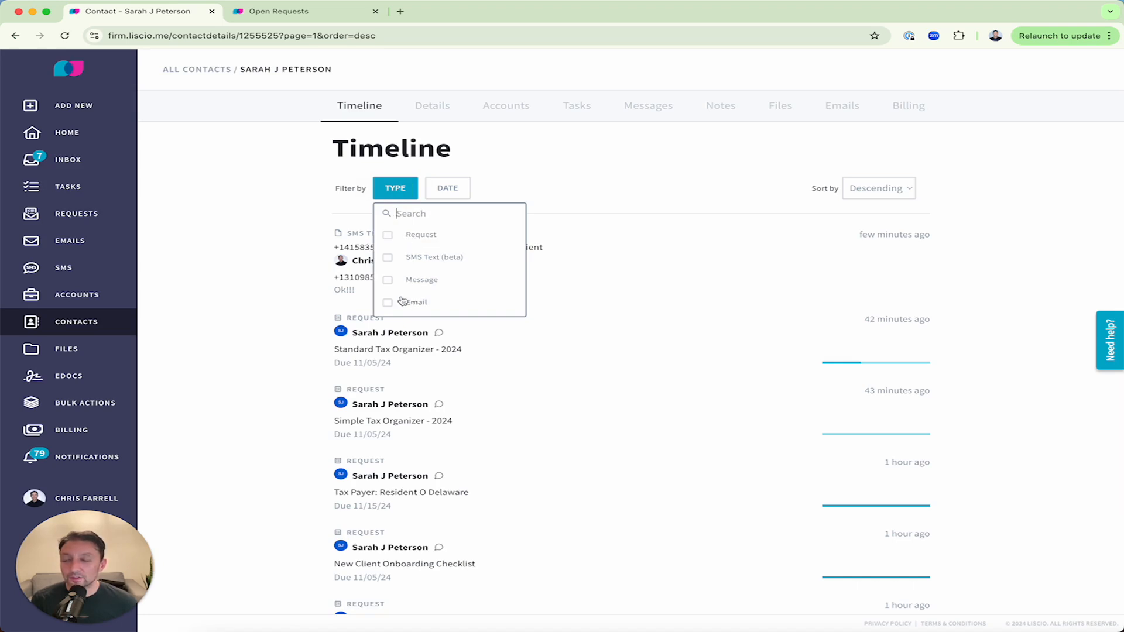